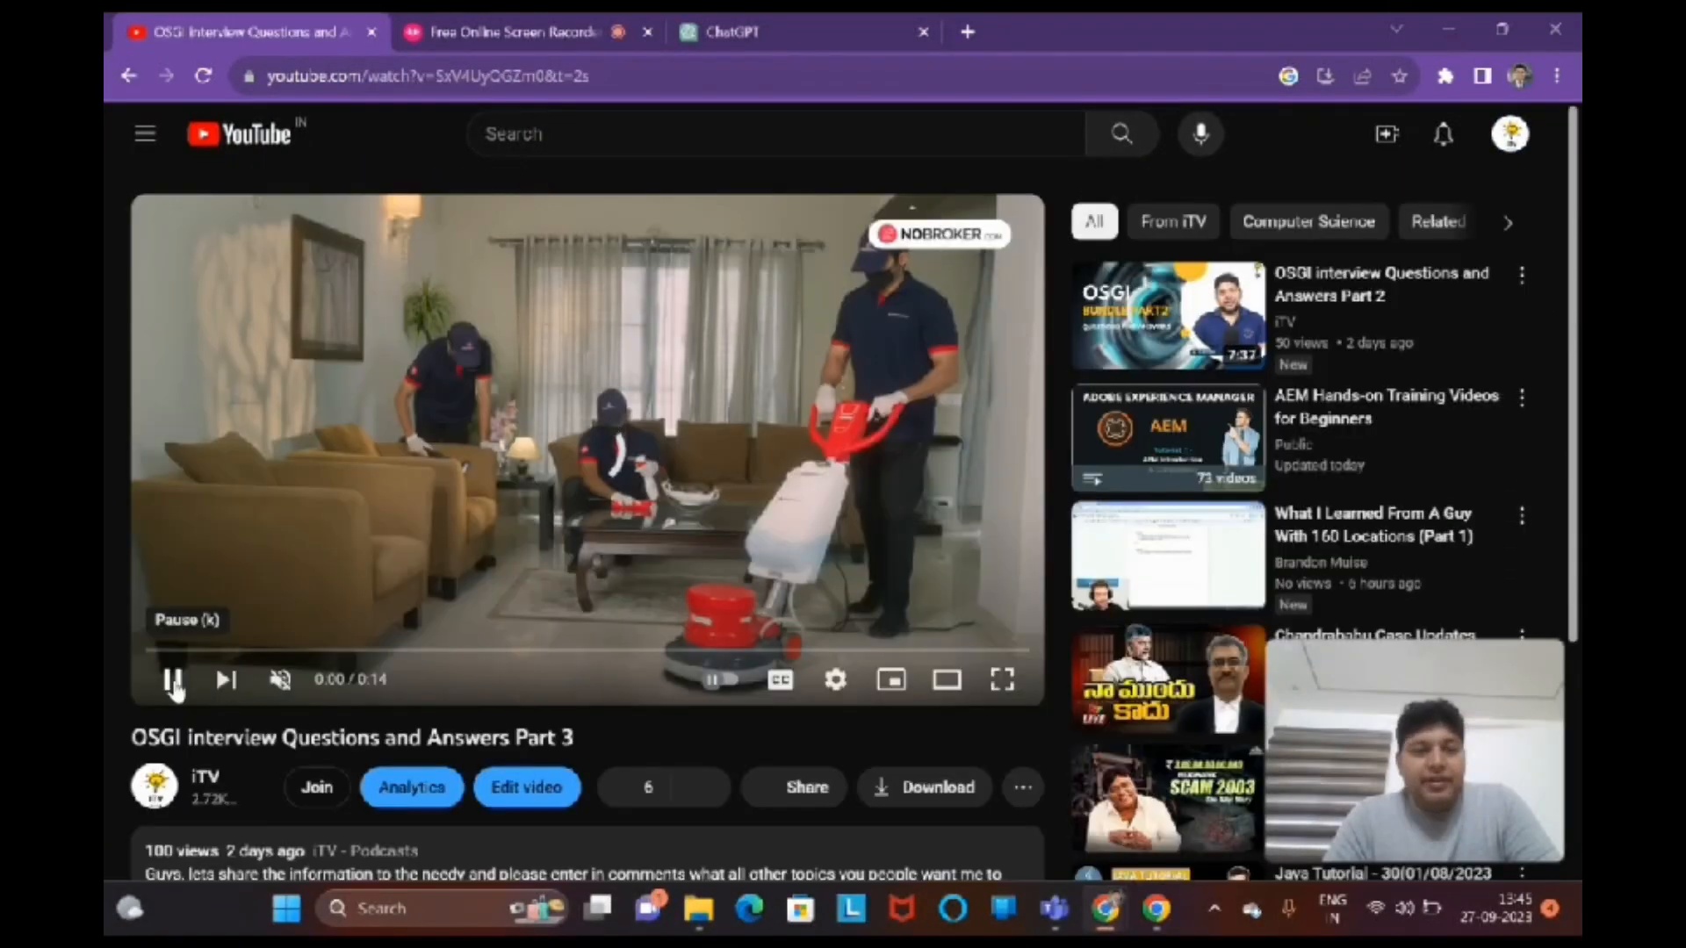
- Look over the OSGI interview video page and pick a video from the sidebar
scroll(down, 3)
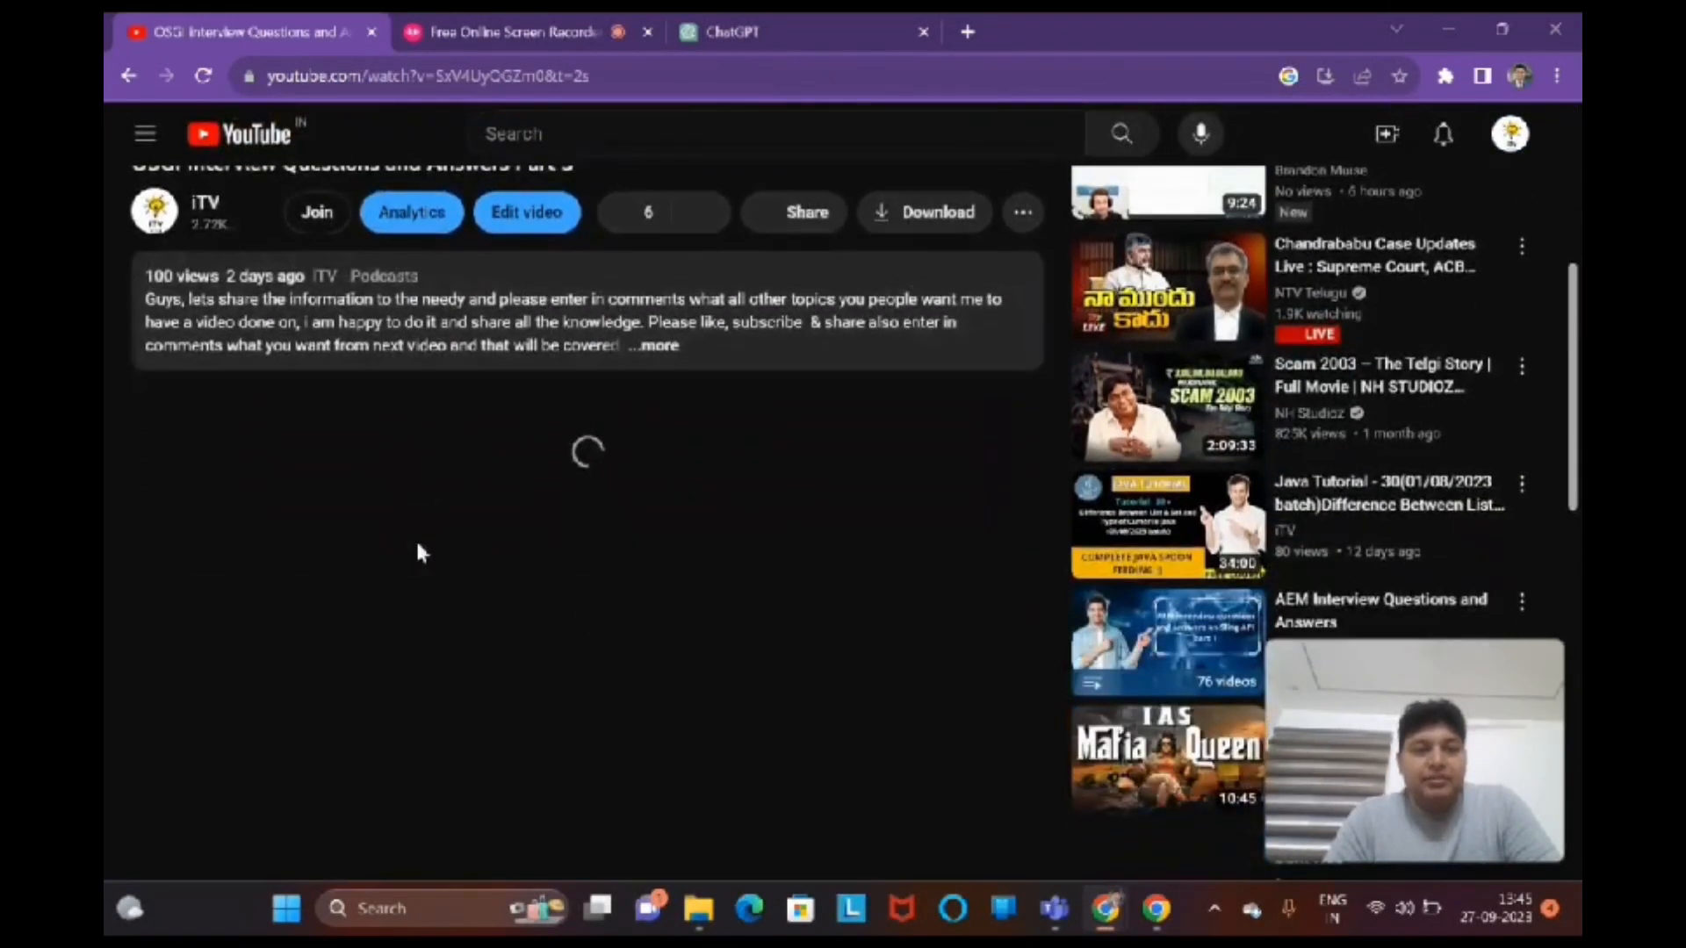
scroll(down, 3)
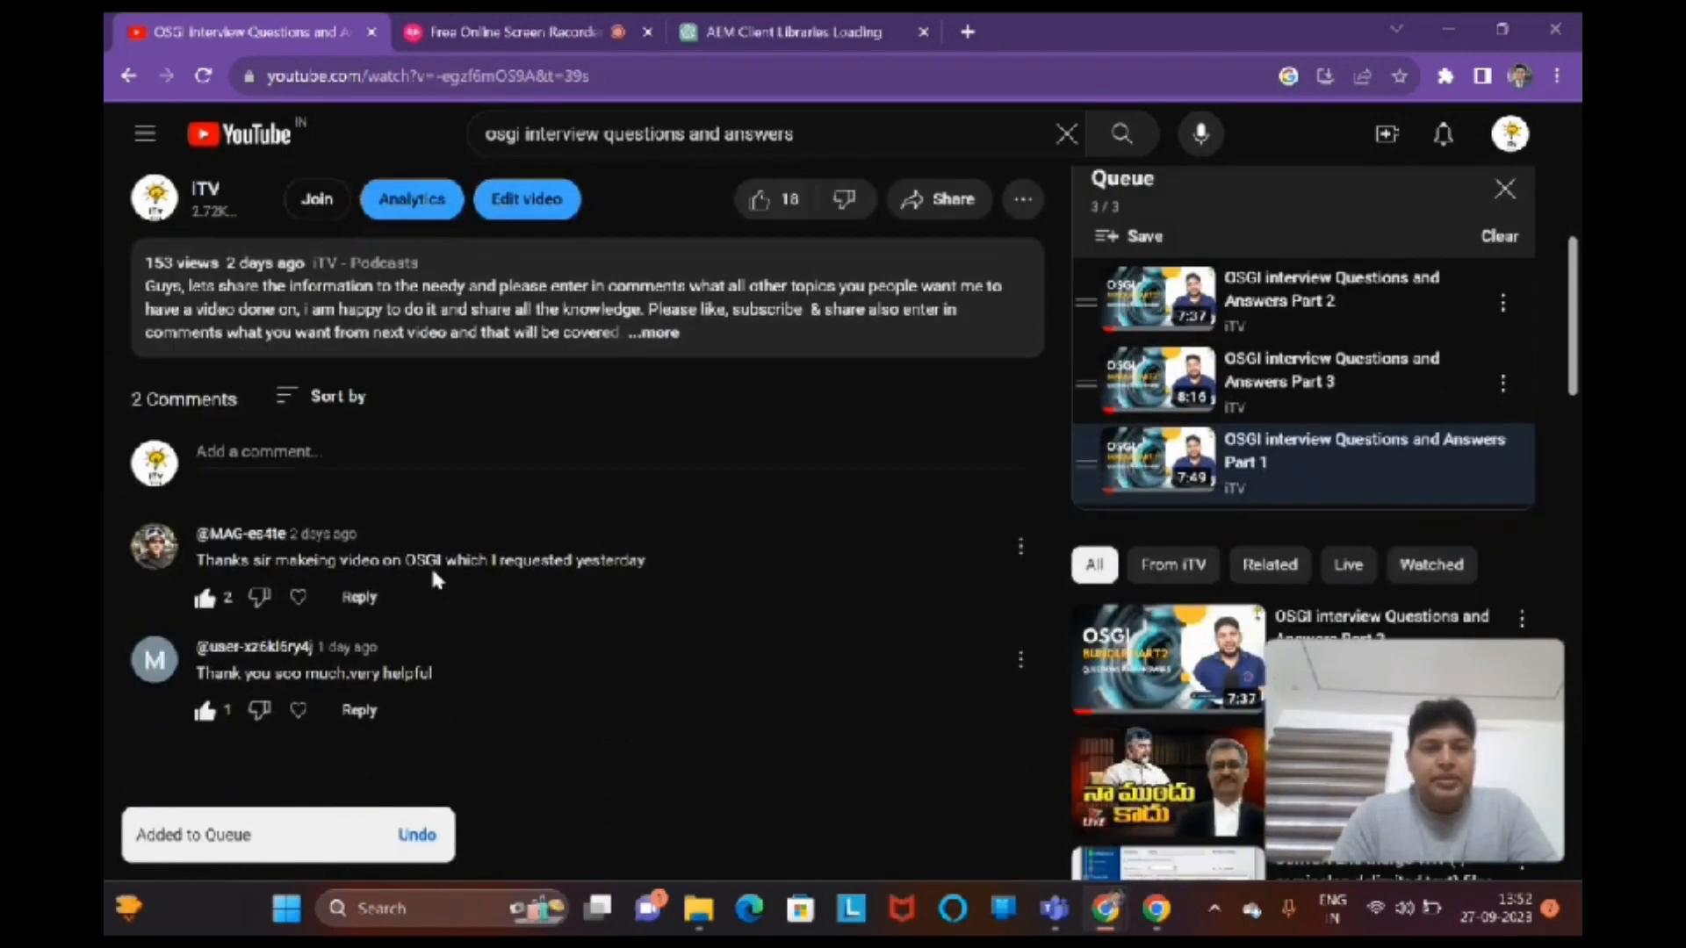
scroll(up, 3)
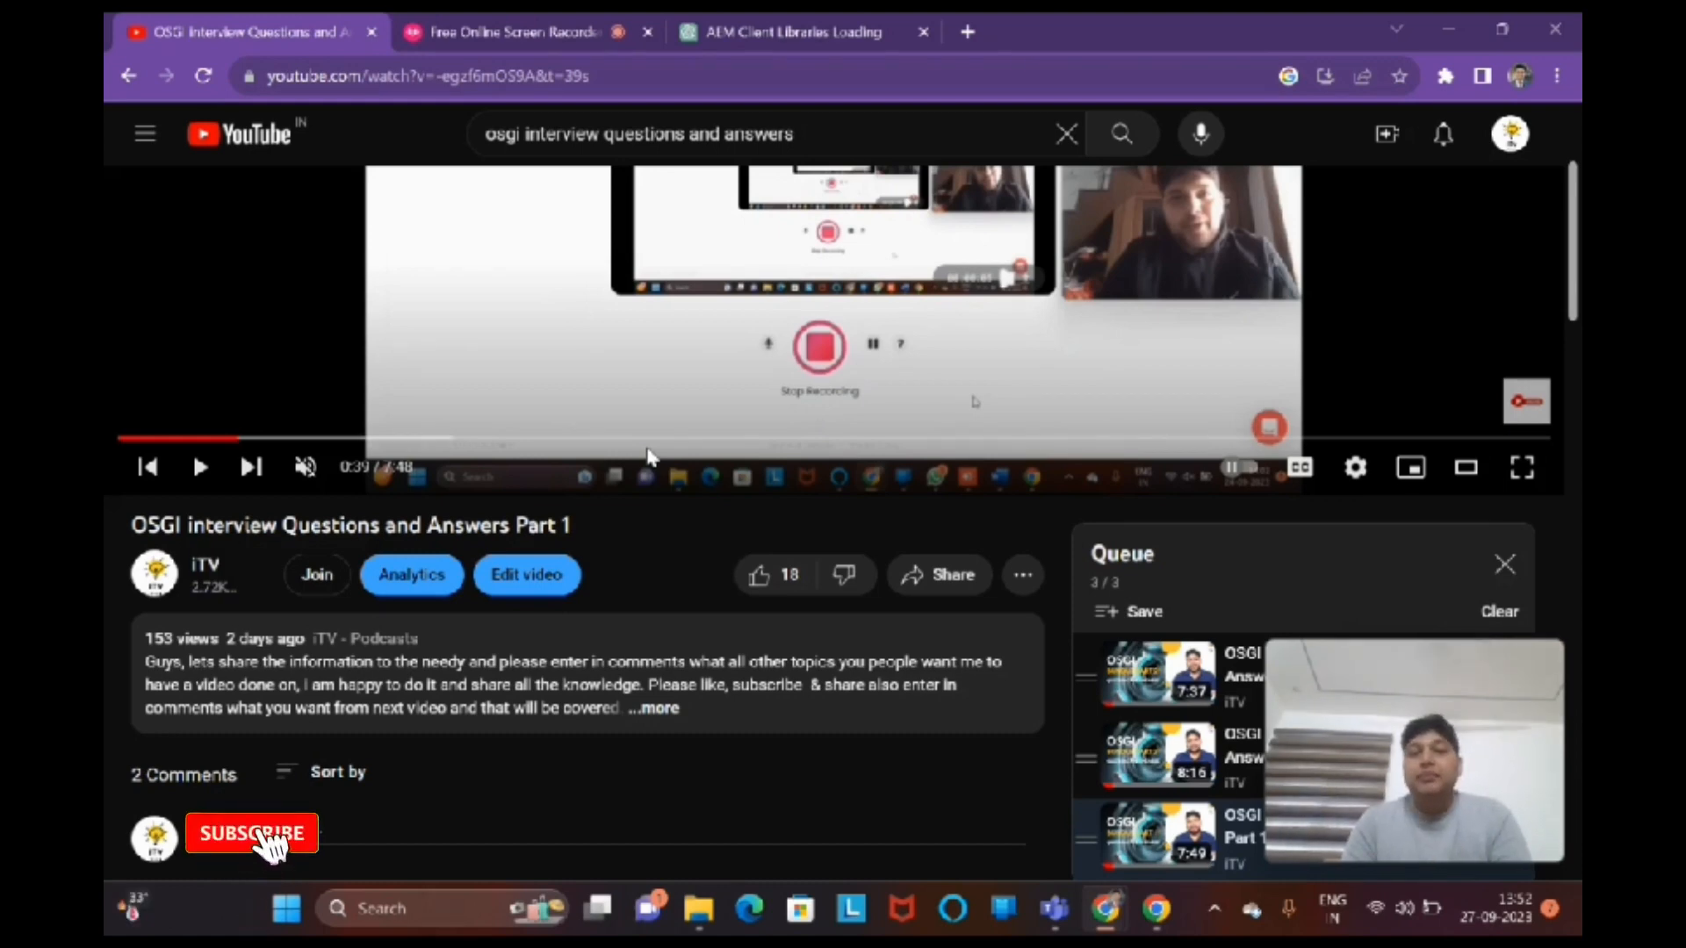
click(251, 833)
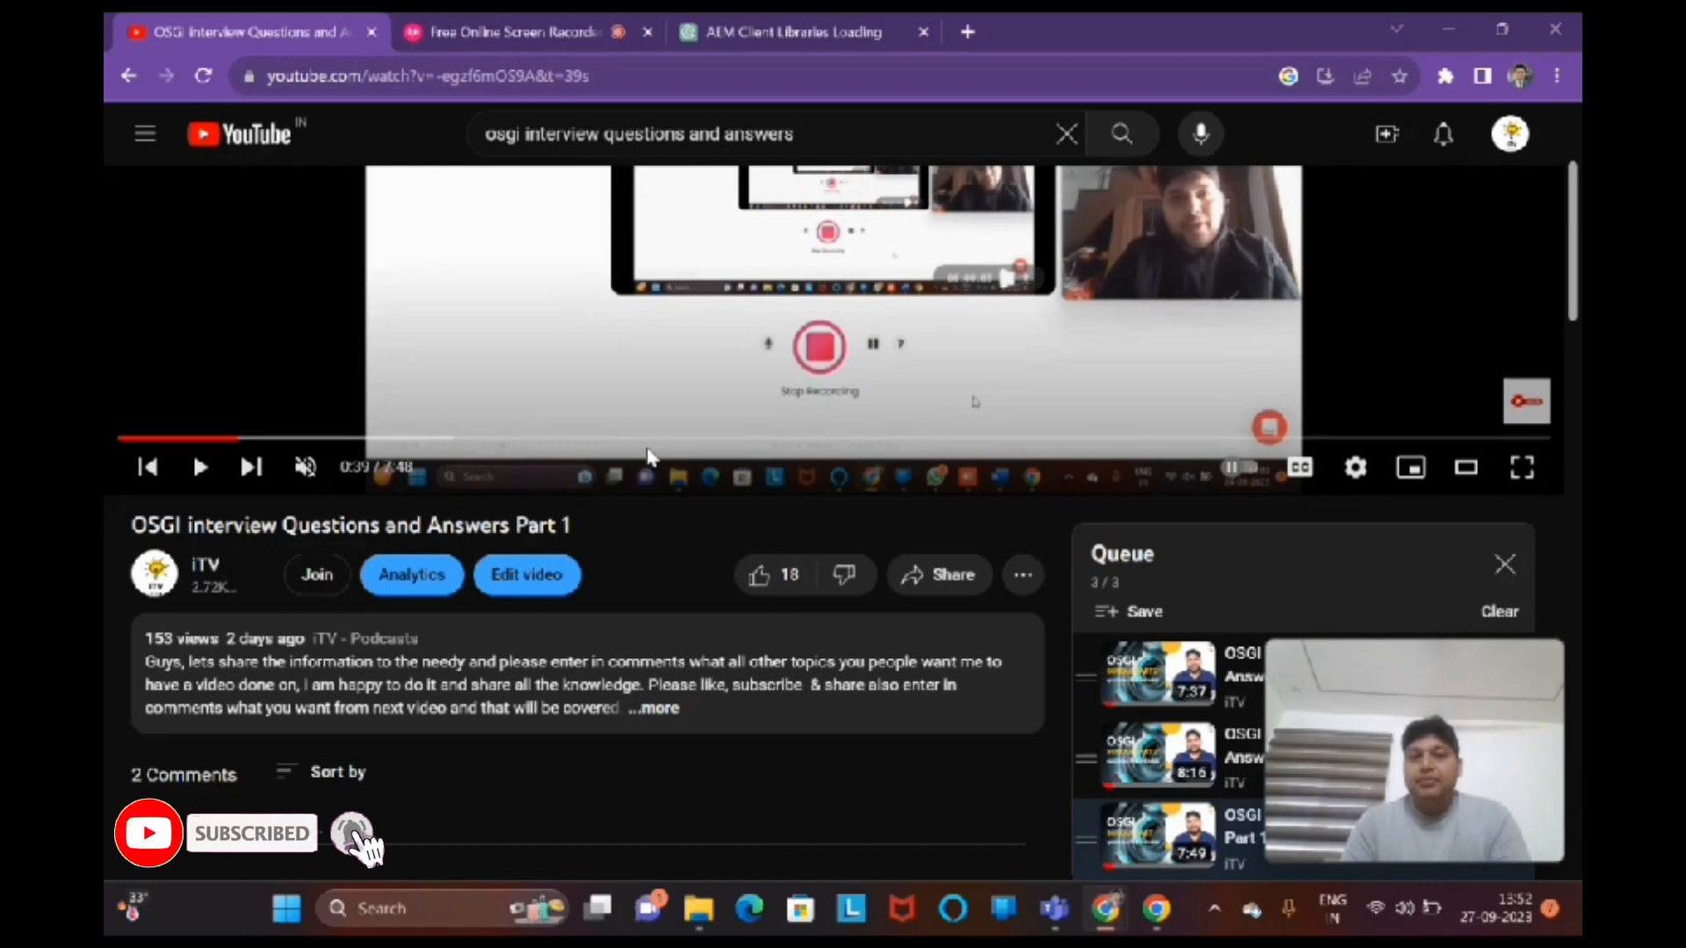
- Bring up YouTube search results for 'editable templates in aem 6.5' and move to the recorder tab
click(1121, 134)
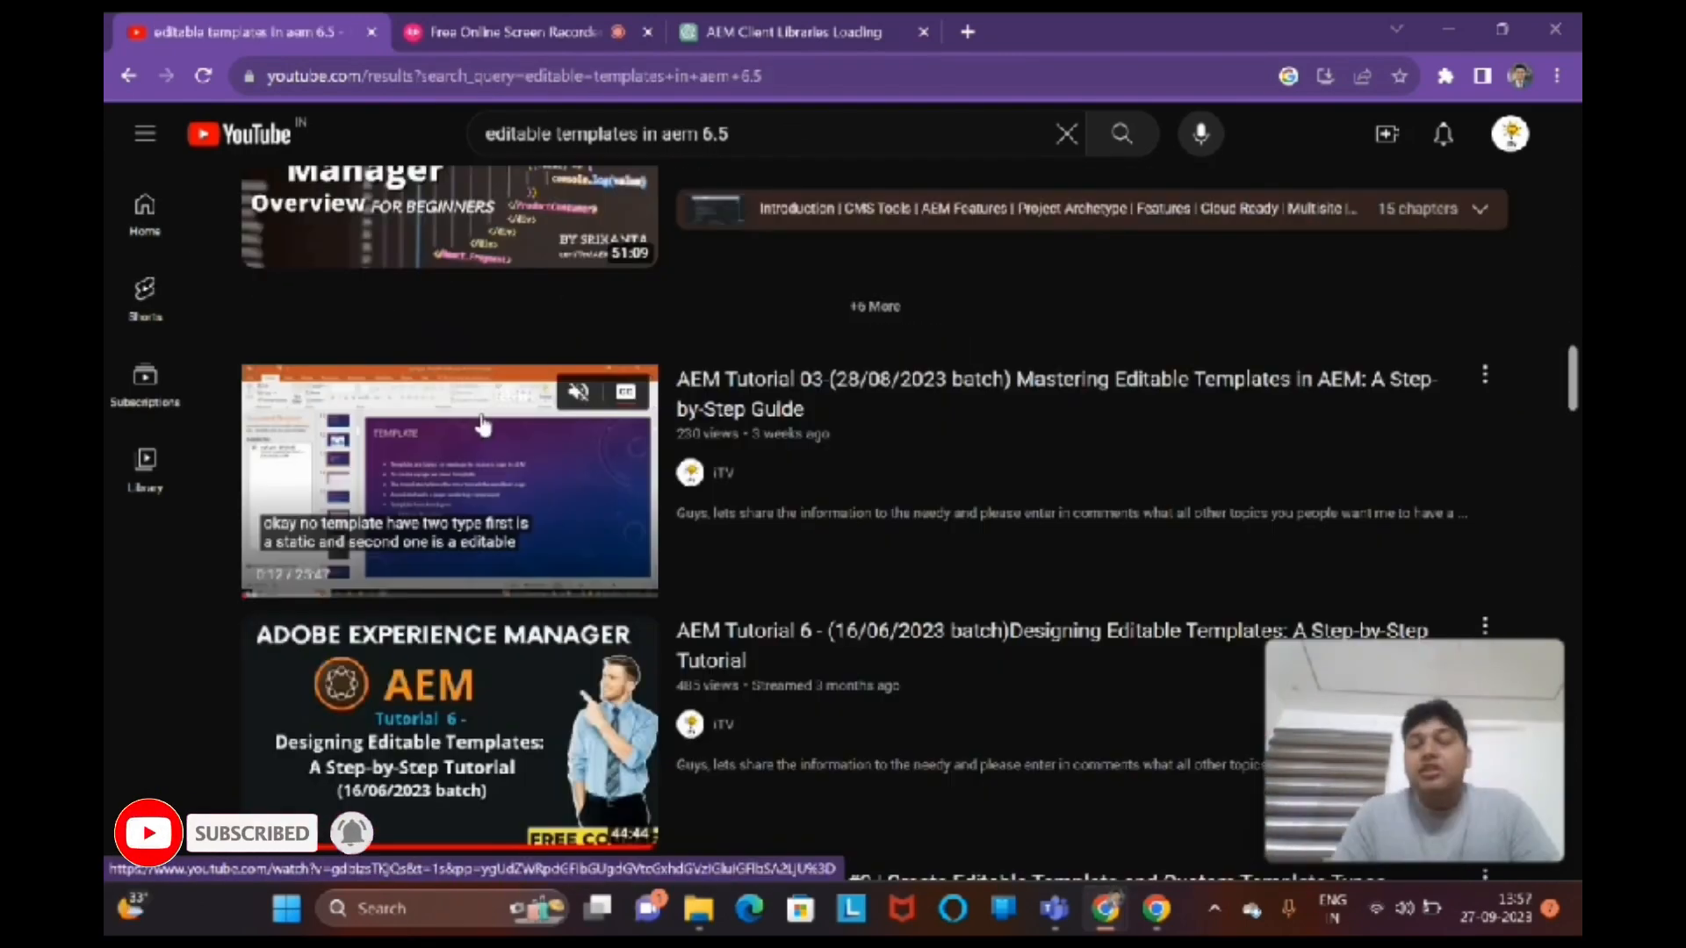
scroll(down, 3)
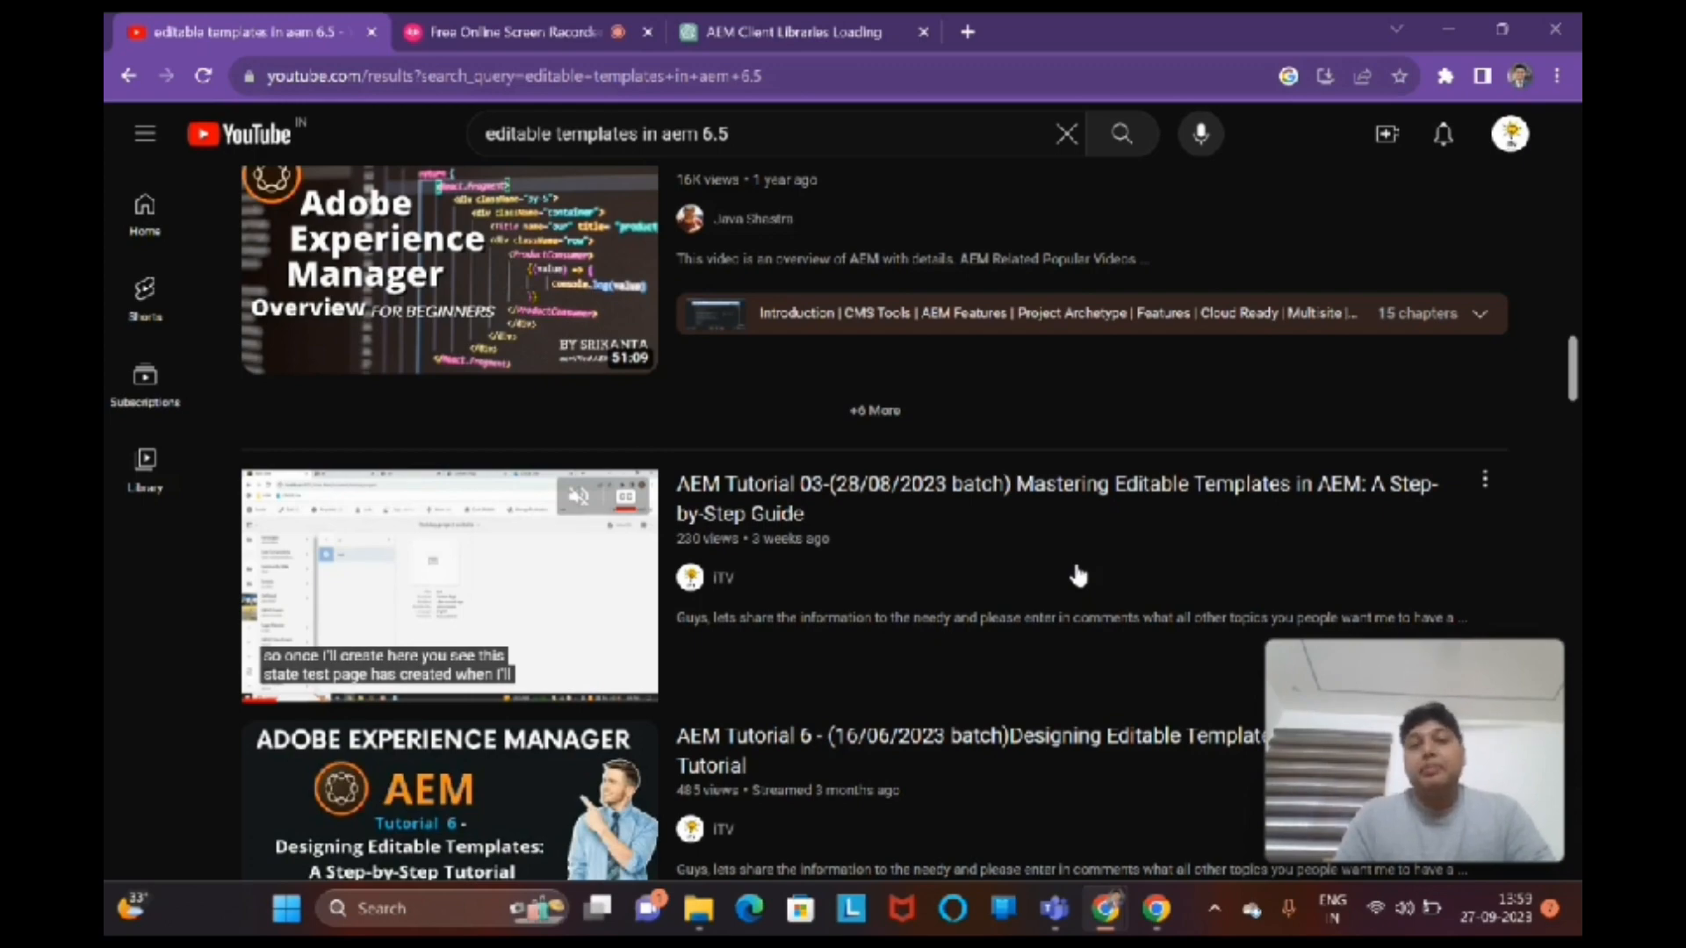
click(506, 19)
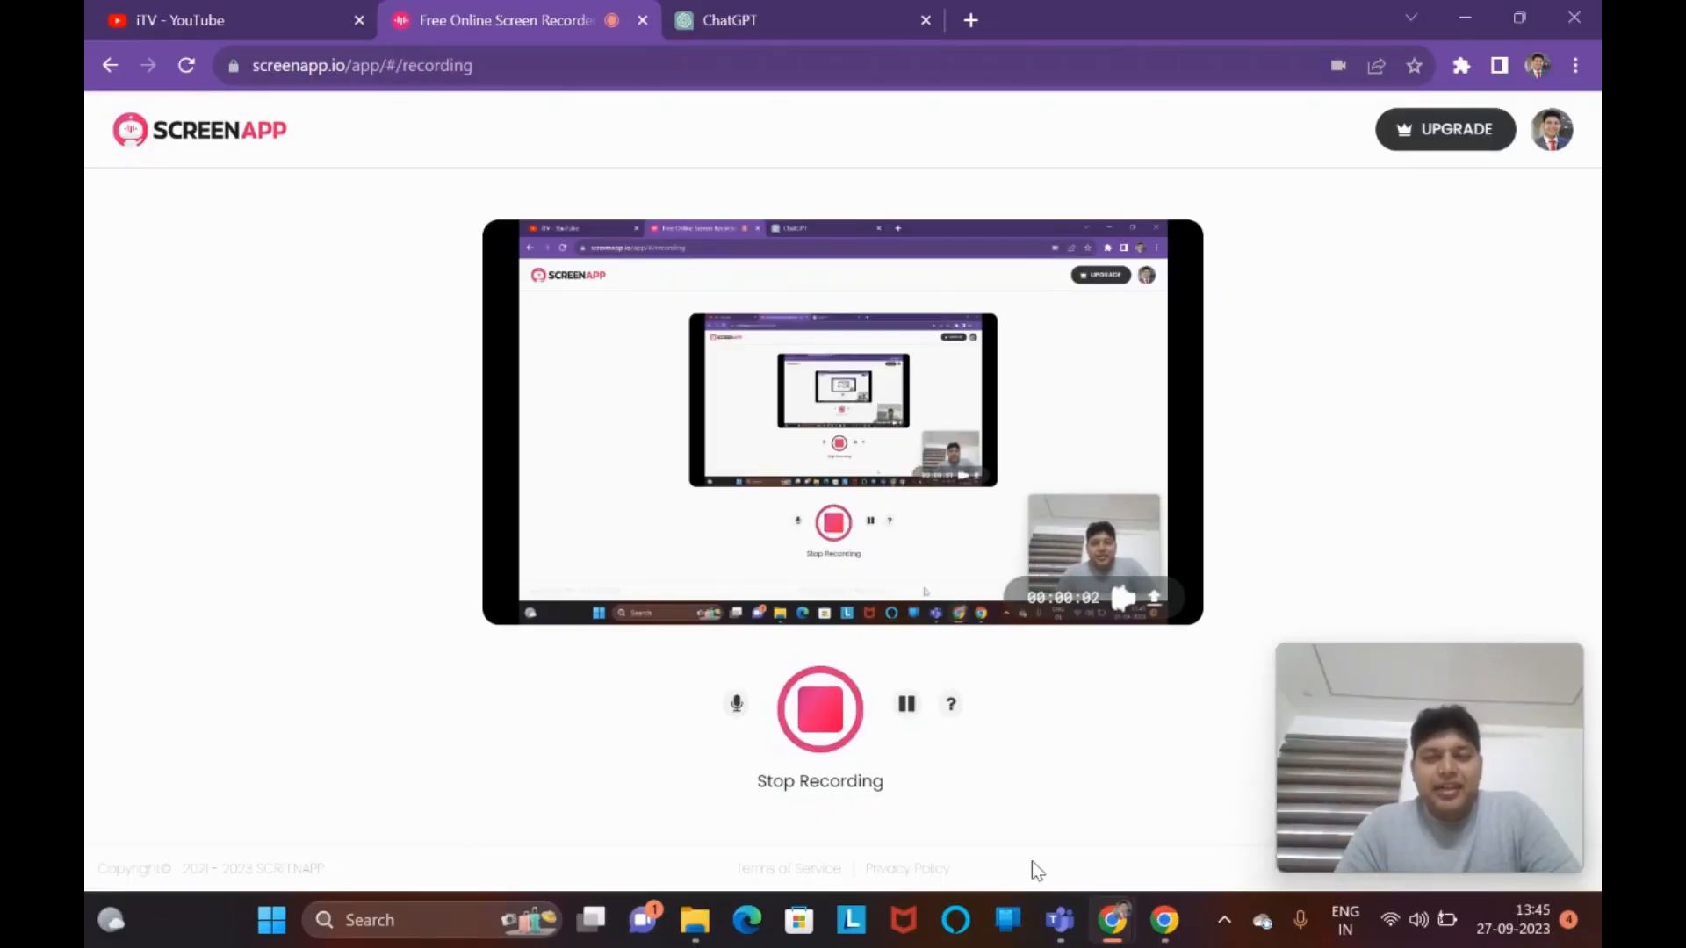
mouse_move(1085, 786)
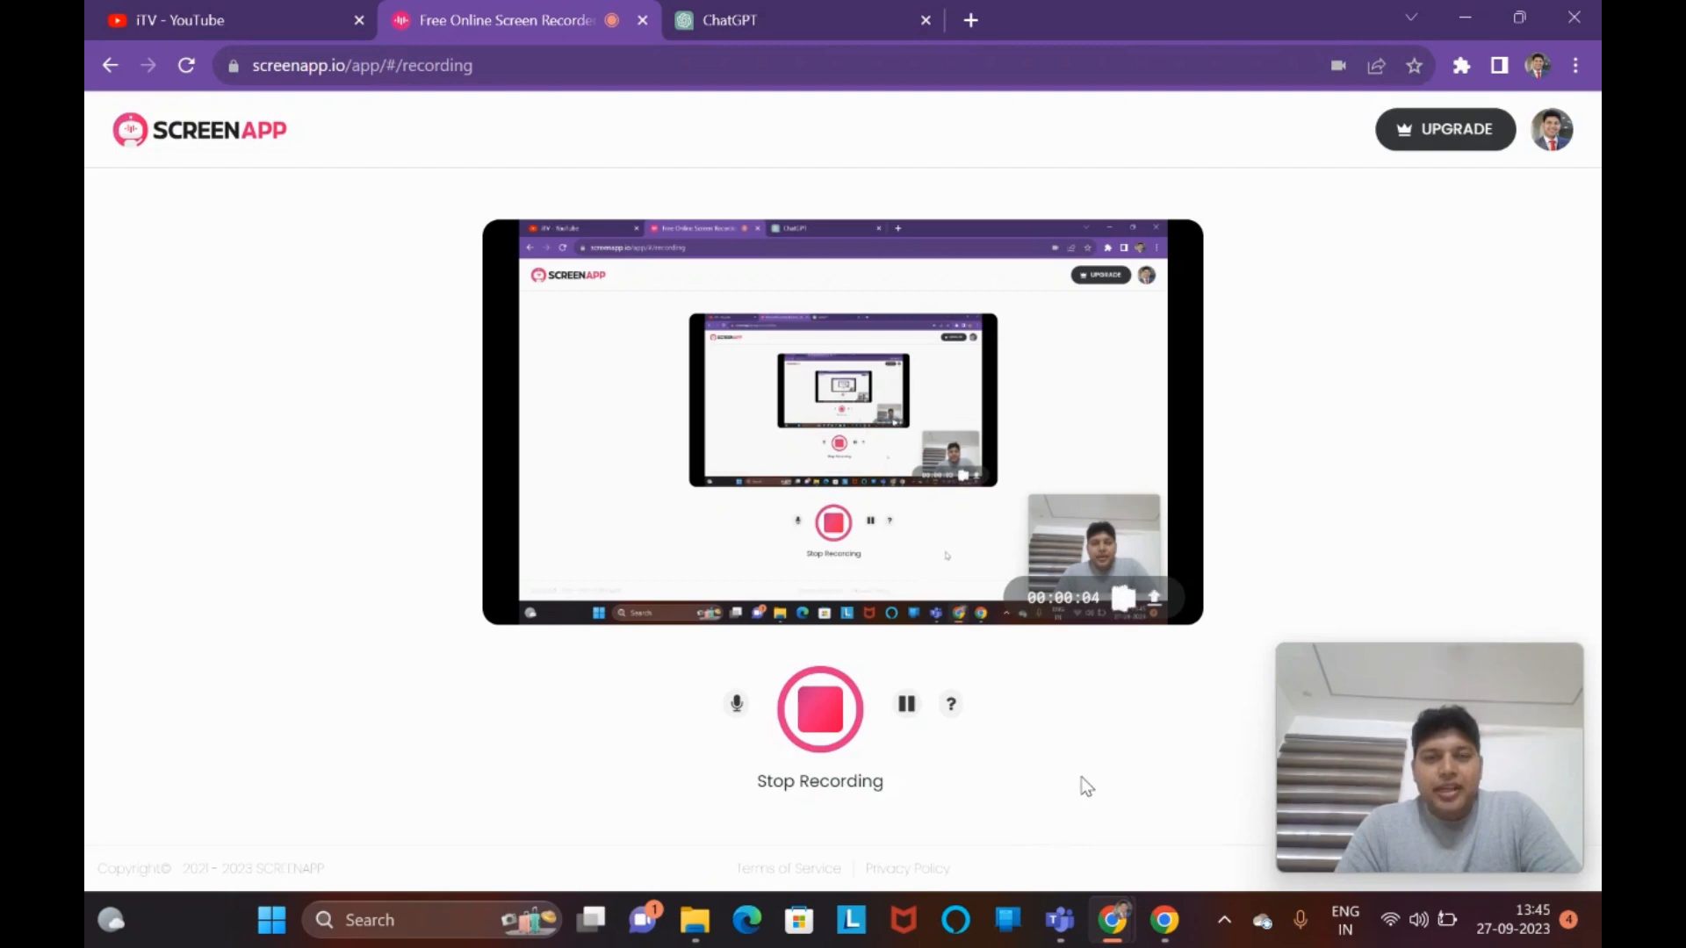
mouse_move(1156, 737)
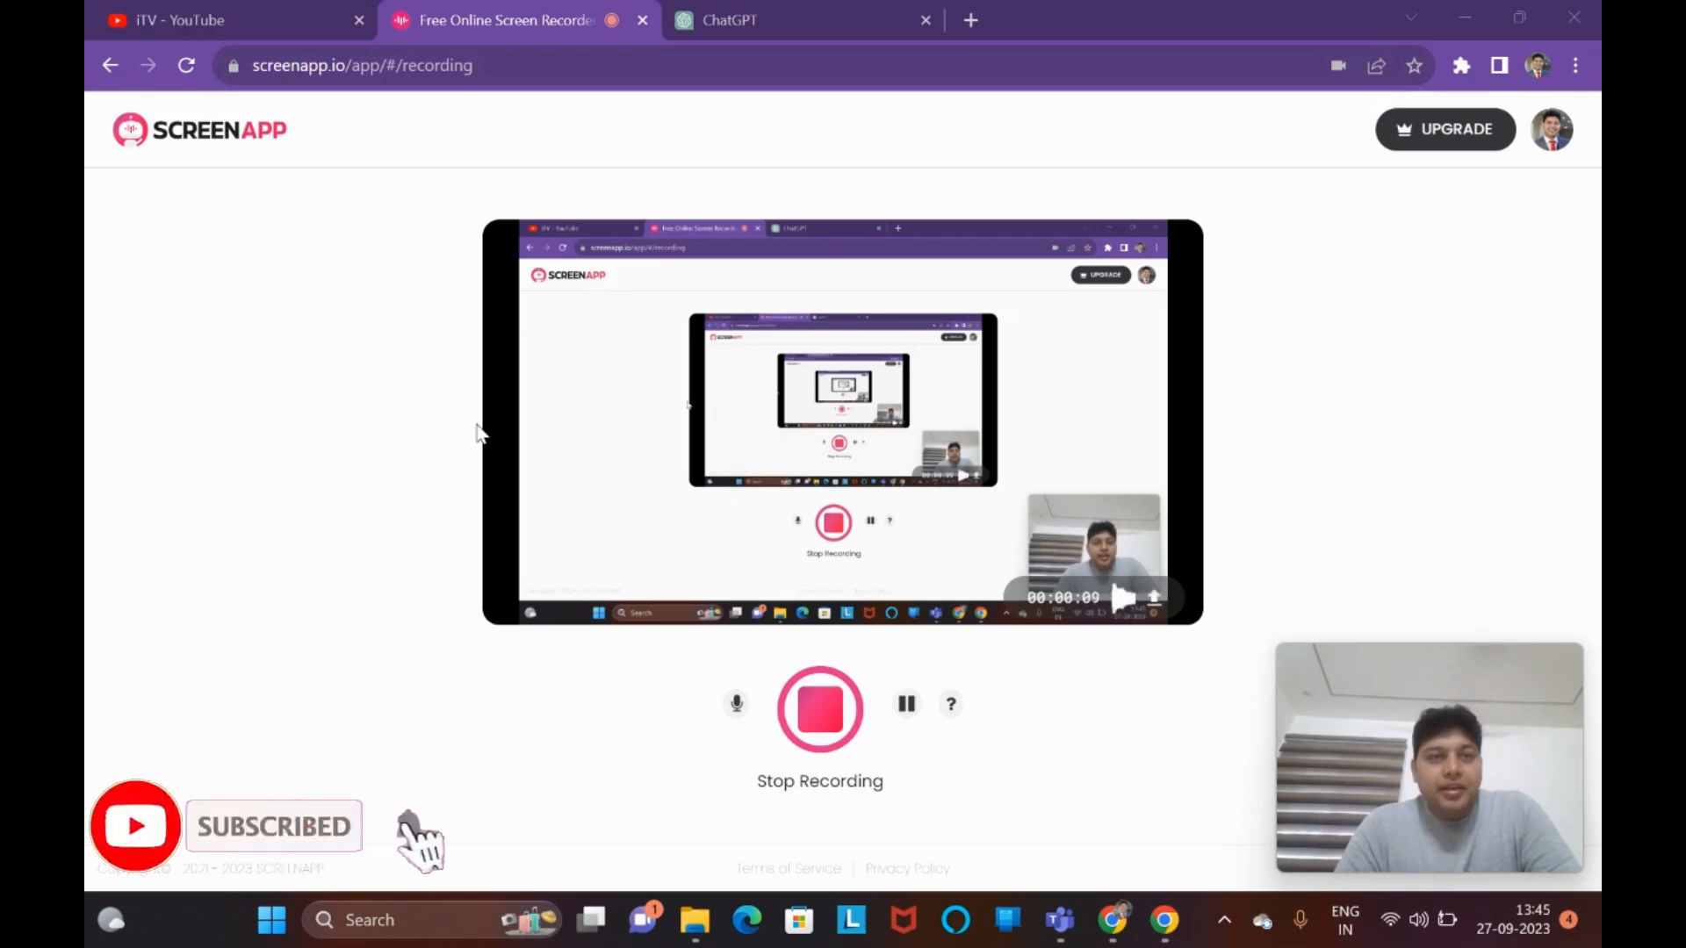
mouse_move(330, 213)
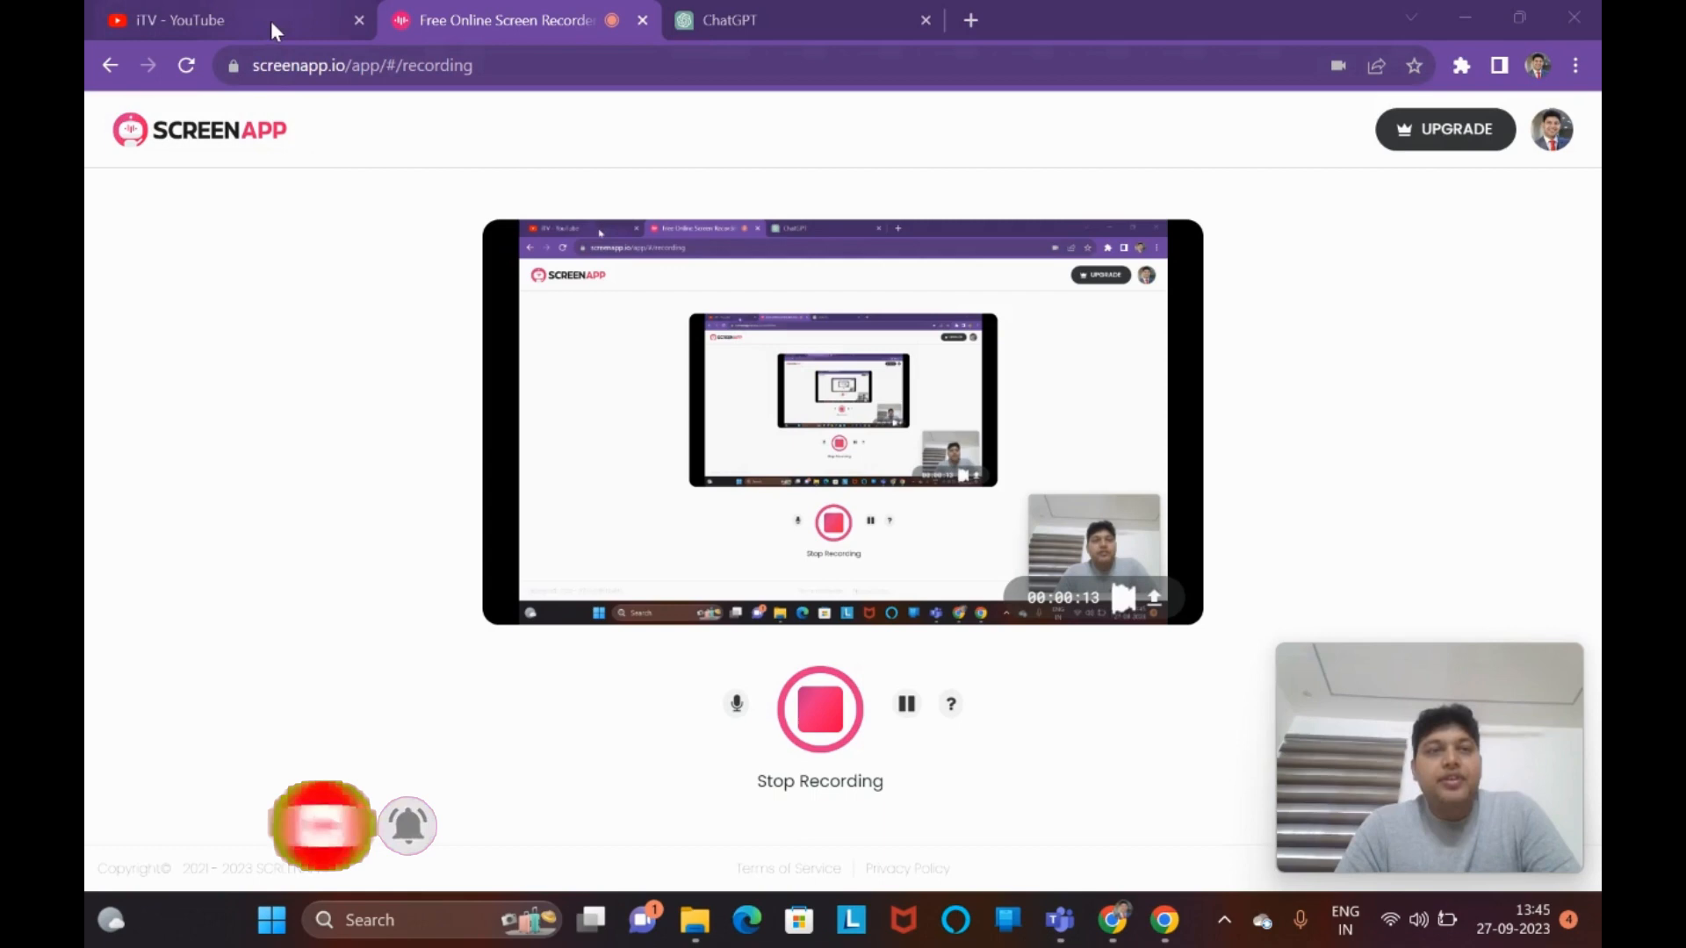
- Return to the iTV channel home tab and scroll to its Videos row of uploads
click(178, 20)
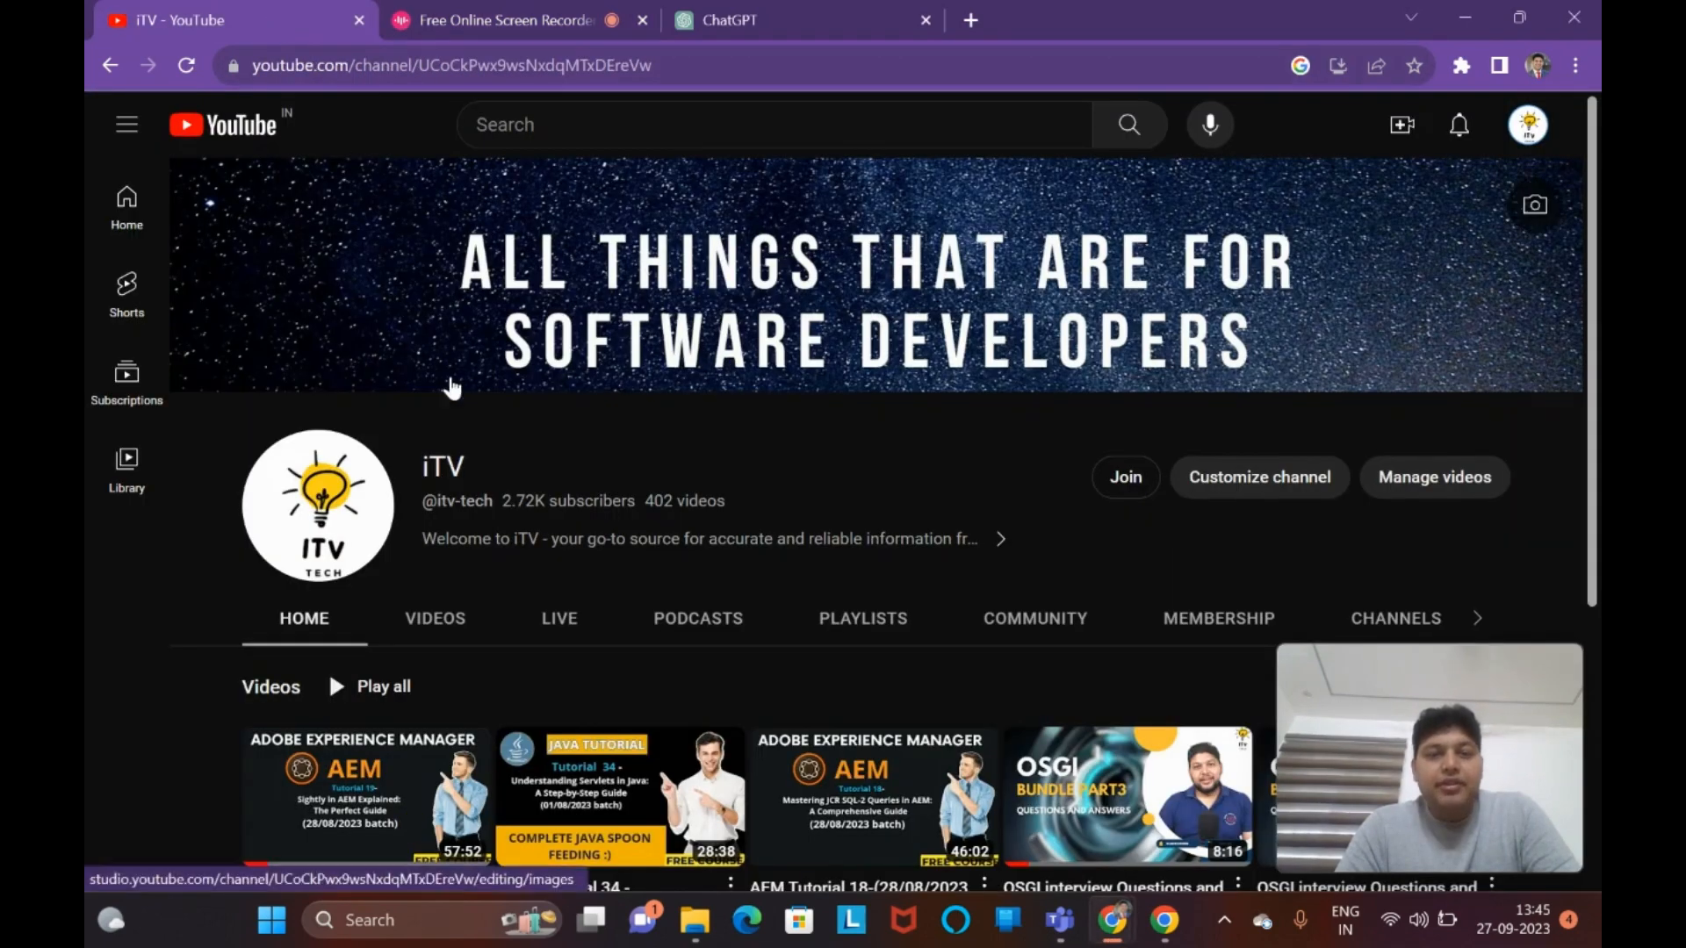
scroll(down, 3)
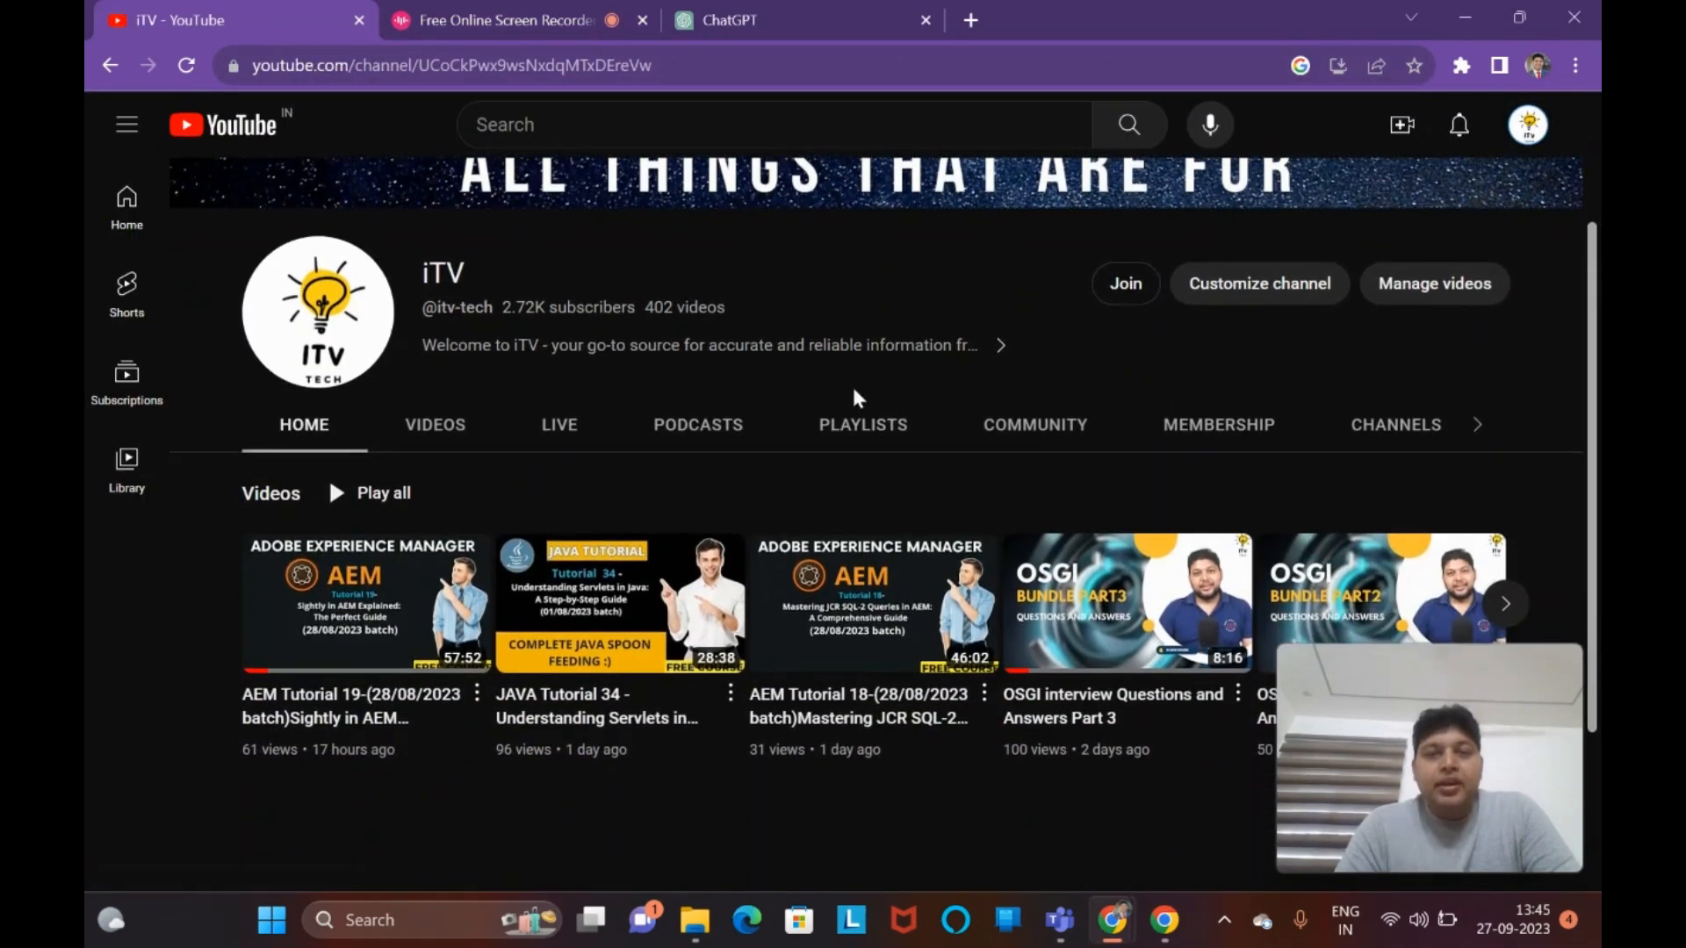
scroll(down, 3)
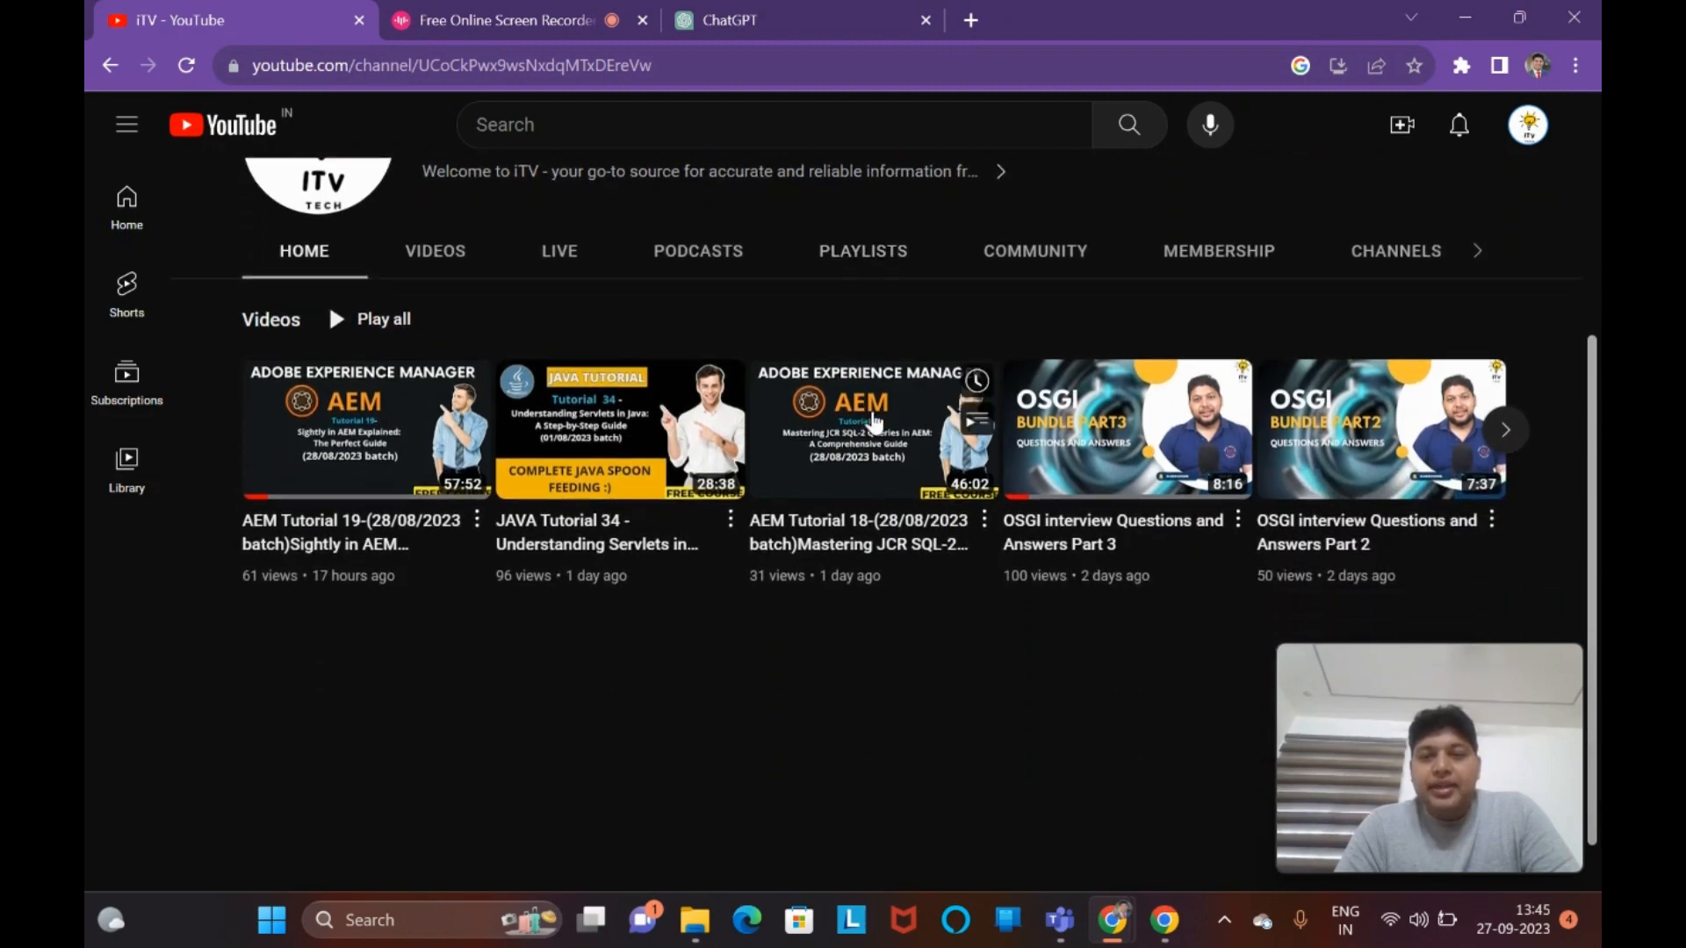
mouse_move(1096, 548)
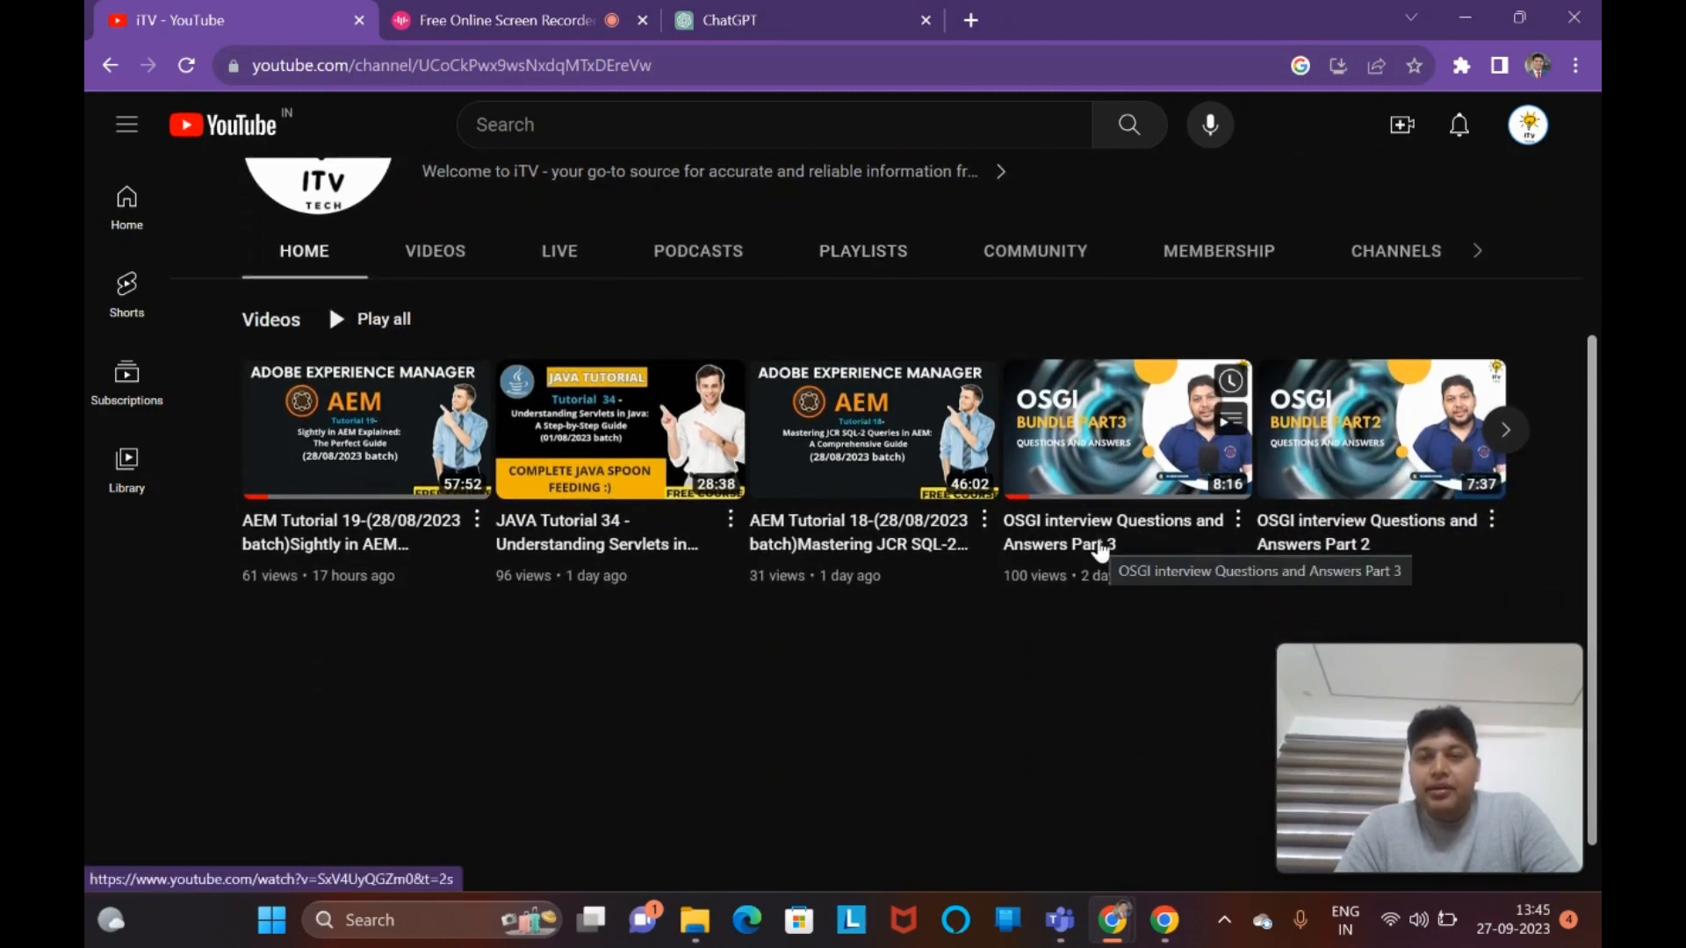
- Open OSGI interview Questions and Answers Part 3 and read through its nine comments
click(1128, 426)
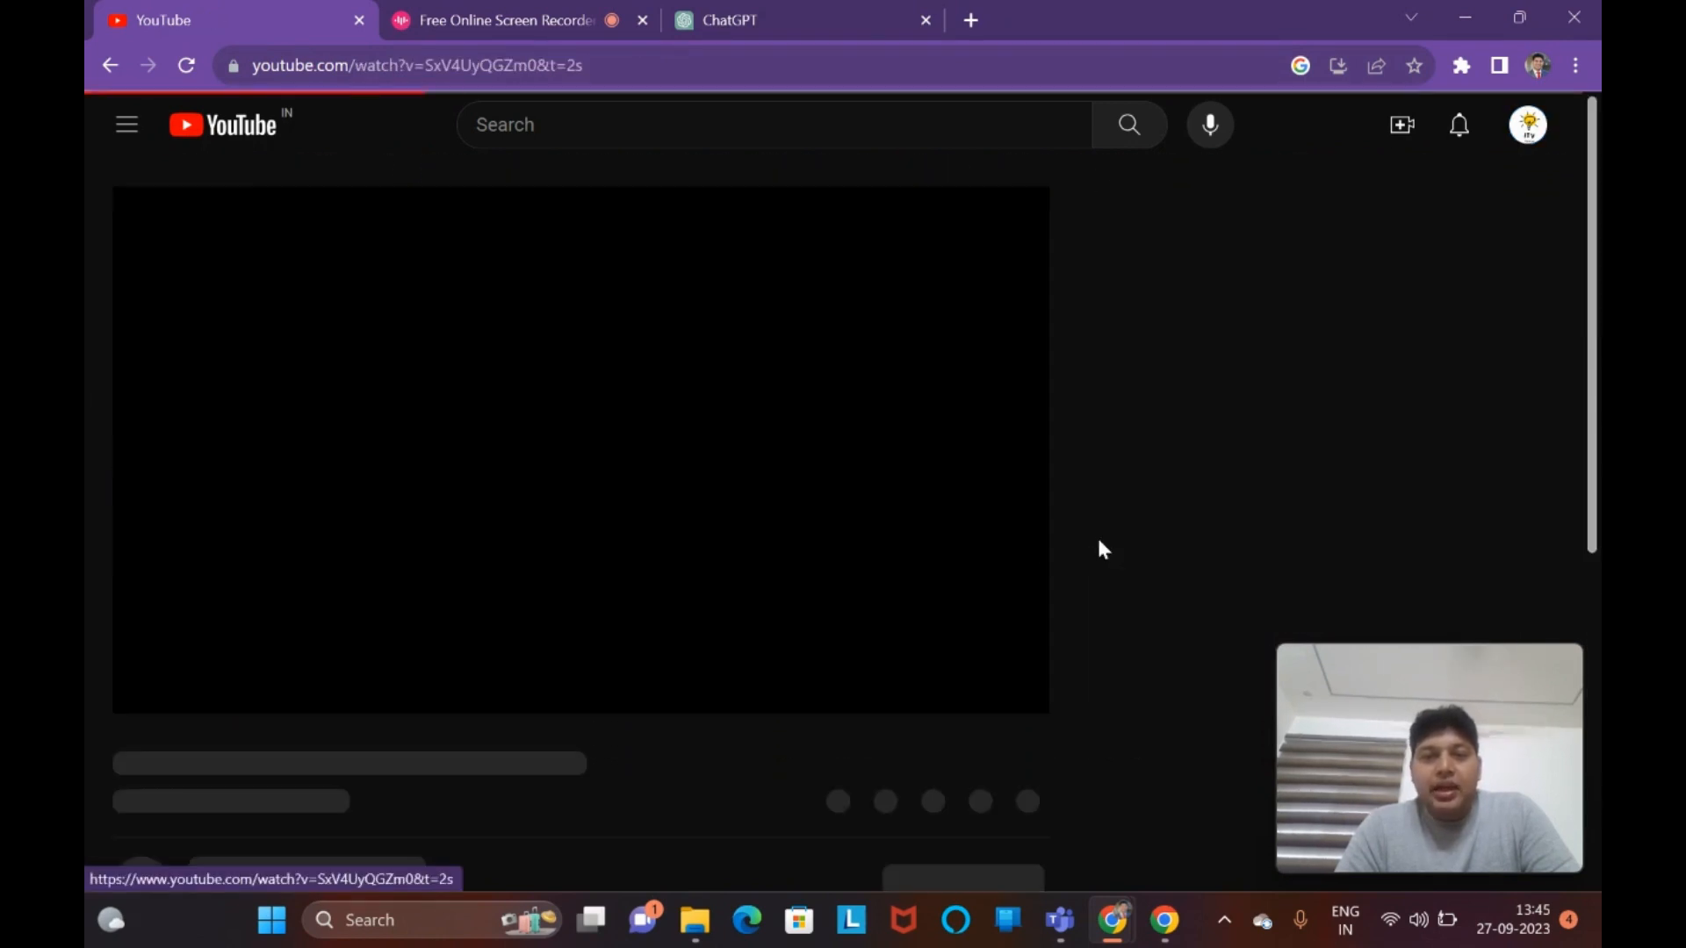
mouse_move(166, 706)
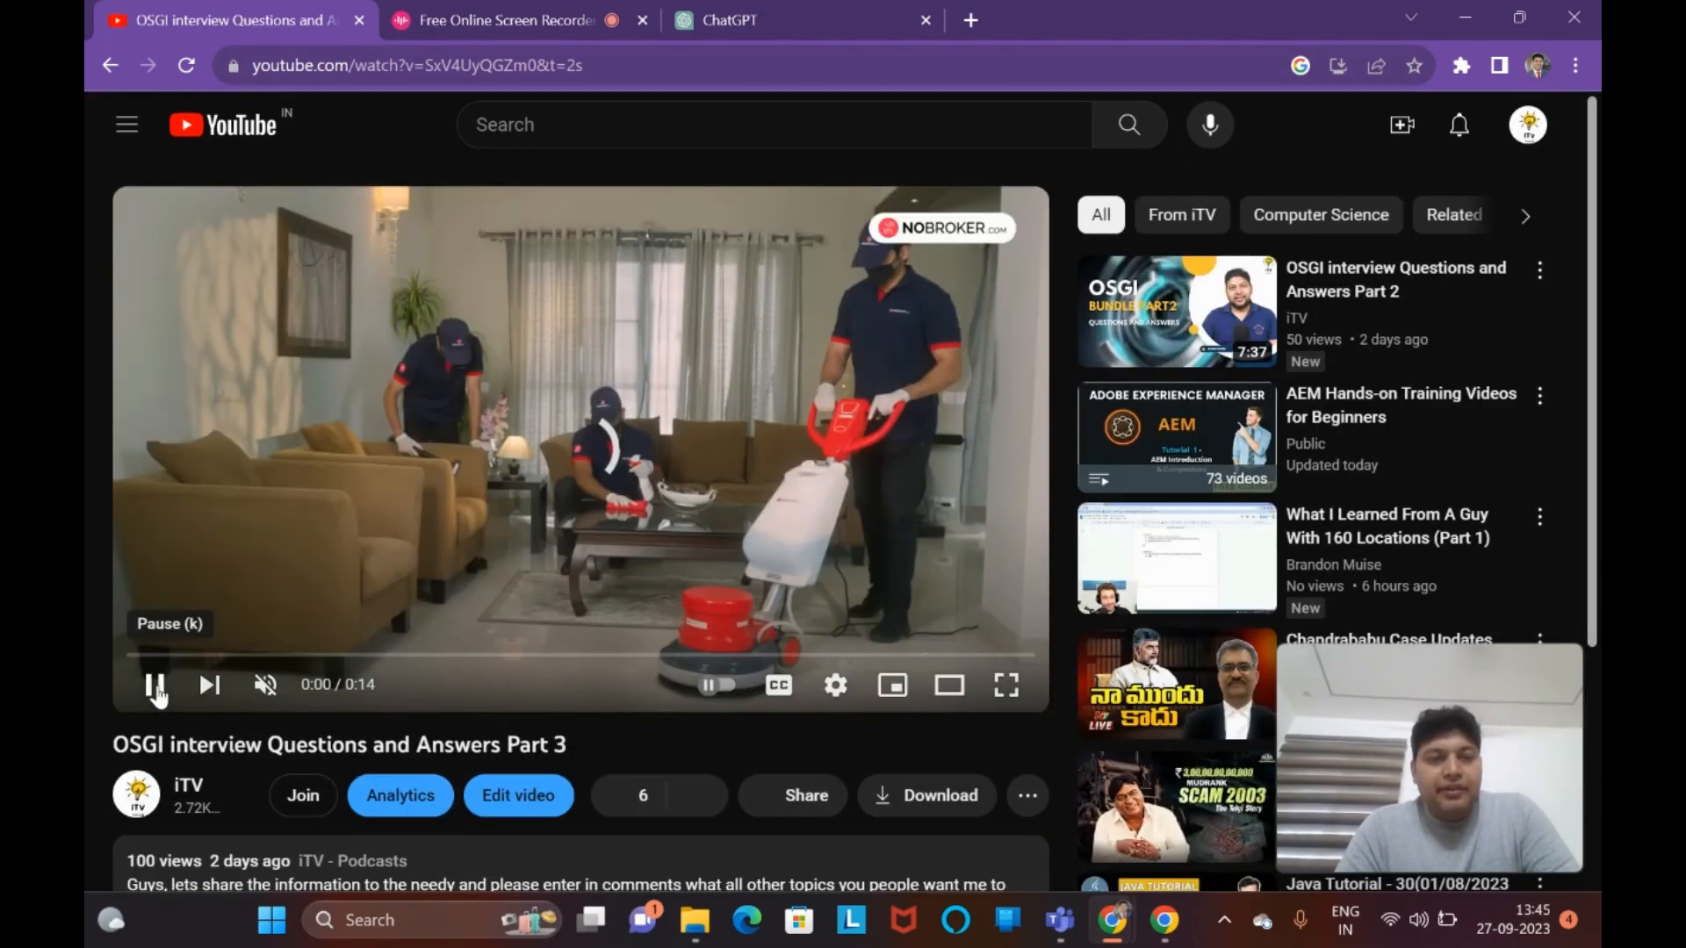
scroll(down, 3)
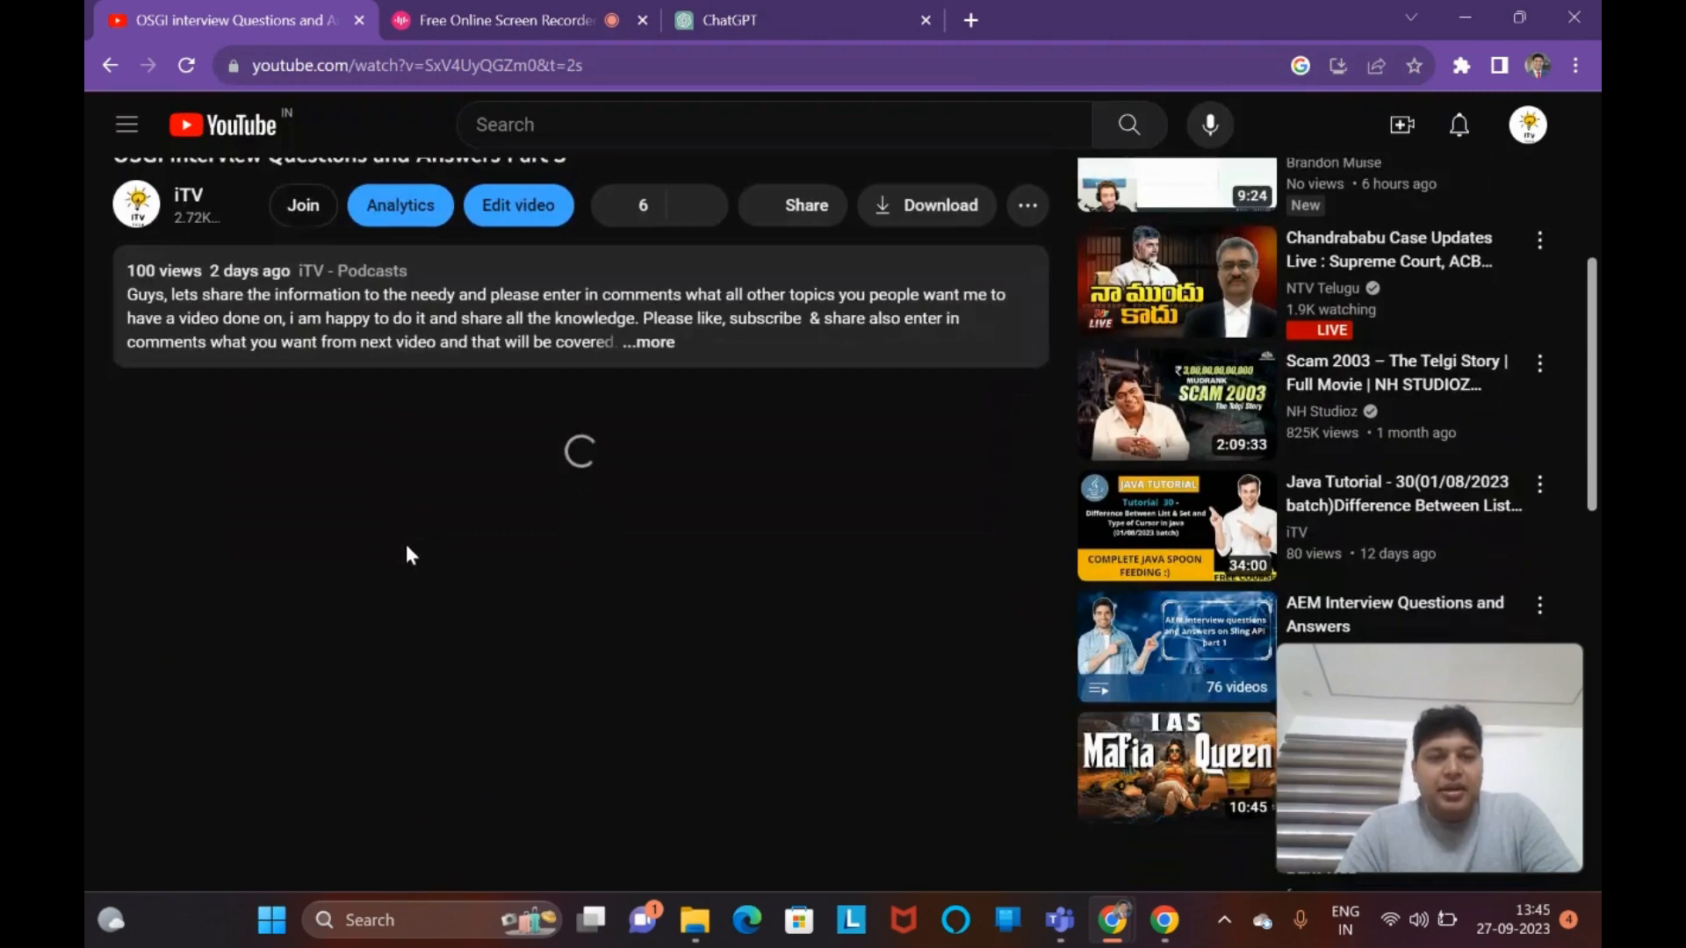
scroll(down, 3)
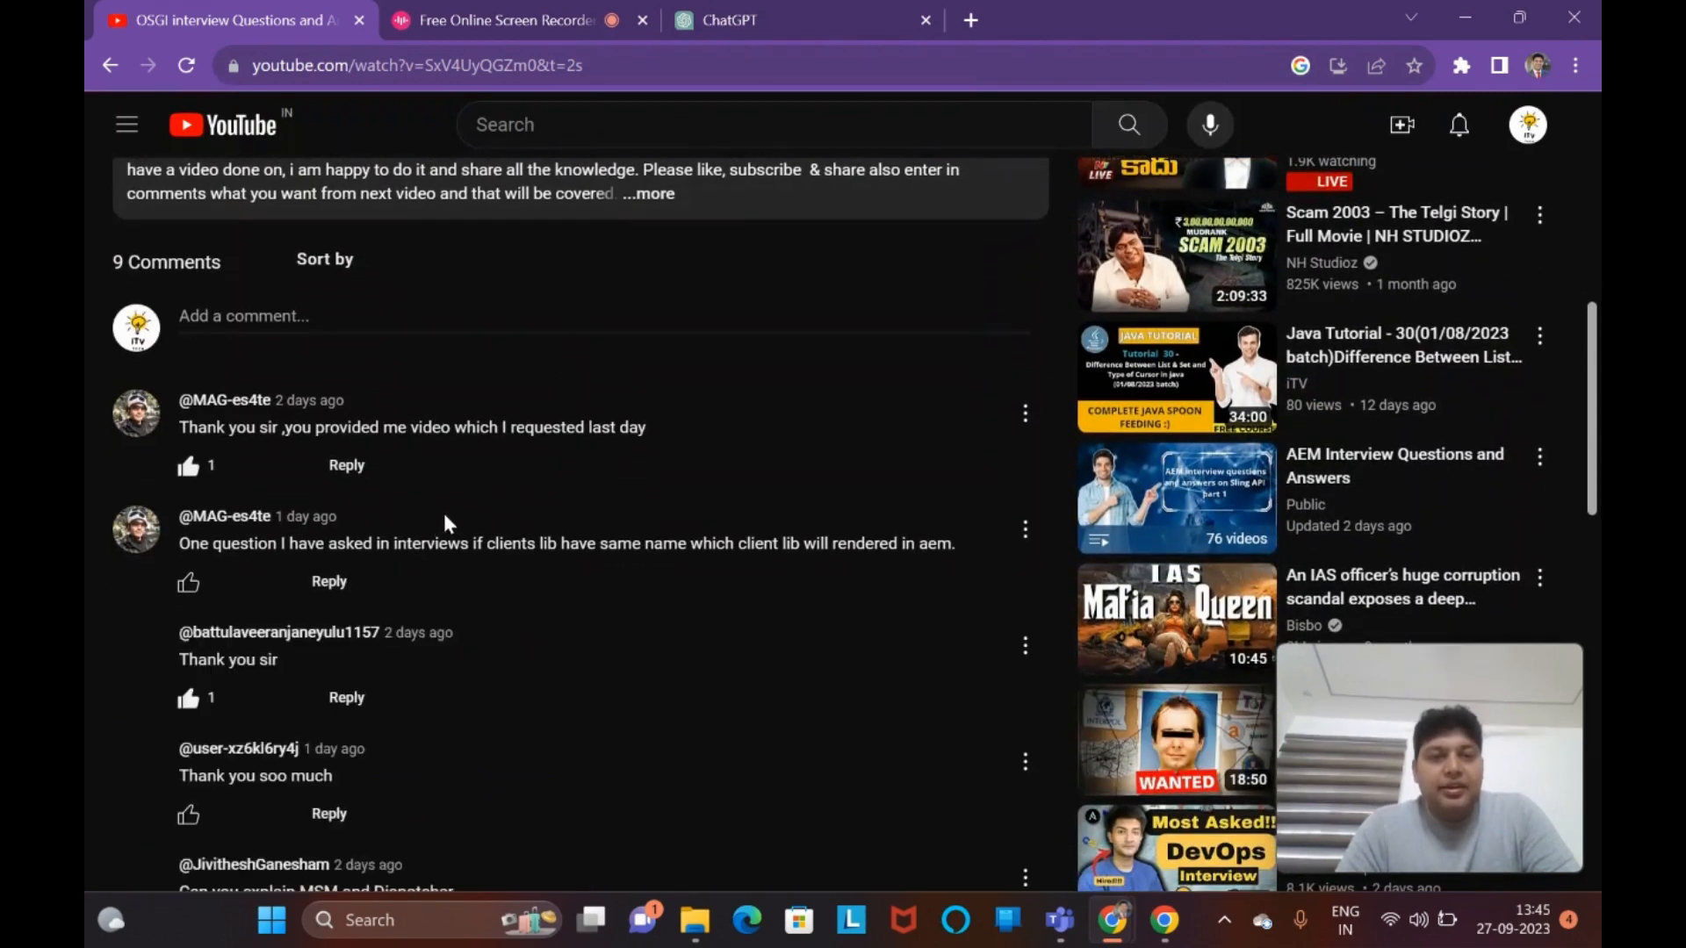
scroll(down, 3)
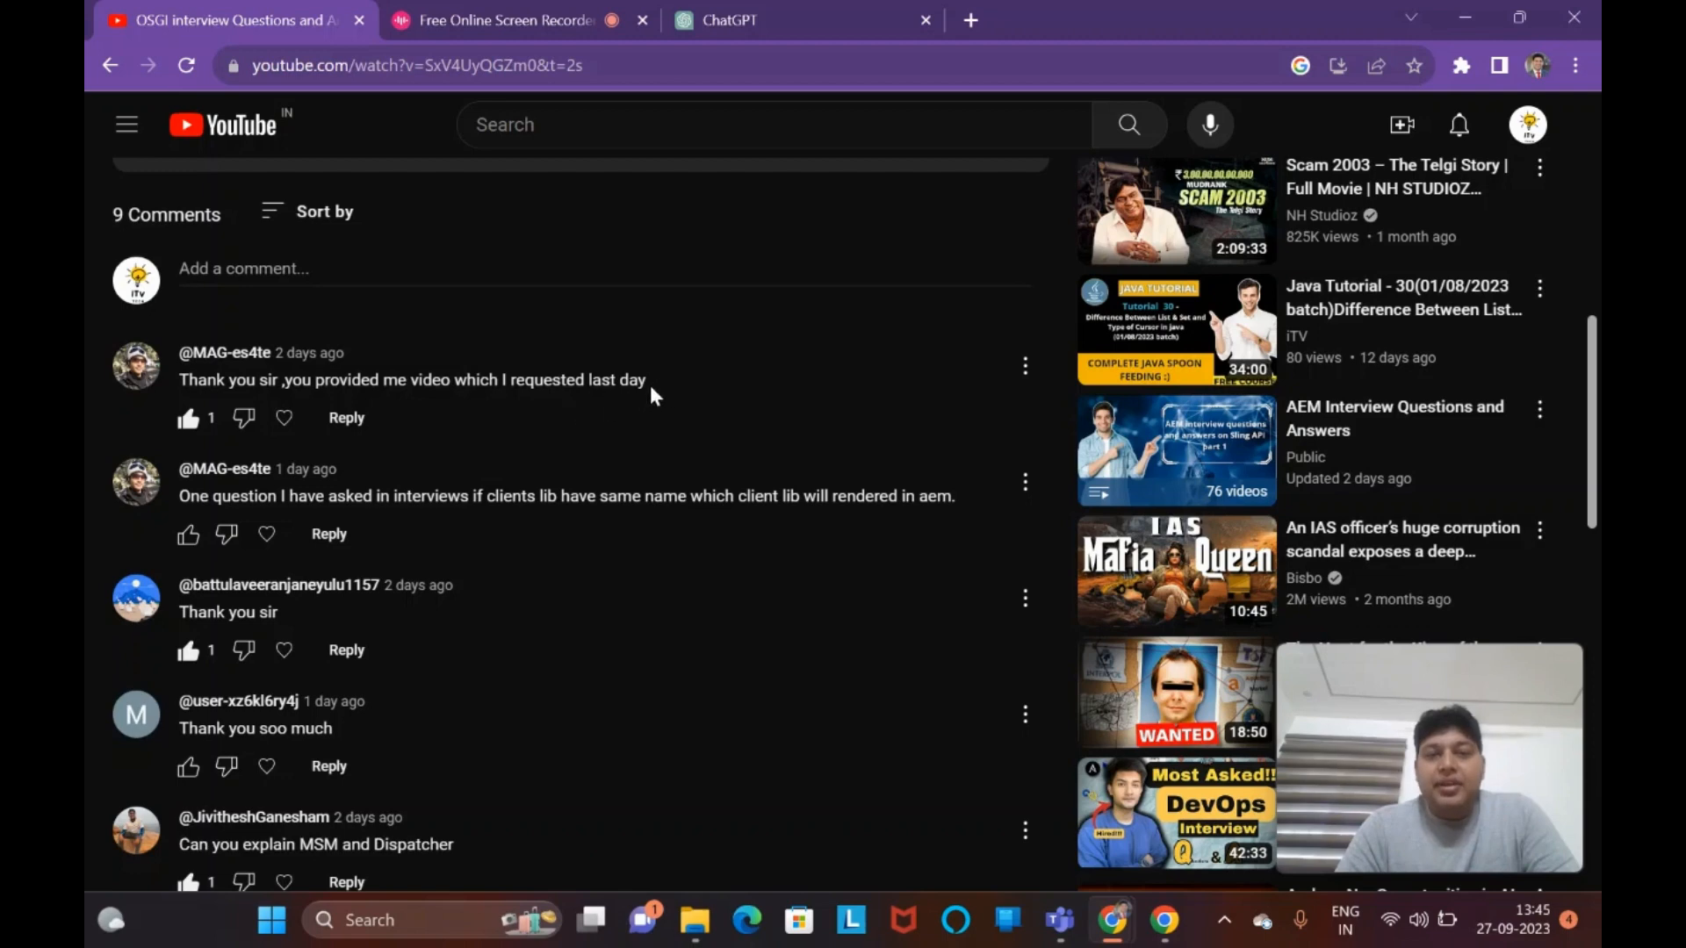
scroll(down, 3)
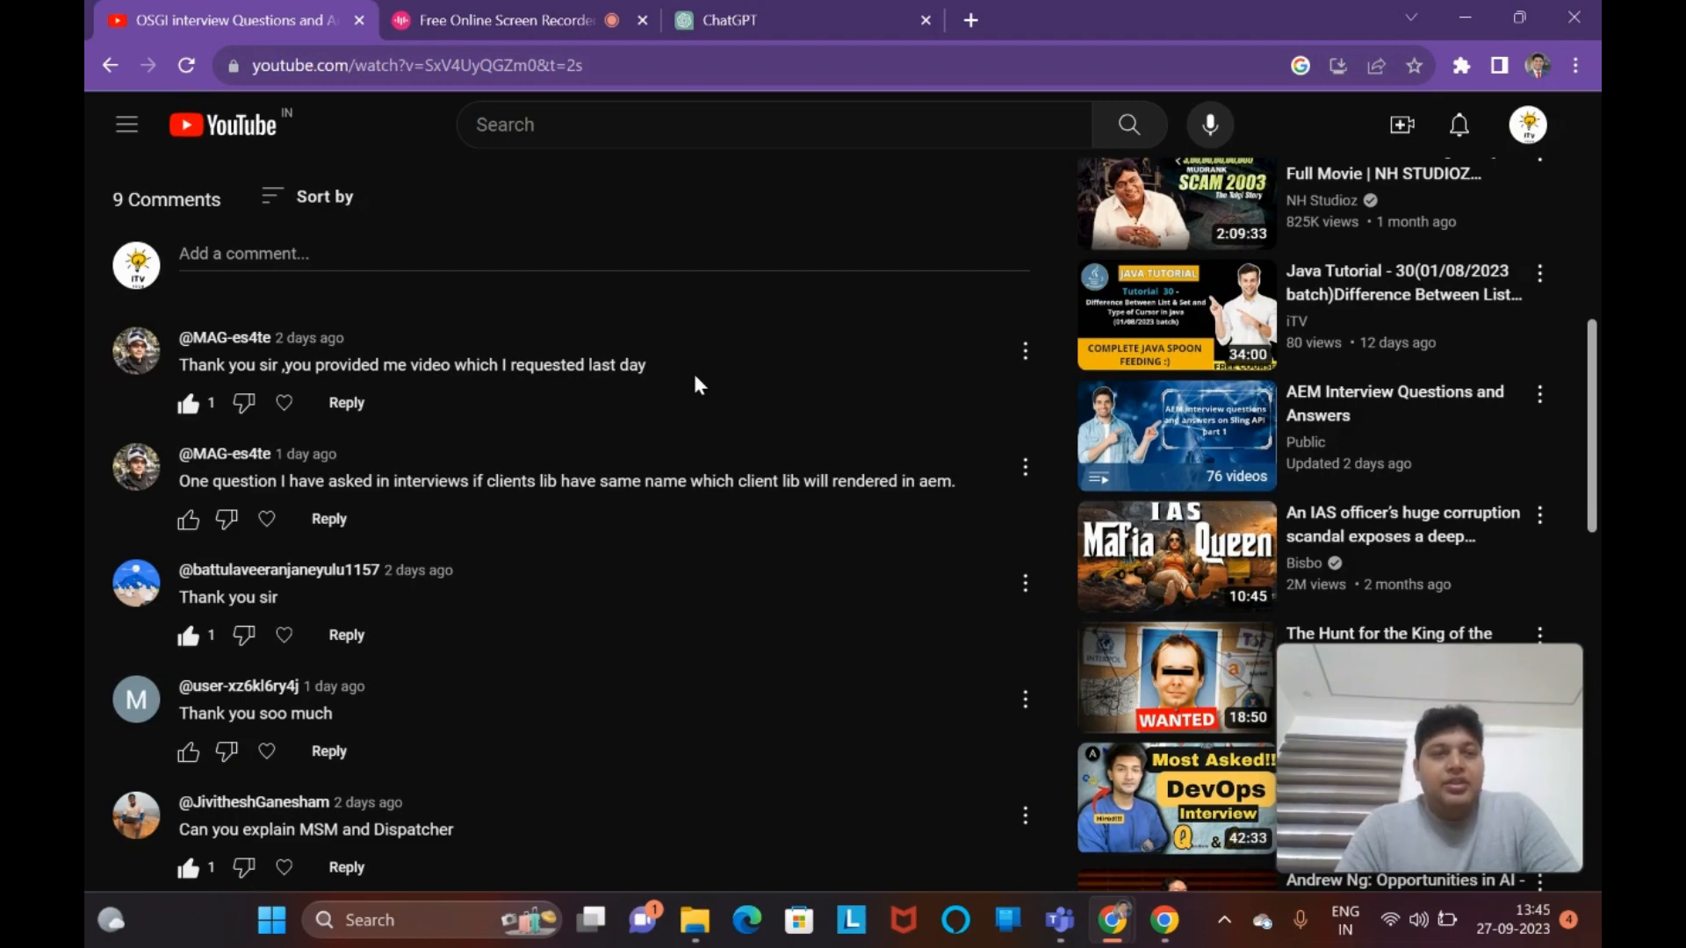
scroll(up, 3)
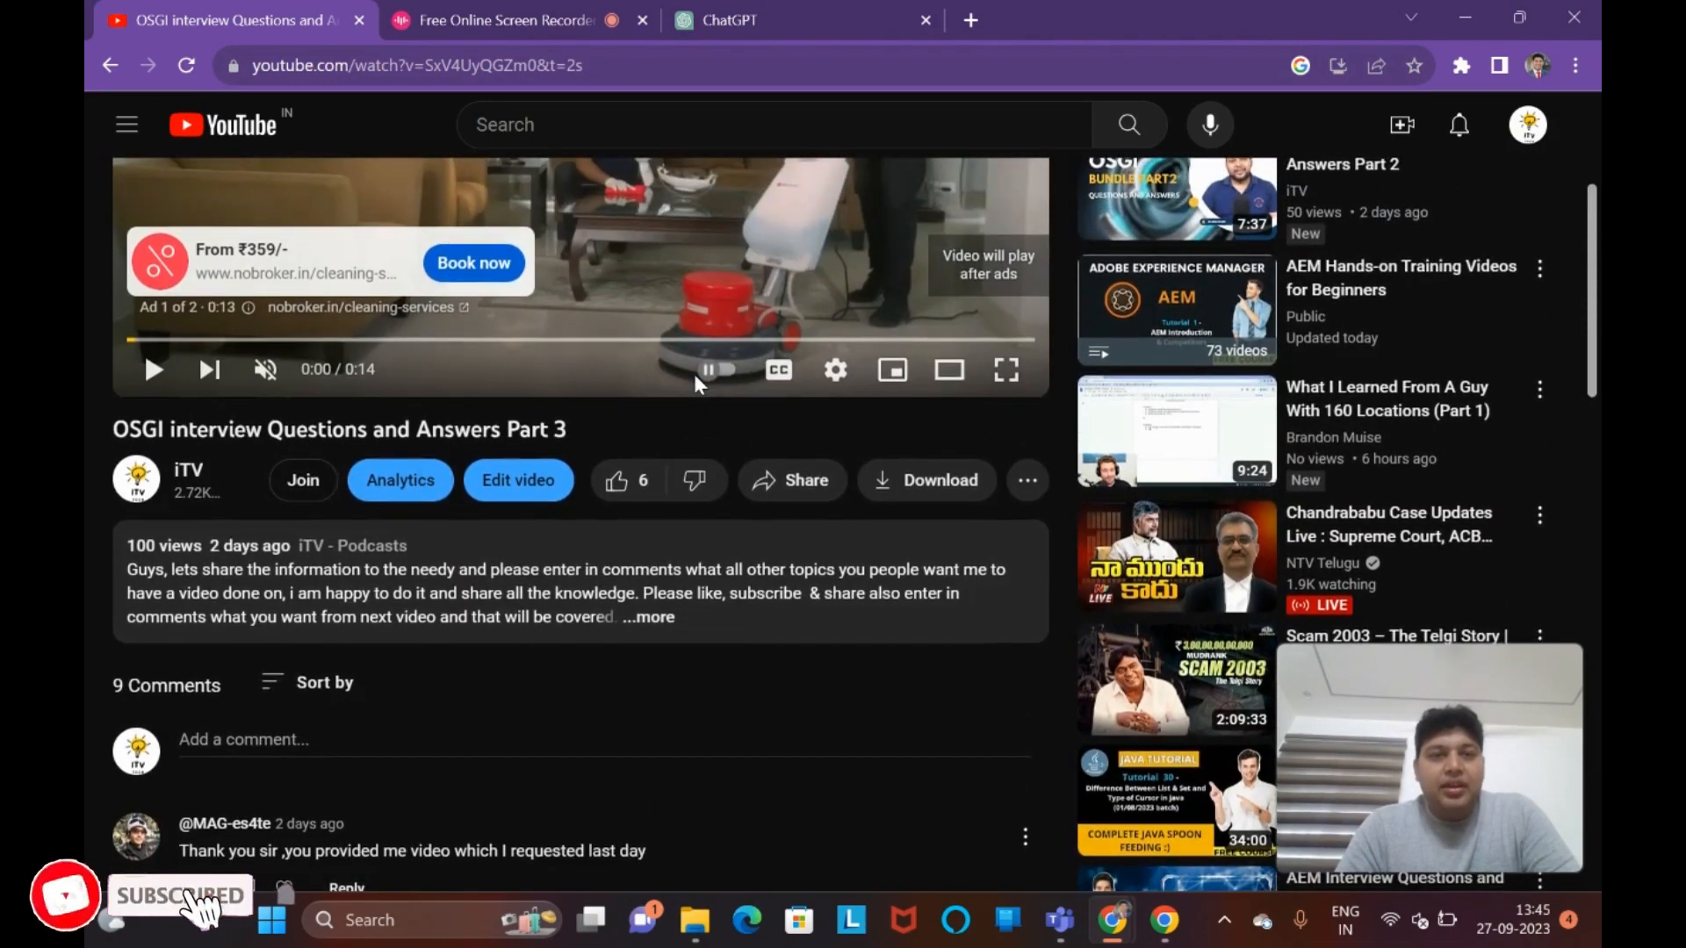
scroll(down, 3)
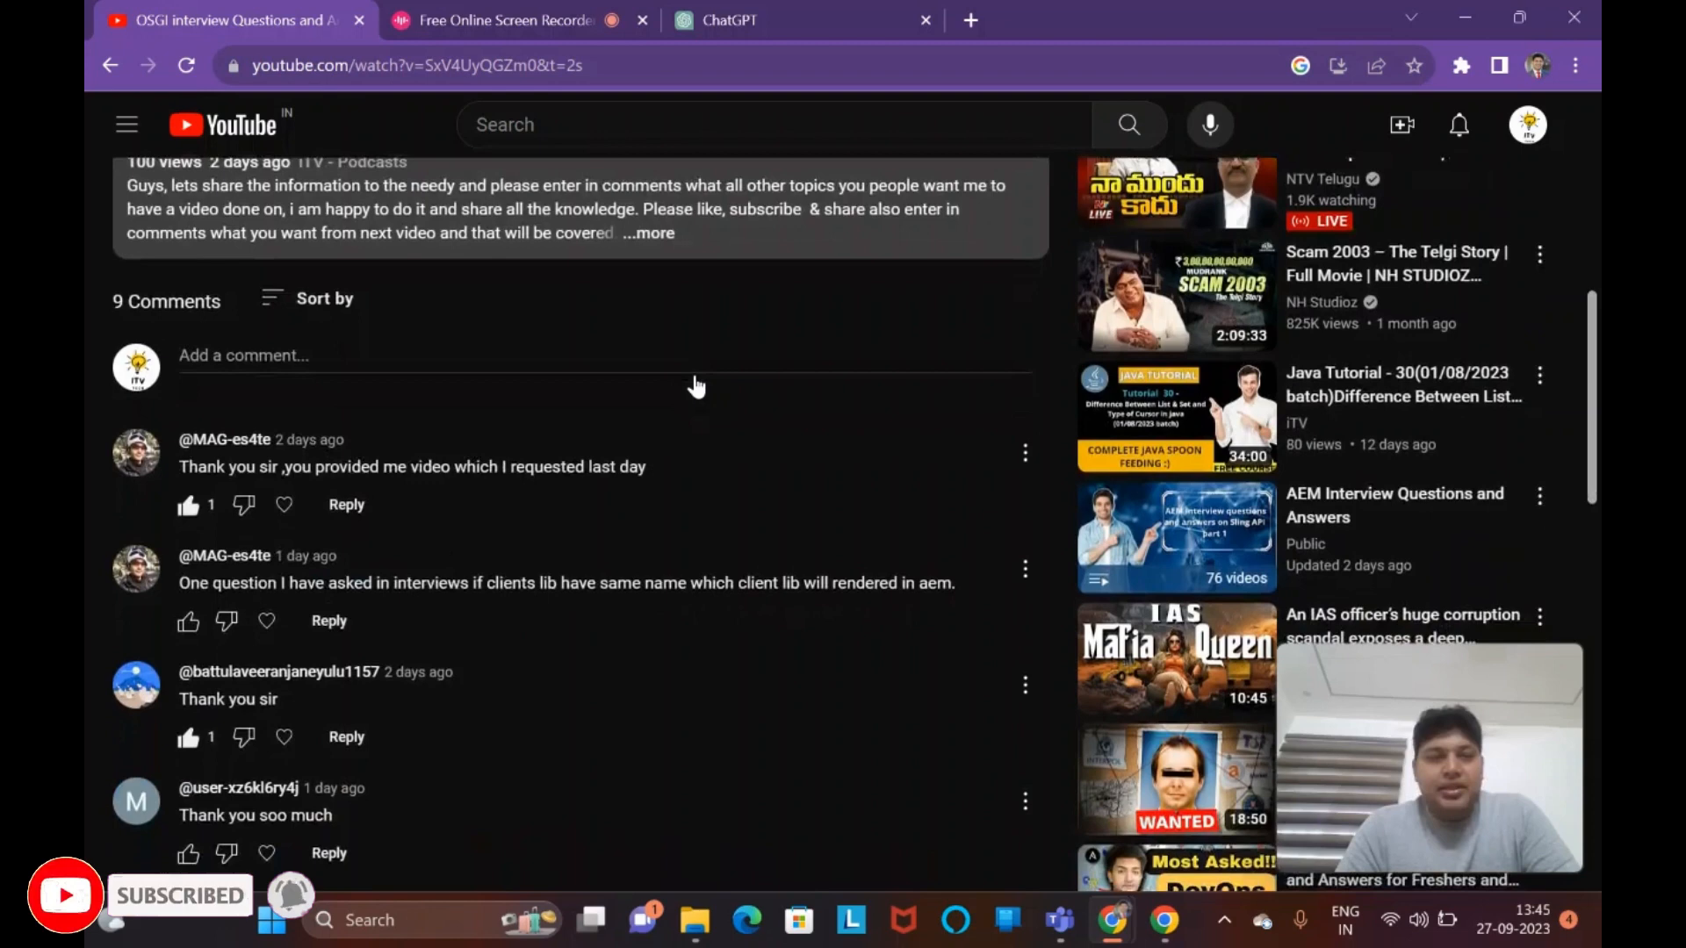
scroll(down, 3)
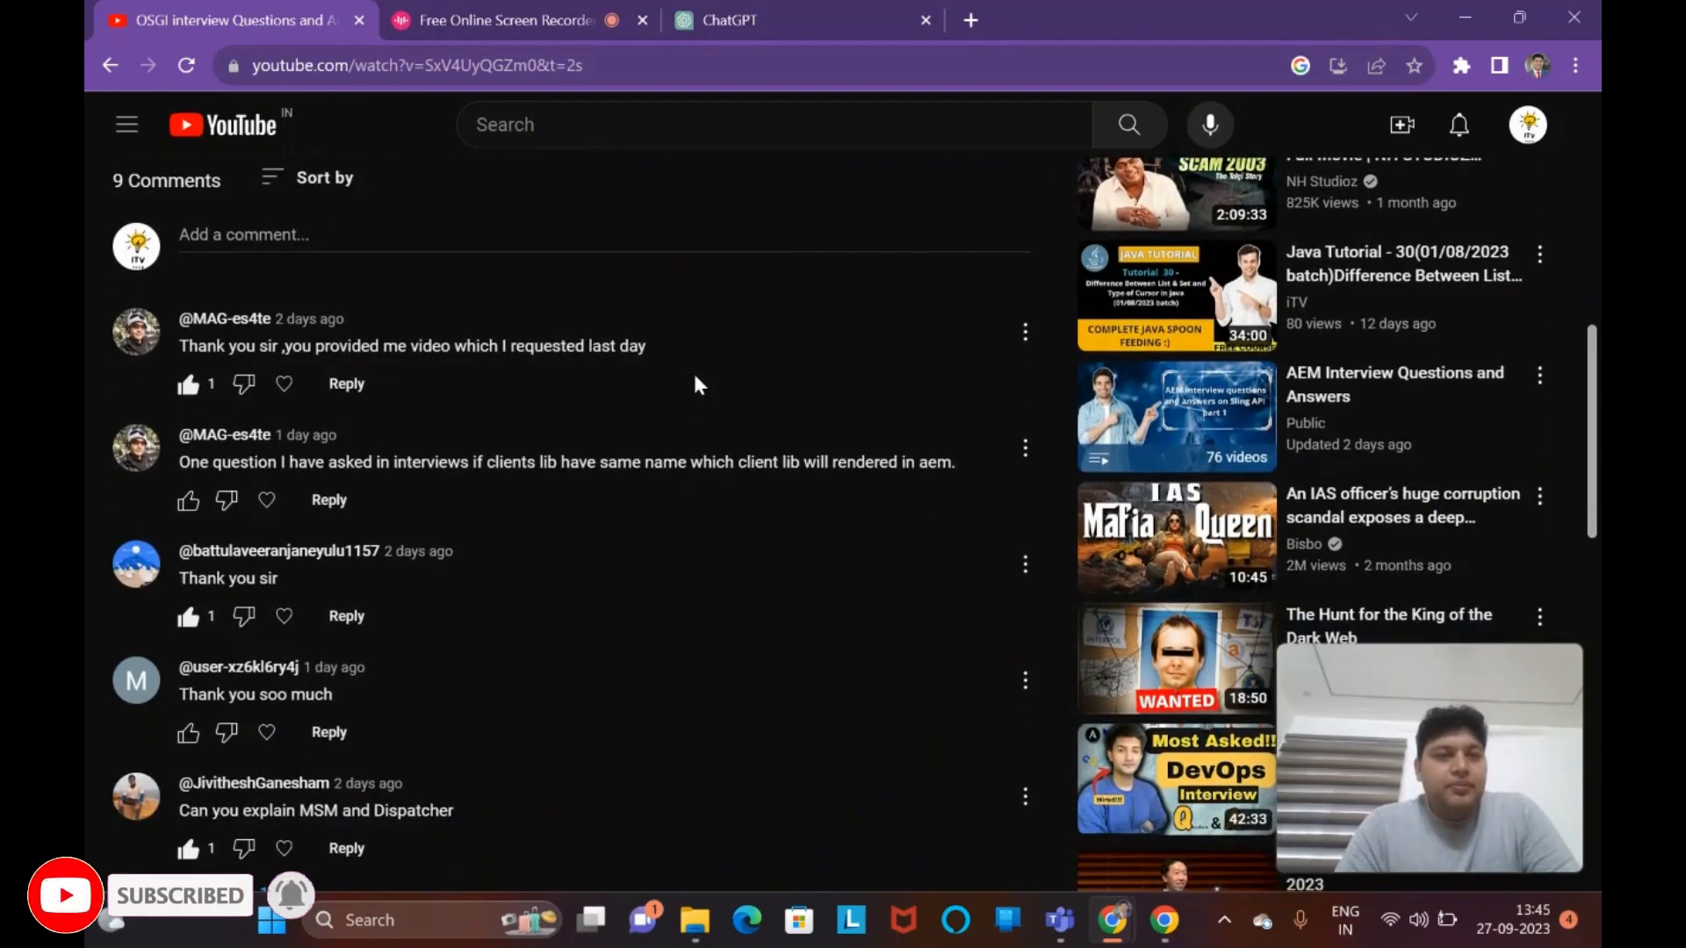
scroll(down, 3)
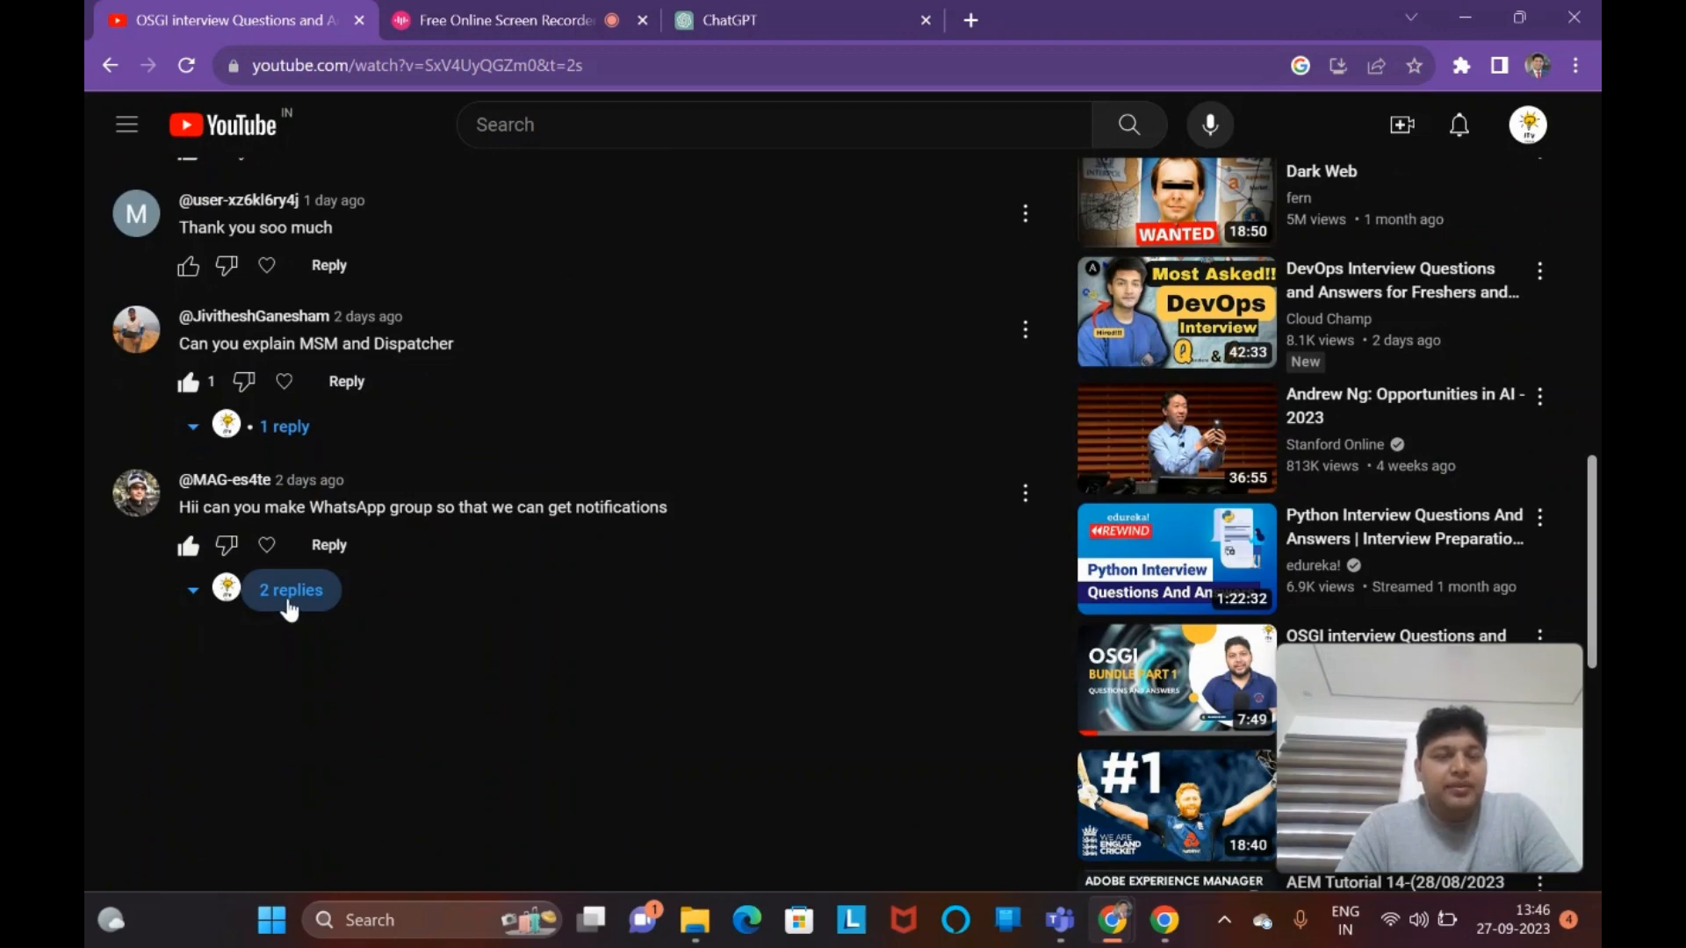
click(290, 590)
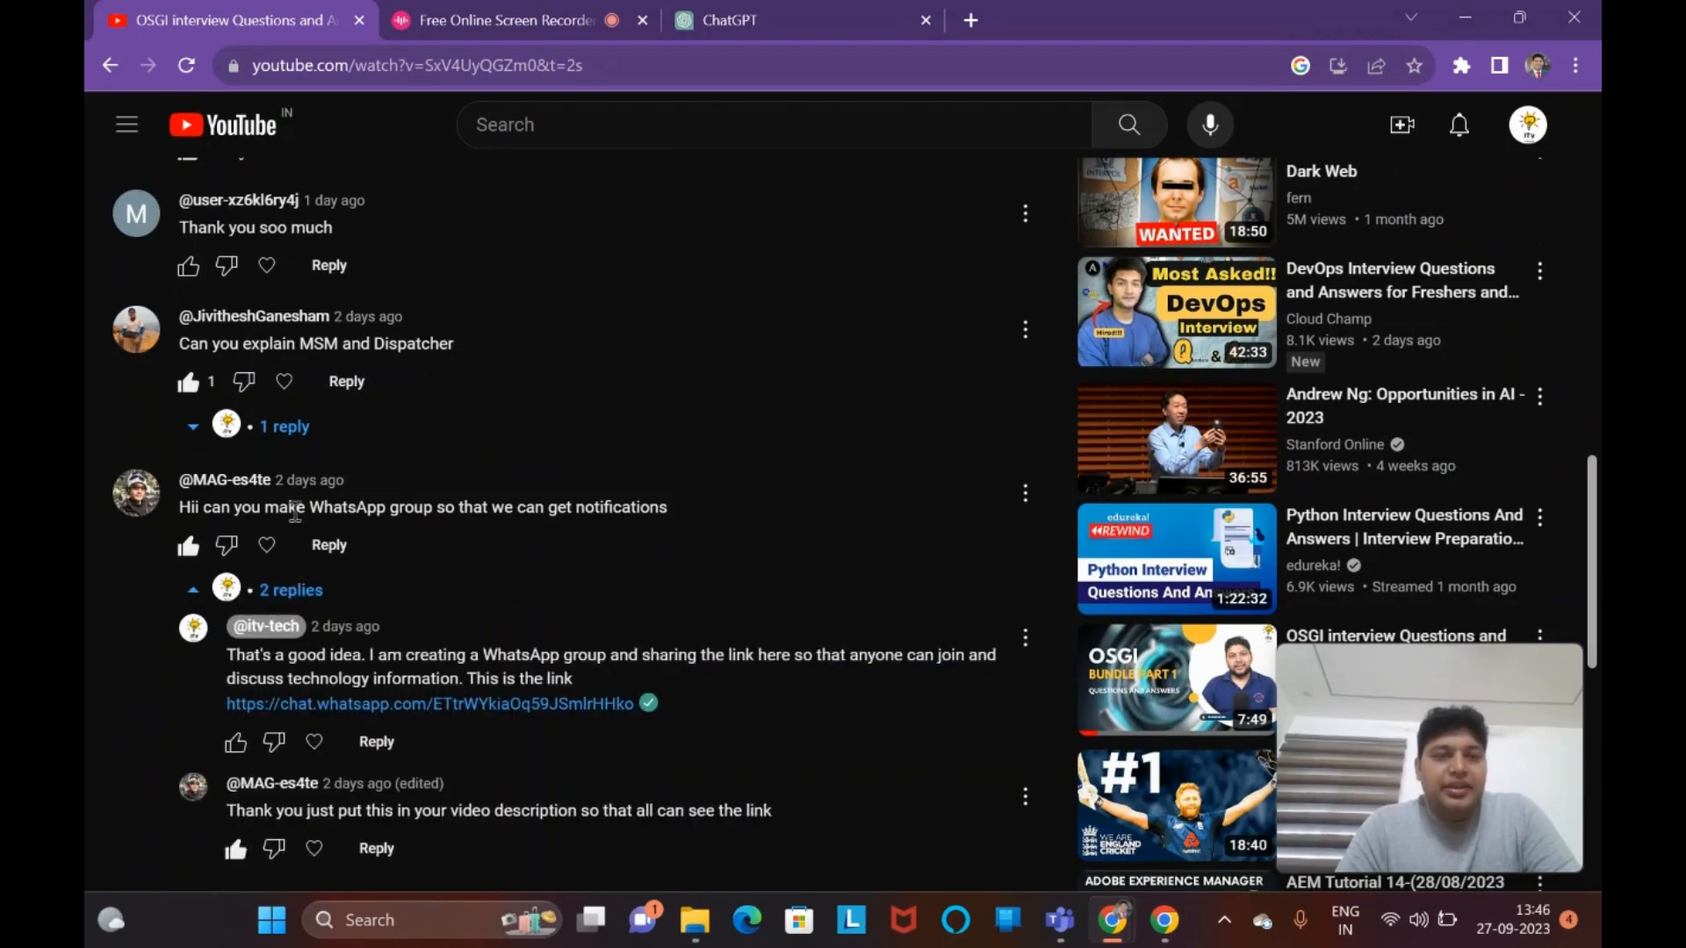
mouse_move(655, 527)
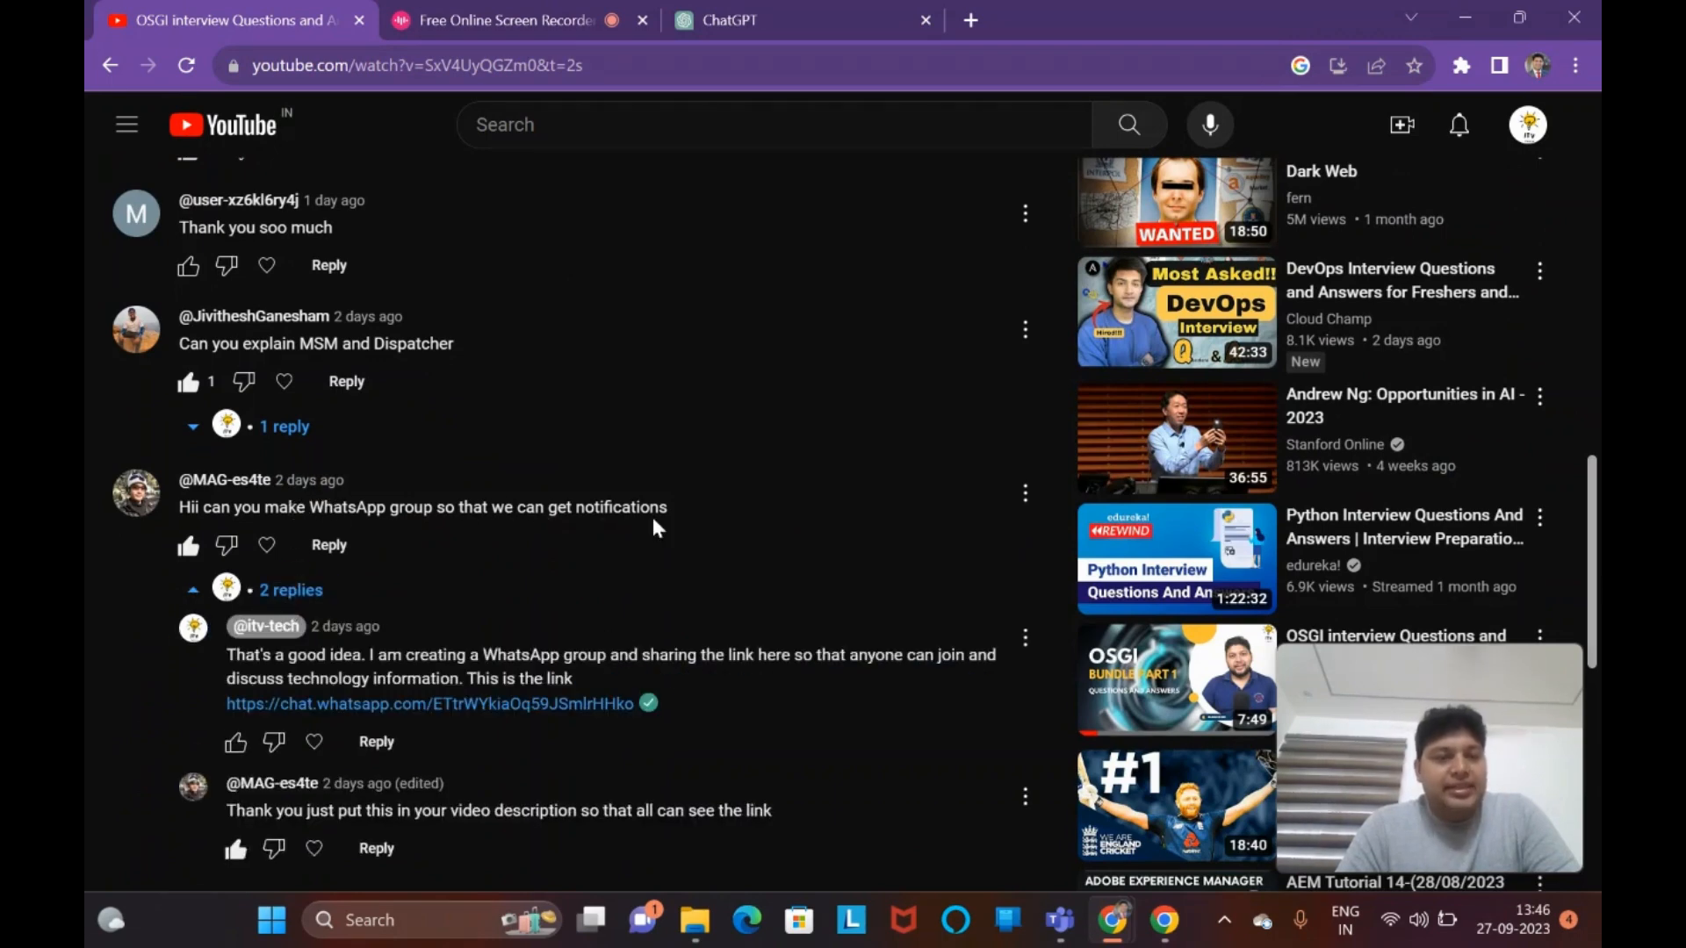
mouse_move(602, 723)
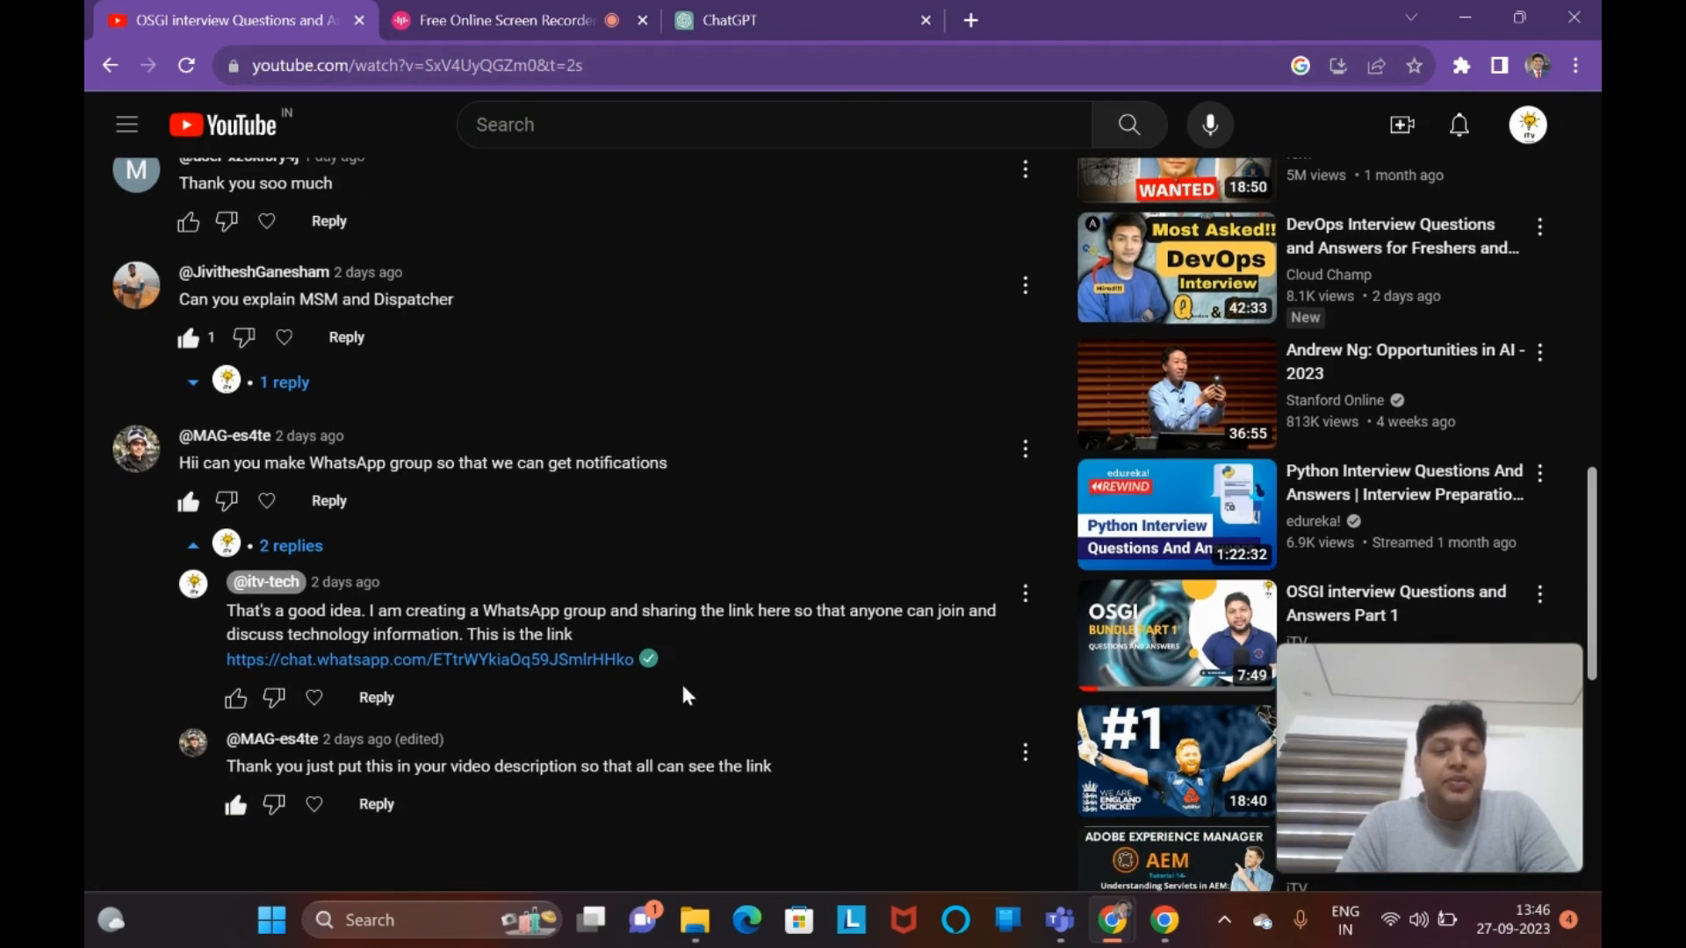
scroll(up, 3)
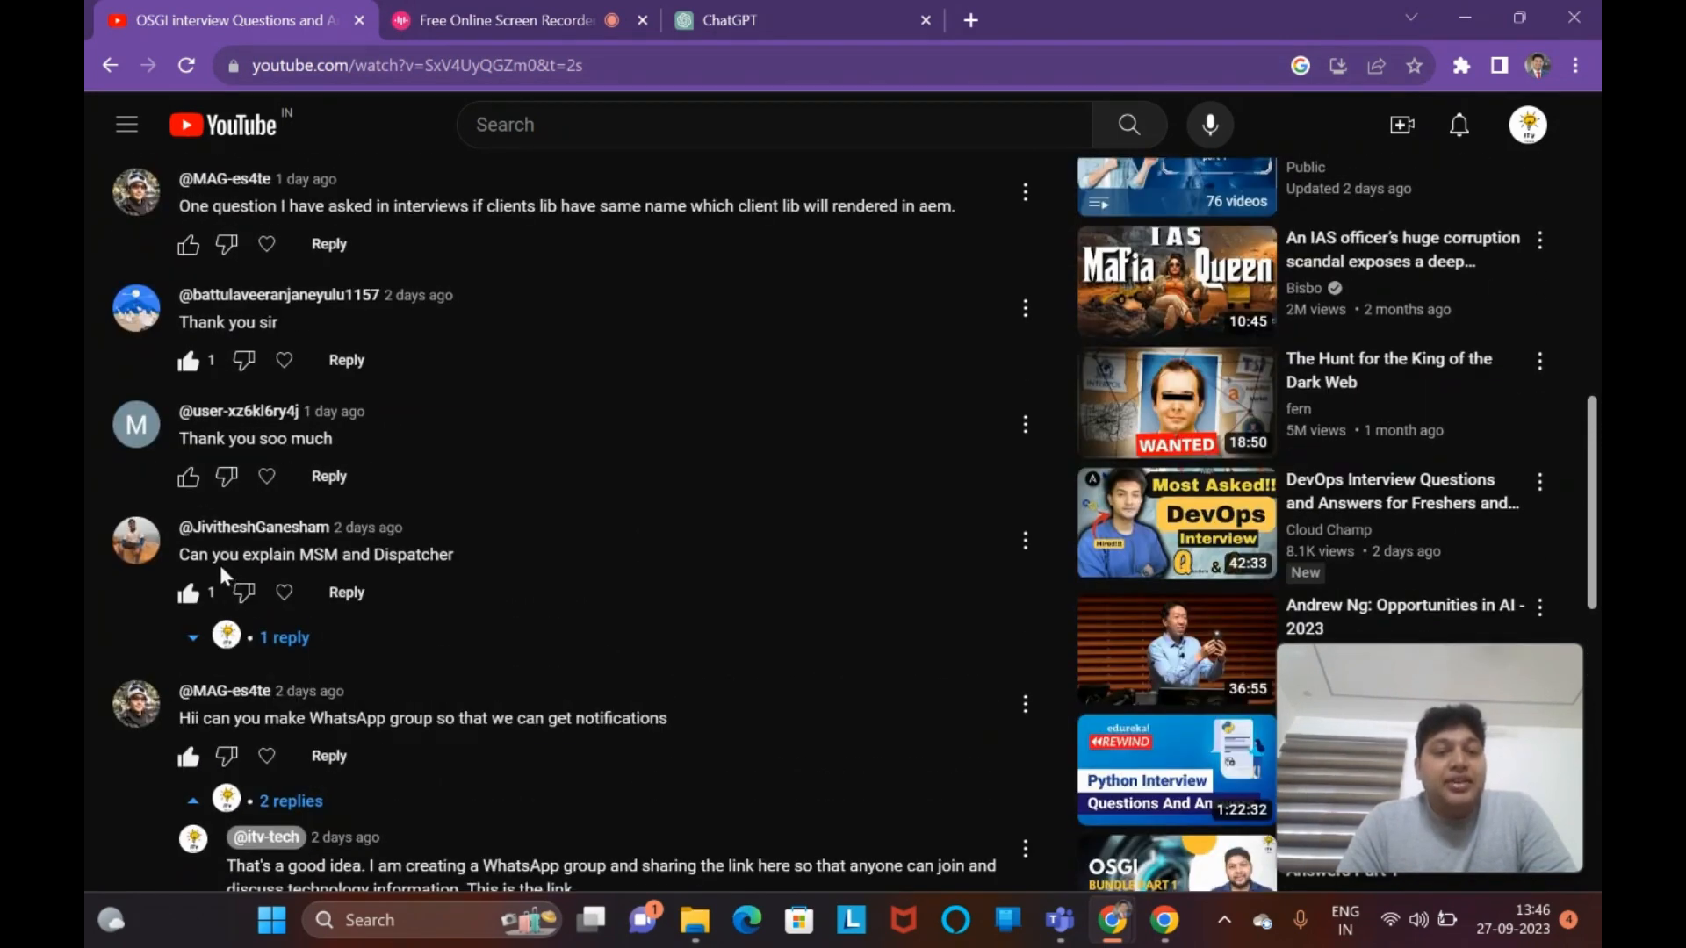
mouse_move(298, 554)
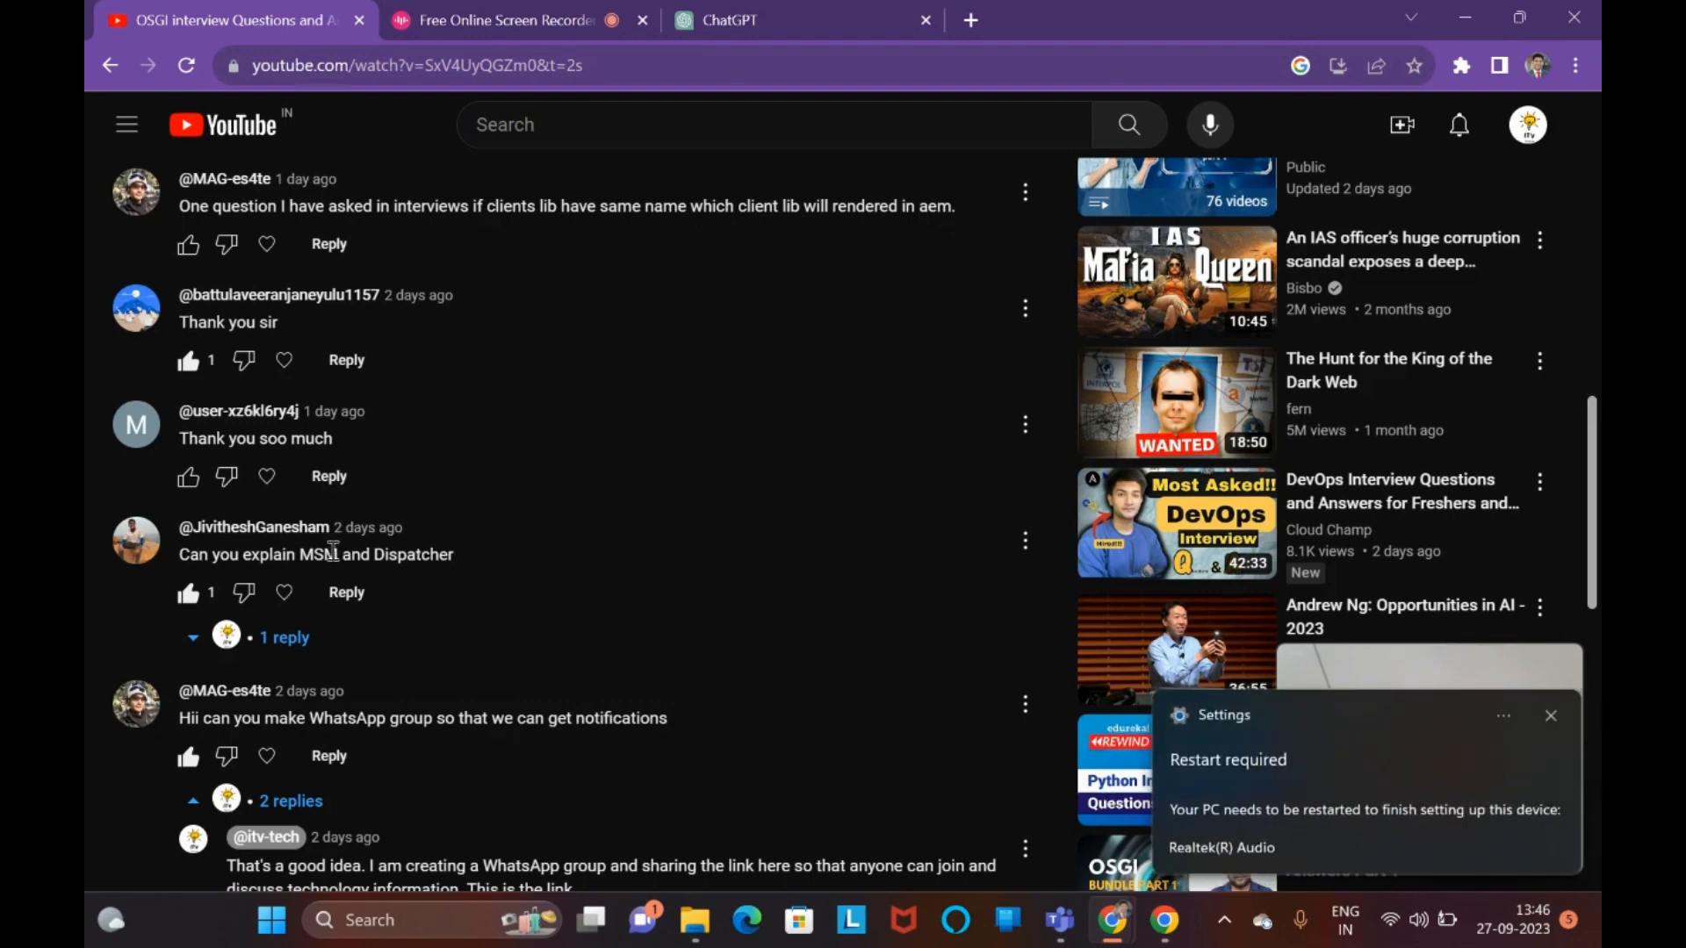
click(1550, 715)
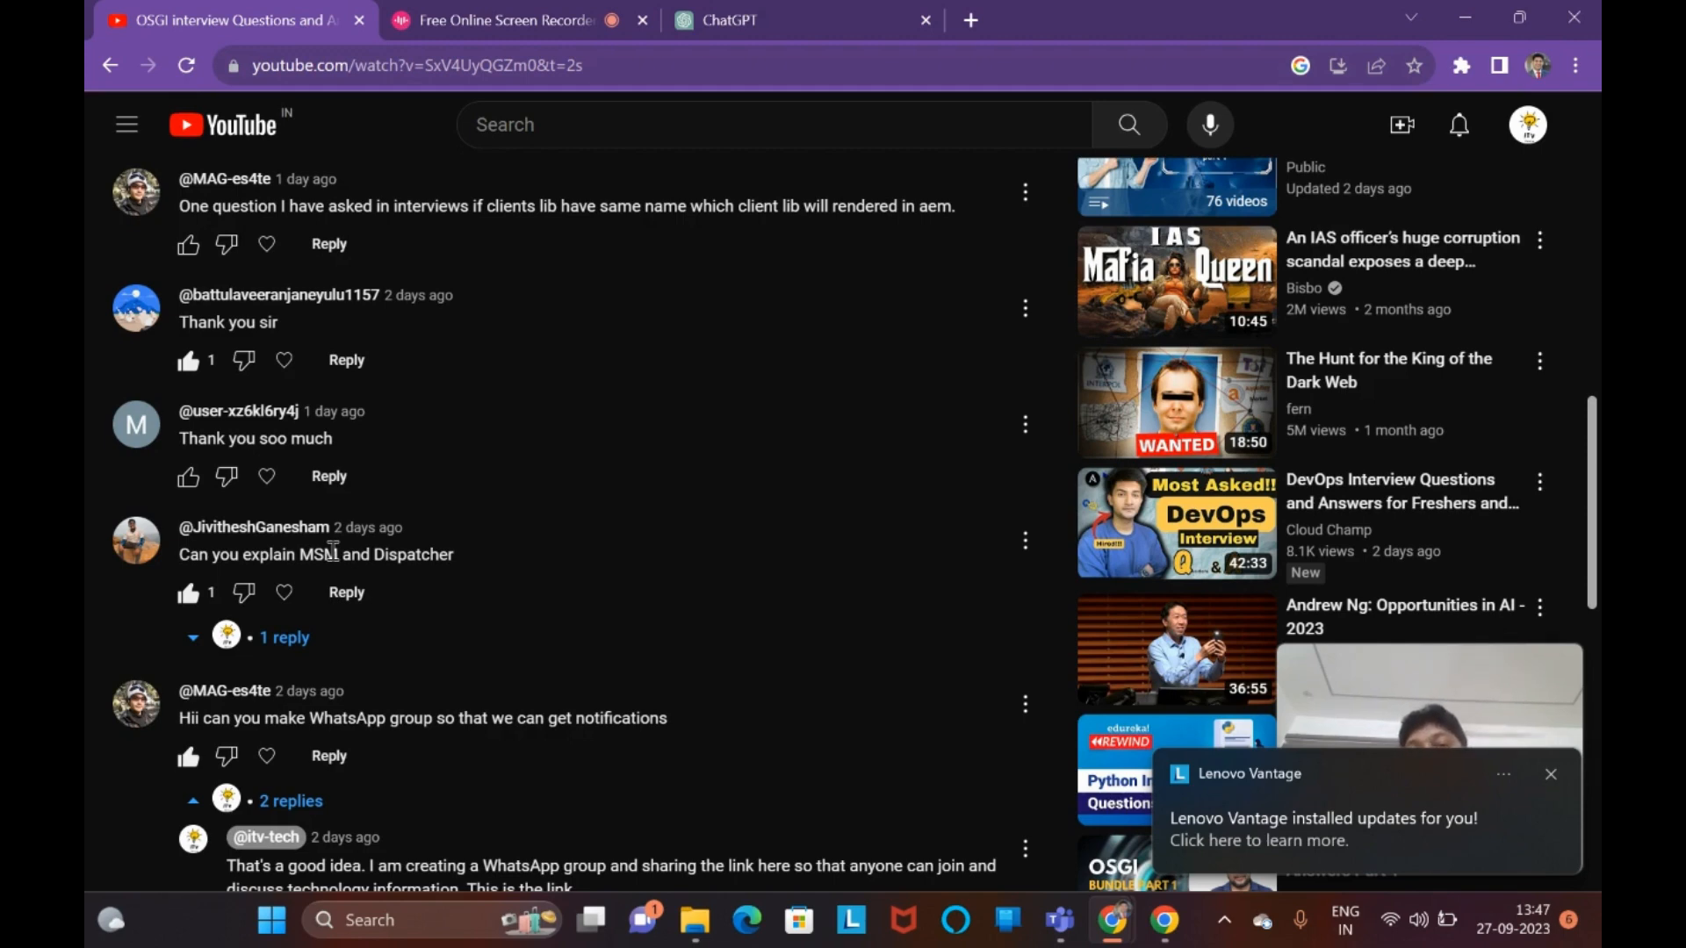
click(1549, 773)
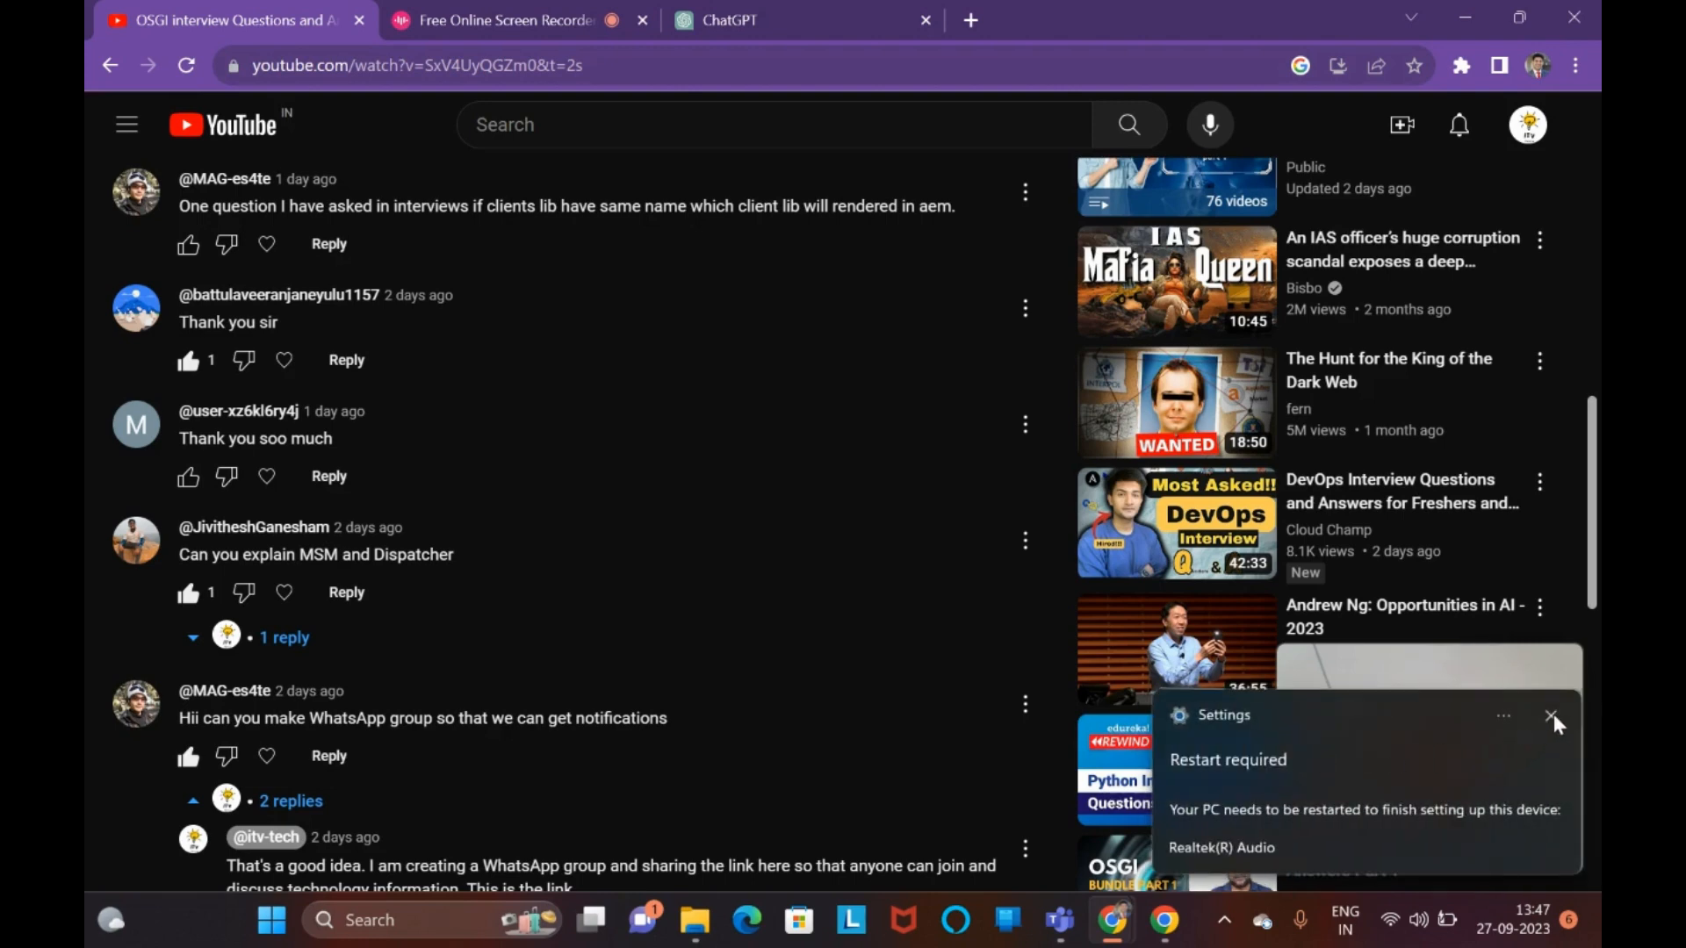
click(1549, 715)
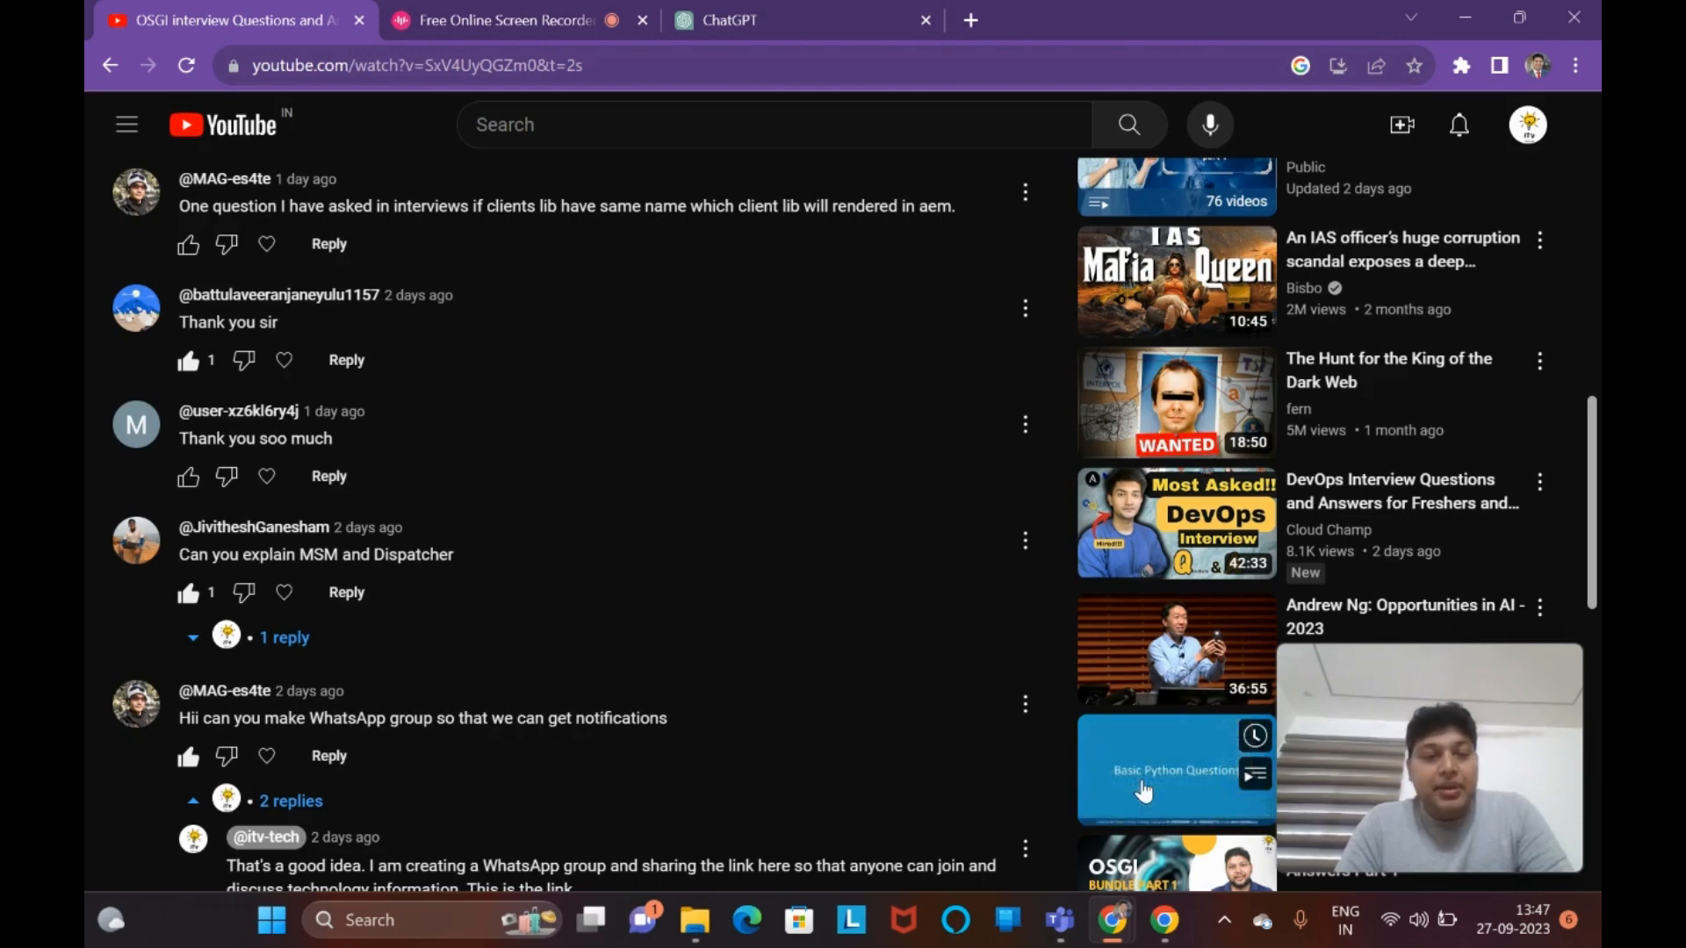
mouse_move(385, 576)
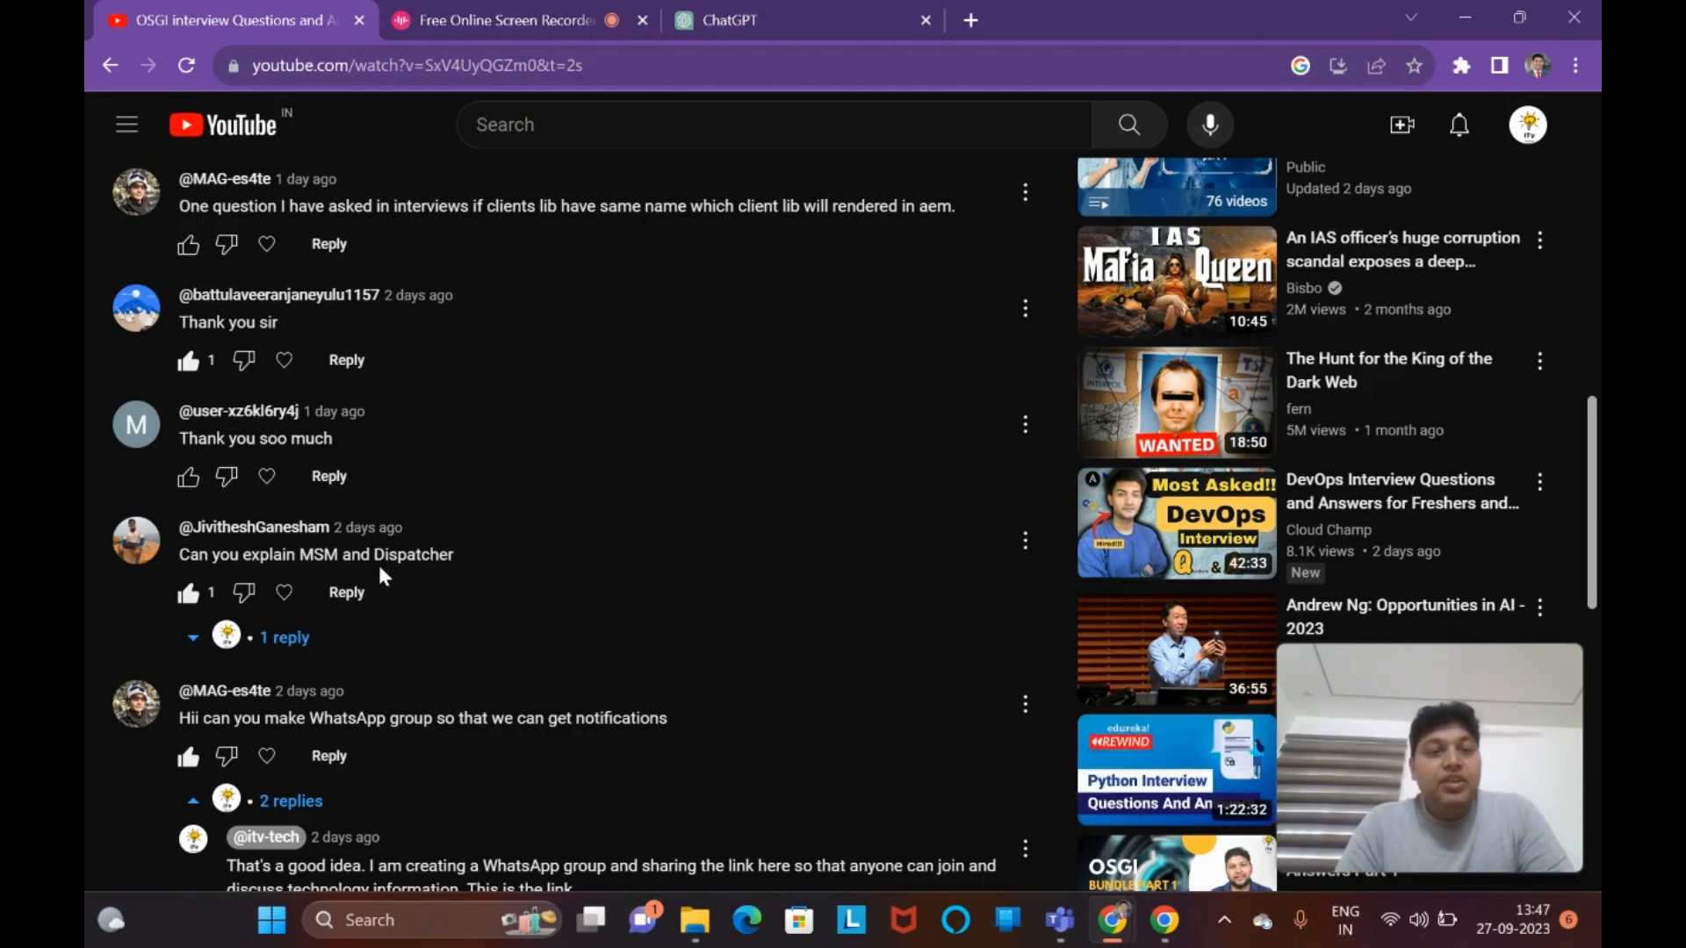
mouse_move(463, 567)
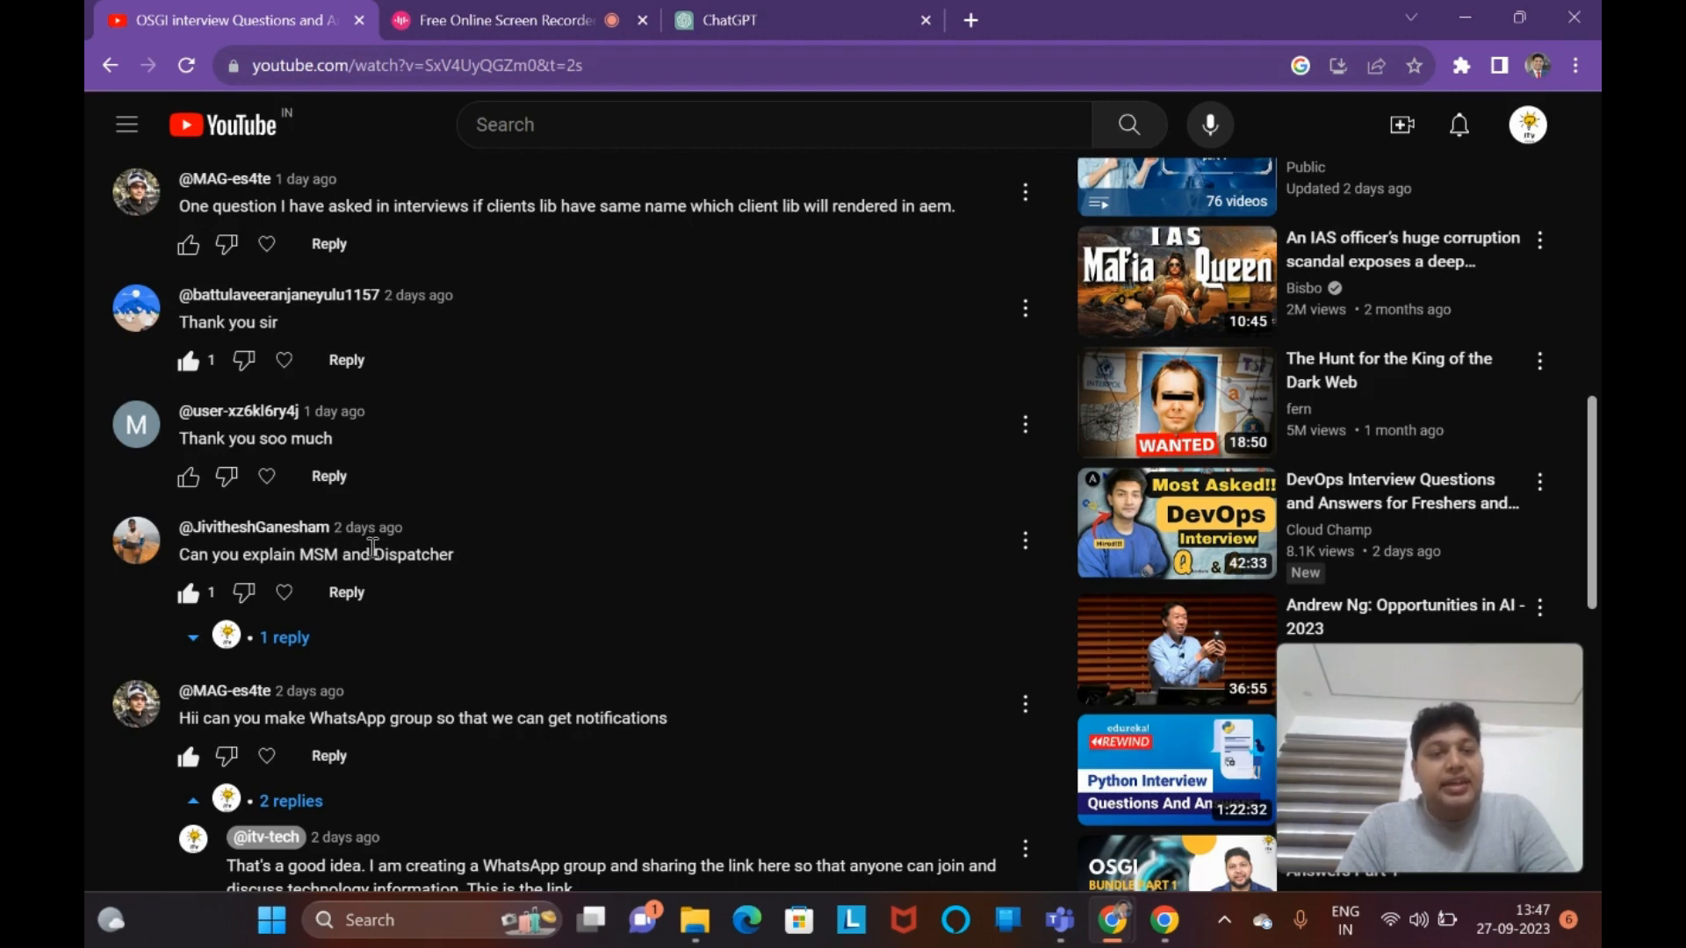
mouse_move(460, 559)
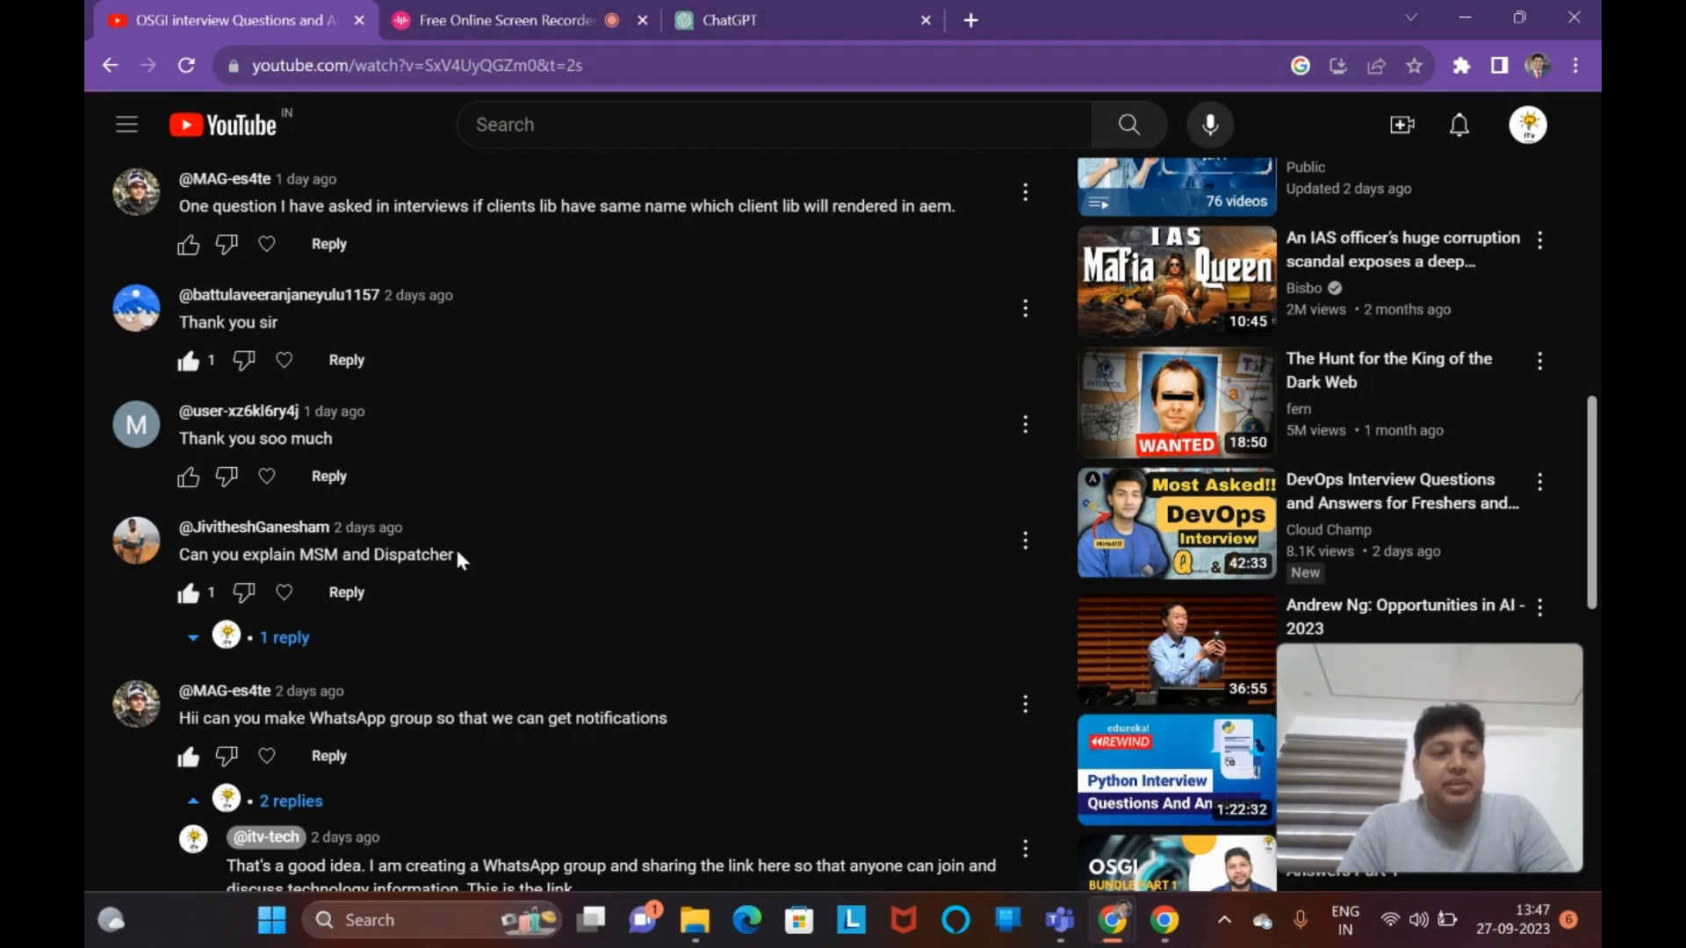
scroll(up, 3)
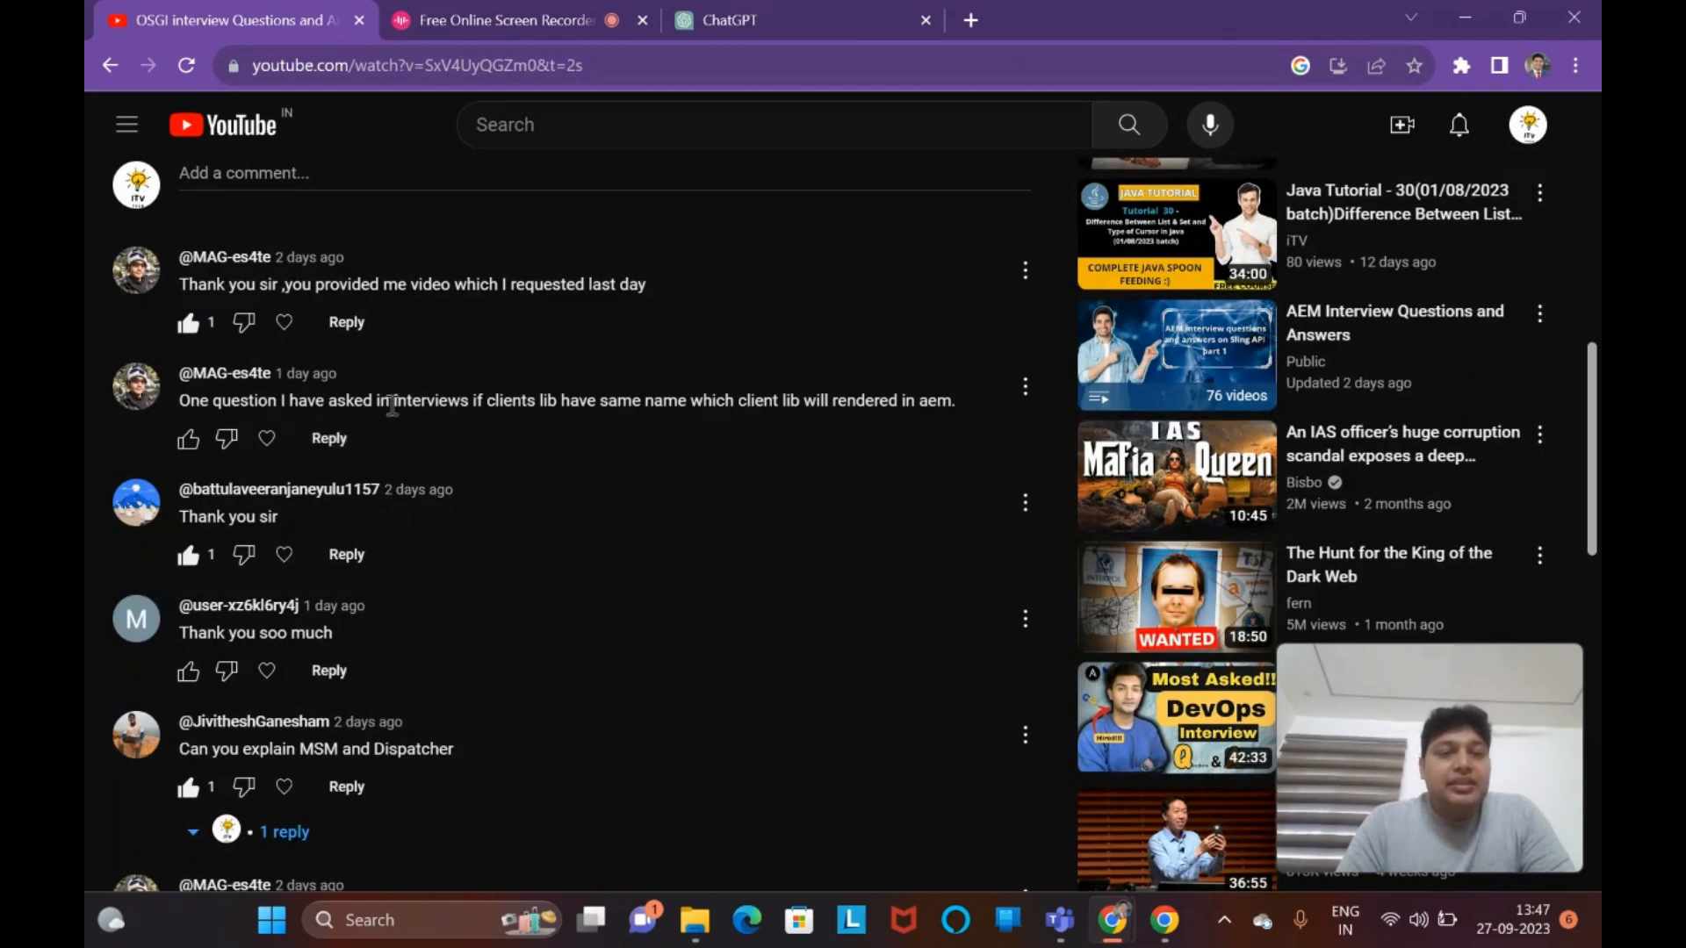
mouse_move(688, 406)
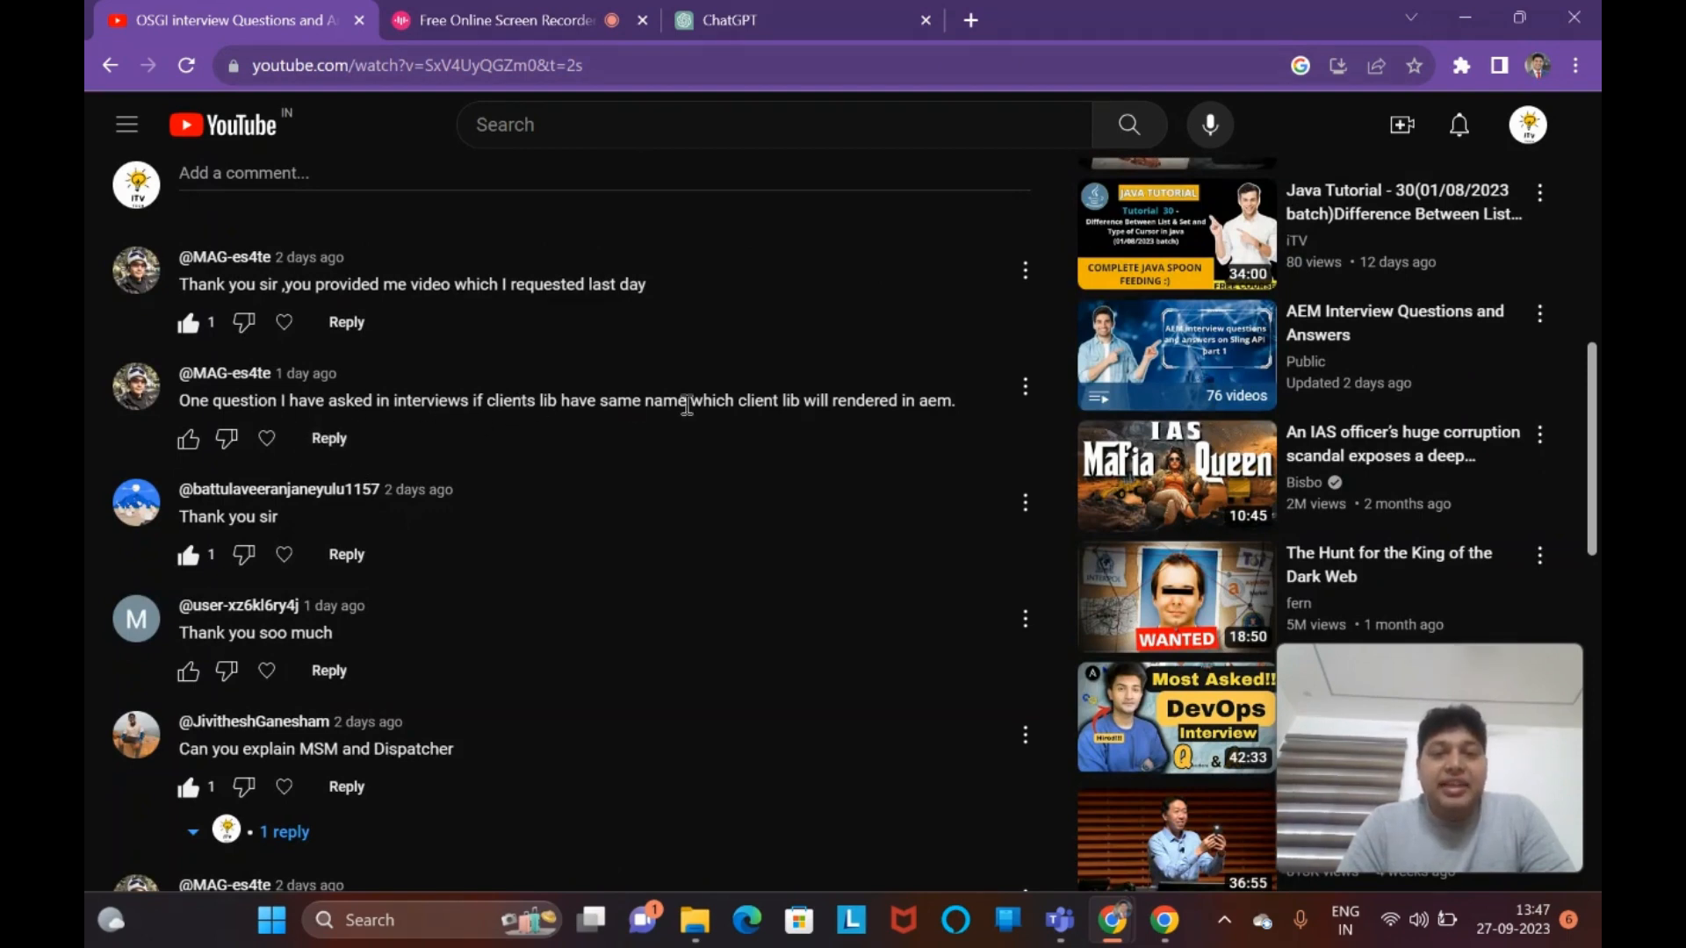
mouse_move(961, 419)
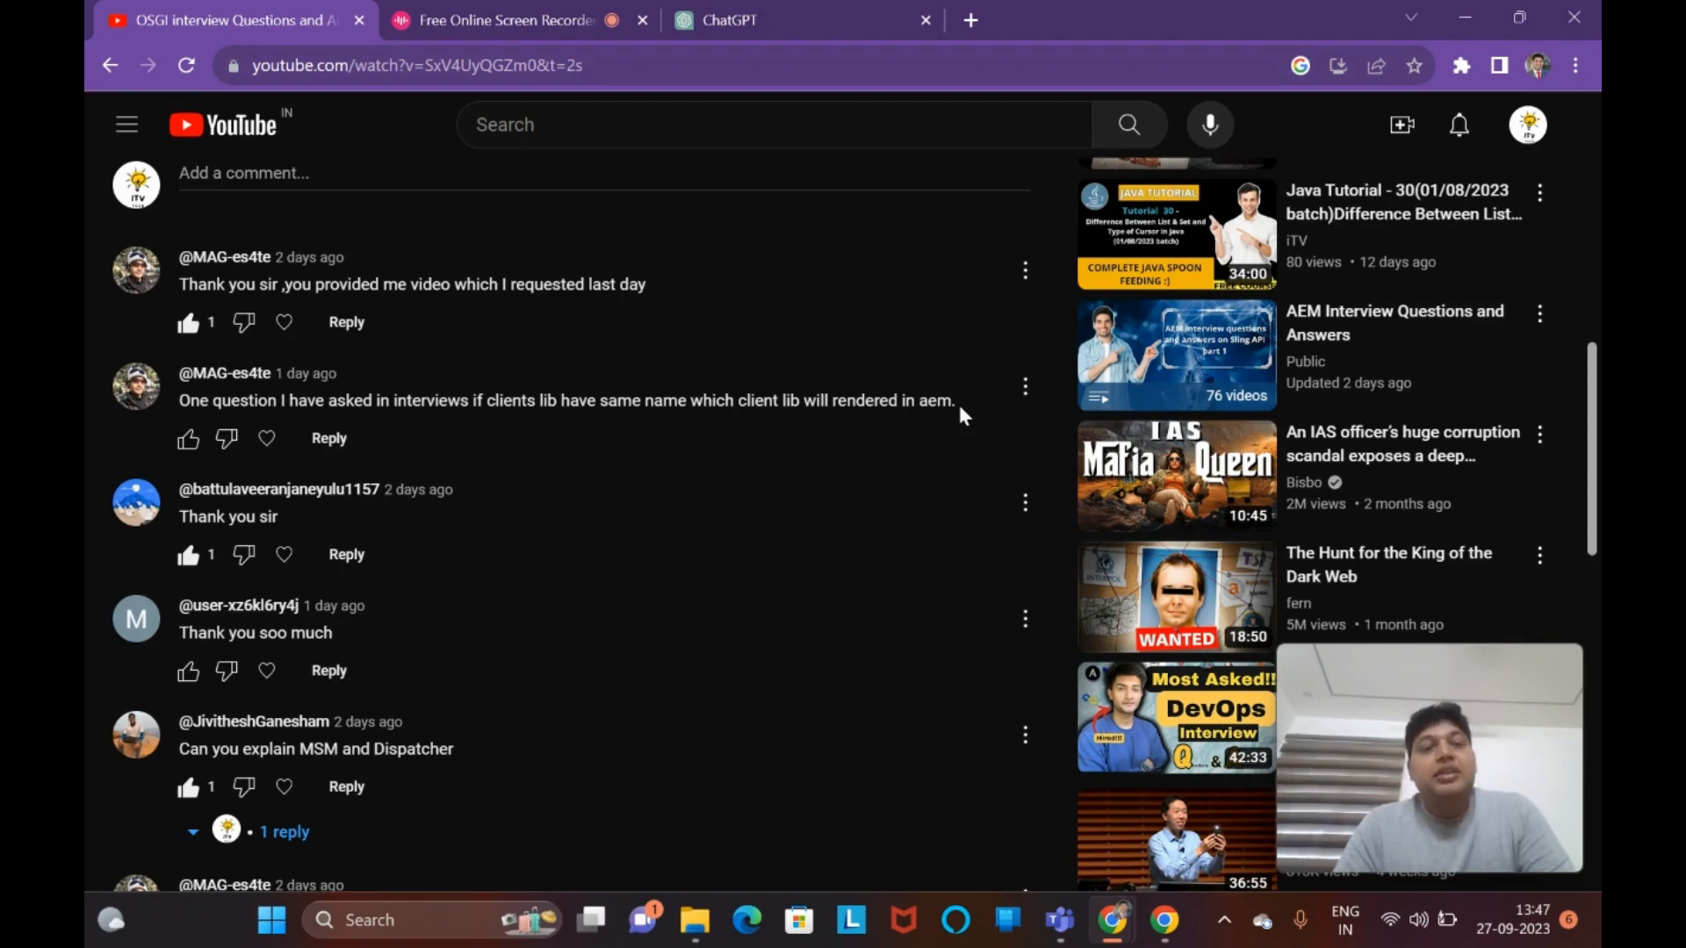
mouse_move(898, 243)
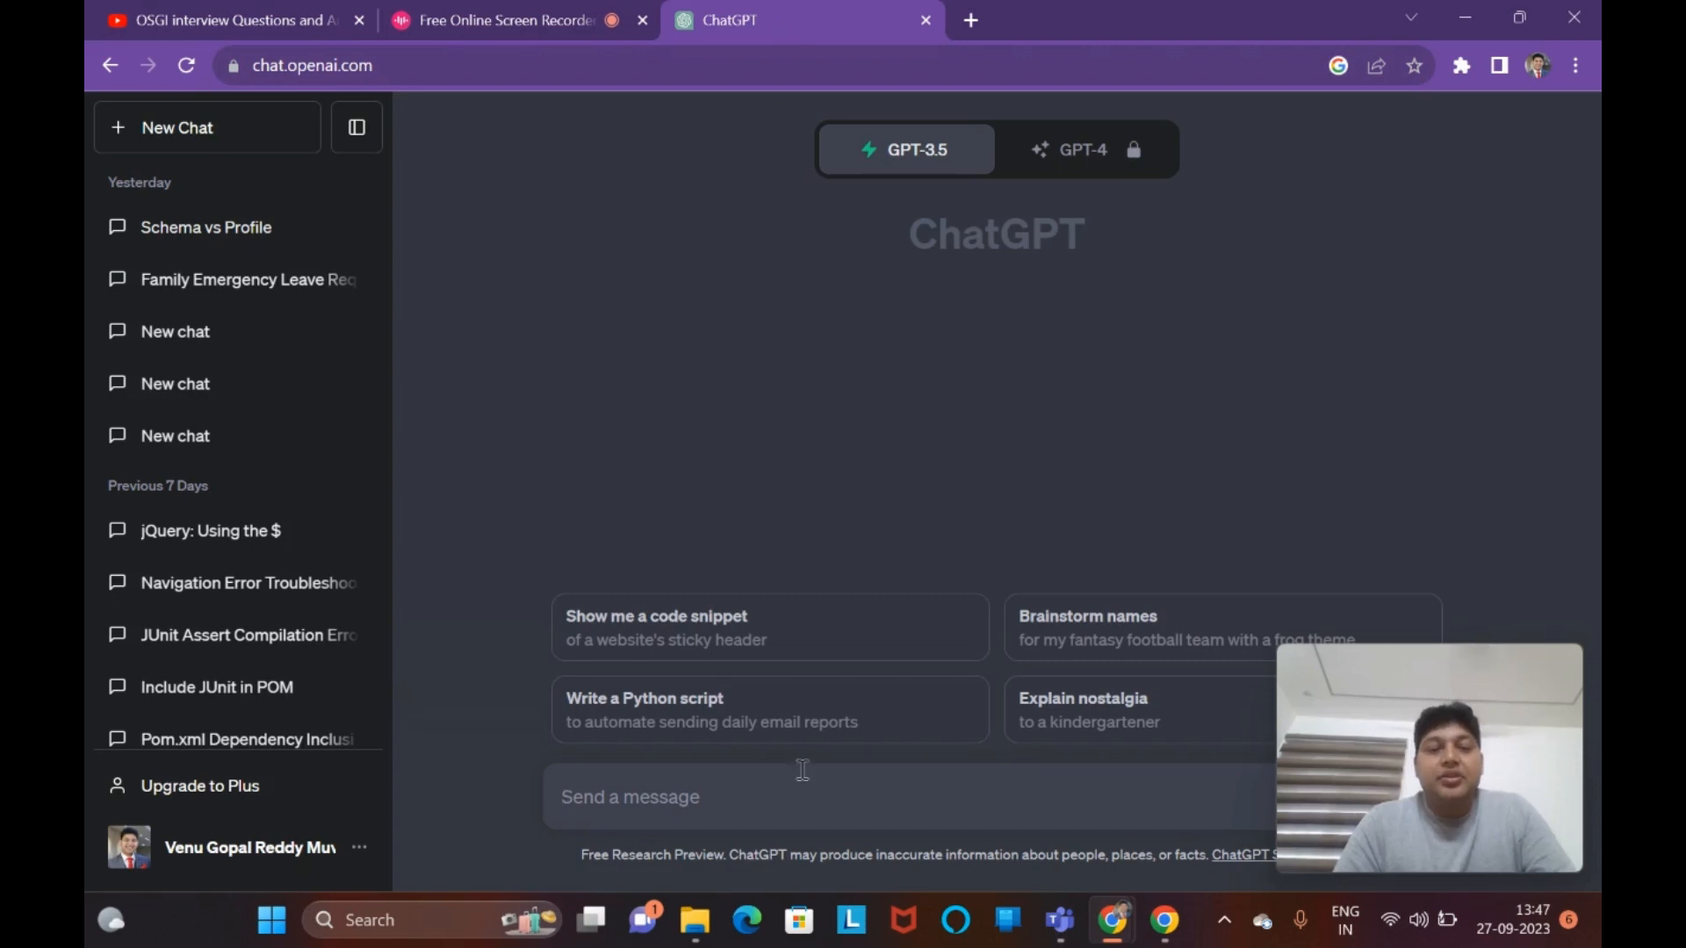
mouse_move(802, 780)
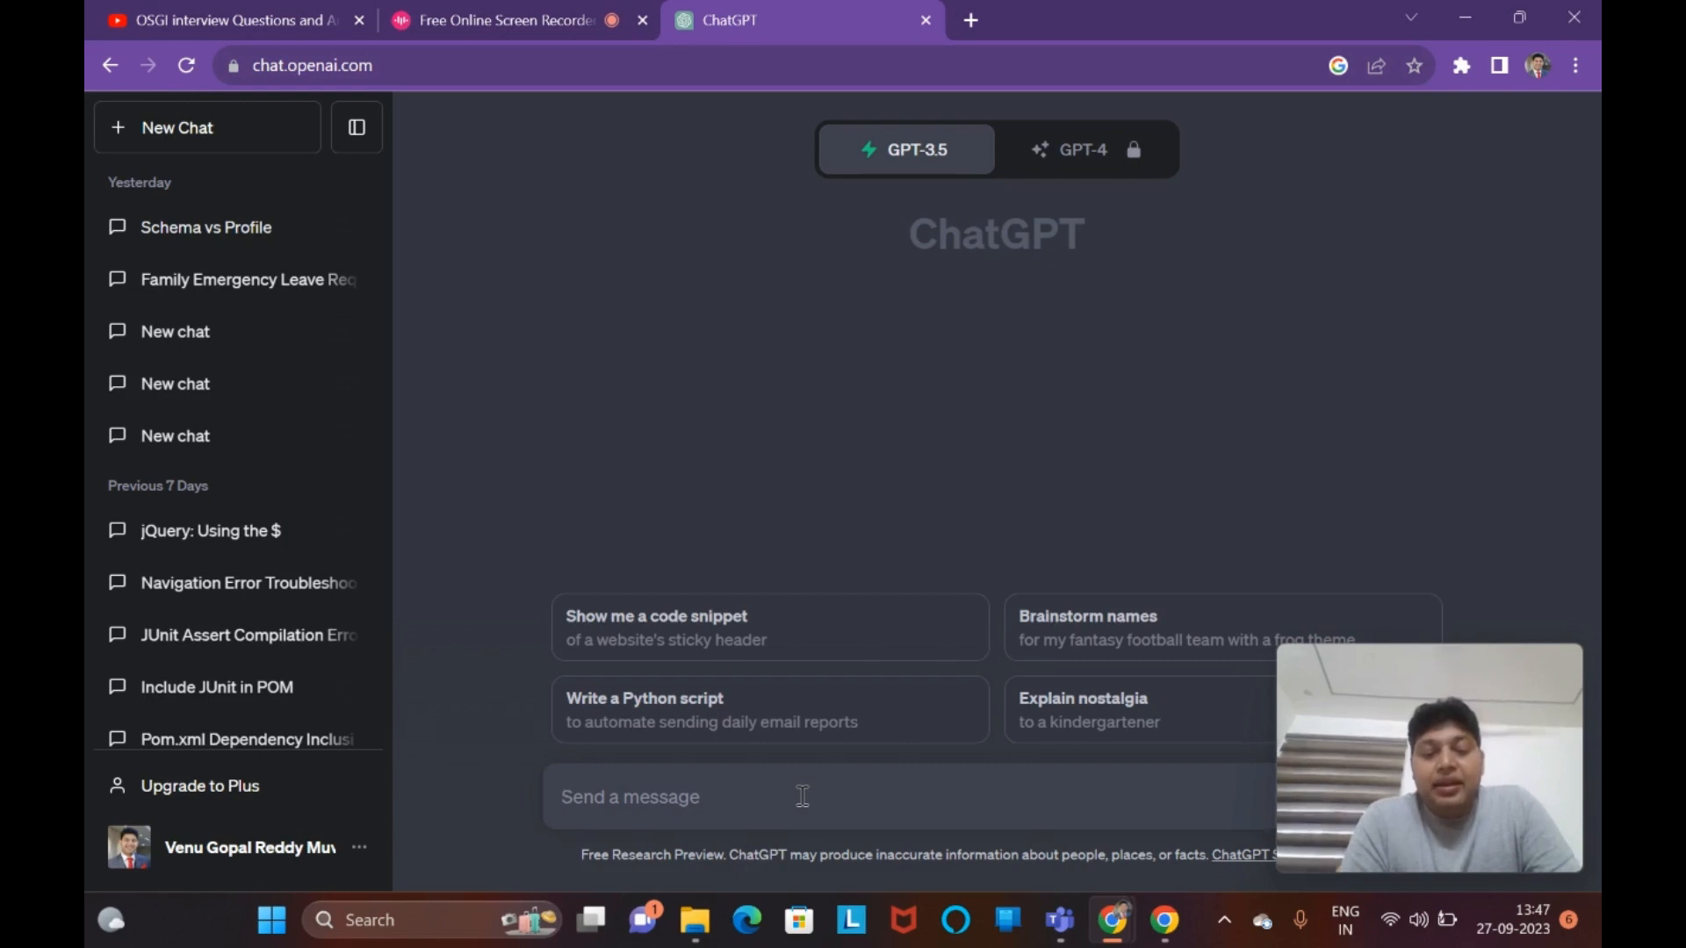
- Ask ChatGPT which clientlib loads when two AEM components share the same categories
text(two compo)
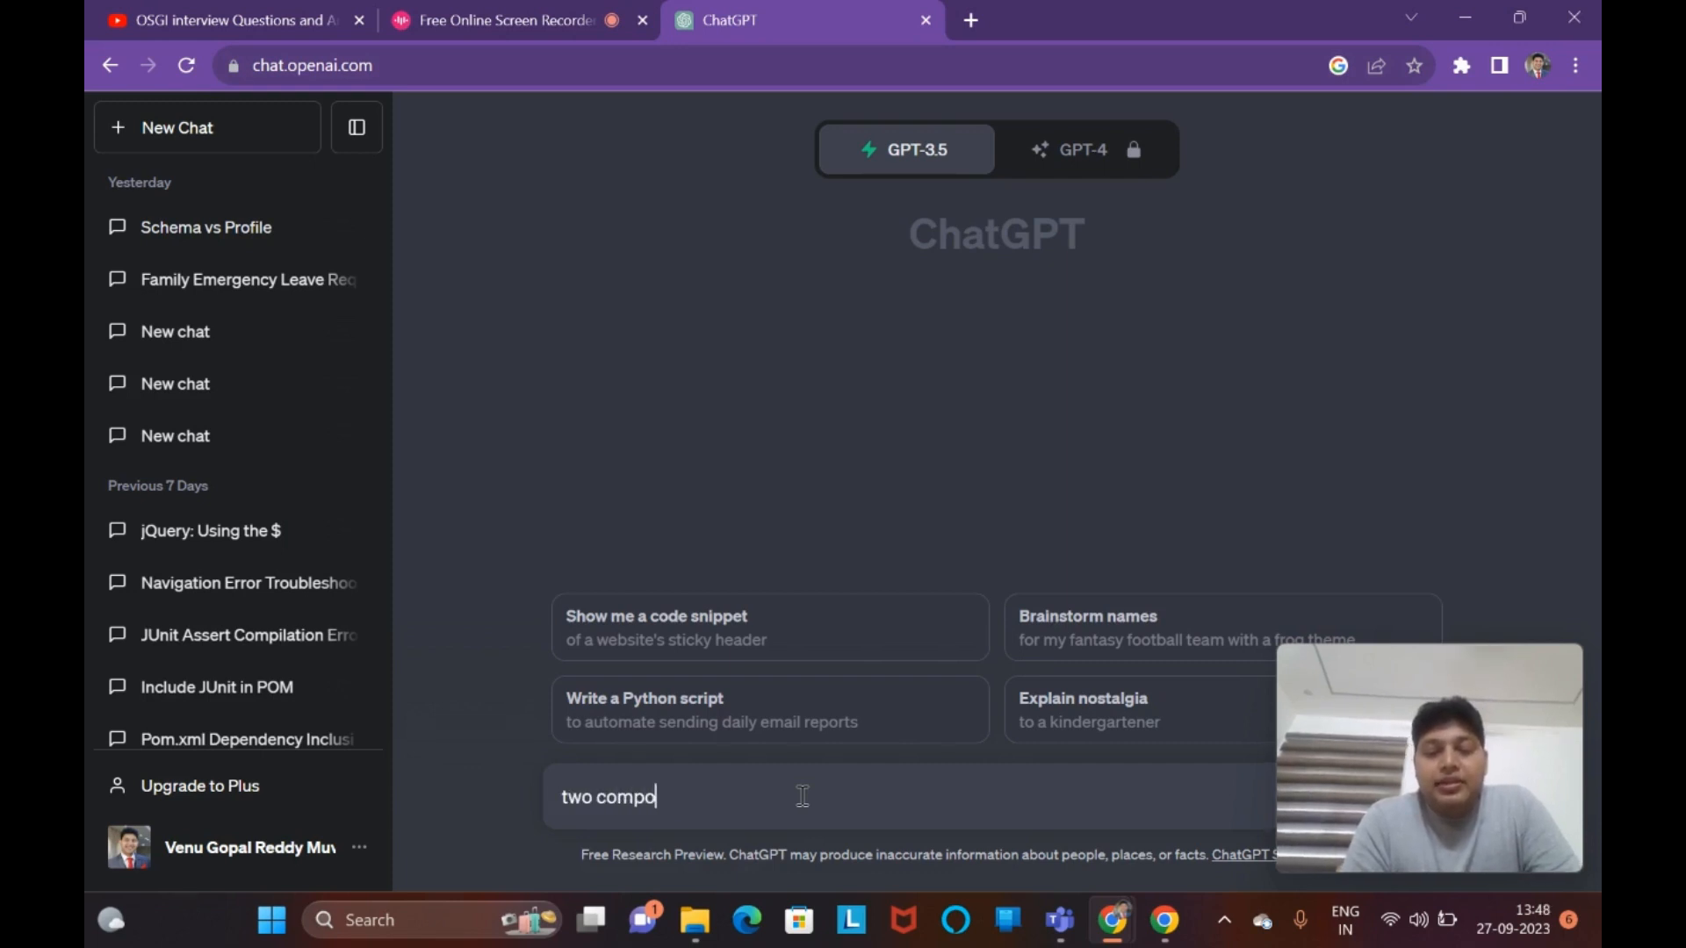
text(nents hav)
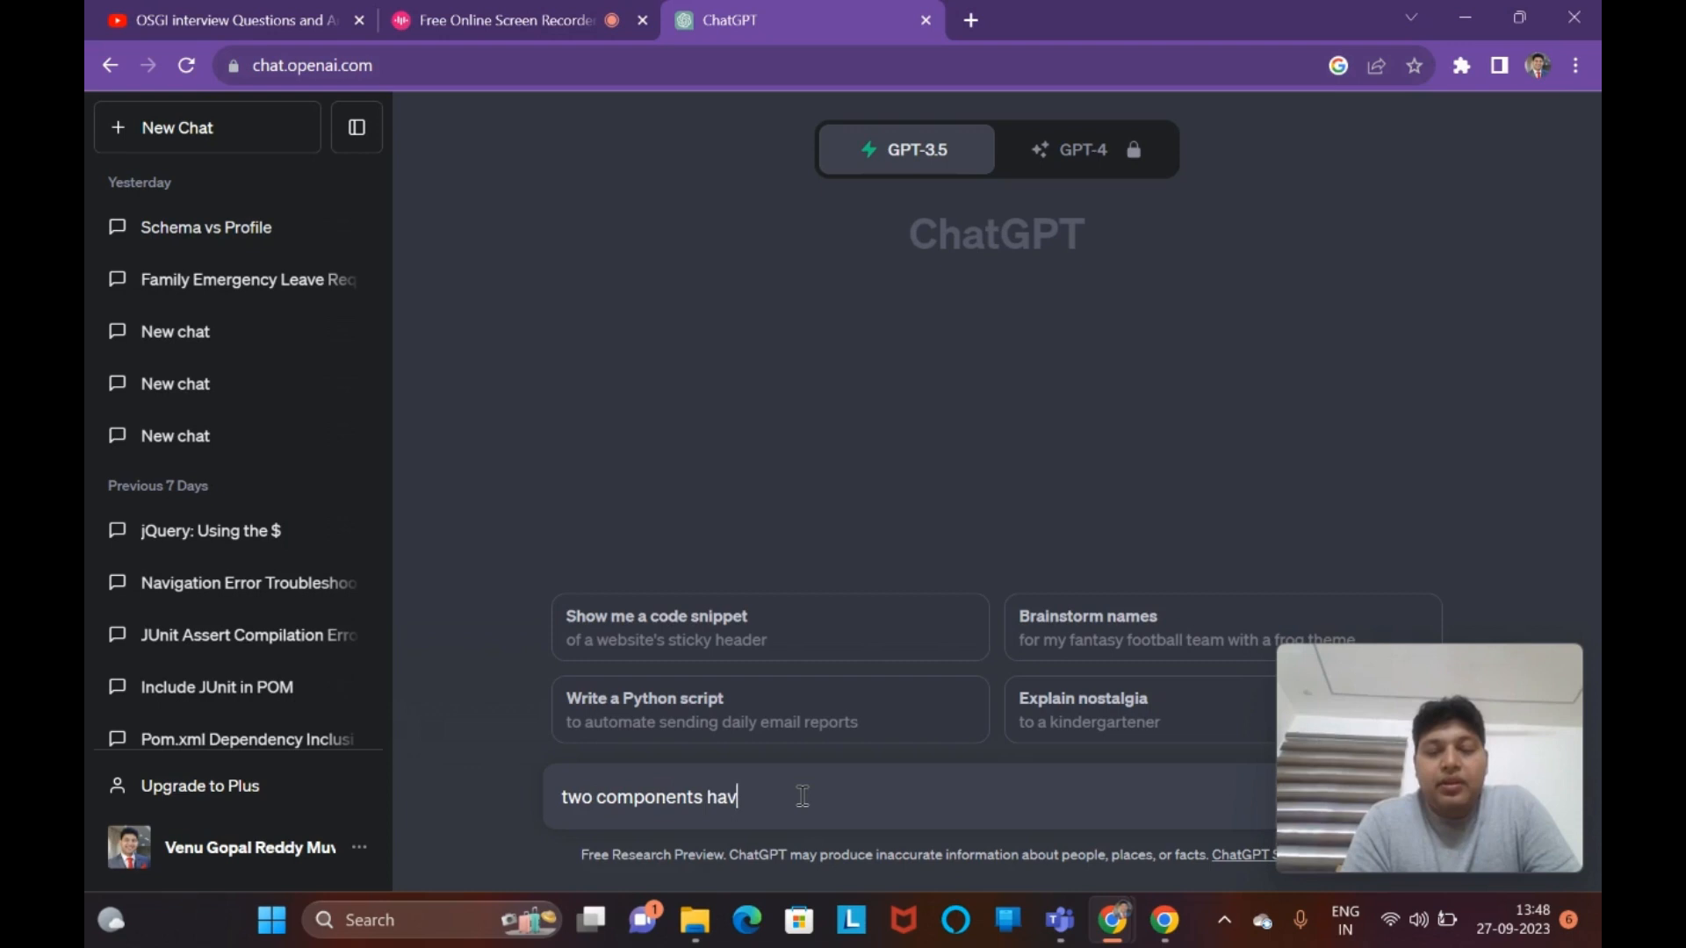
text(ing same c)
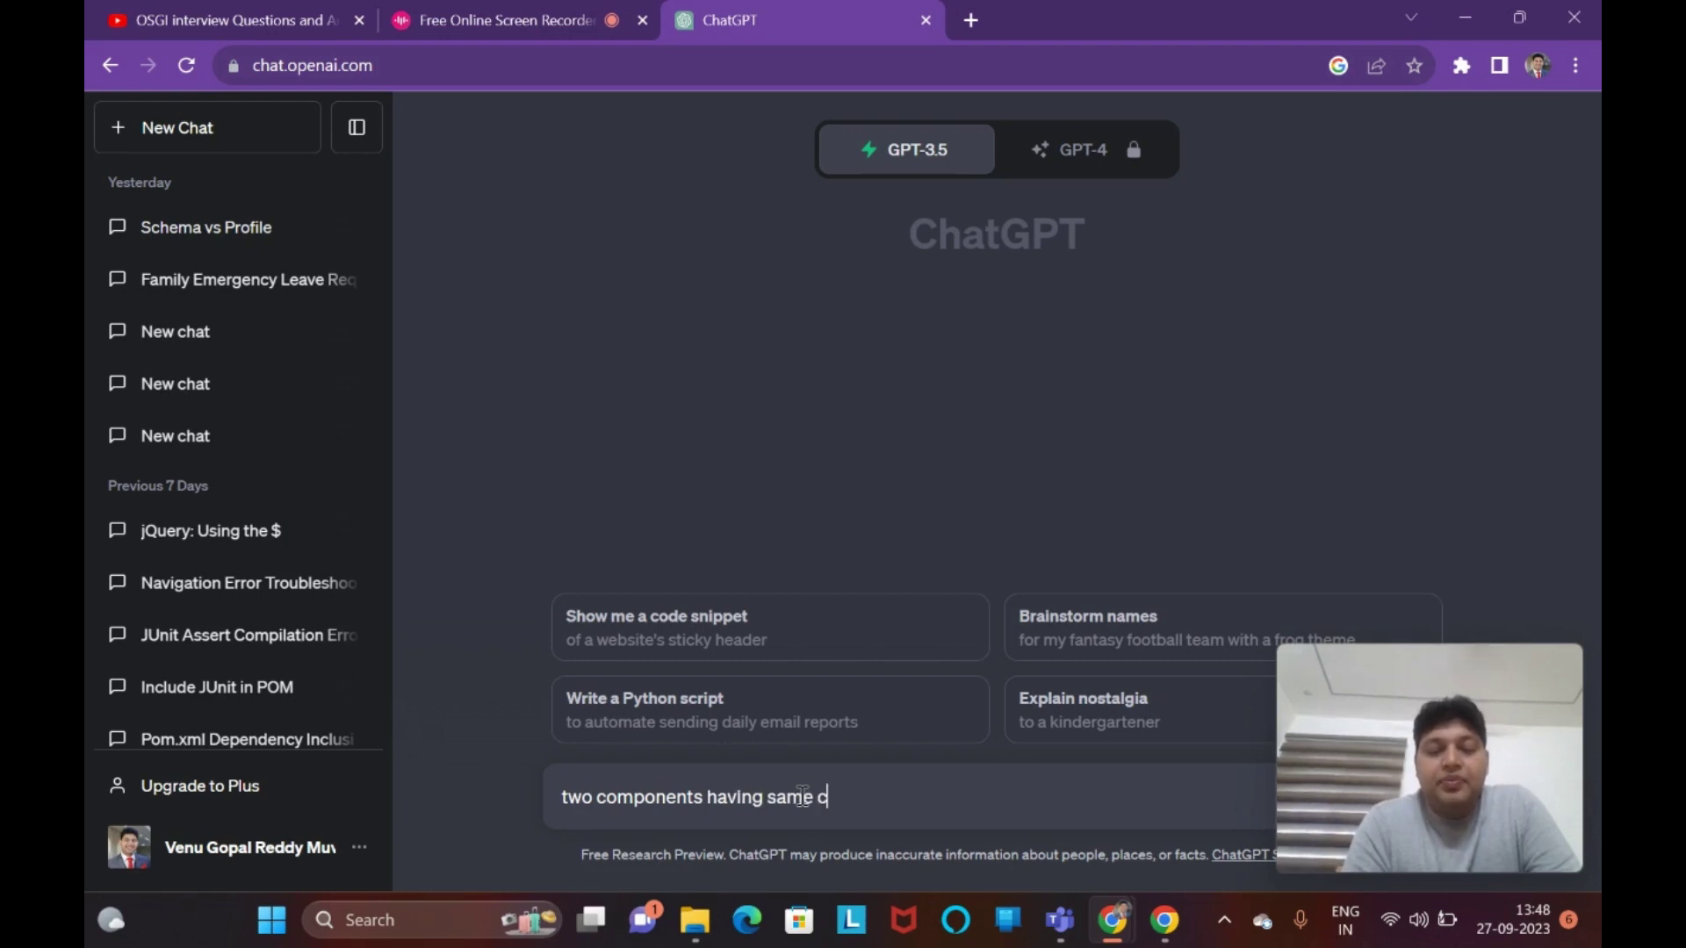
text(ategori)
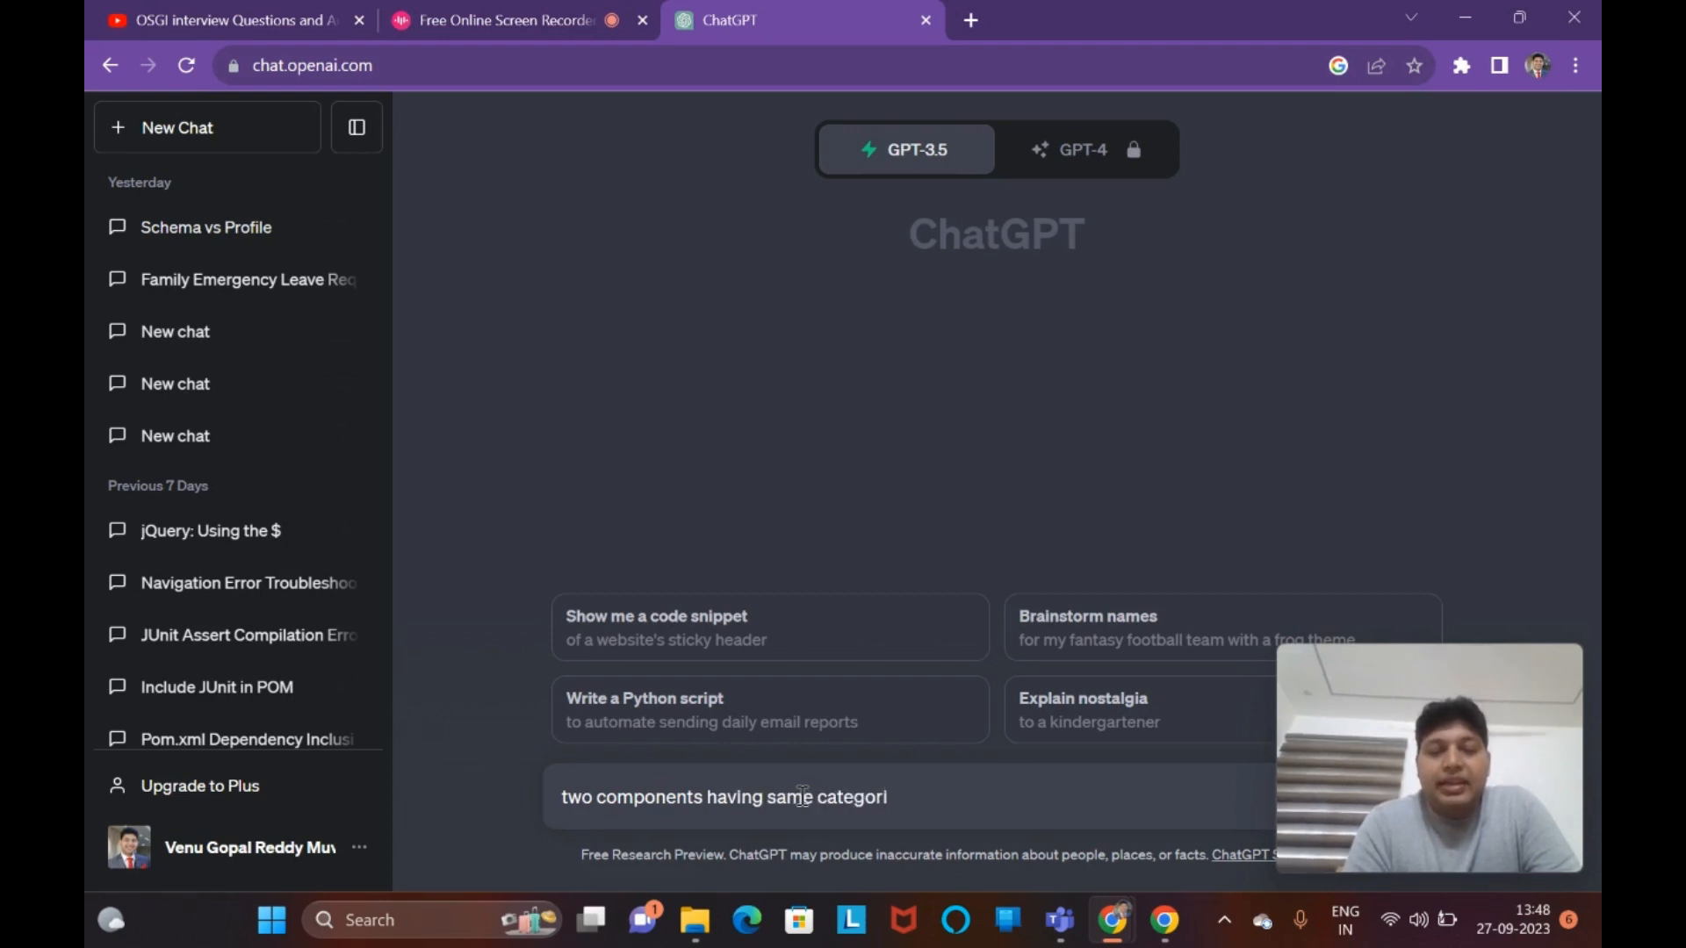
text(es of clientlibra)
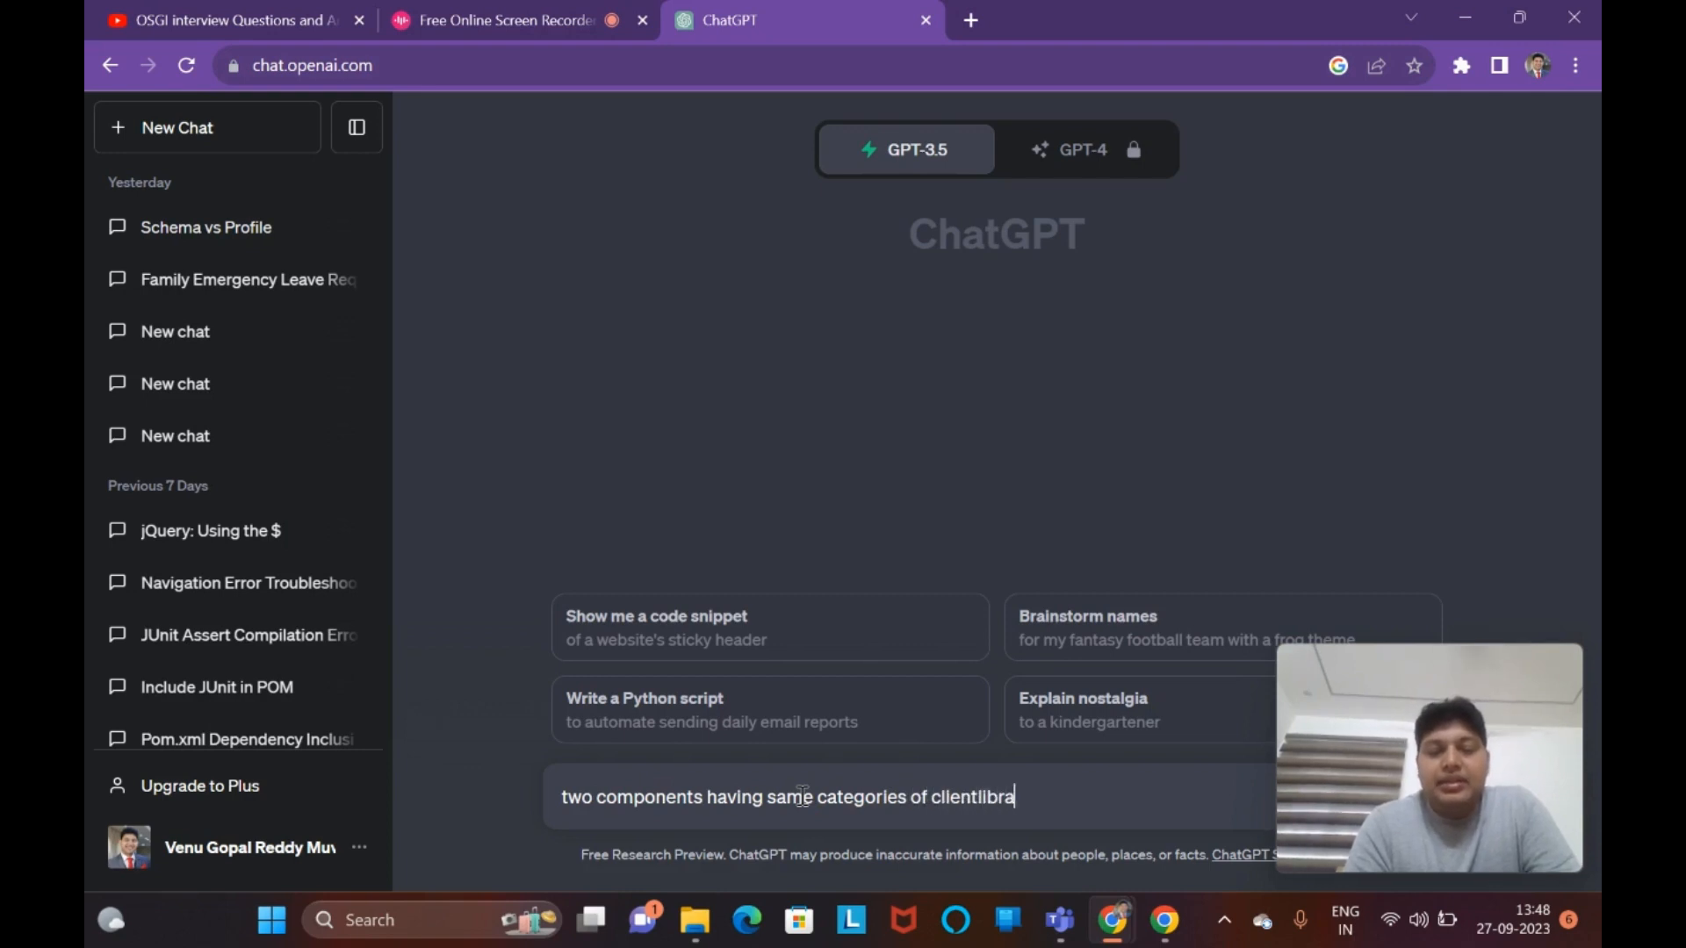
text(ries)
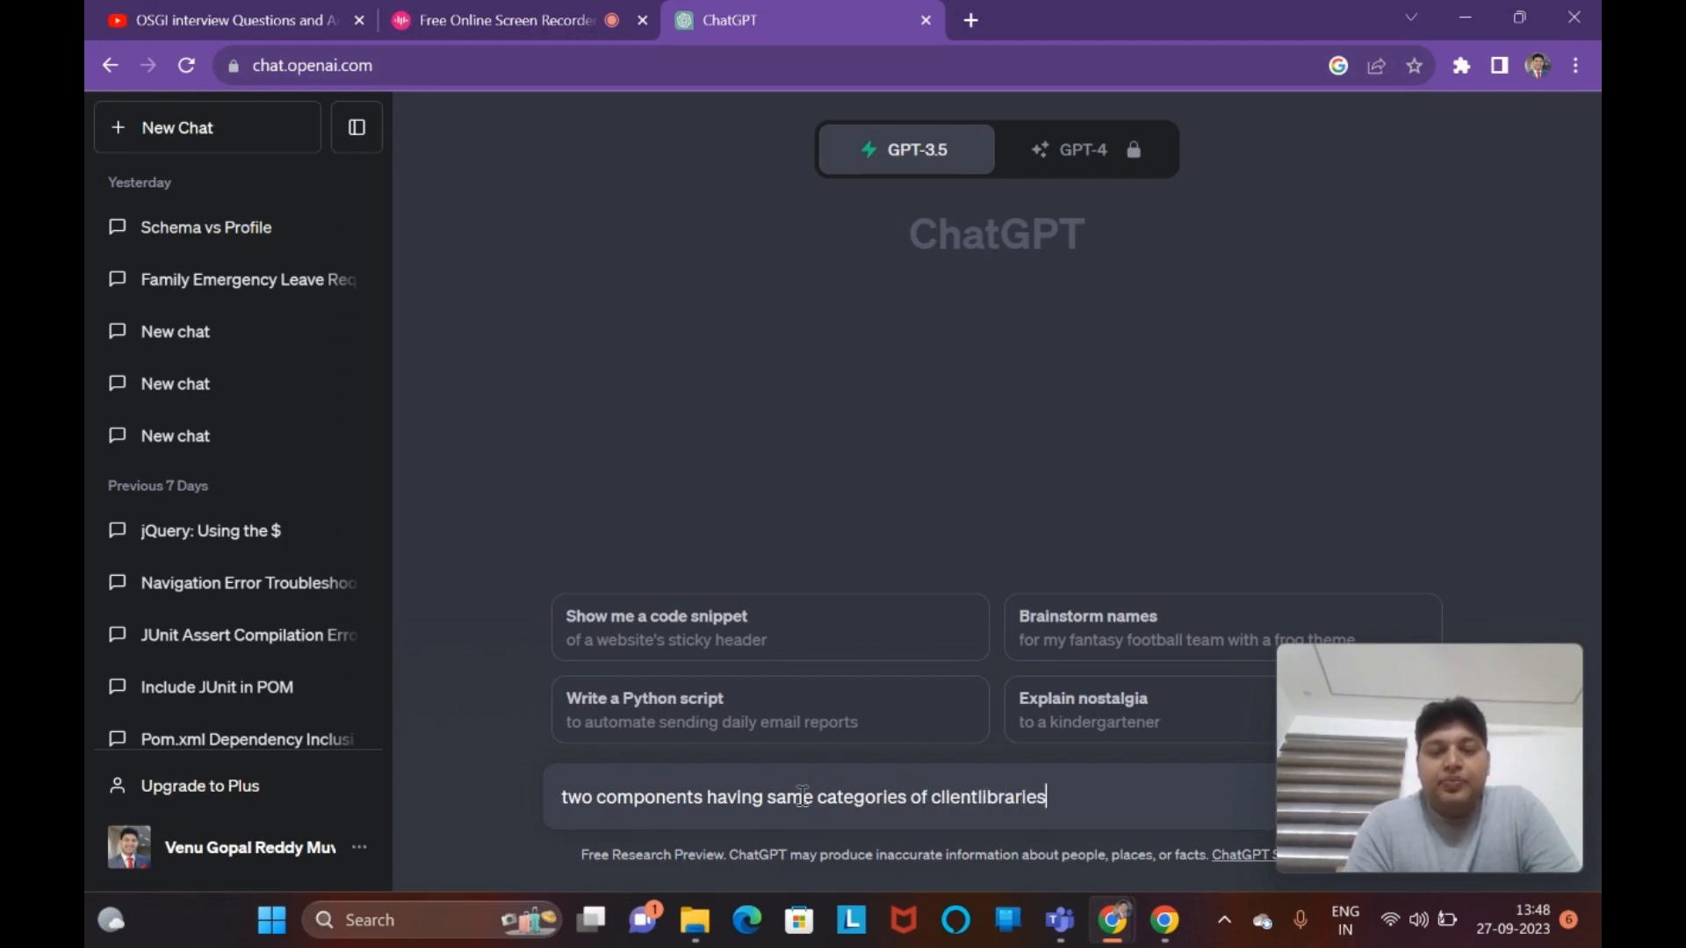
text(in AEM and which wil)
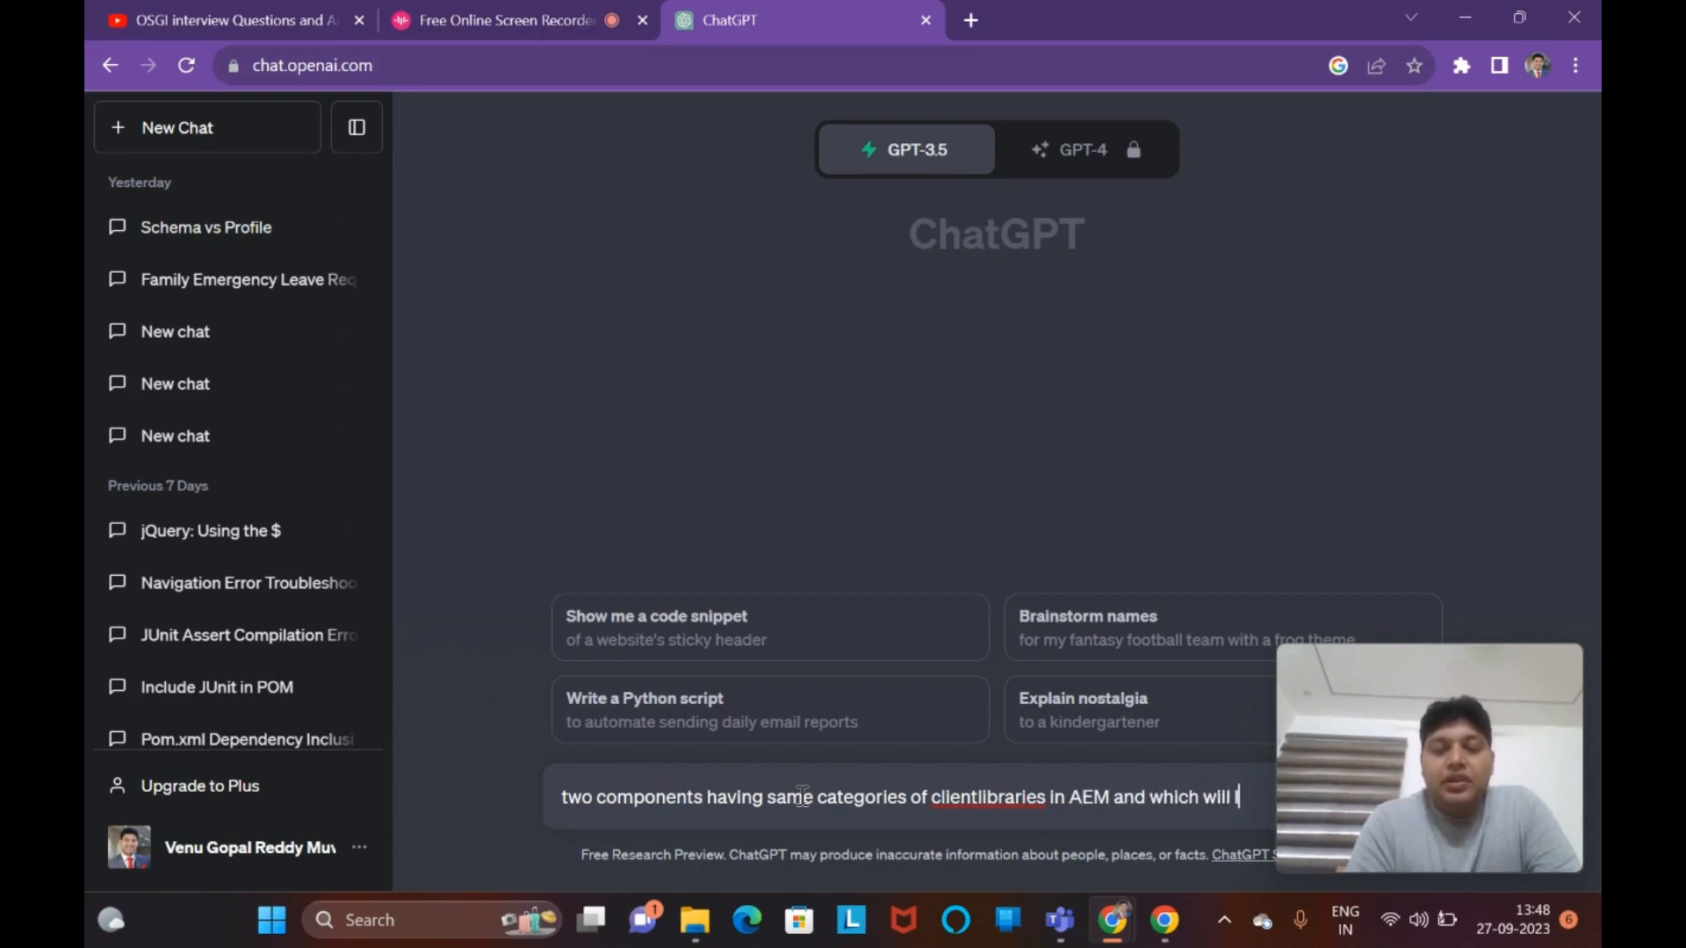
text(load)
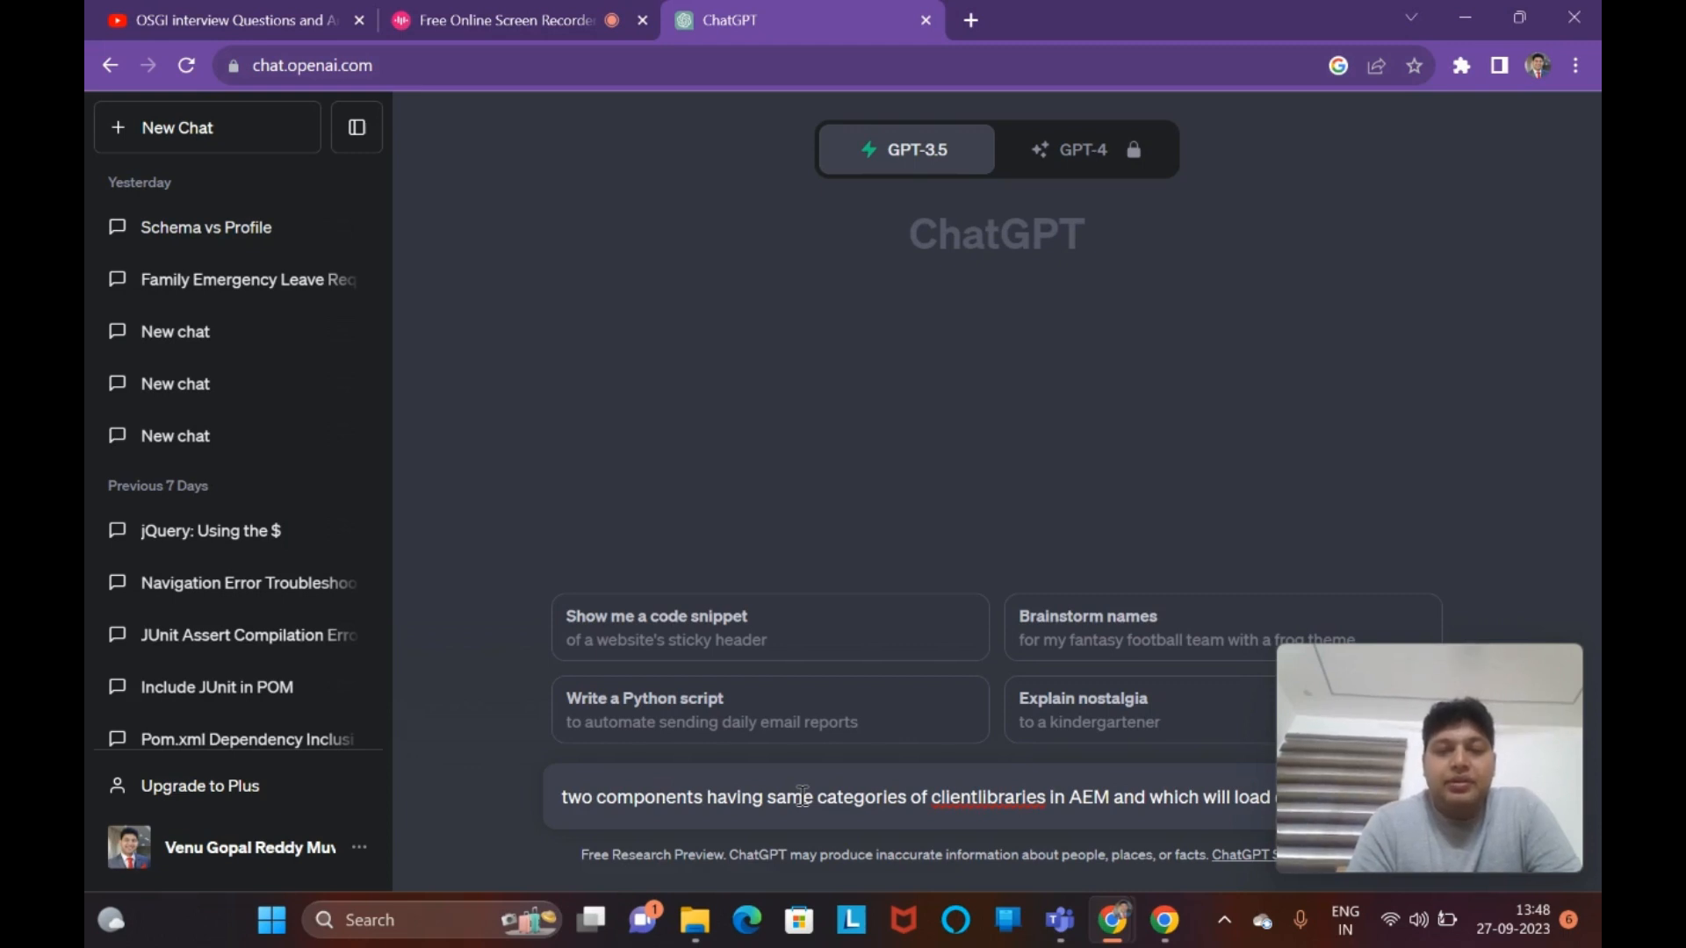
key(Return)
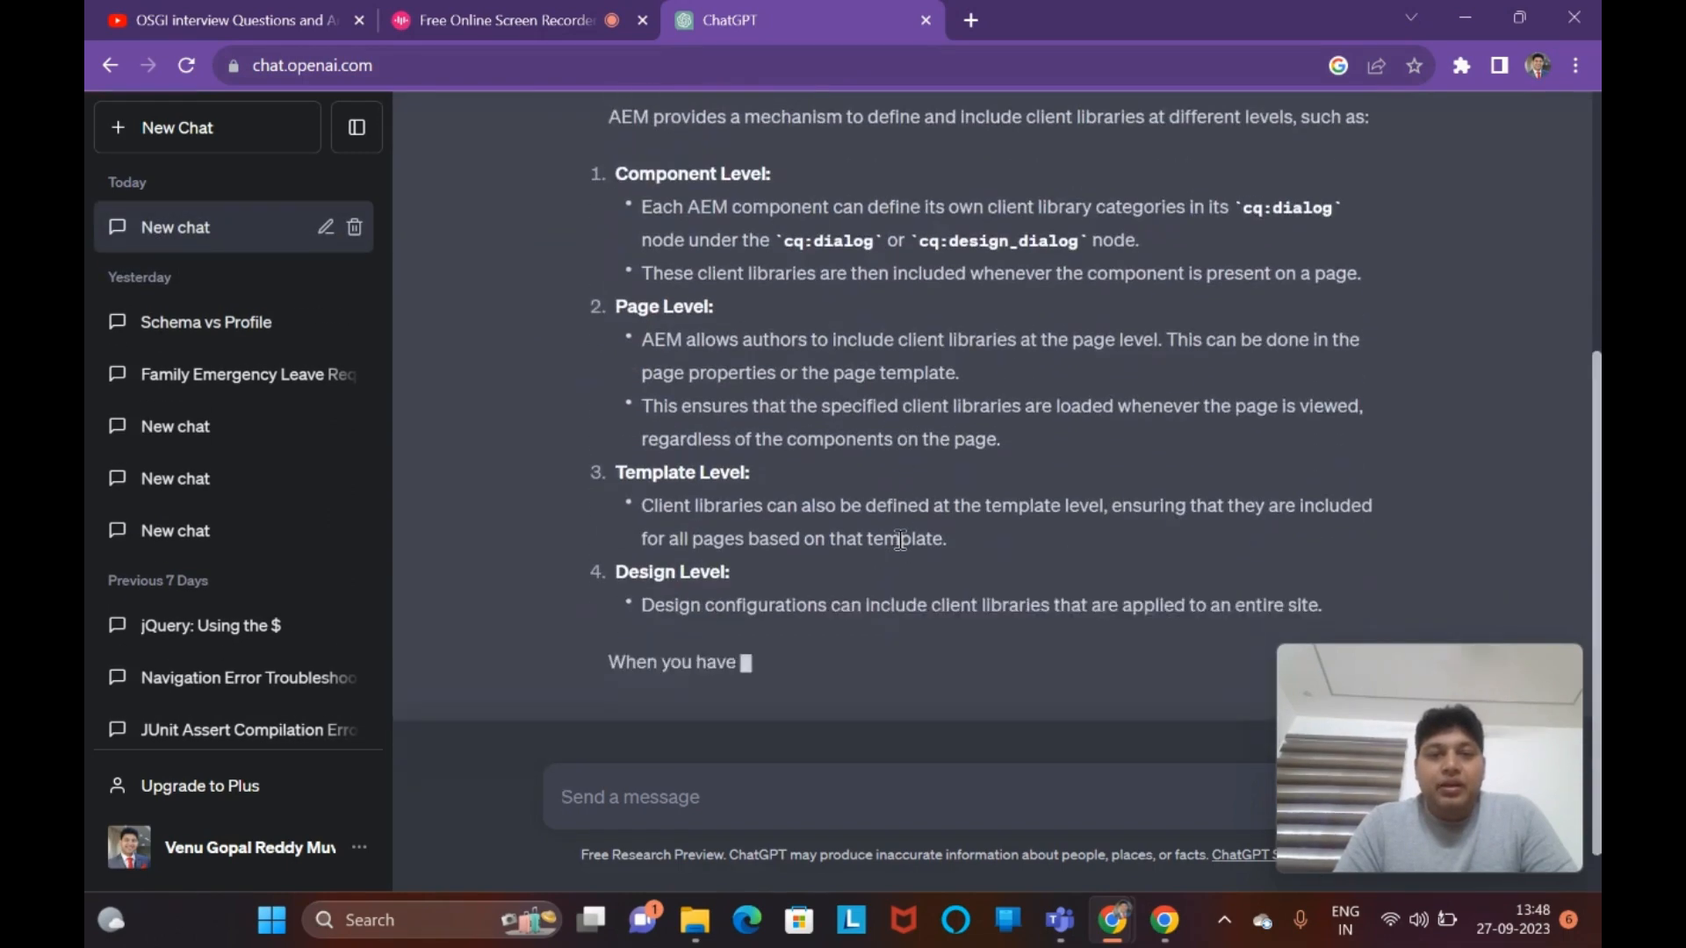
scroll(down, 3)
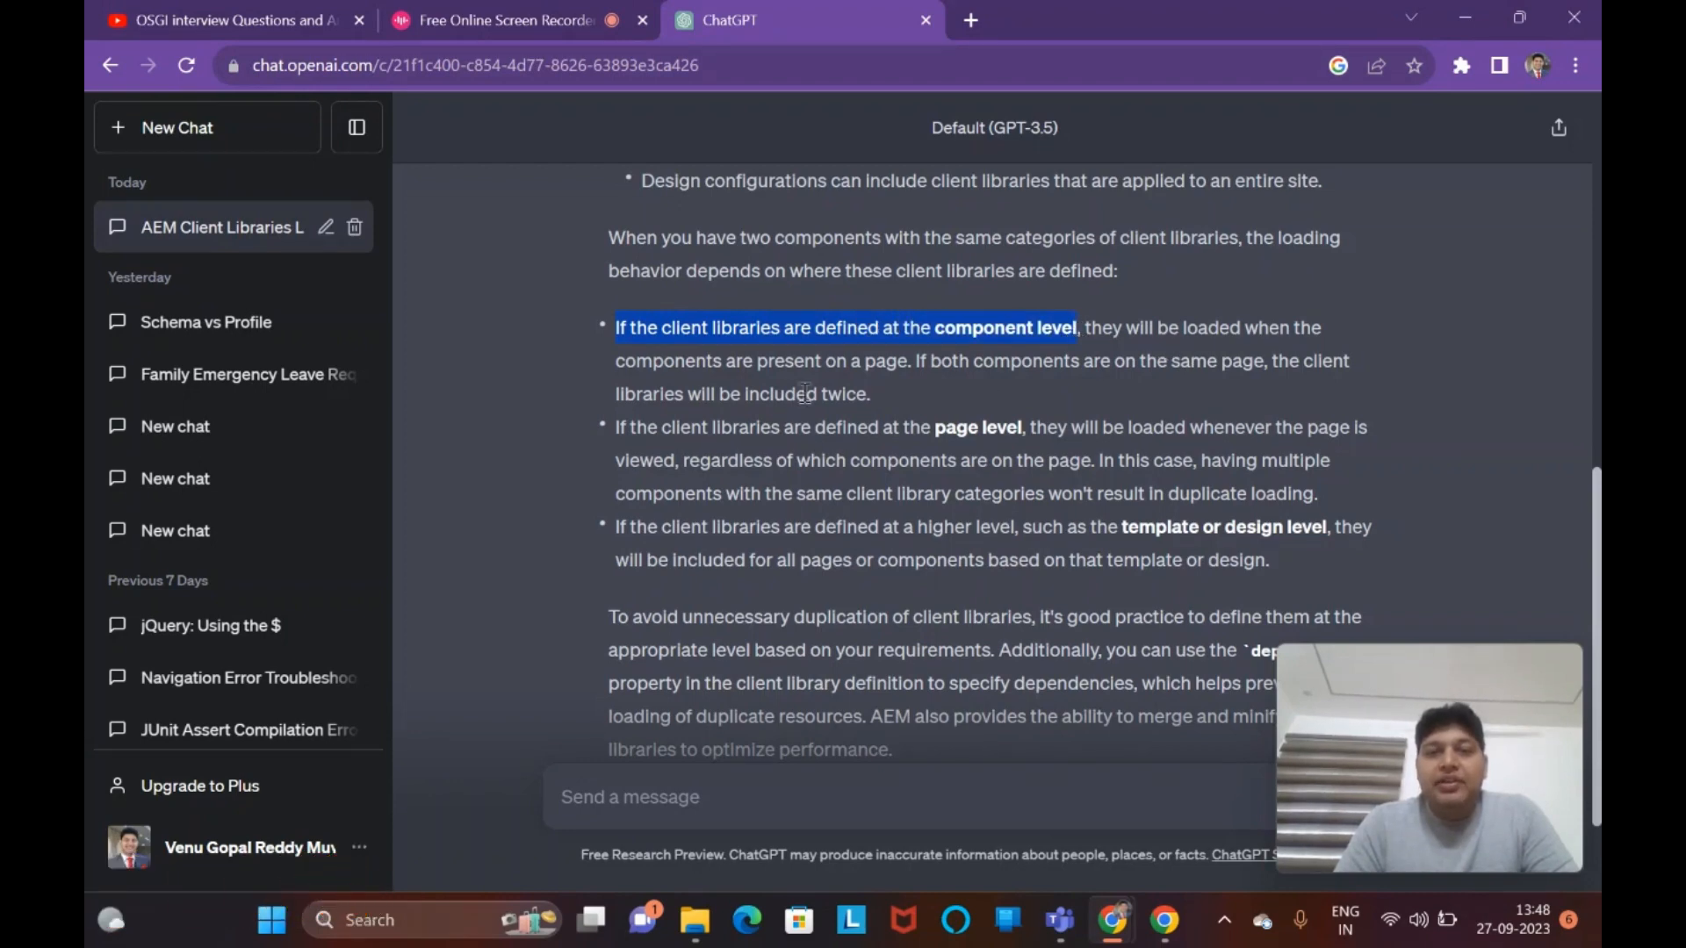
click(724, 361)
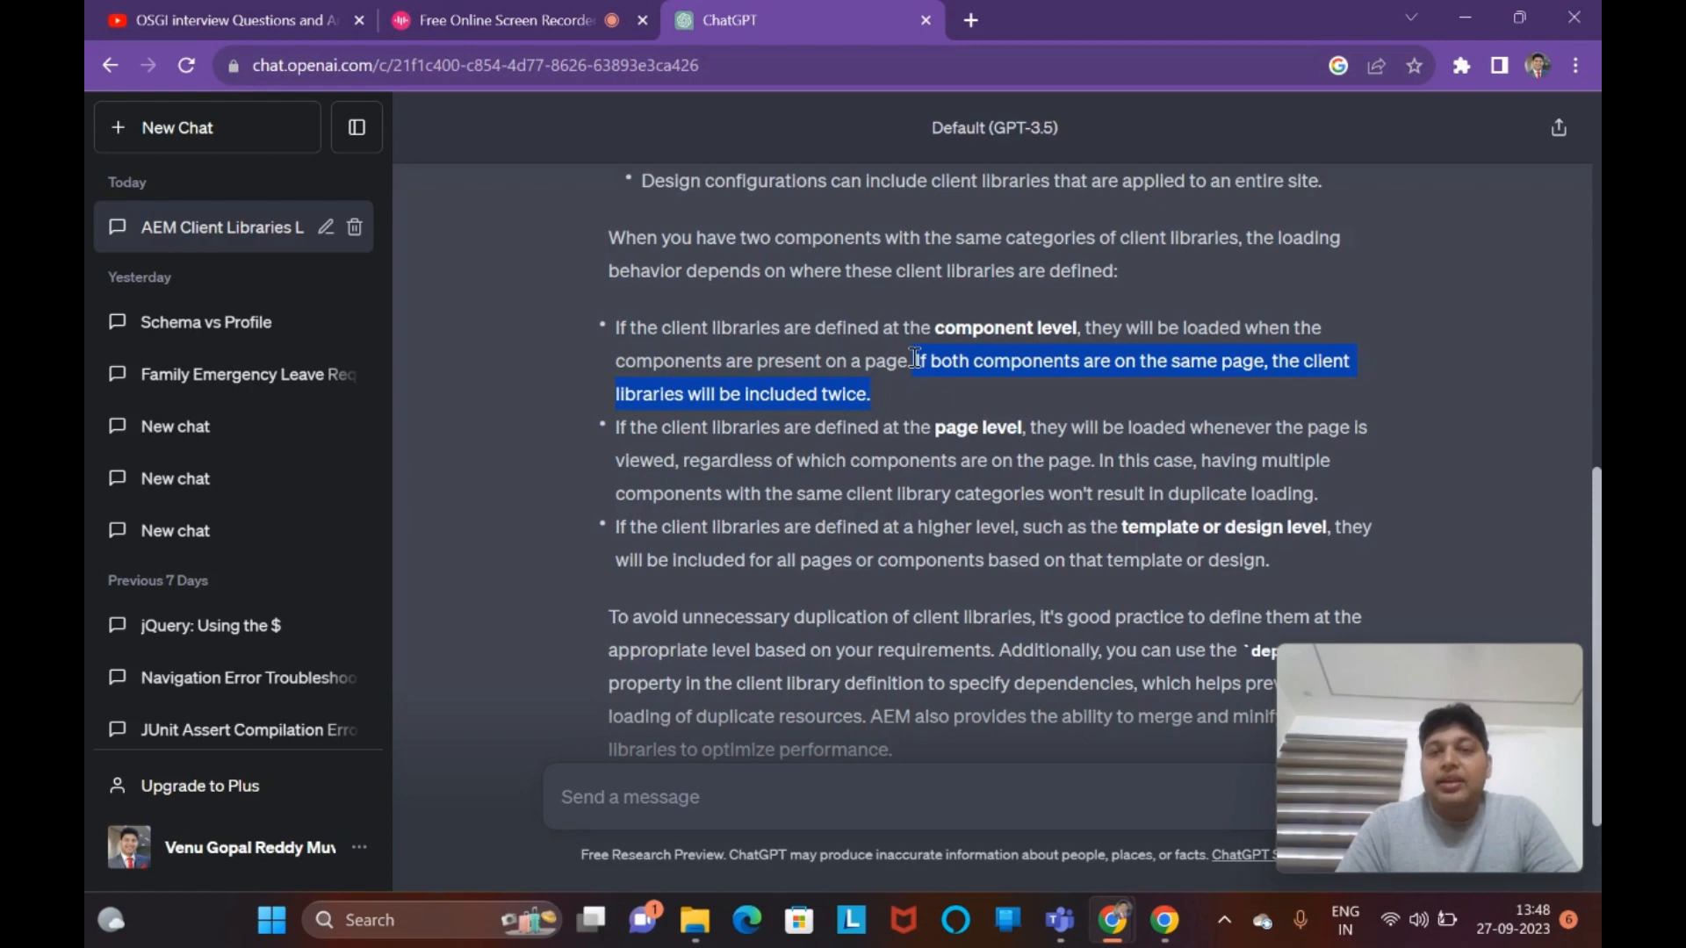
click(917, 360)
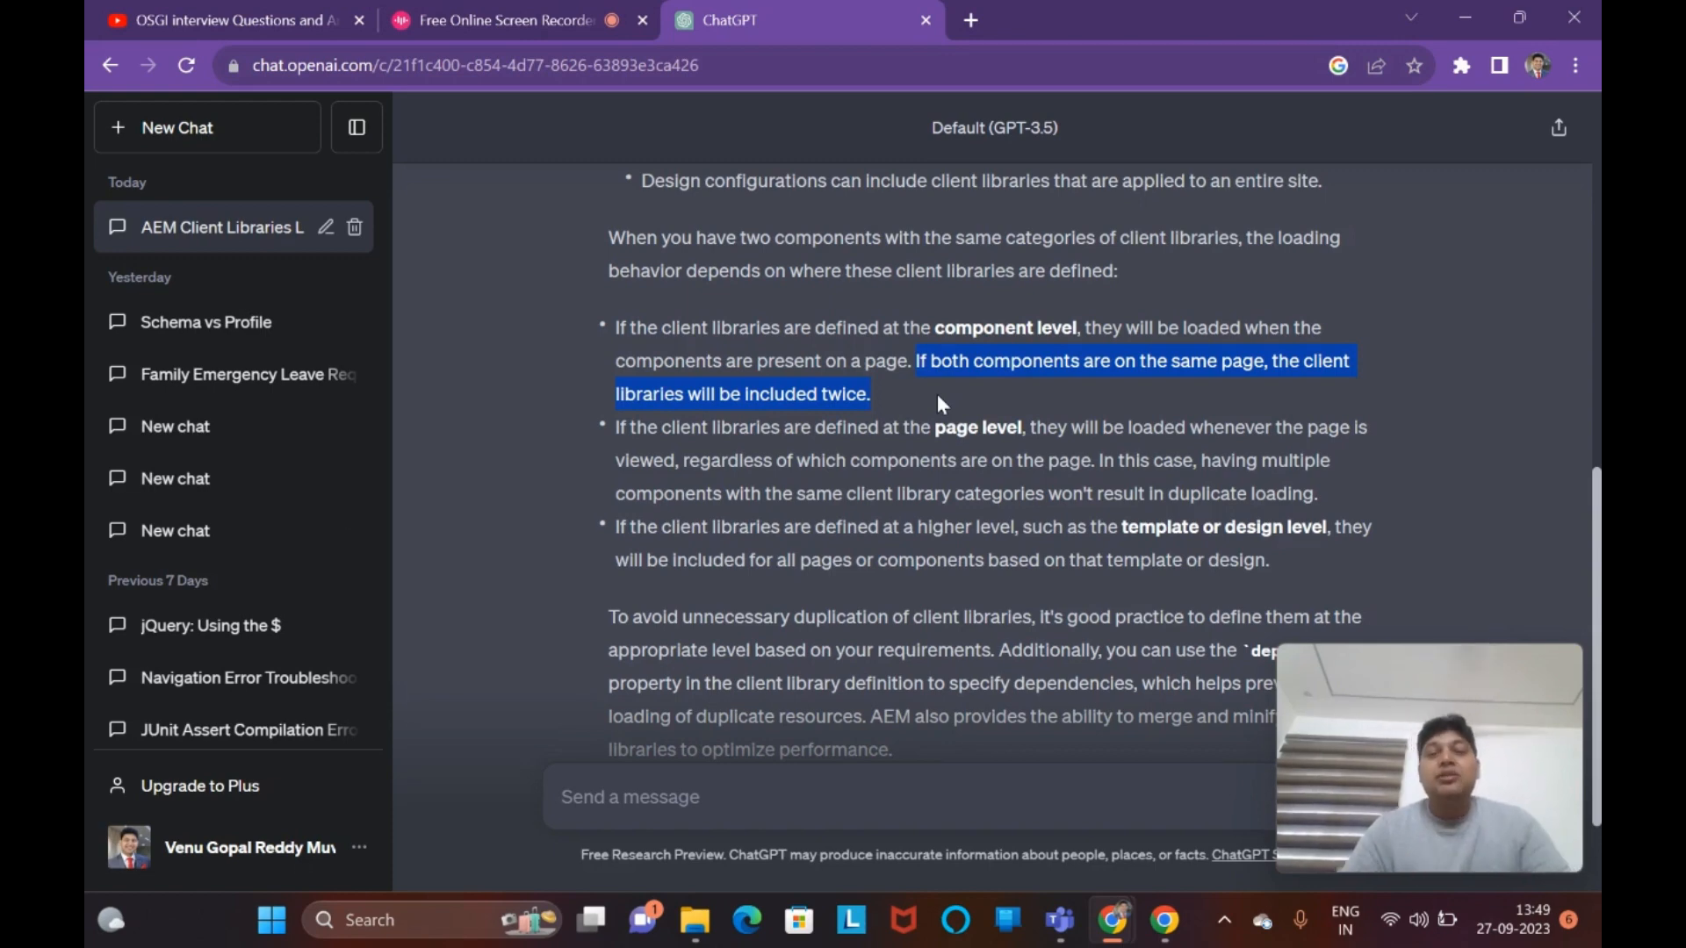
mouse_move(871, 462)
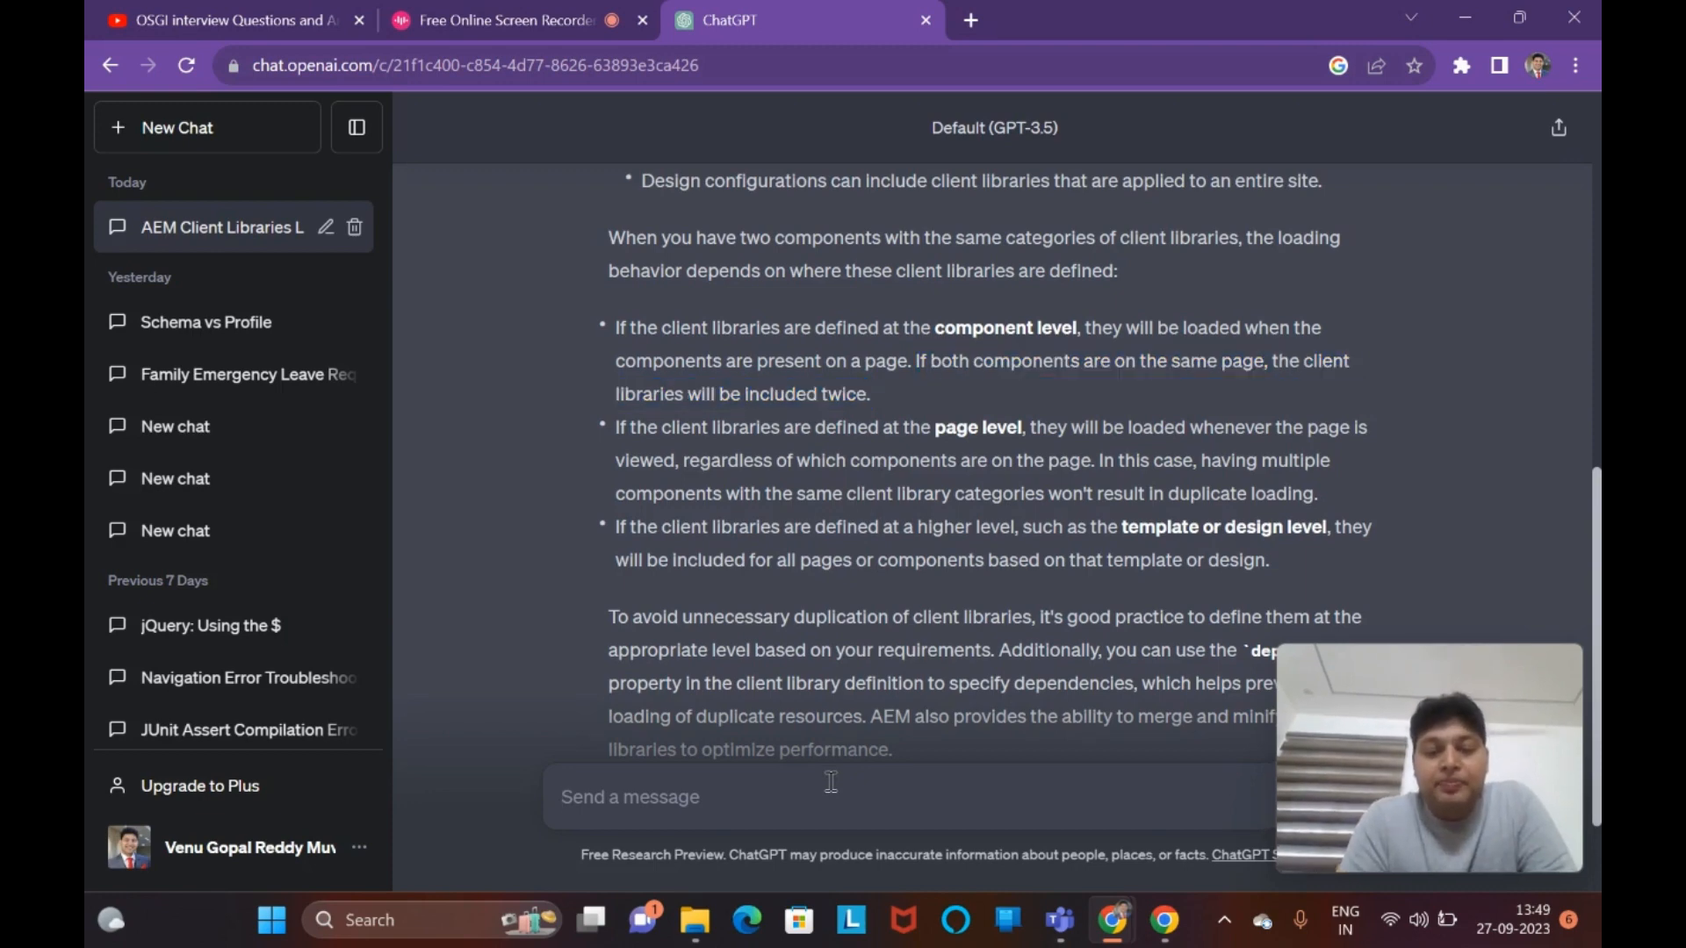
- Send ChatGPT 'what if there is service ranking for clientlibraies with same categories'
text(what)
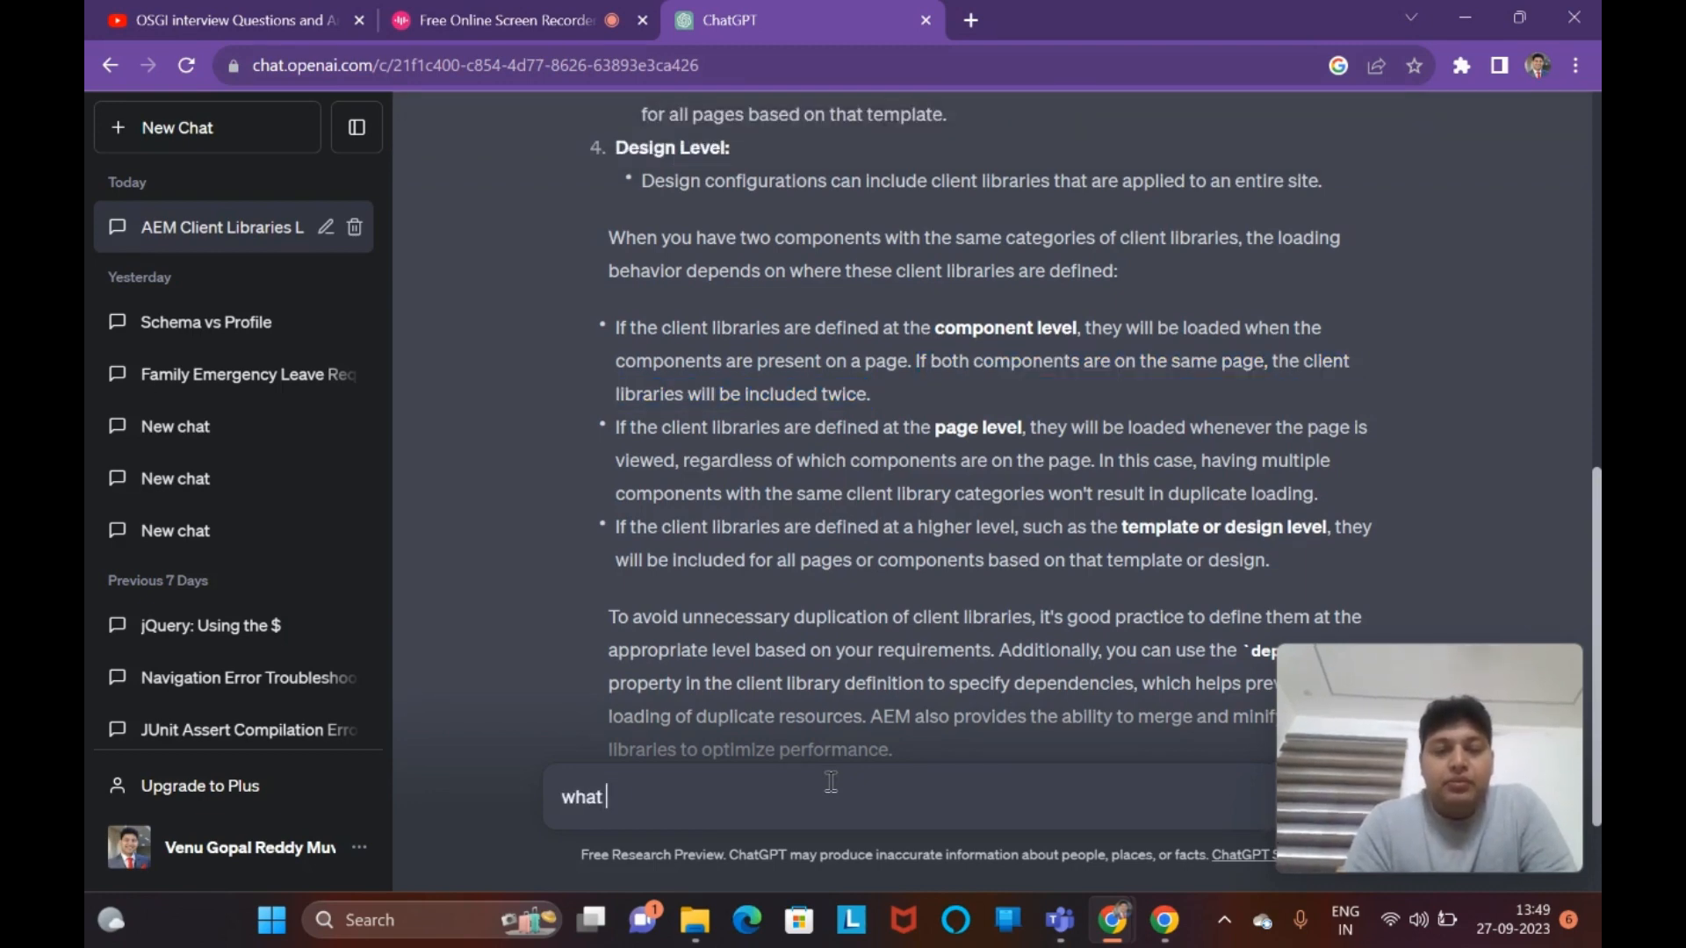
text(if t)
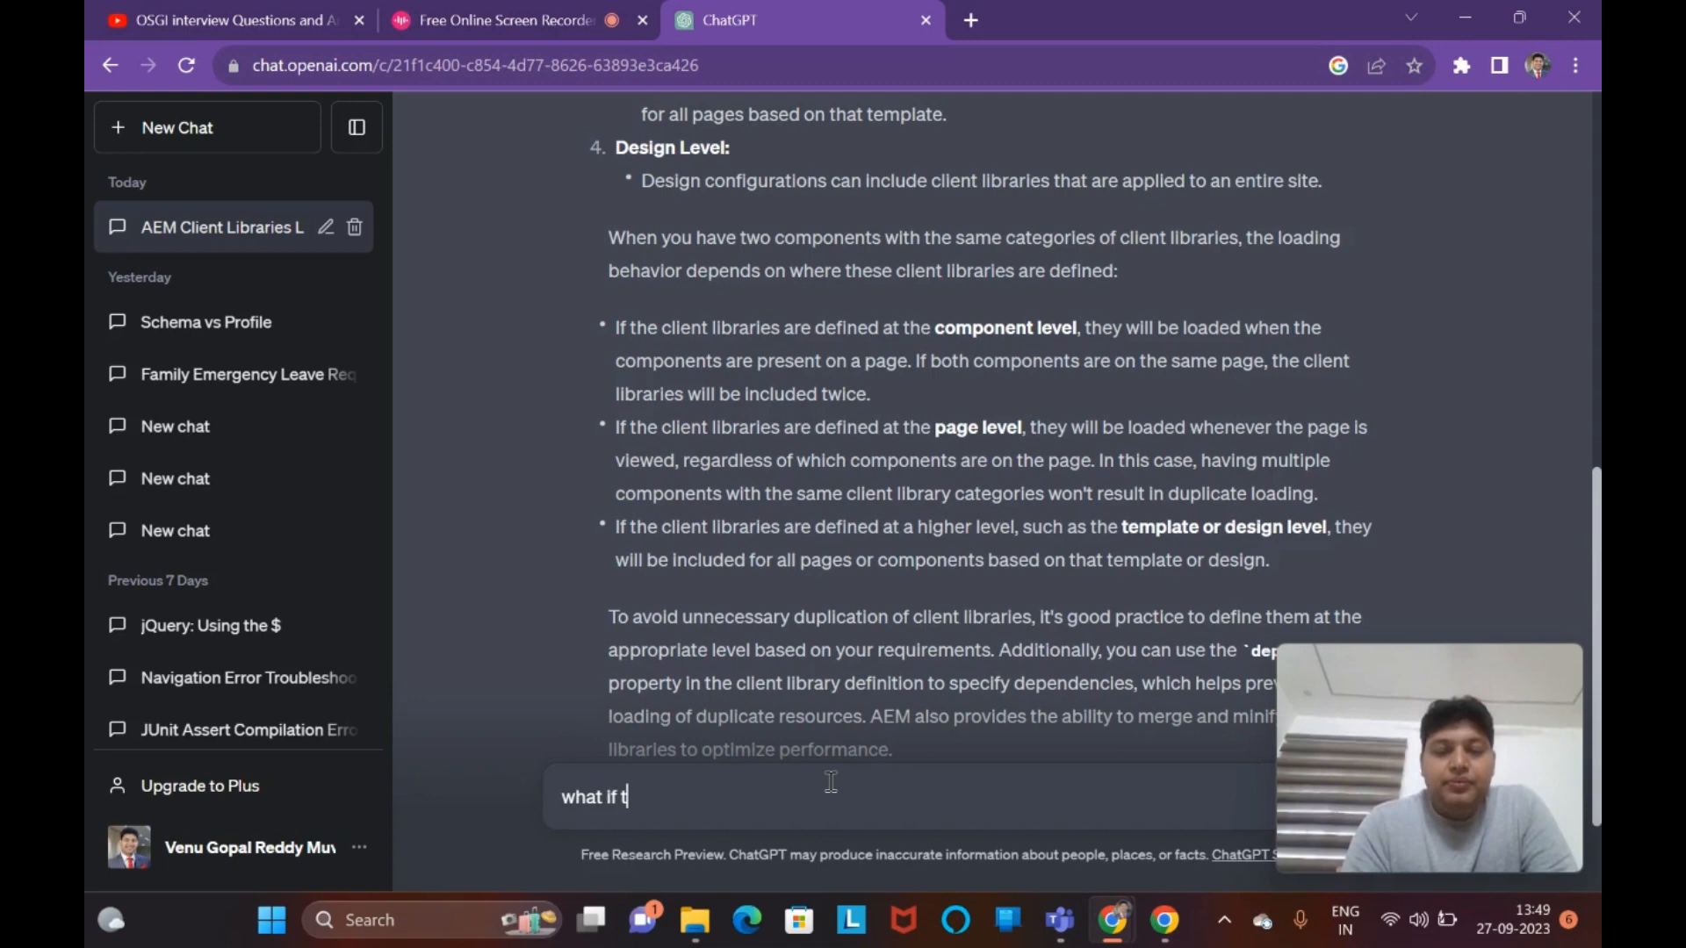
text(here is servic)
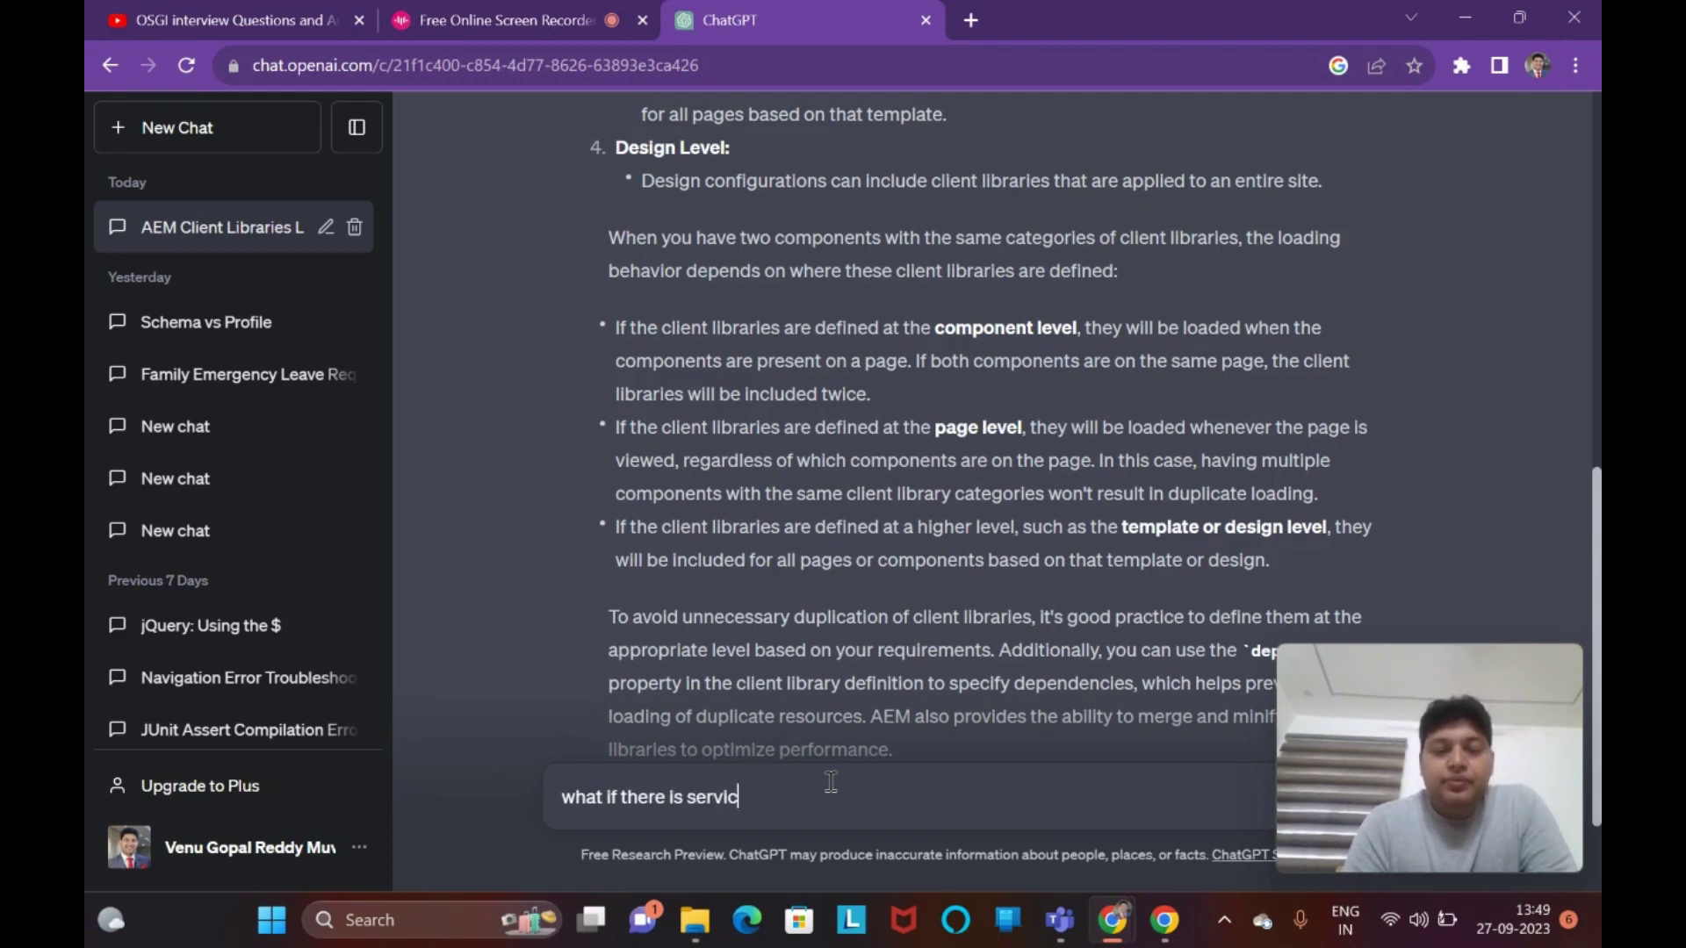
text(e ranking for)
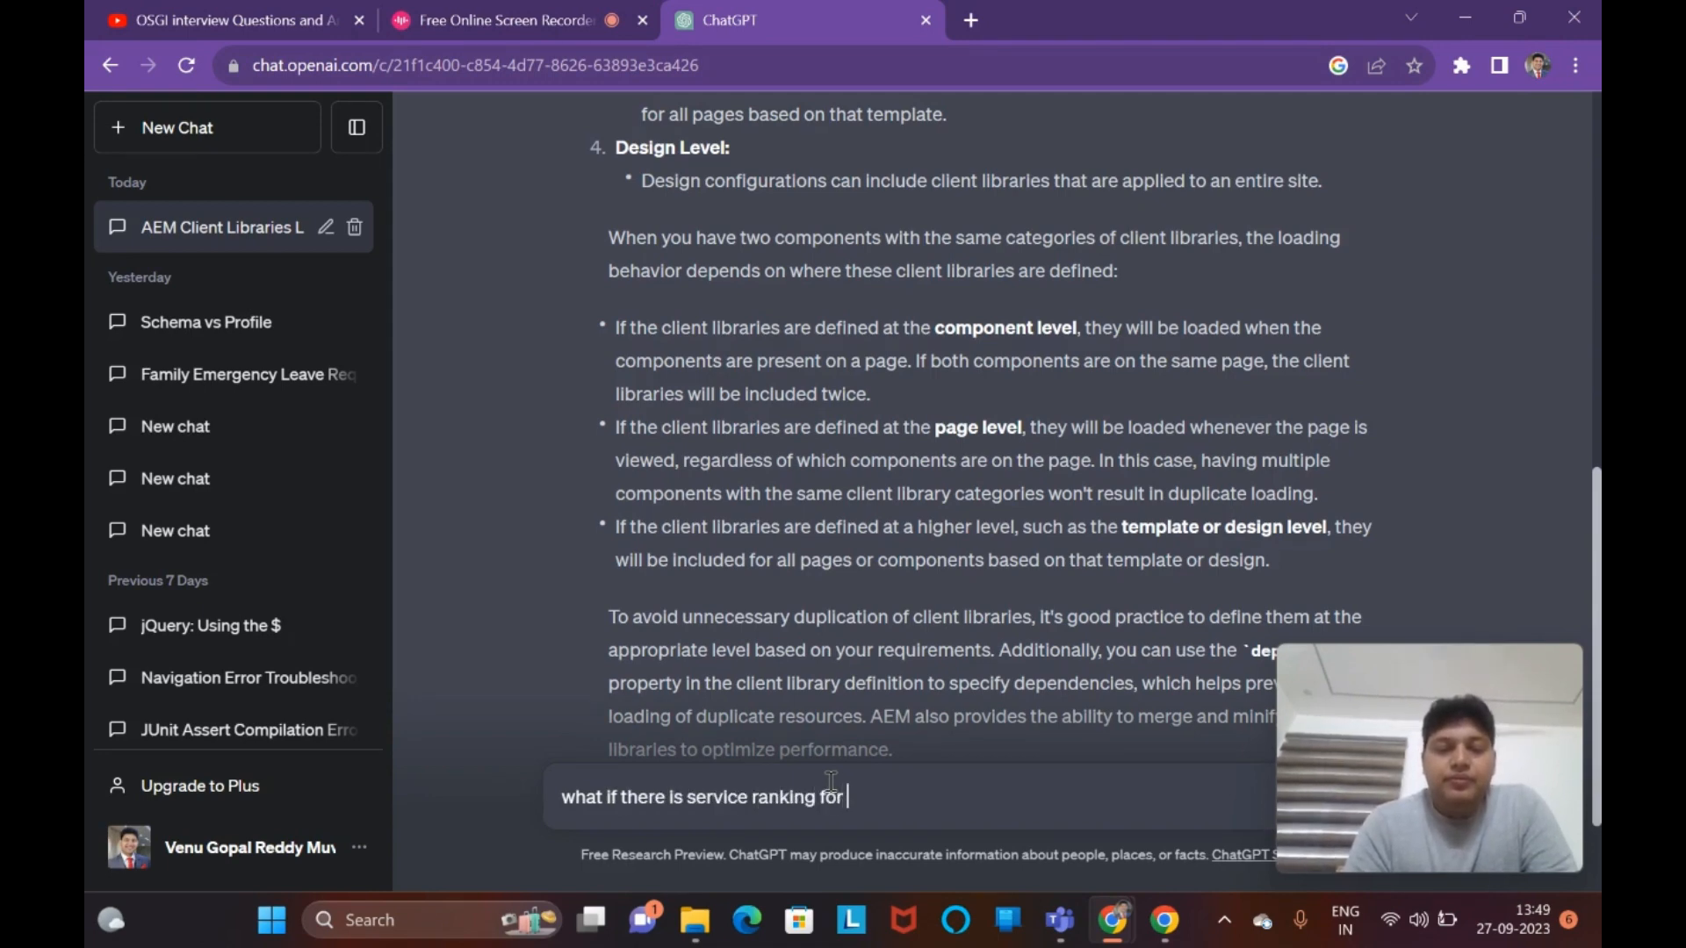
text(client)
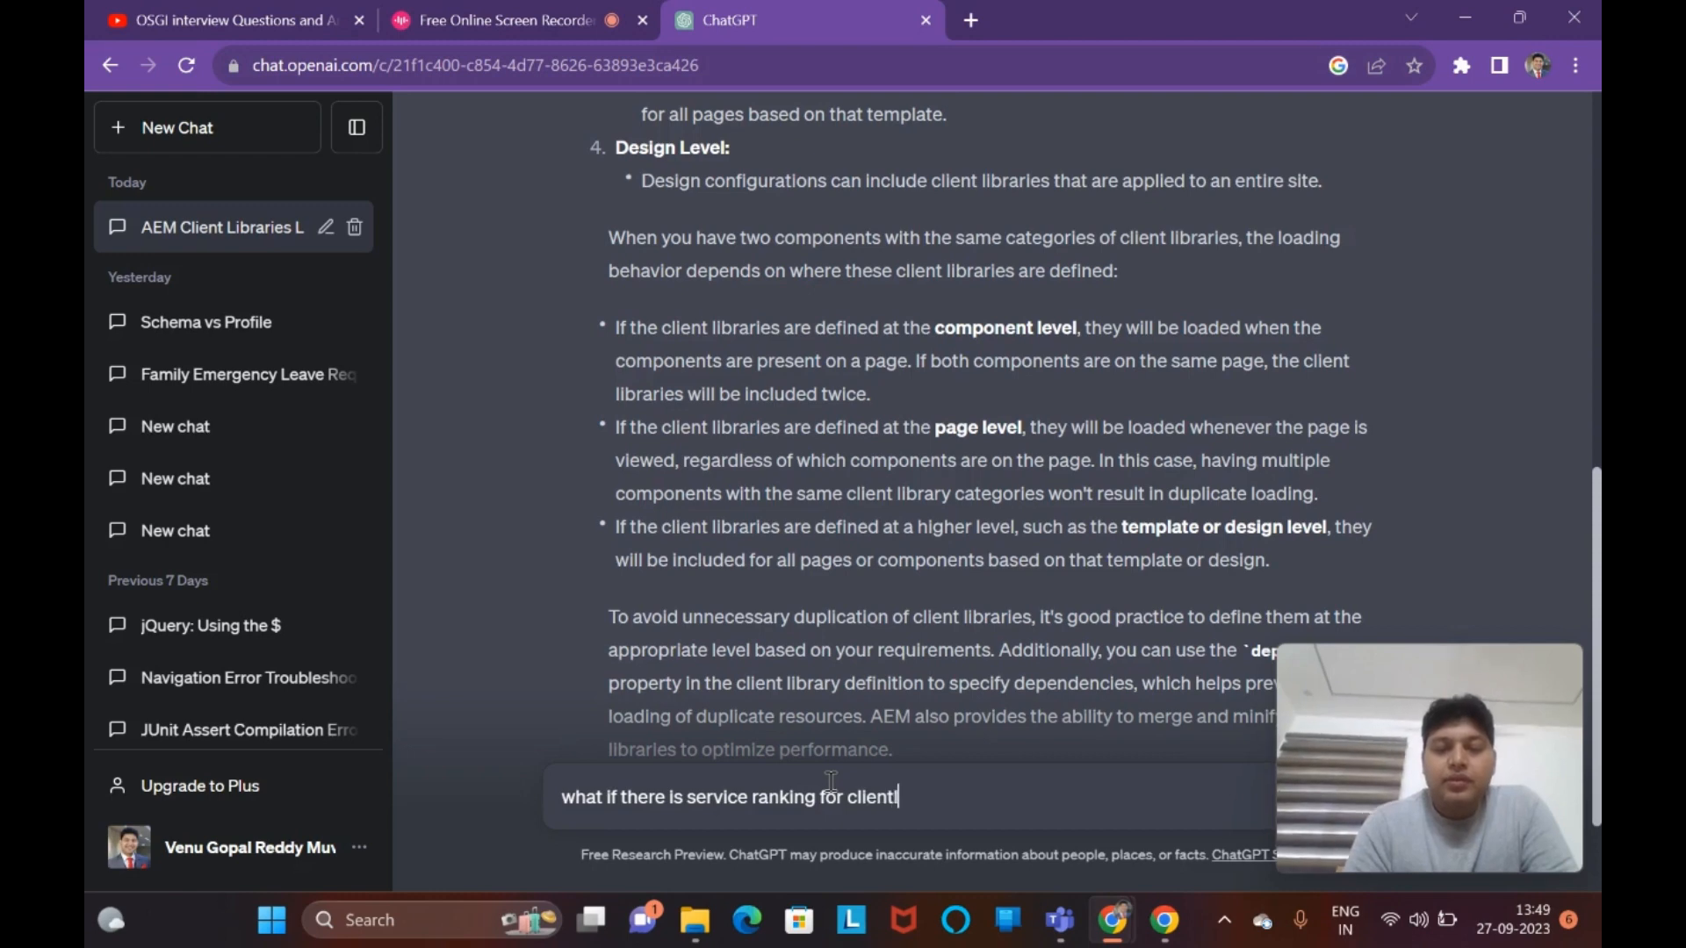
text(libraies wi)
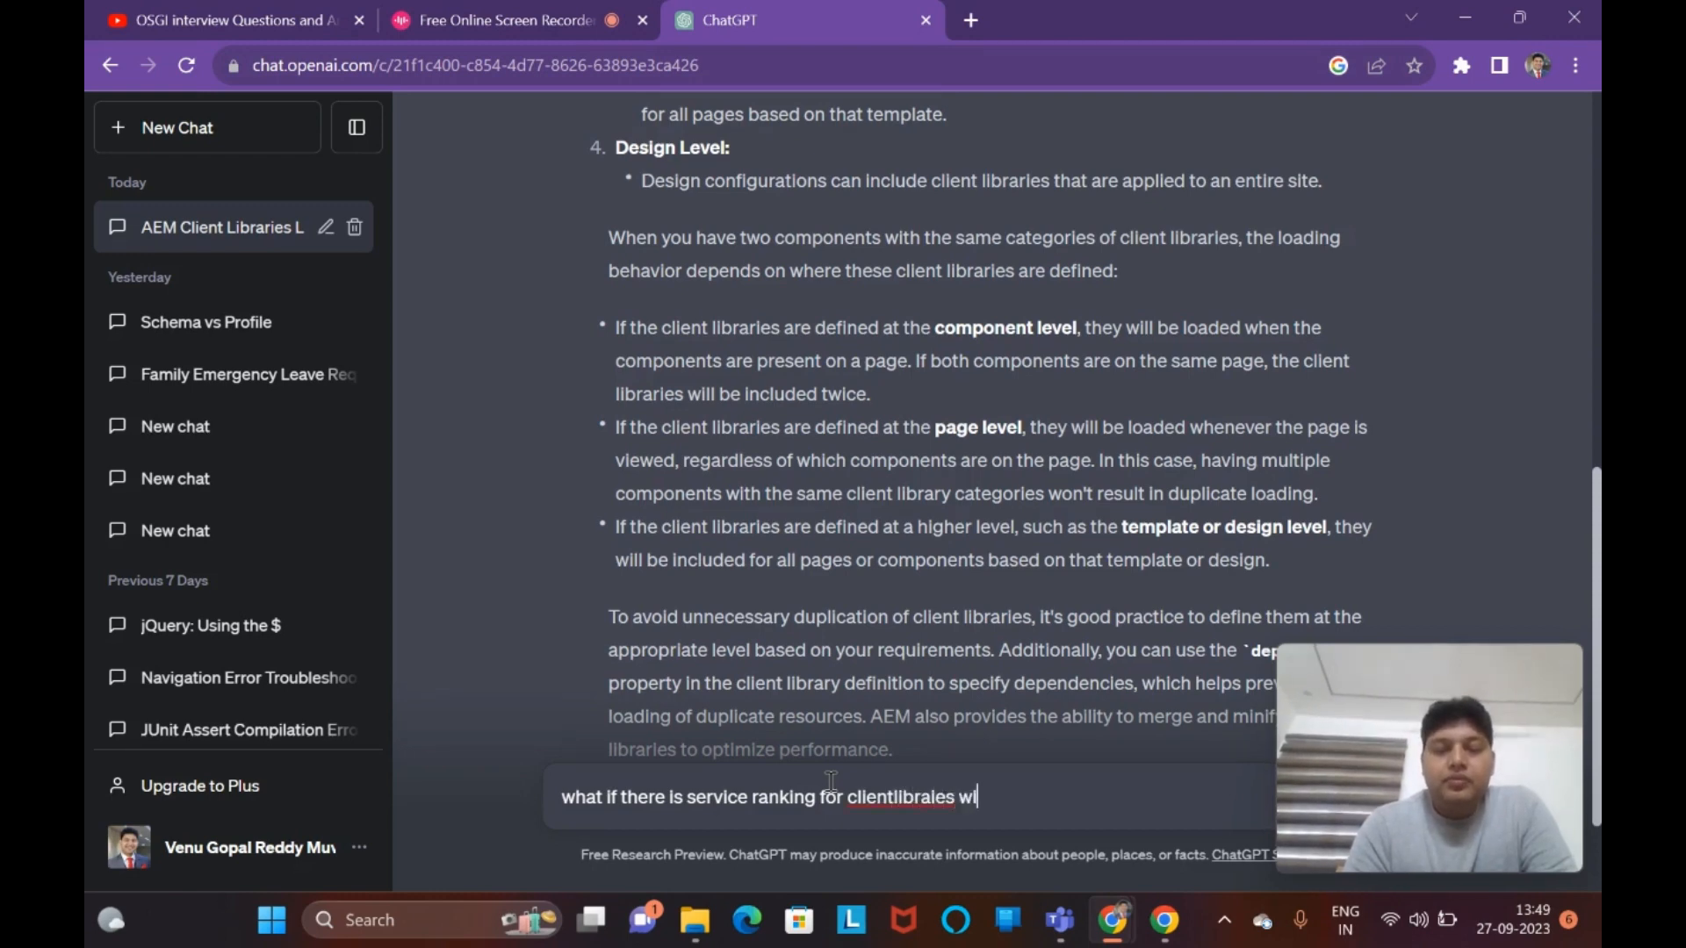
text(th same cate)
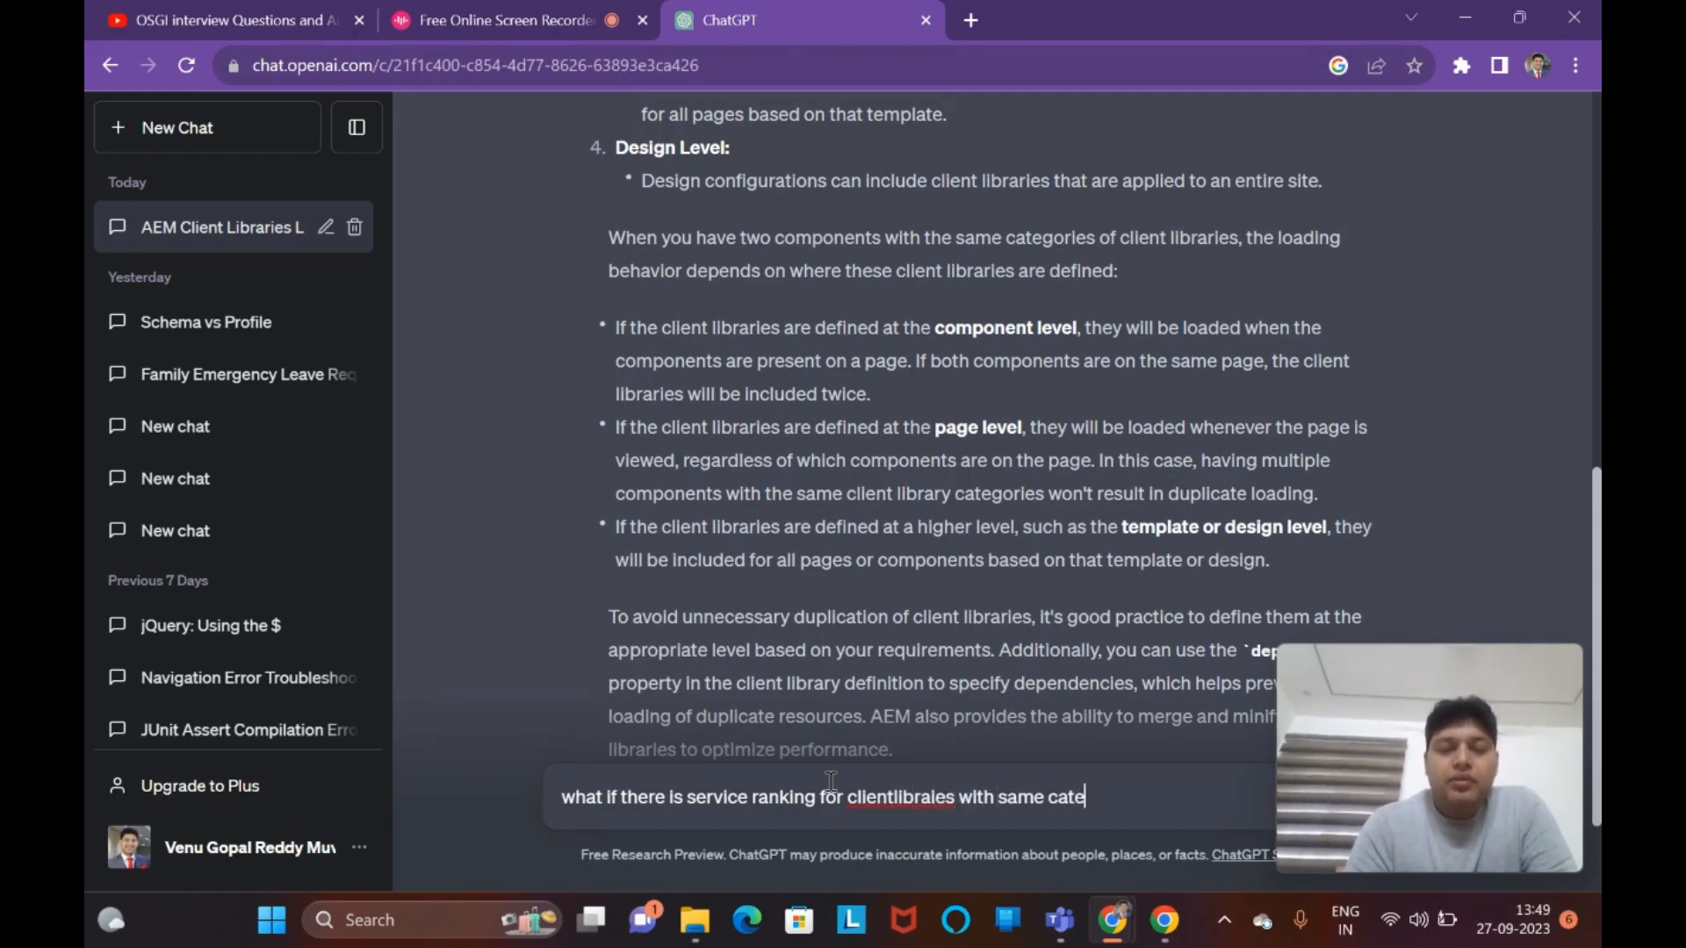
key(Return)
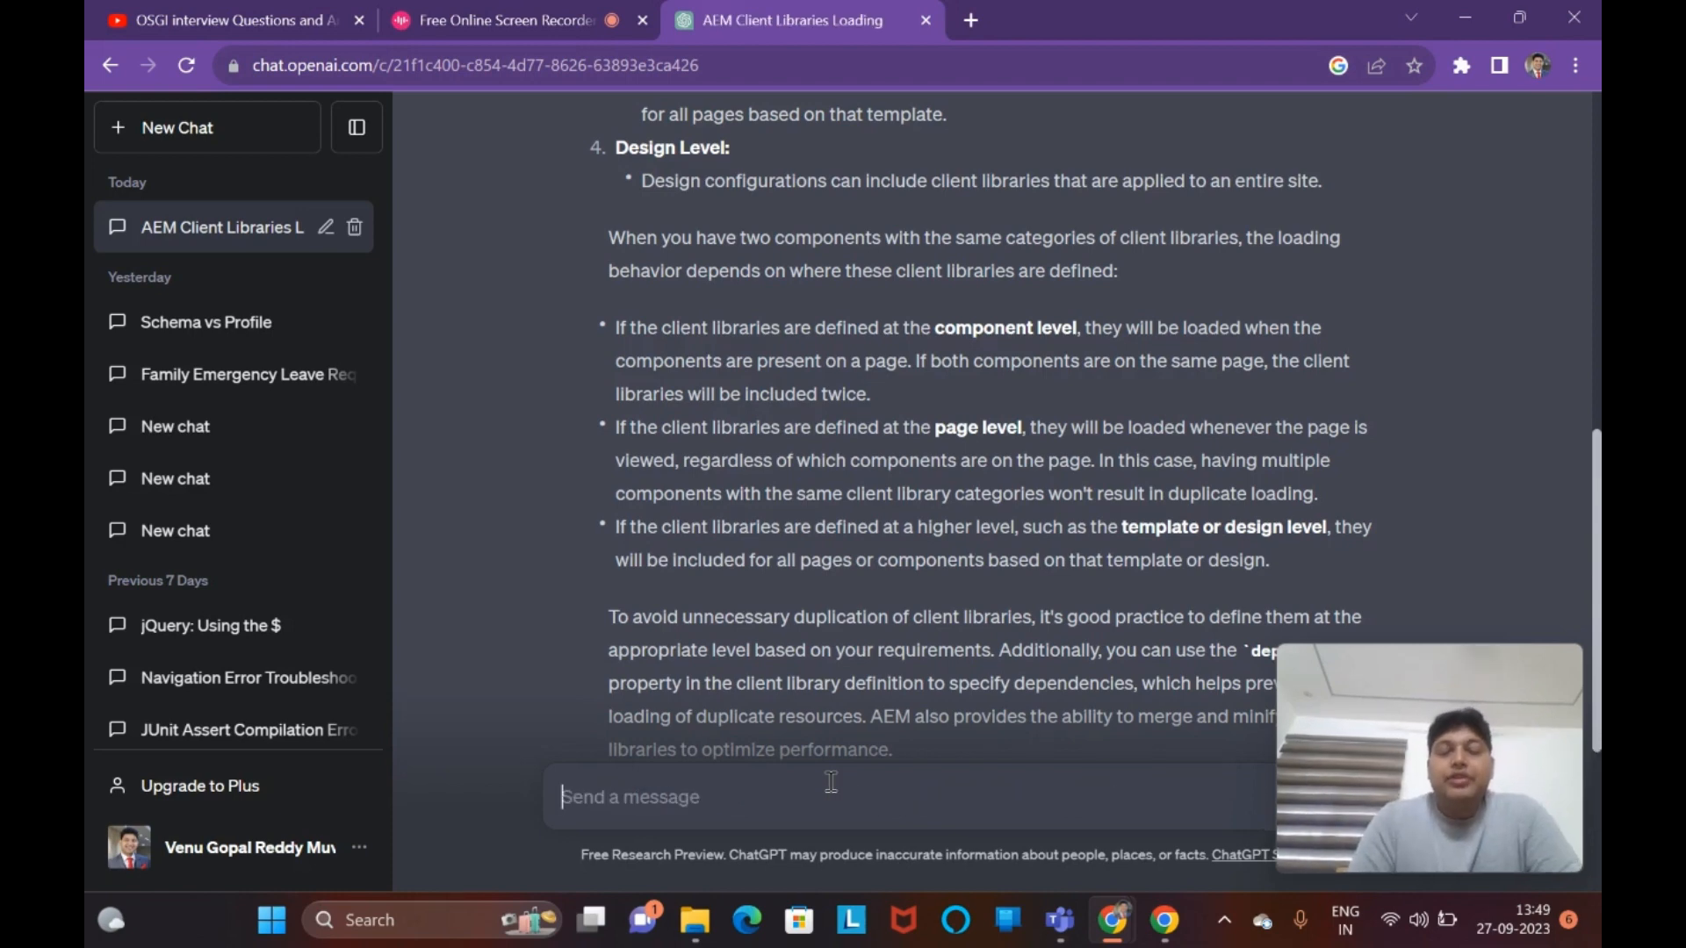
- Read ChatGPT's service ranking answer and its XML example setting service.ranking to 1000
scroll(down, 3)
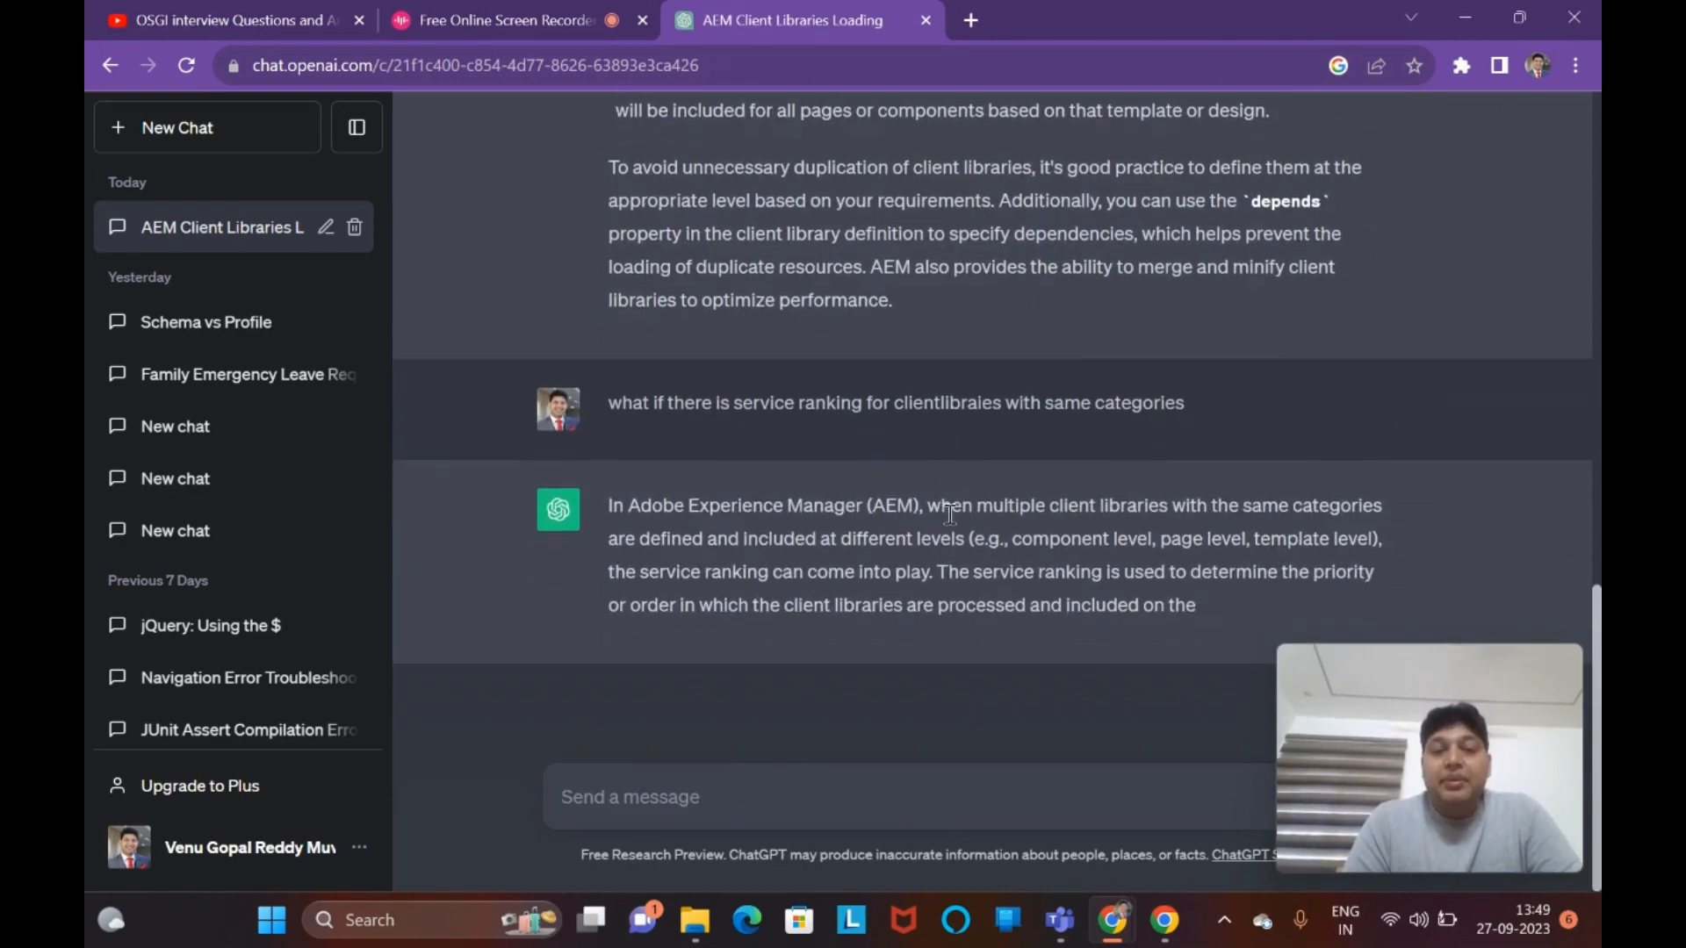
scroll(down, 3)
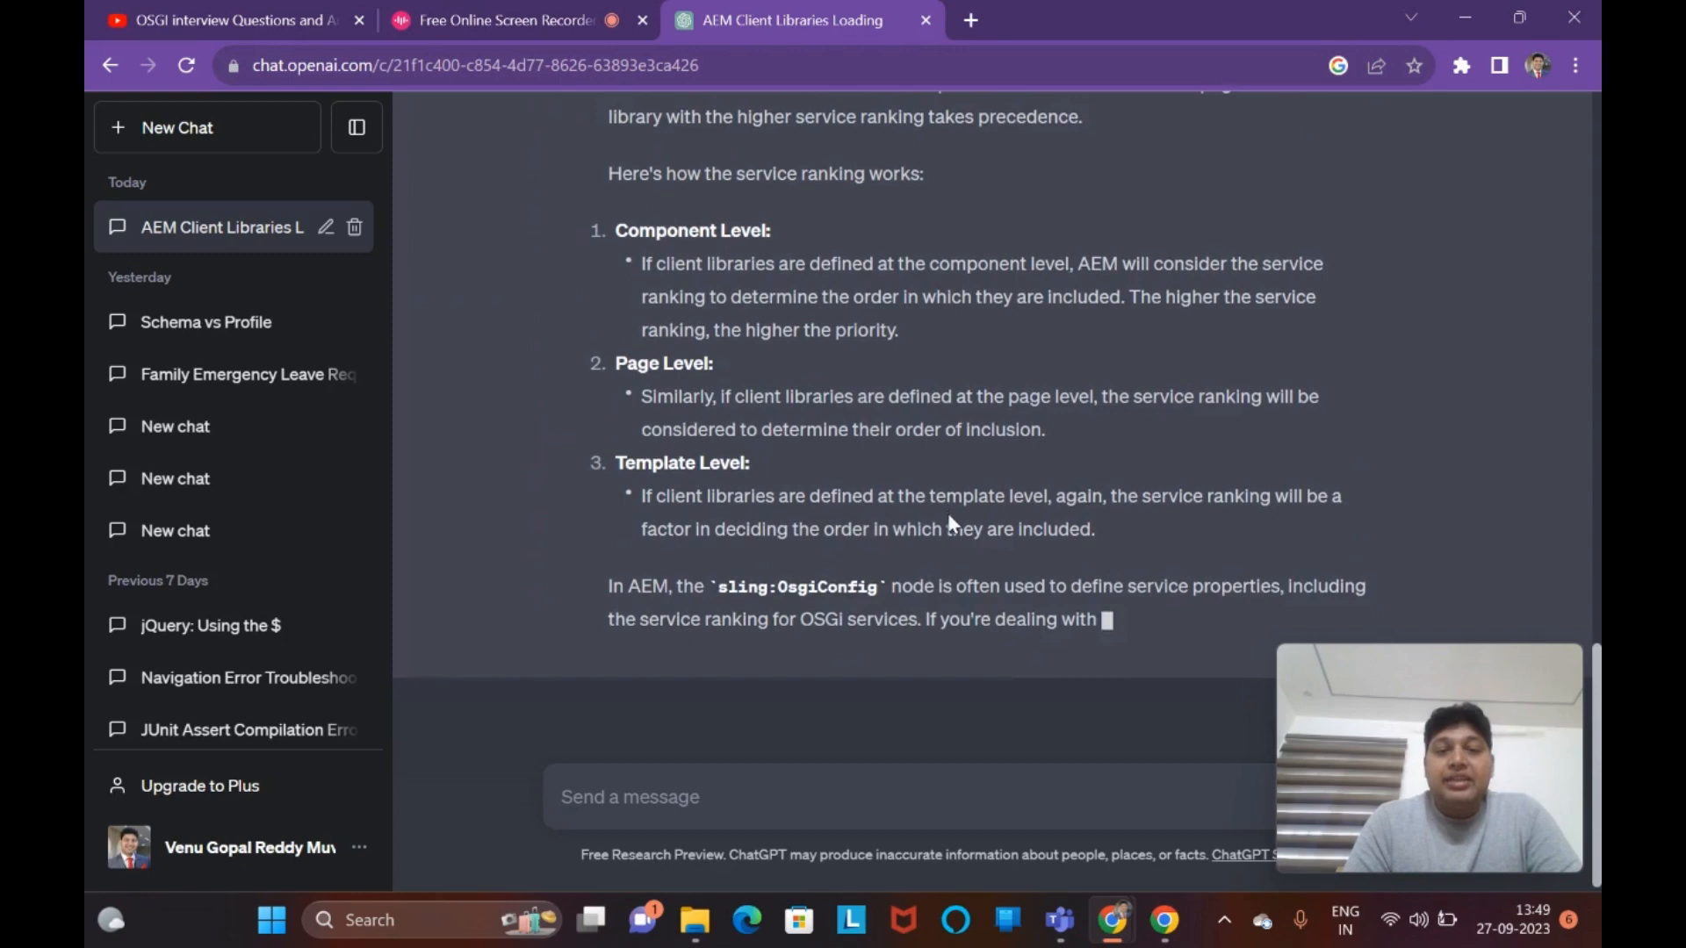
scroll(down, 3)
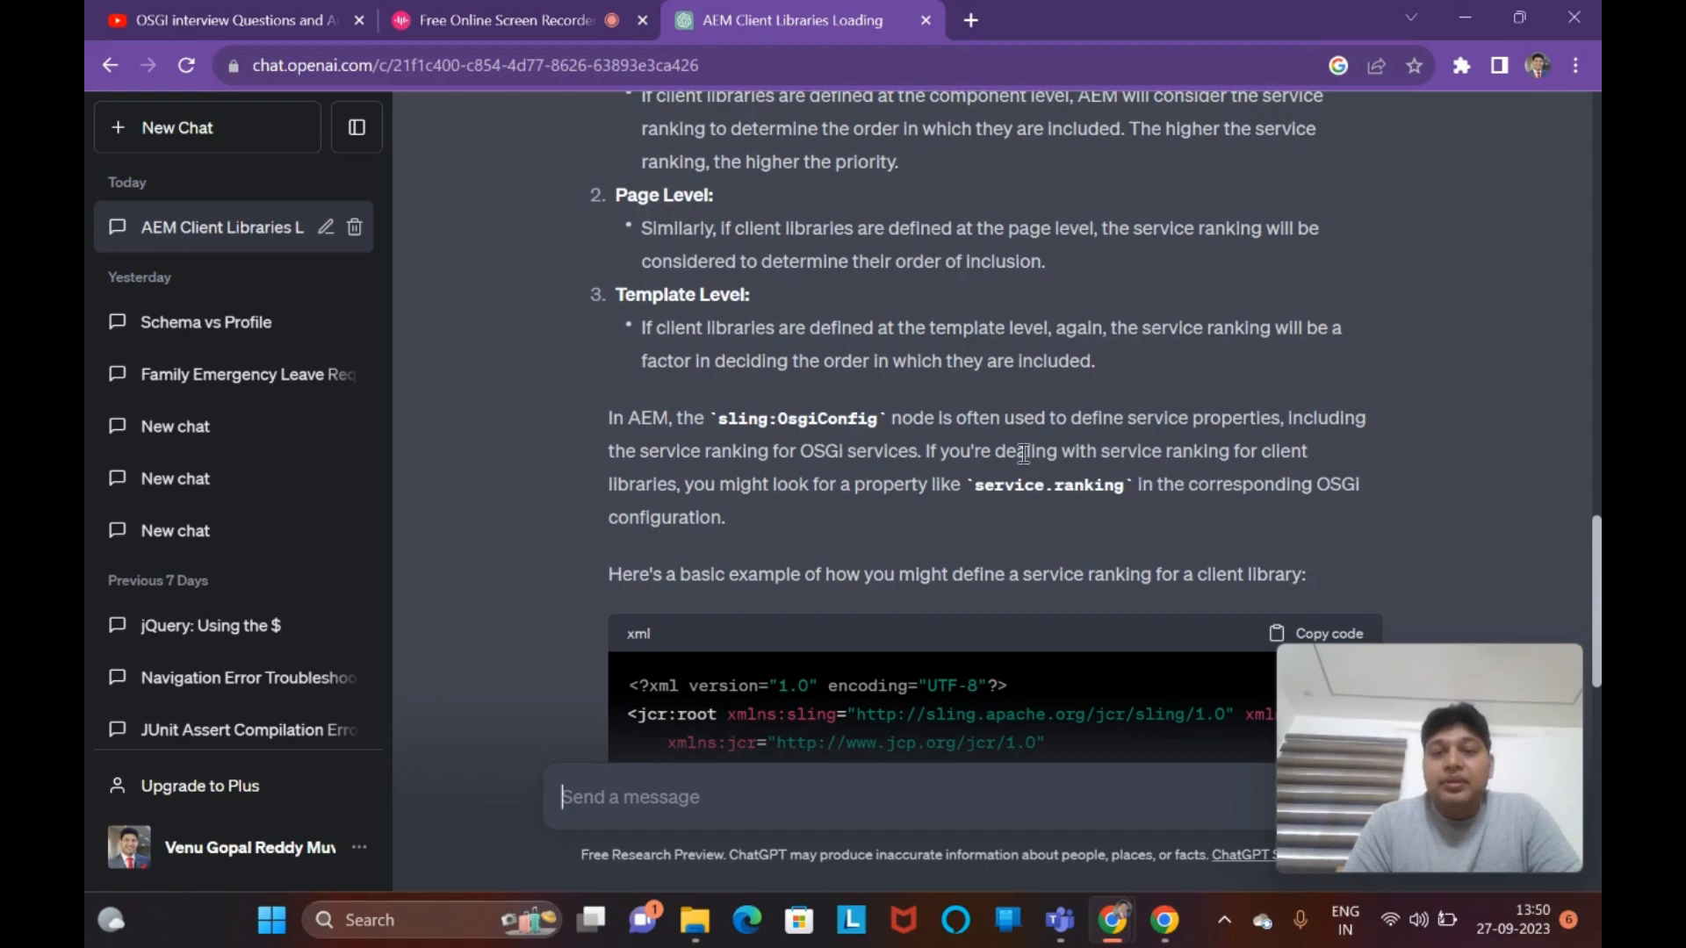
mouse_move(977, 504)
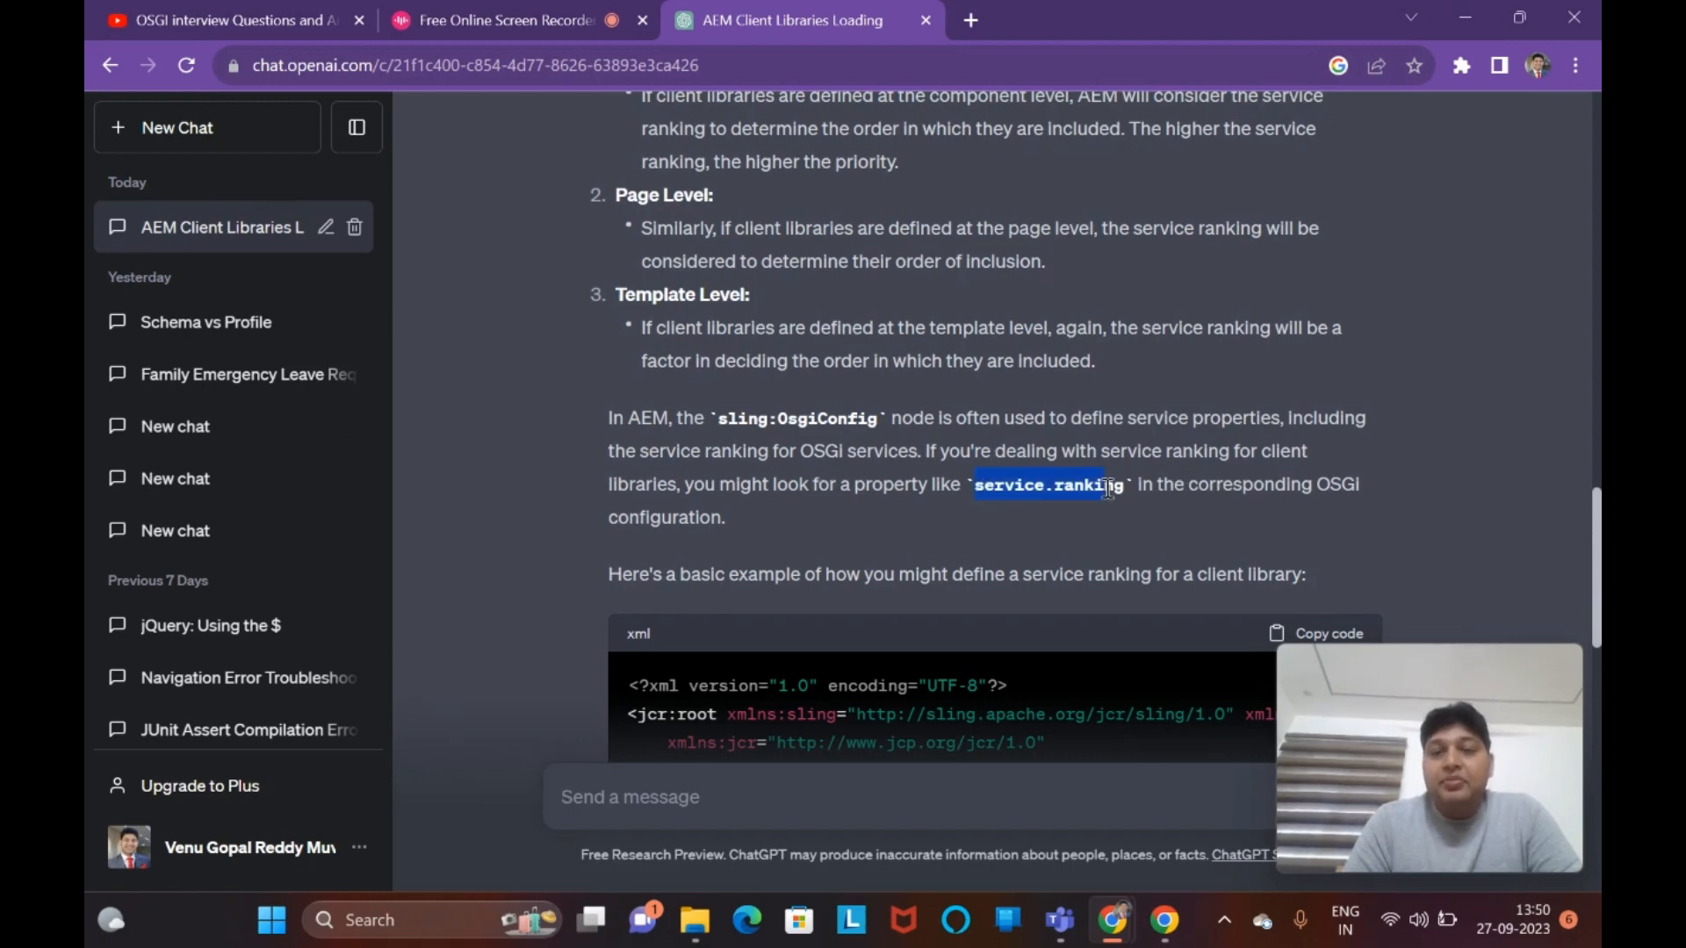
scroll(down, 3)
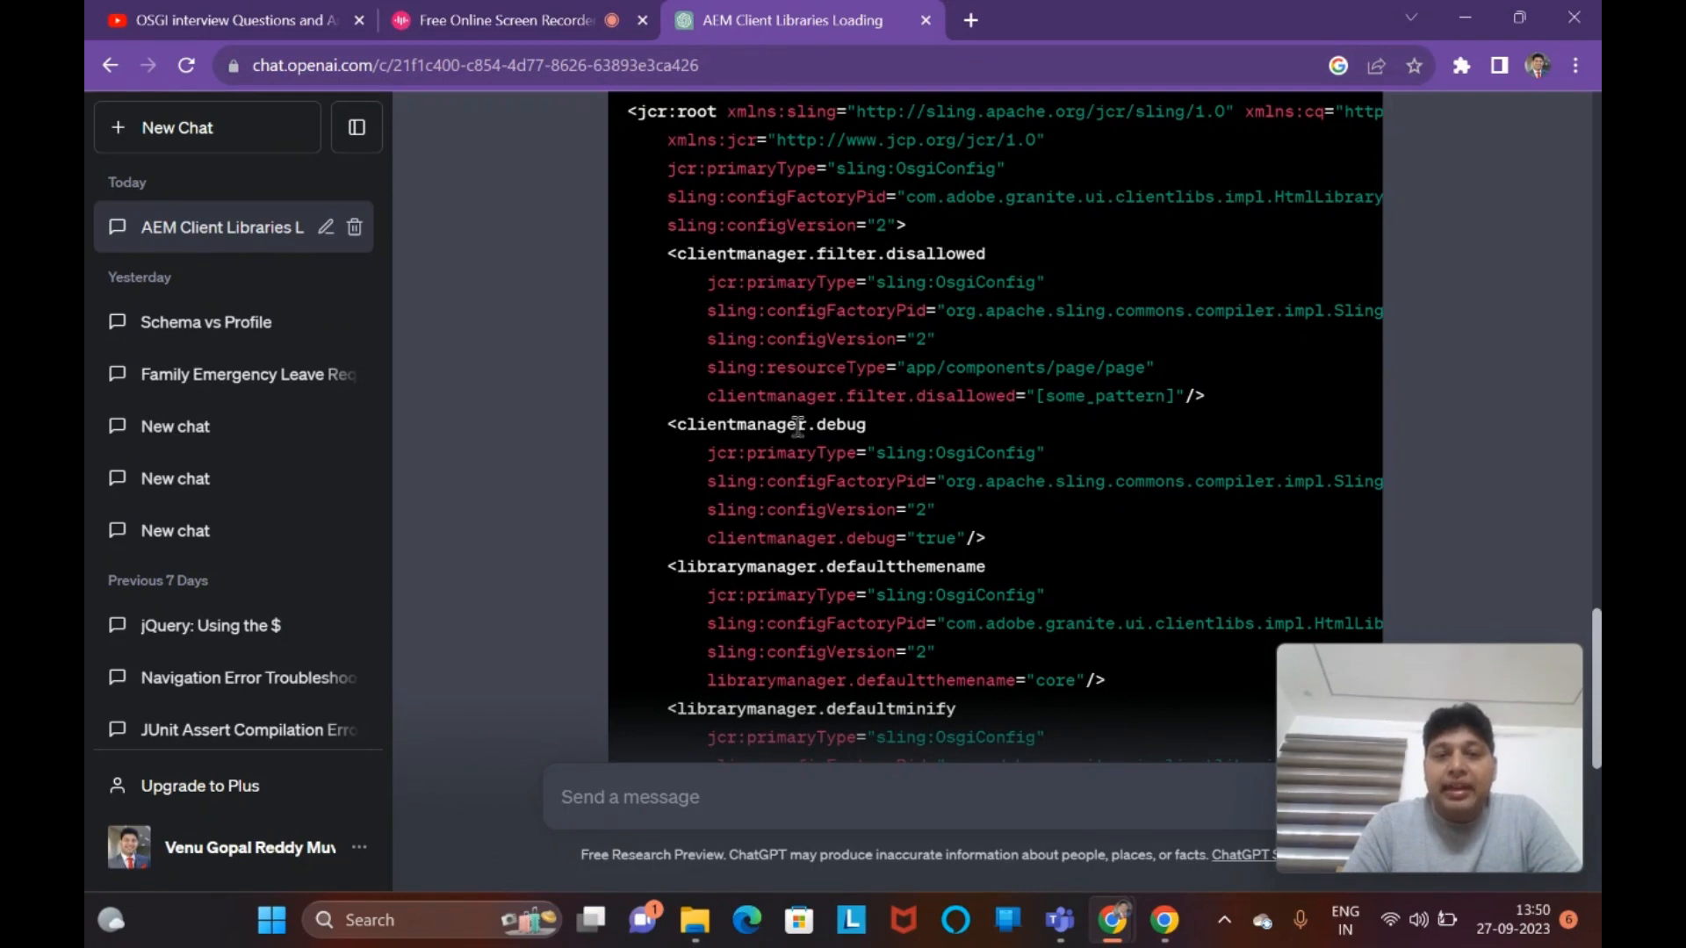
scroll(down, 3)
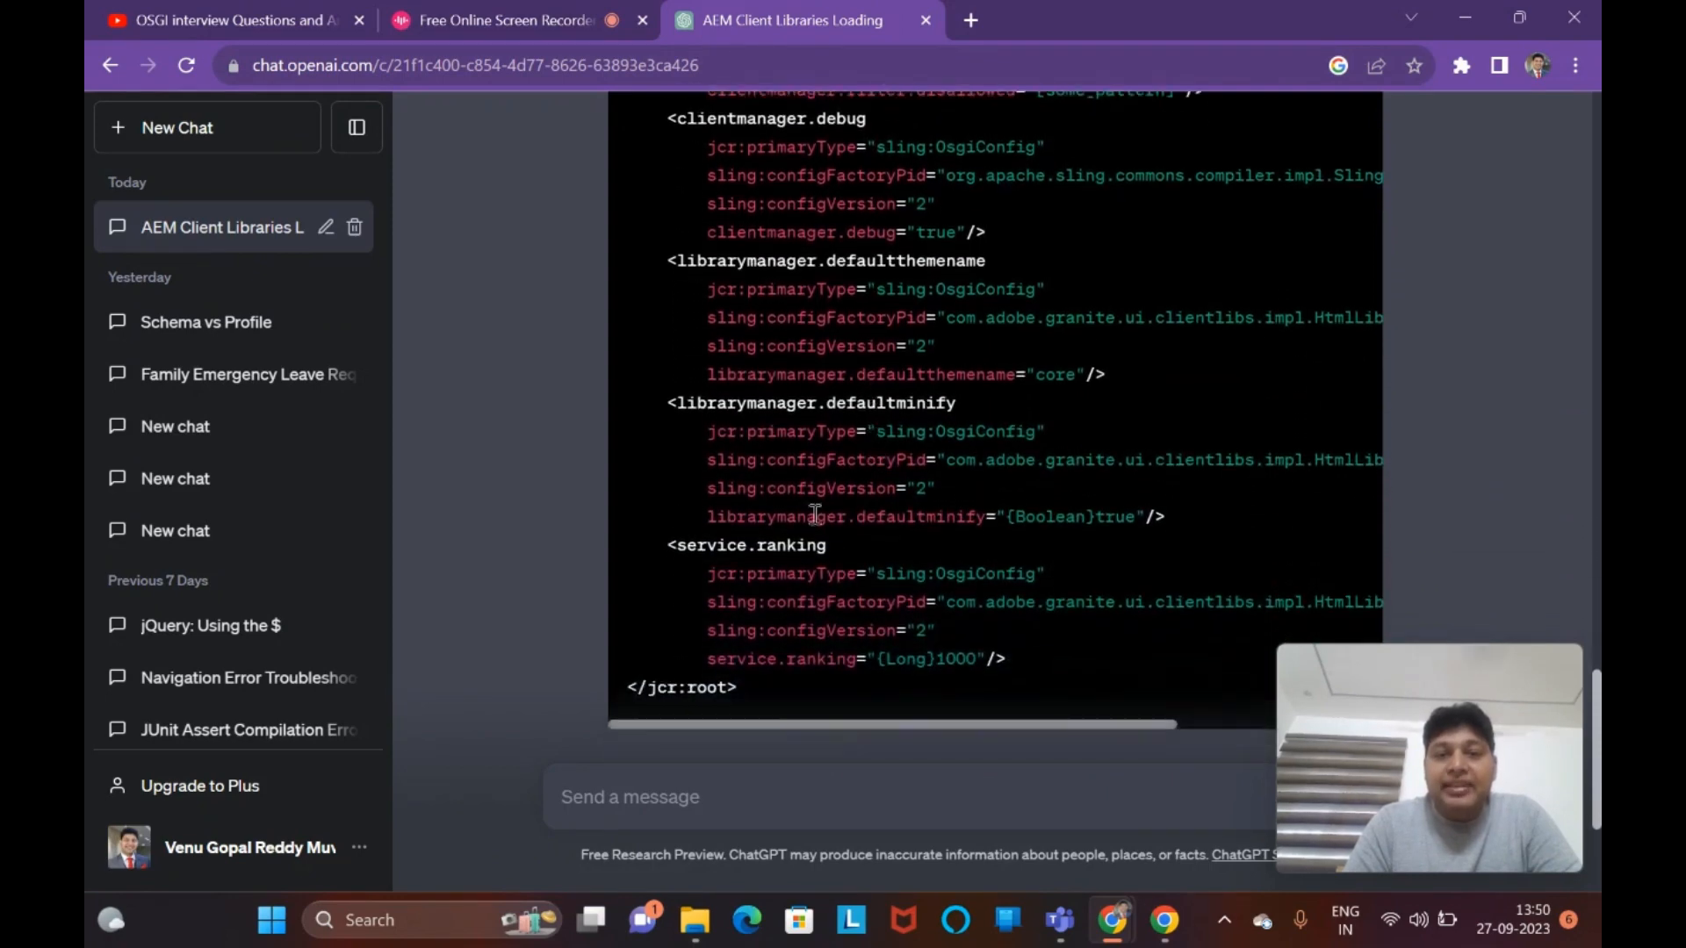
scroll(up, 3)
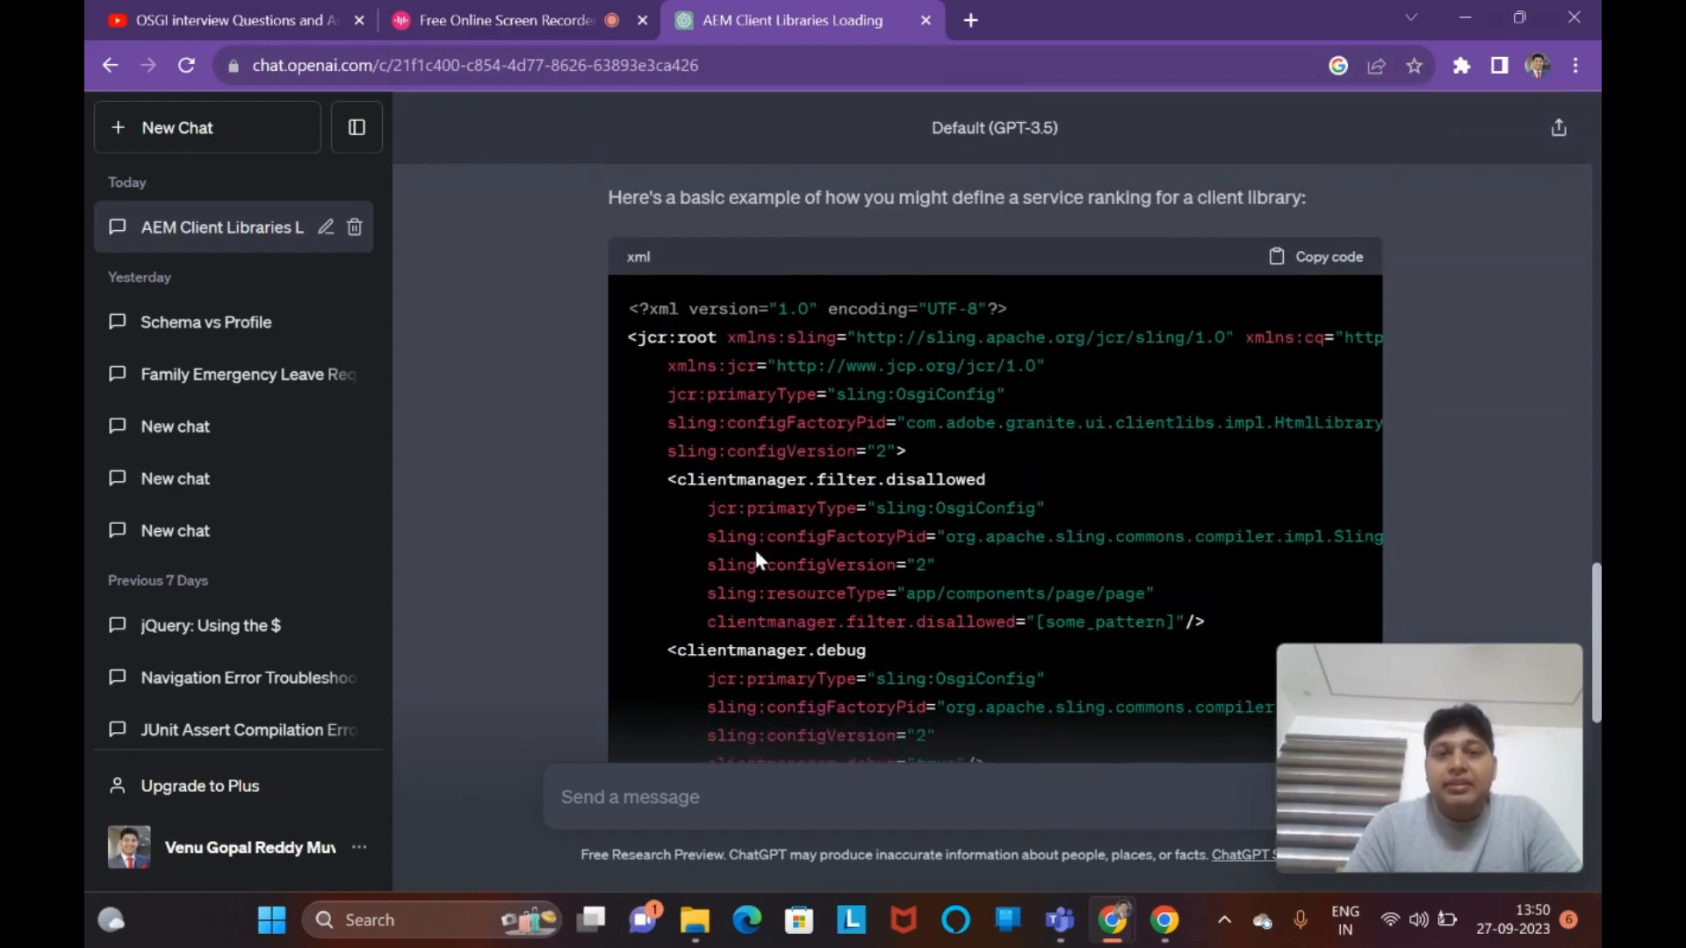
scroll(down, 3)
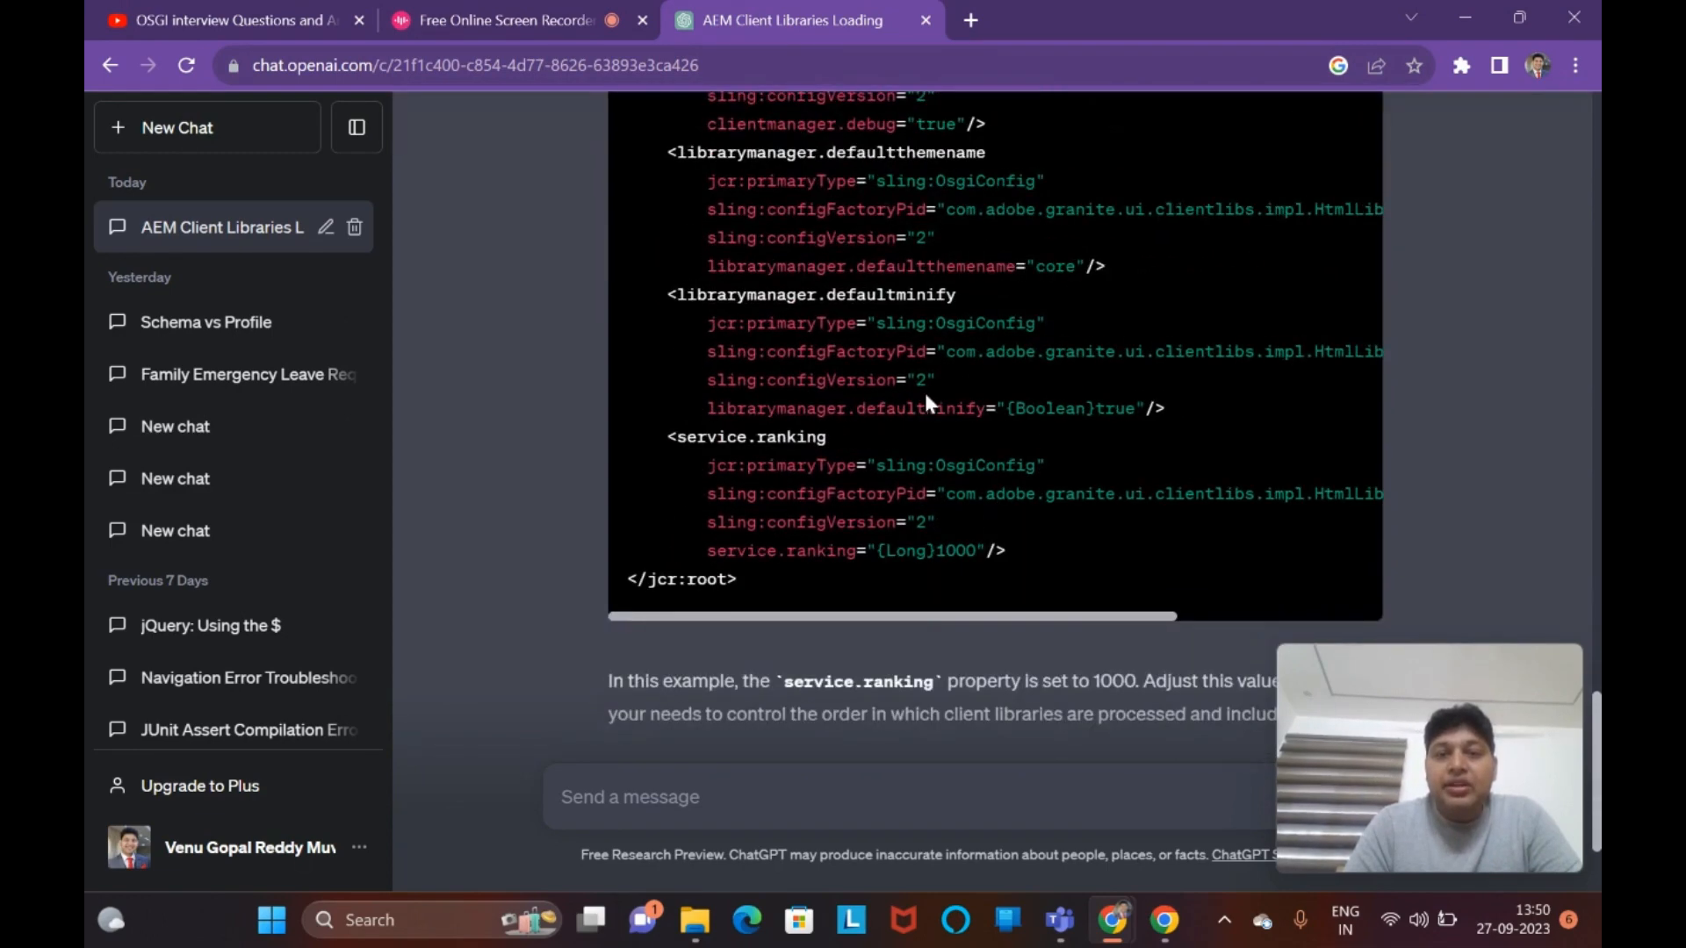
scroll(down, 3)
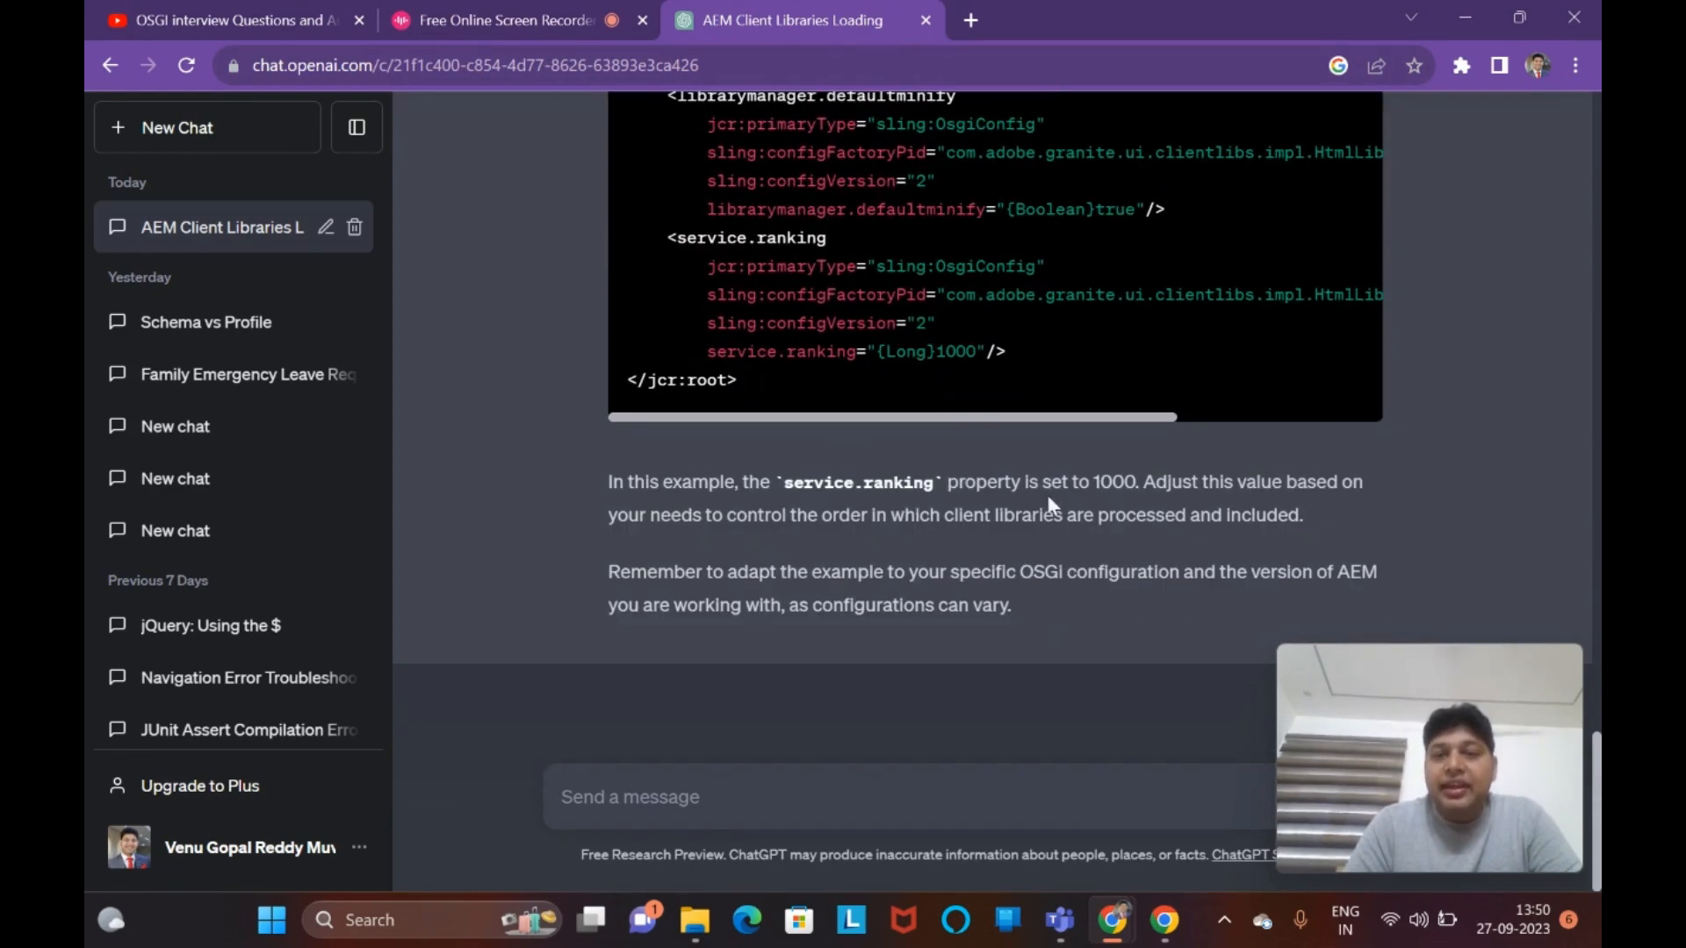
mouse_move(1096, 553)
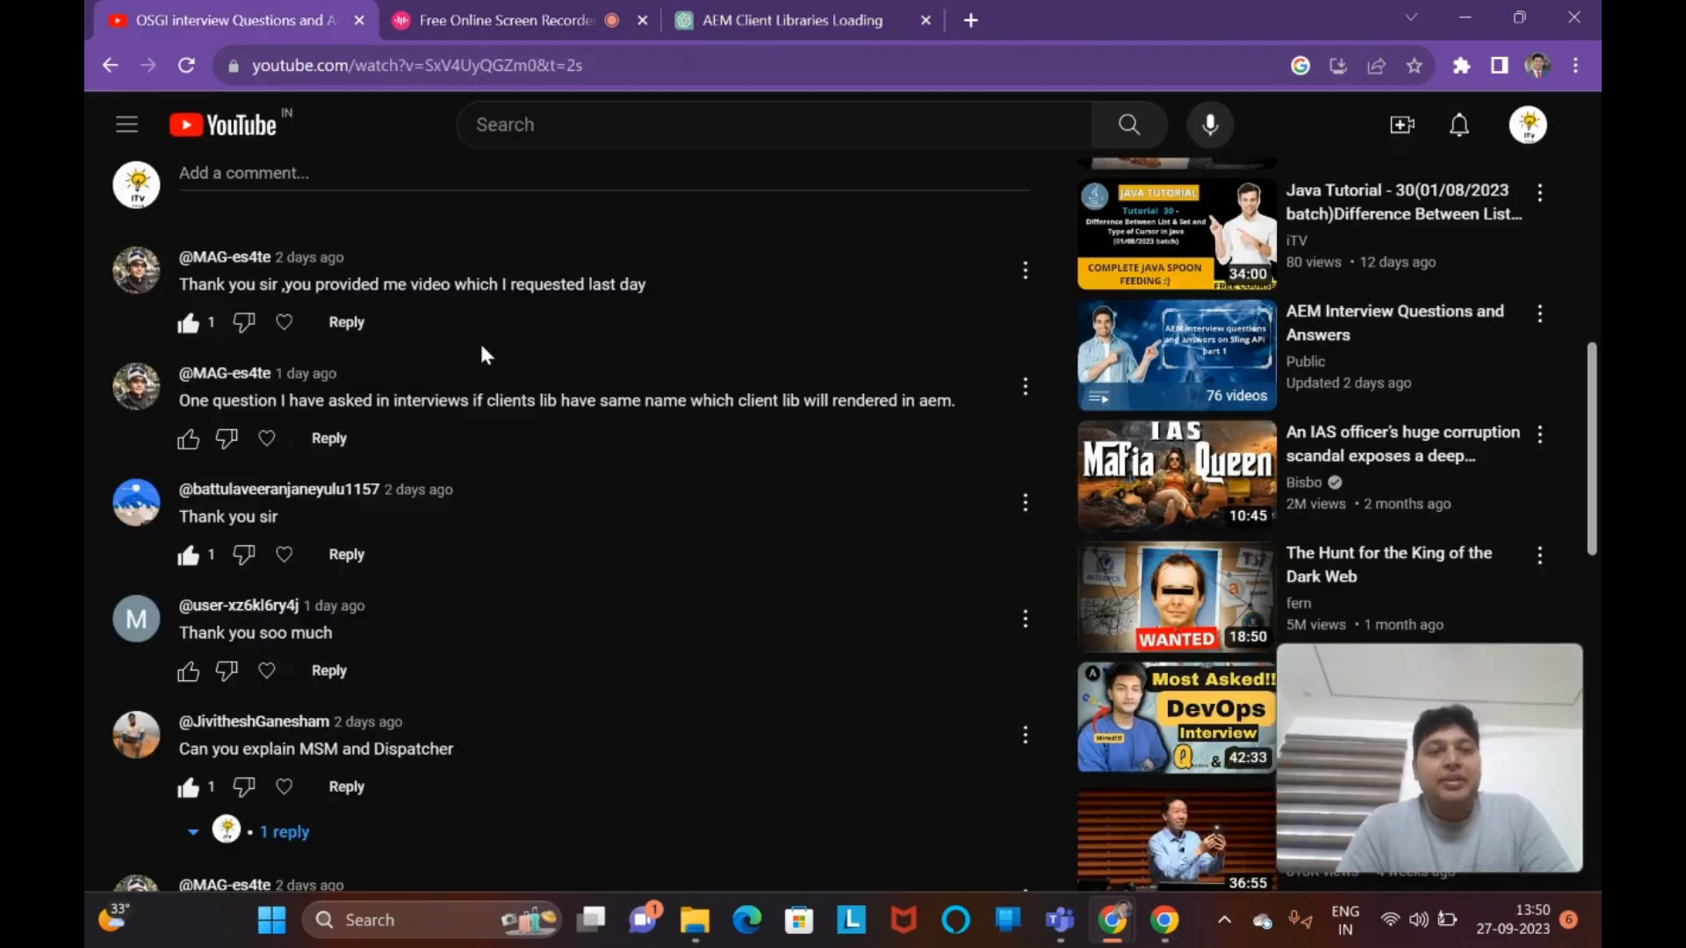
- Scroll back up the Part 3 page toward the sidebar's OSGI Part 2 video
scroll(up, 3)
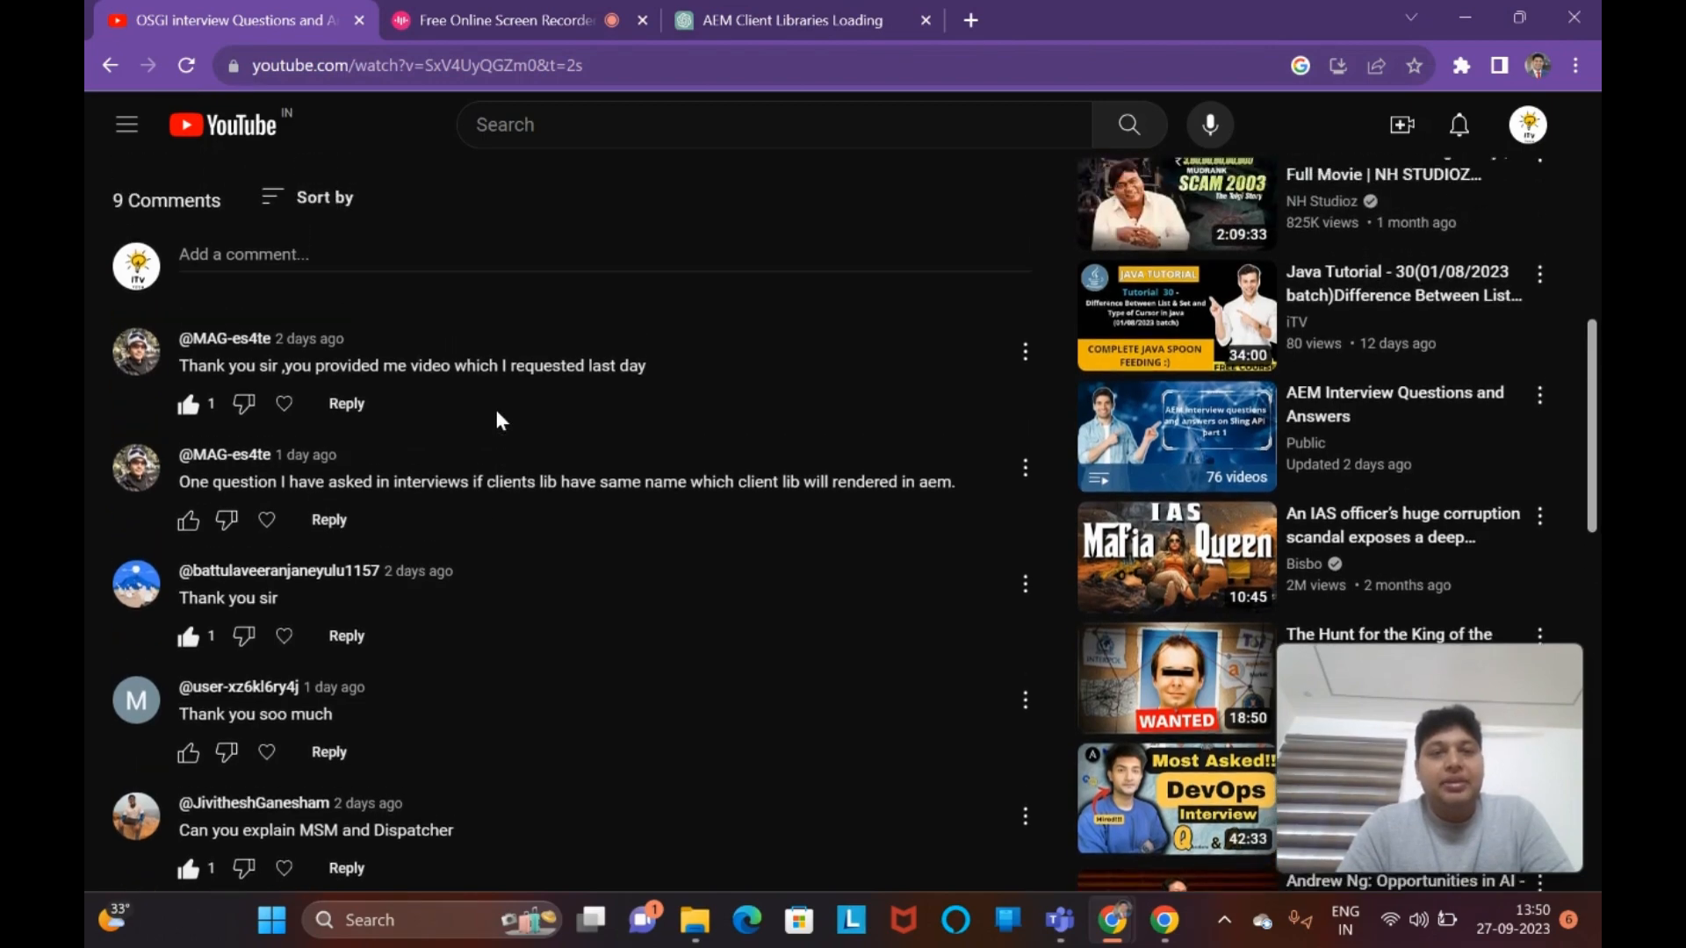
scroll(up, 3)
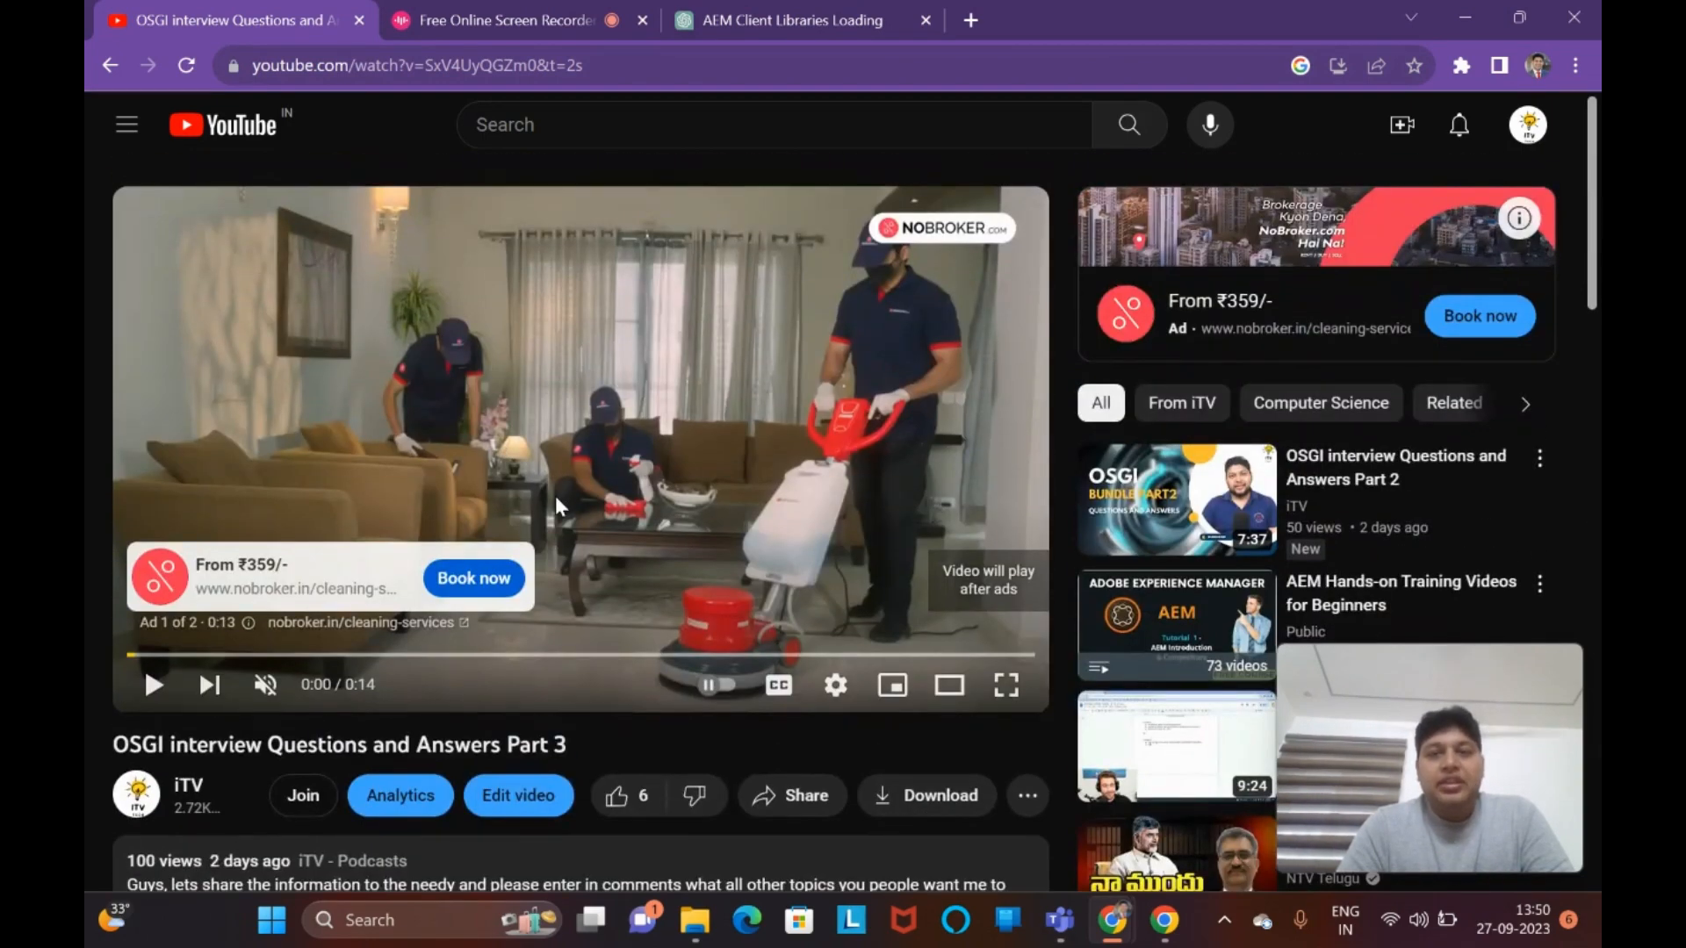
scroll(down, 3)
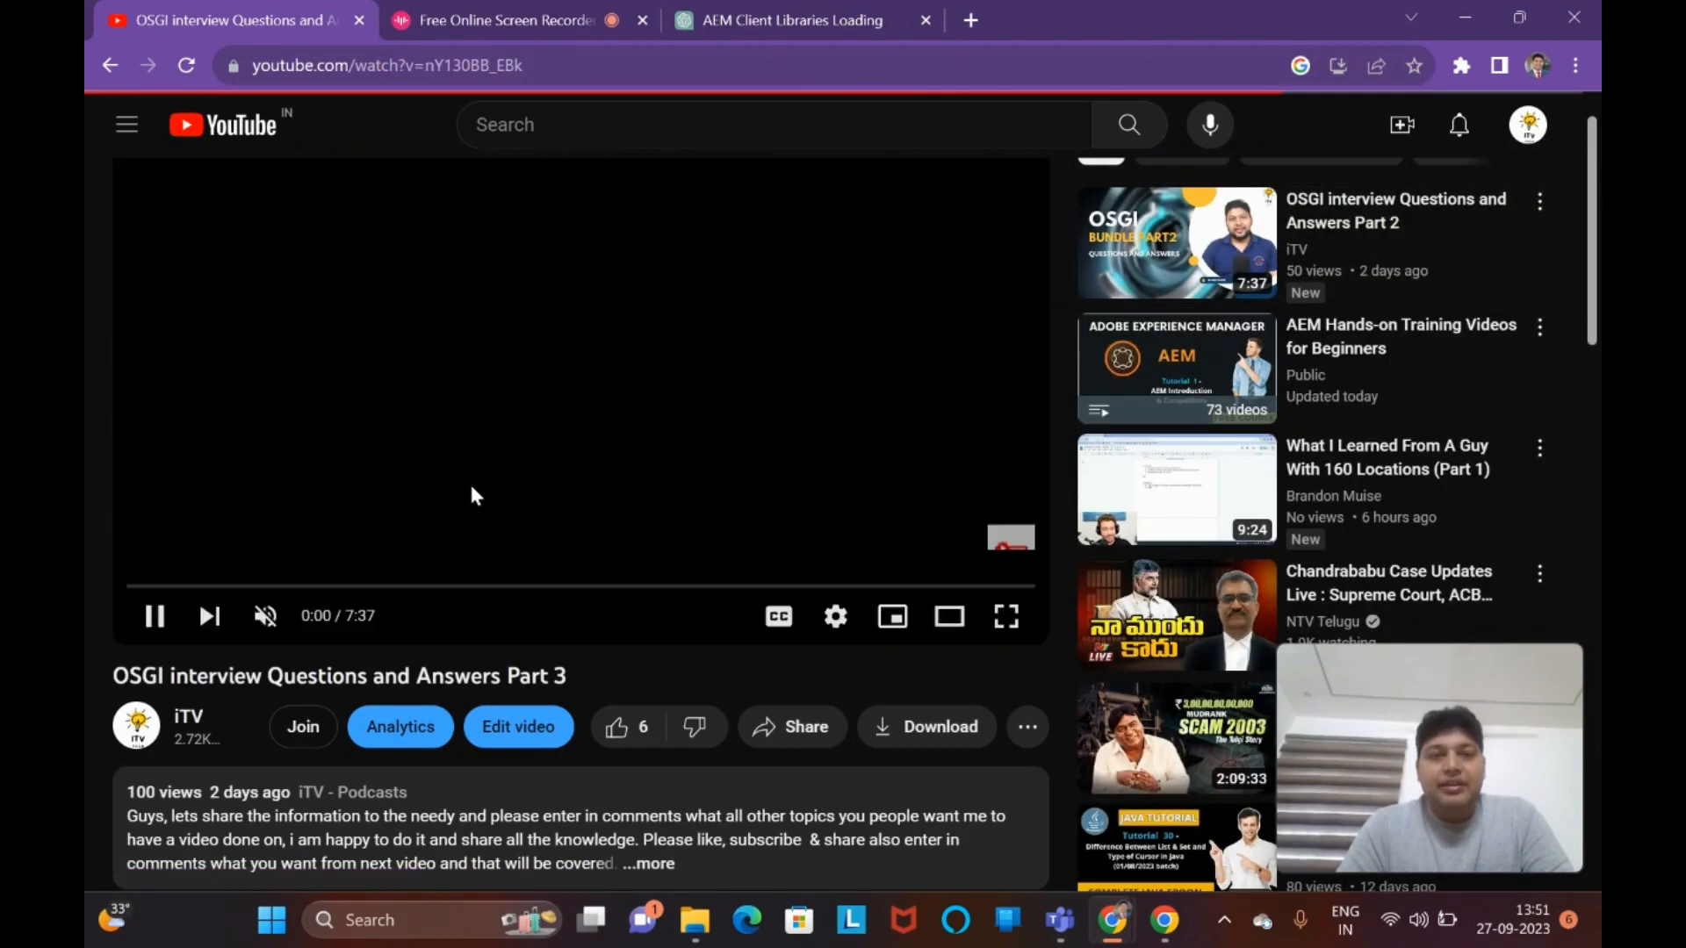
- Pause the OSGI Part 2 video and look over its page description and comments
click(209, 615)
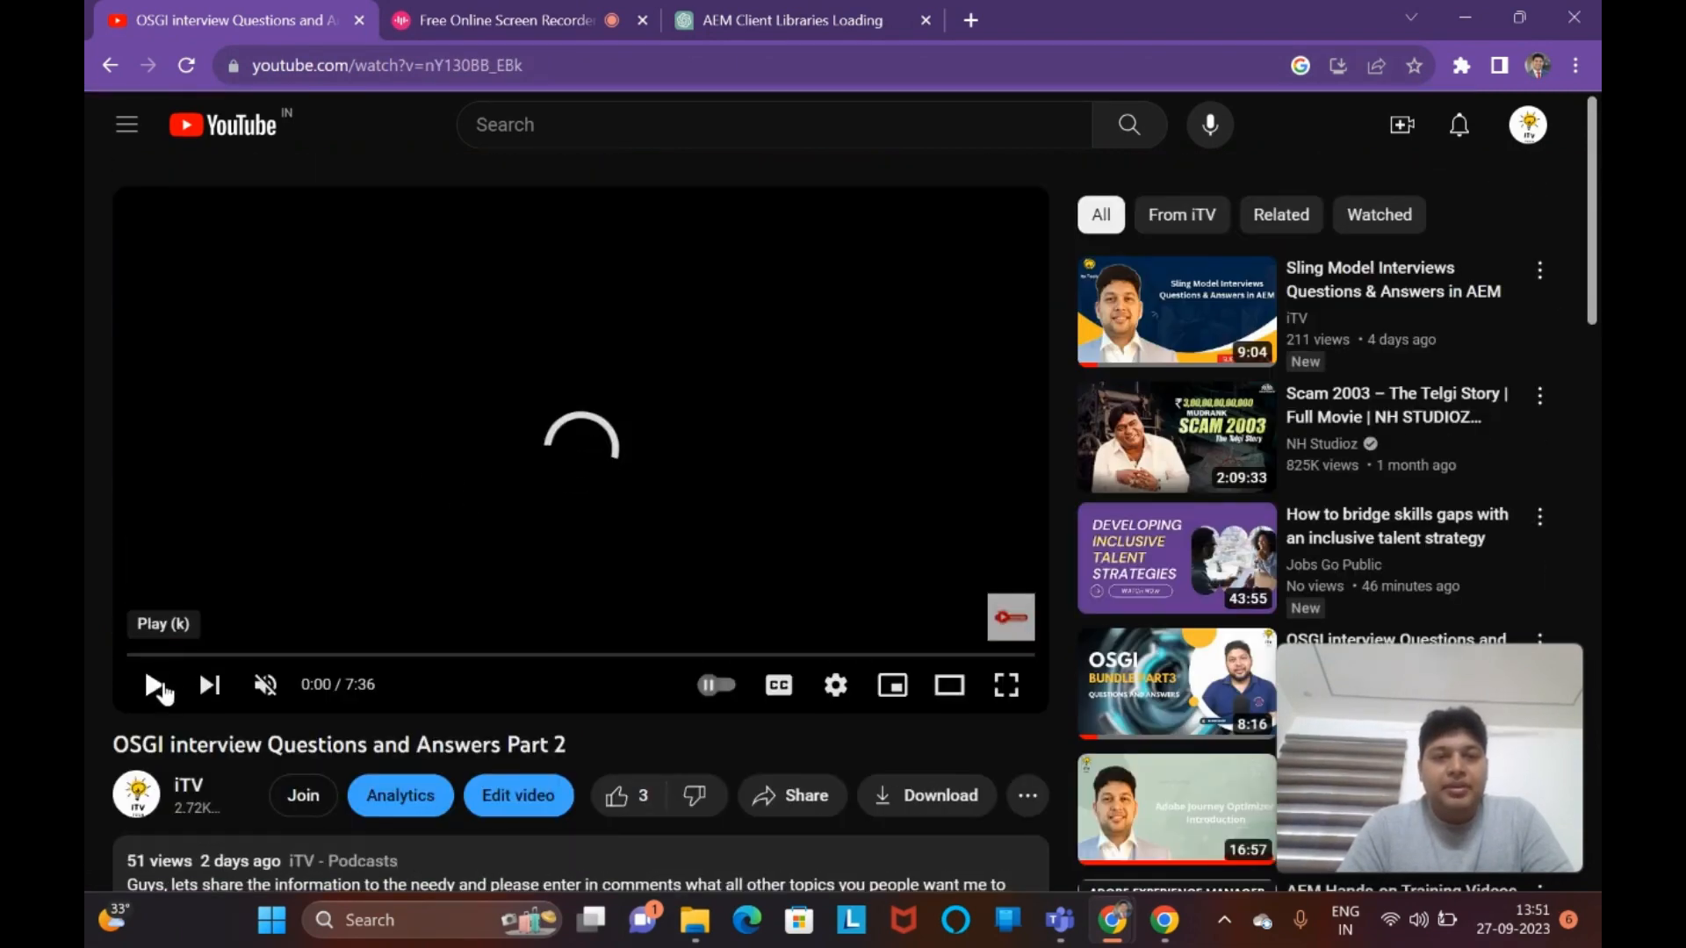
scroll(down, 3)
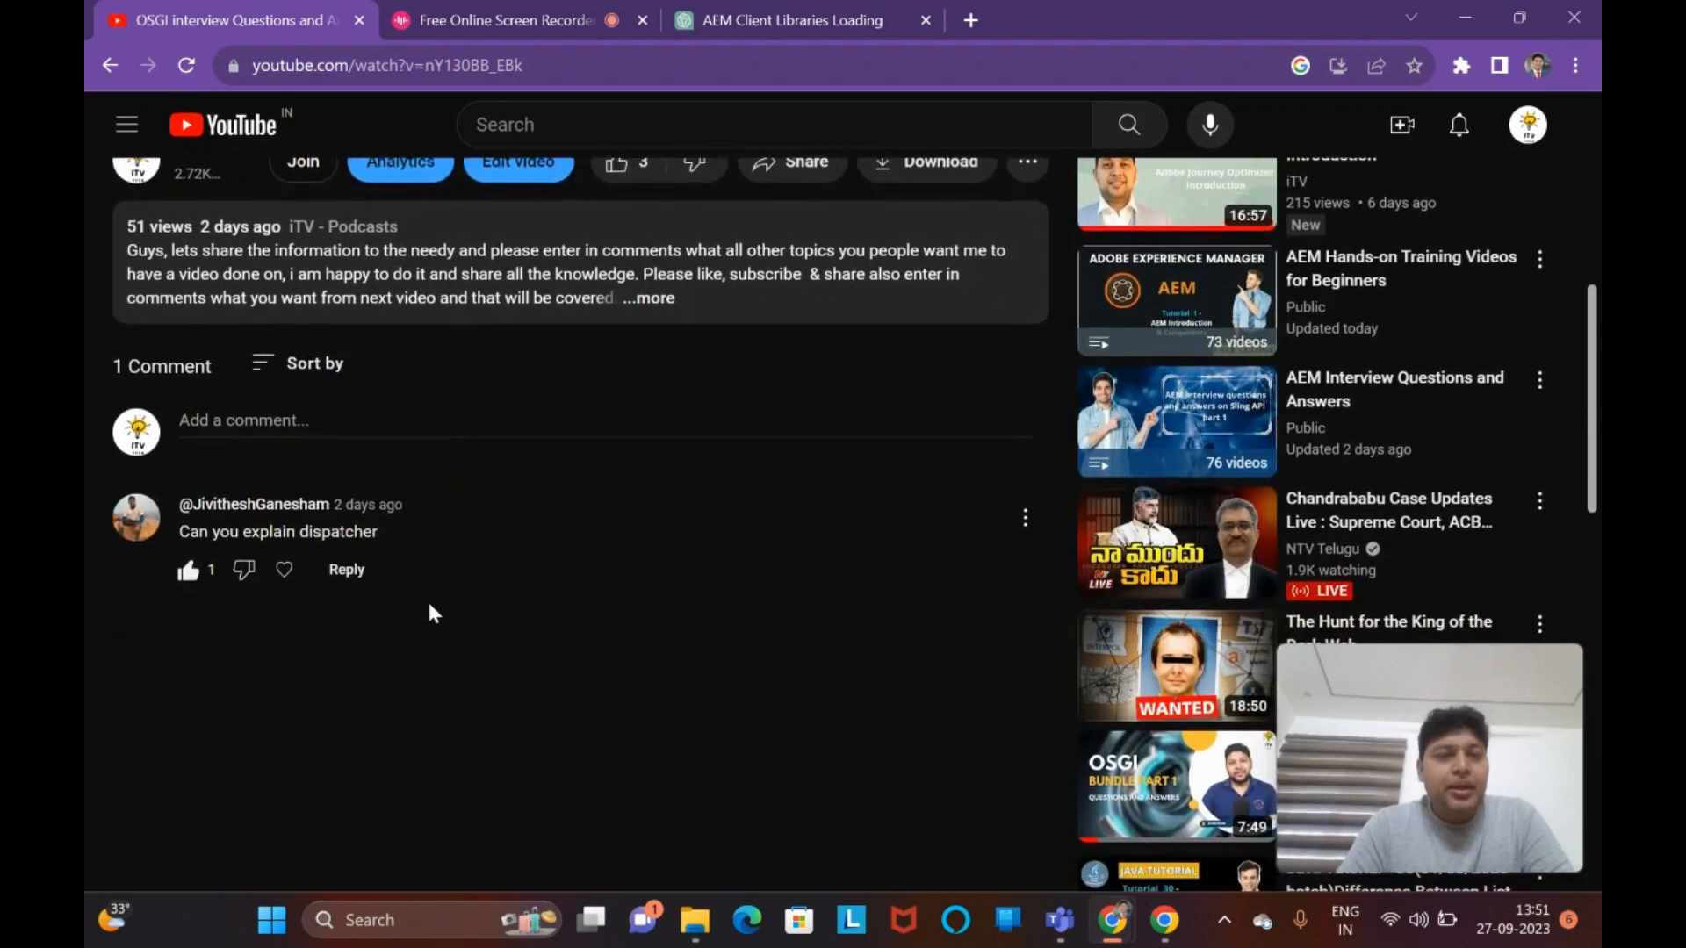
mouse_move(387, 546)
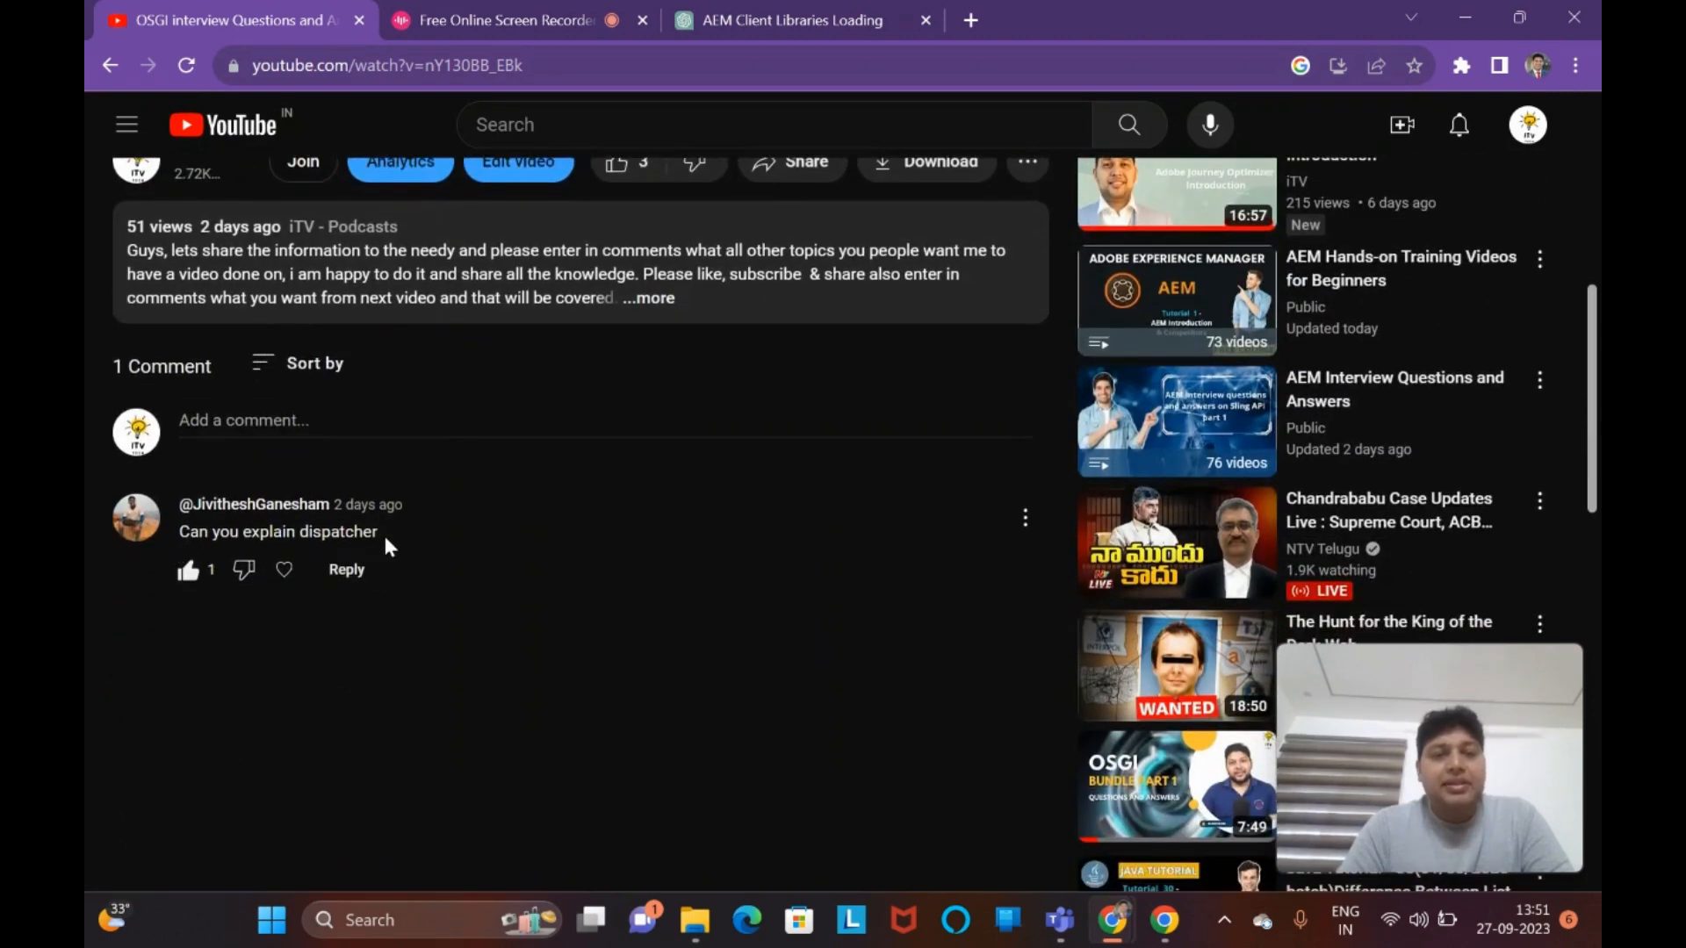
mouse_move(597, 450)
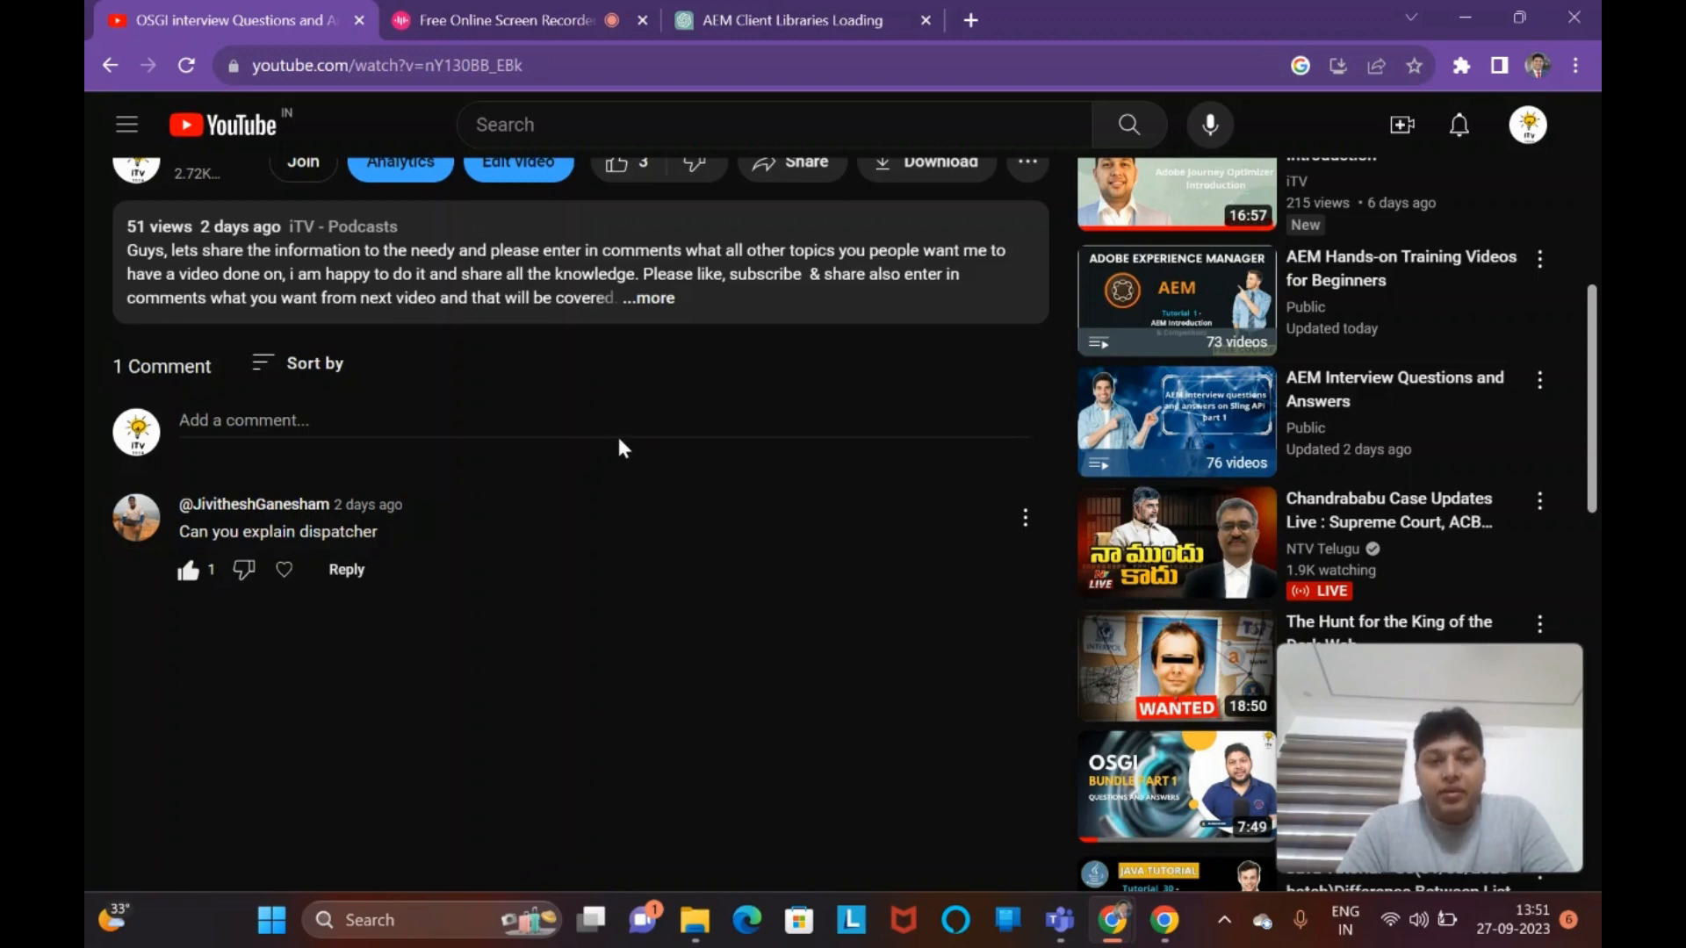
scroll(up, 3)
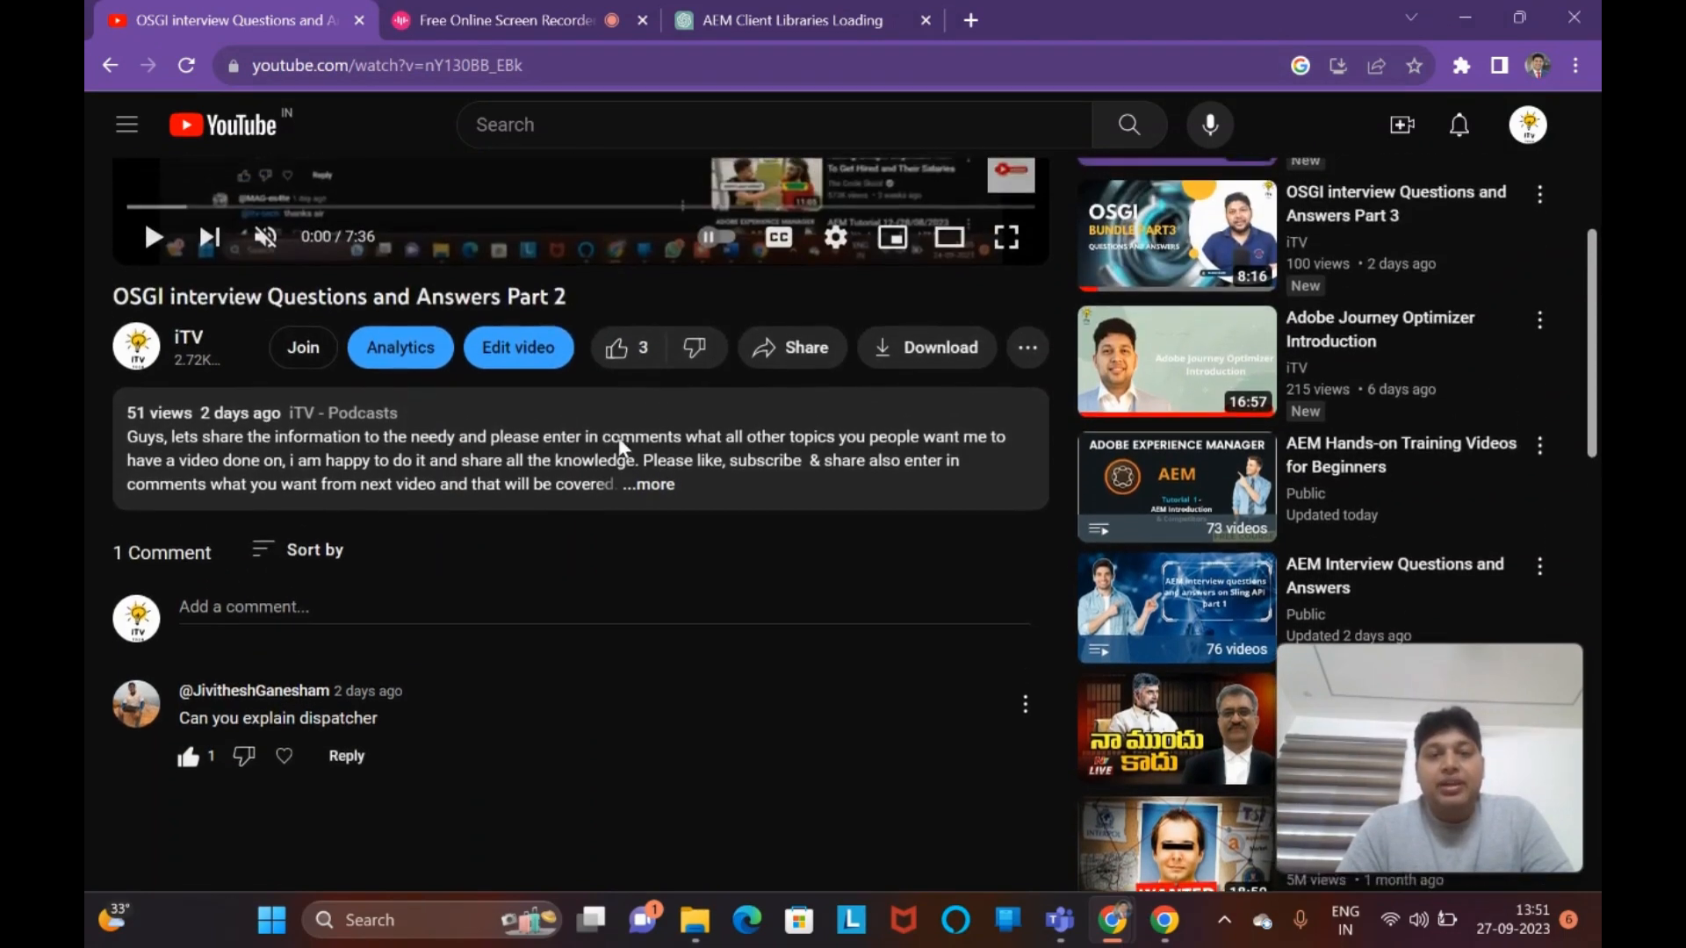
scroll(down, 3)
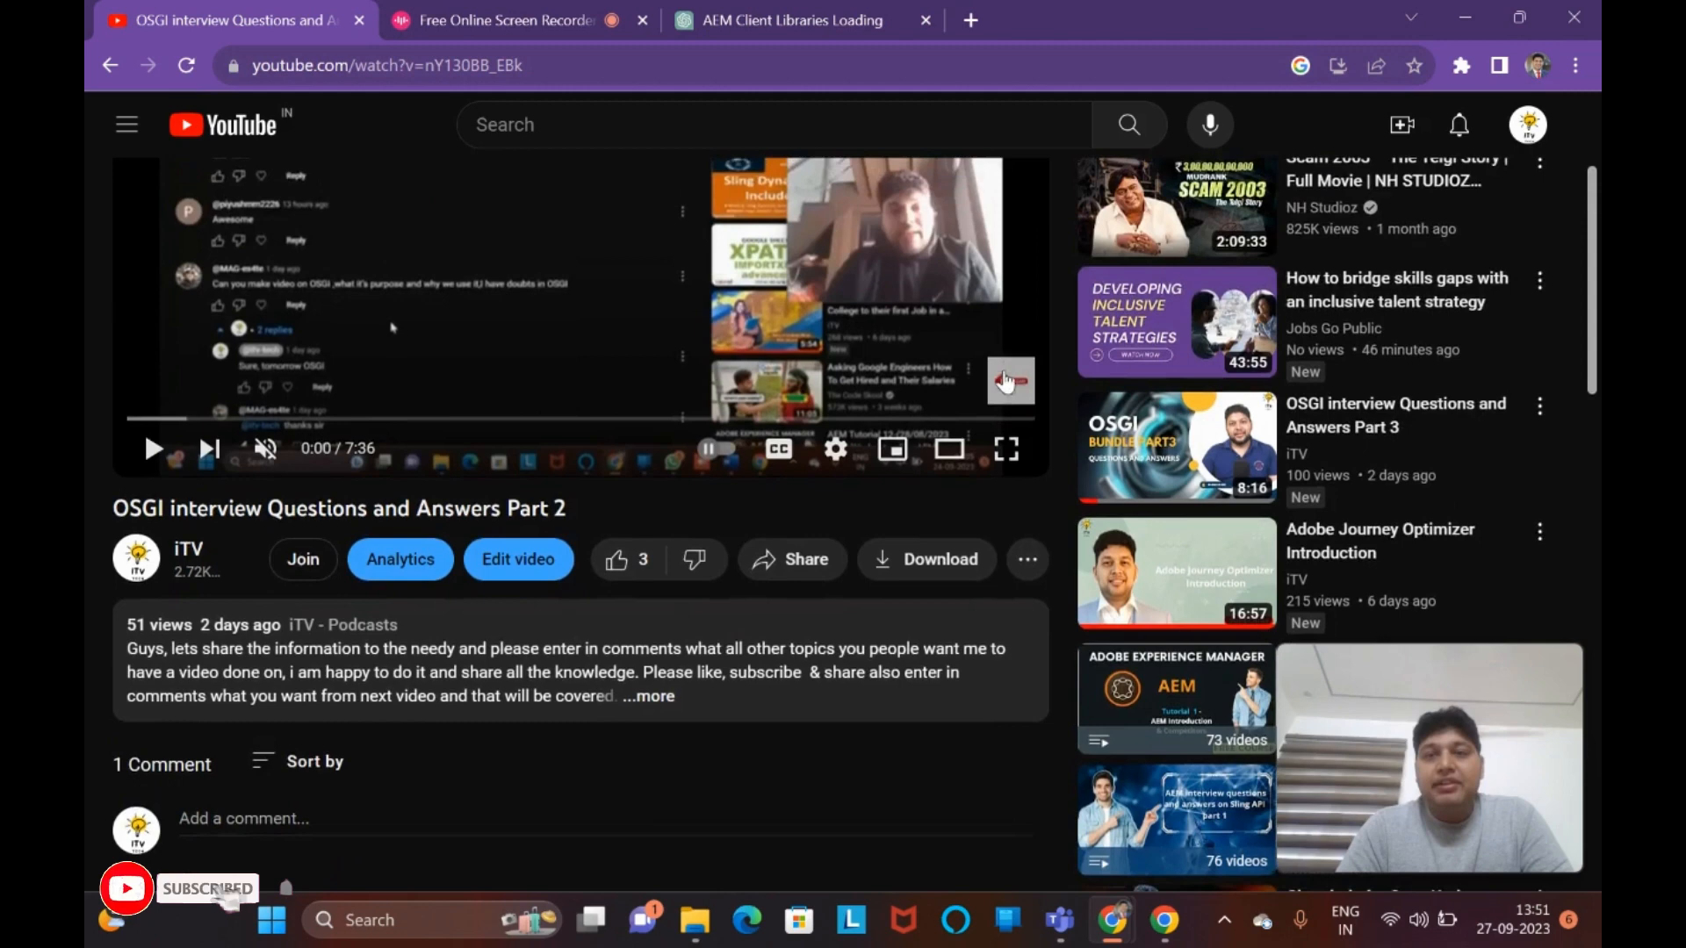
scroll(up, 3)
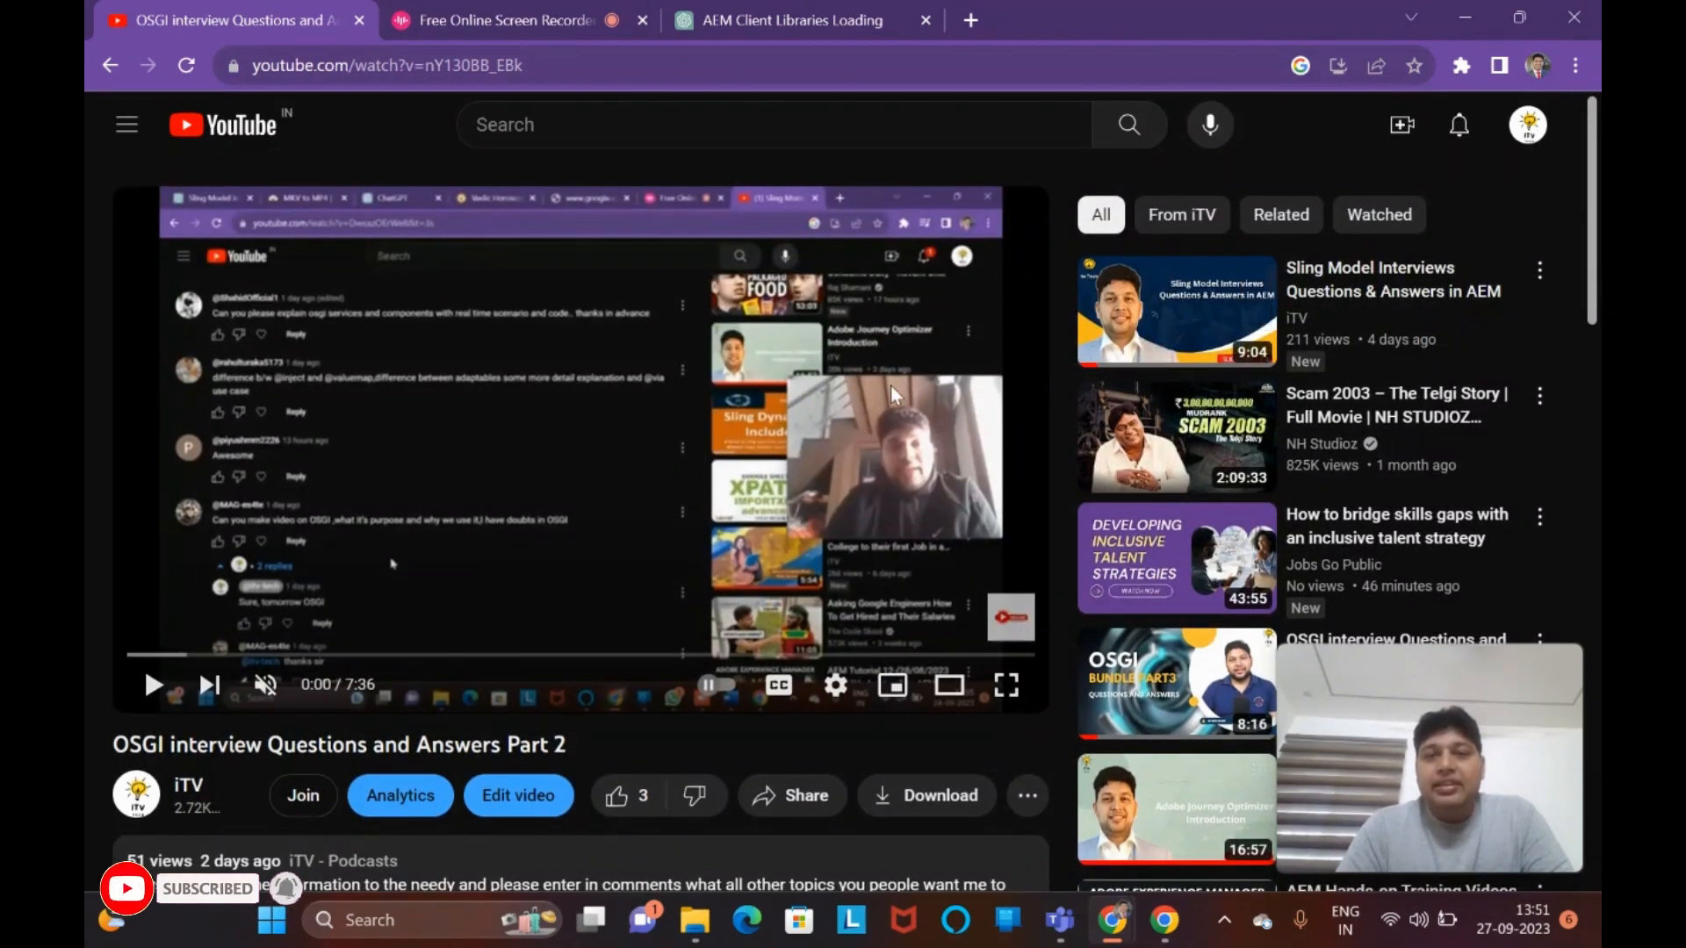
scroll(down, 3)
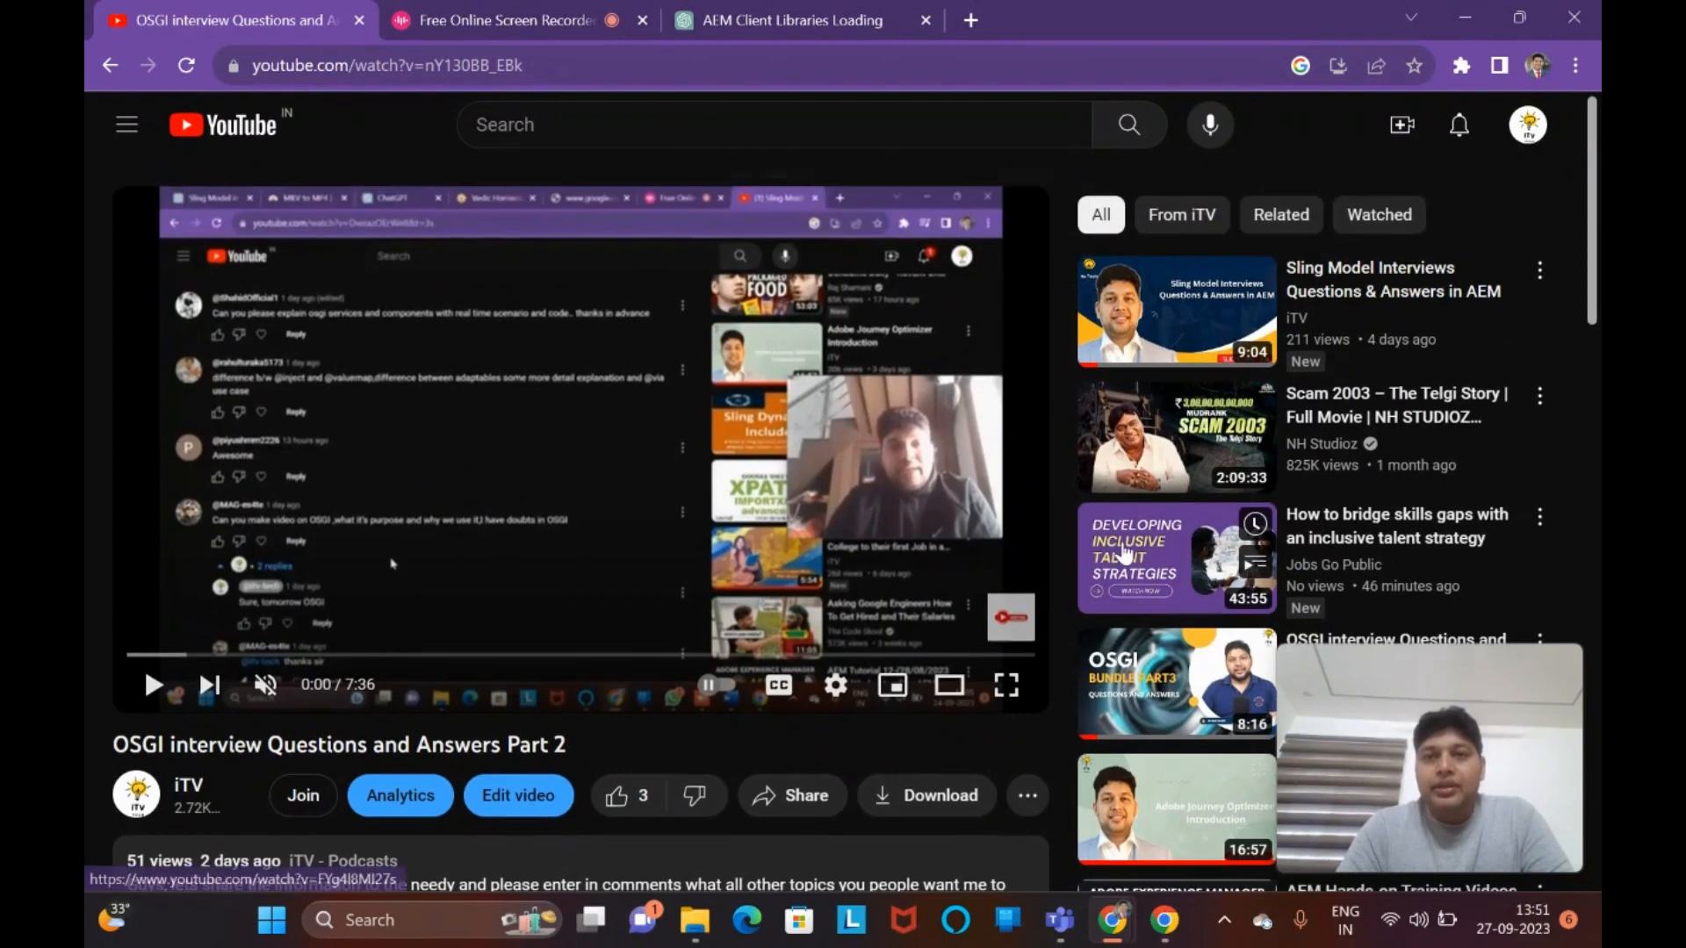
mouse_move(404, 656)
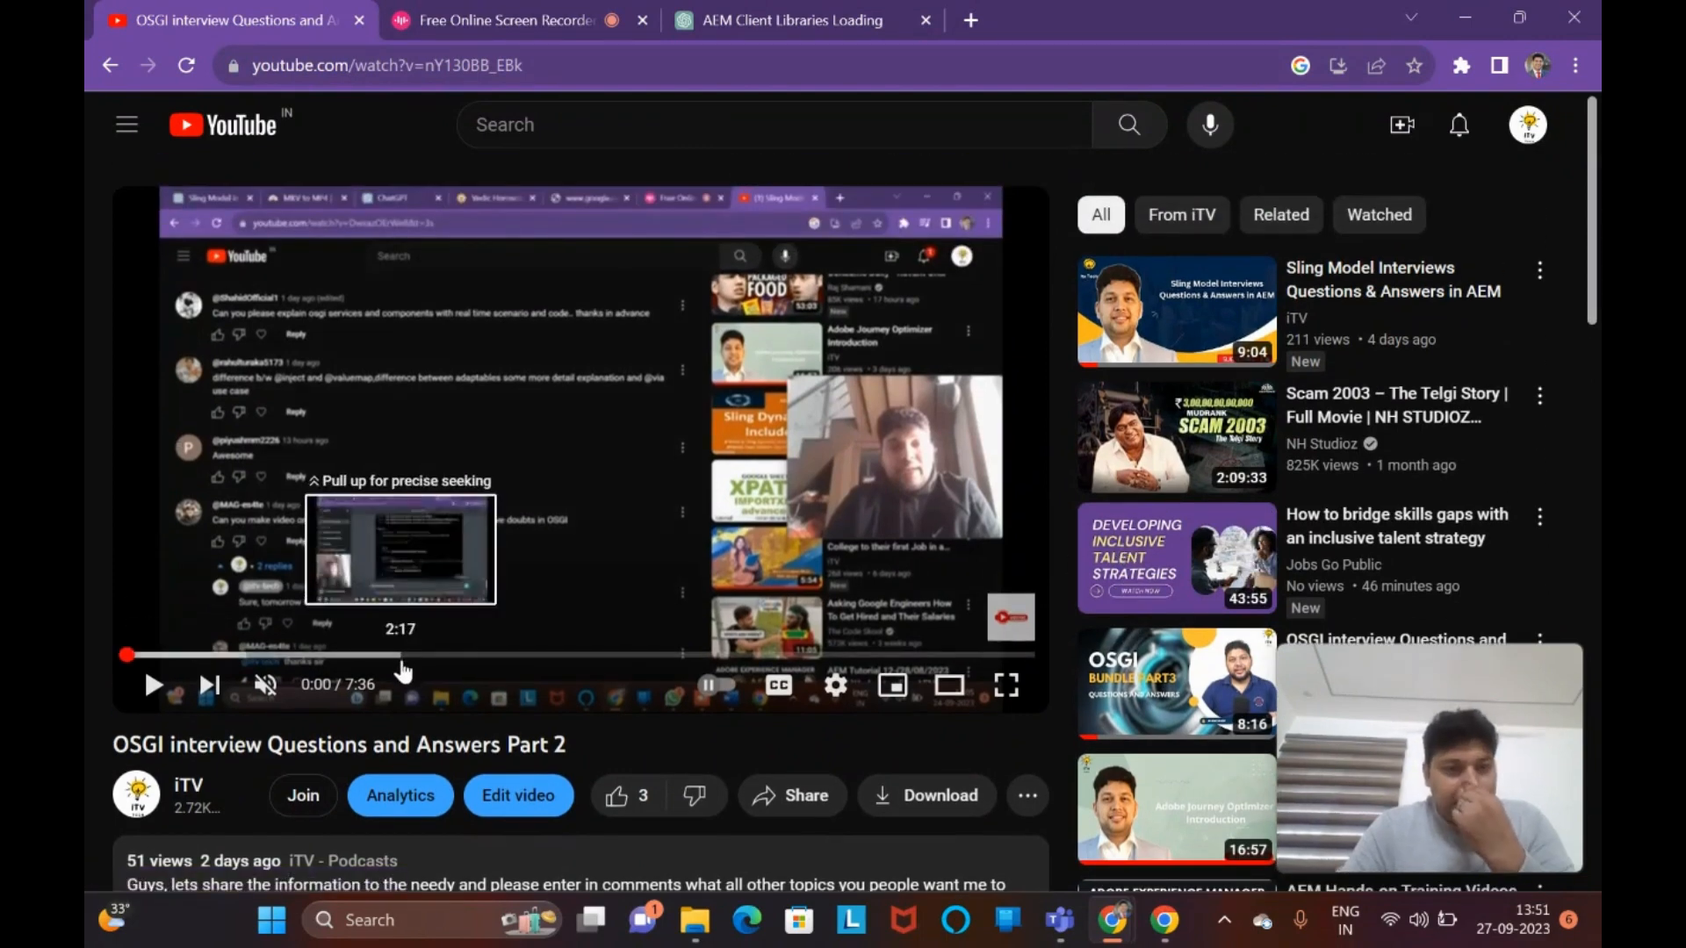
mouse_move(527, 543)
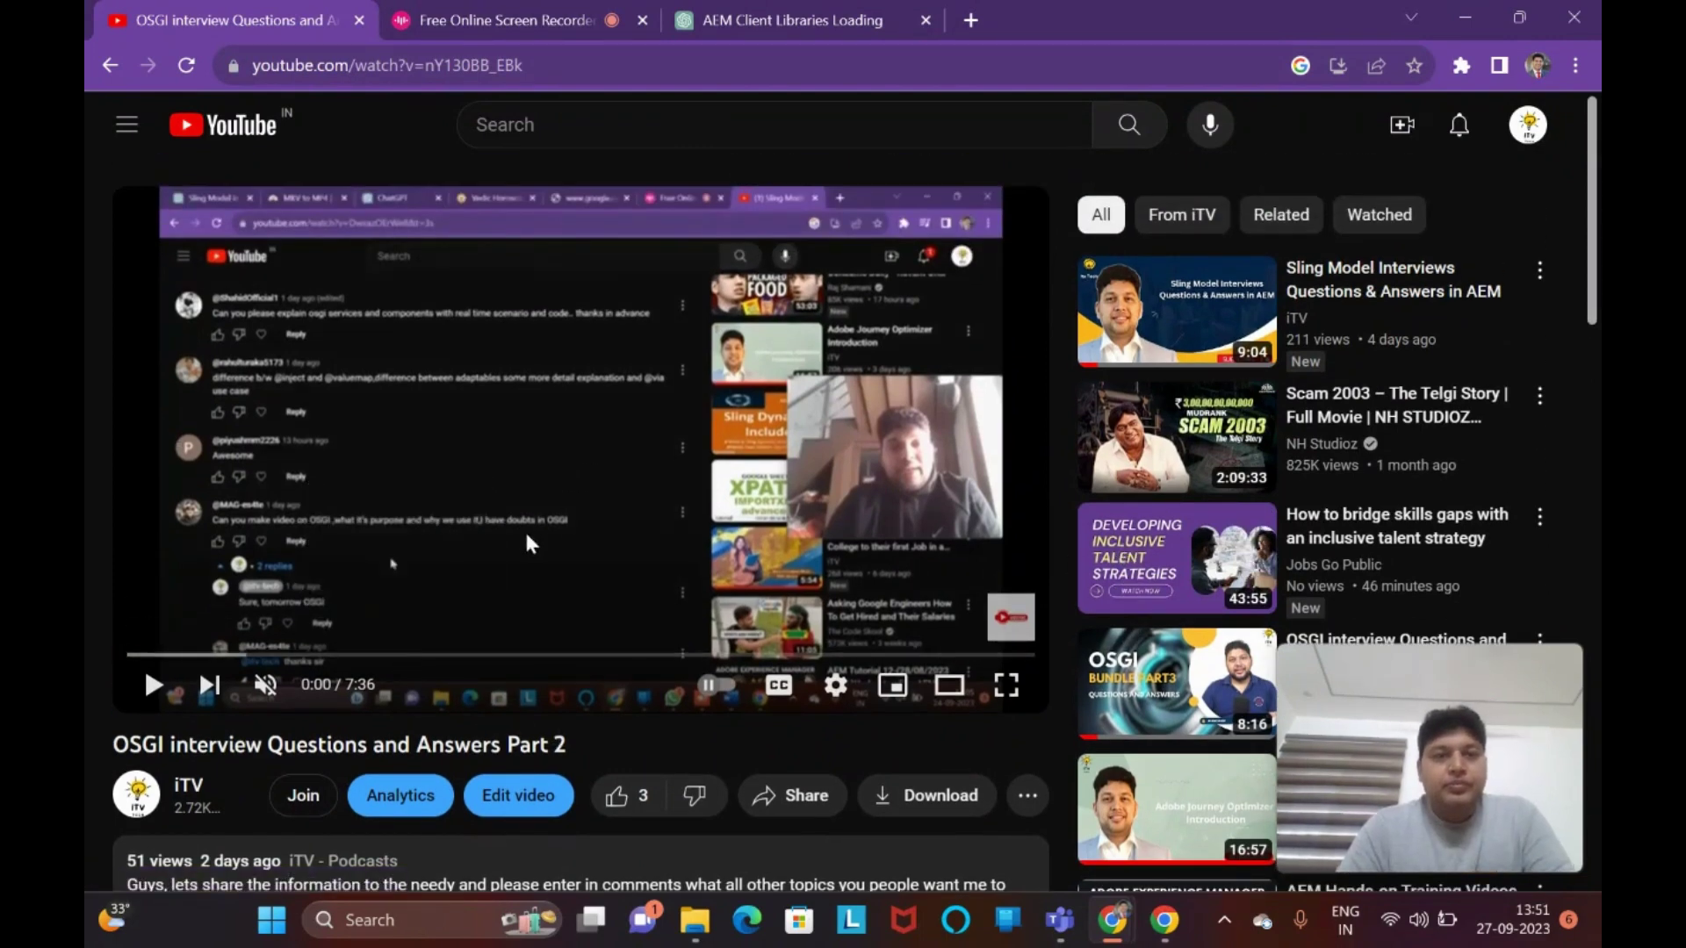
- Scroll the recommendations and open OSGI interview Questions and Answers Part 3 with its comments
scroll(down, 3)
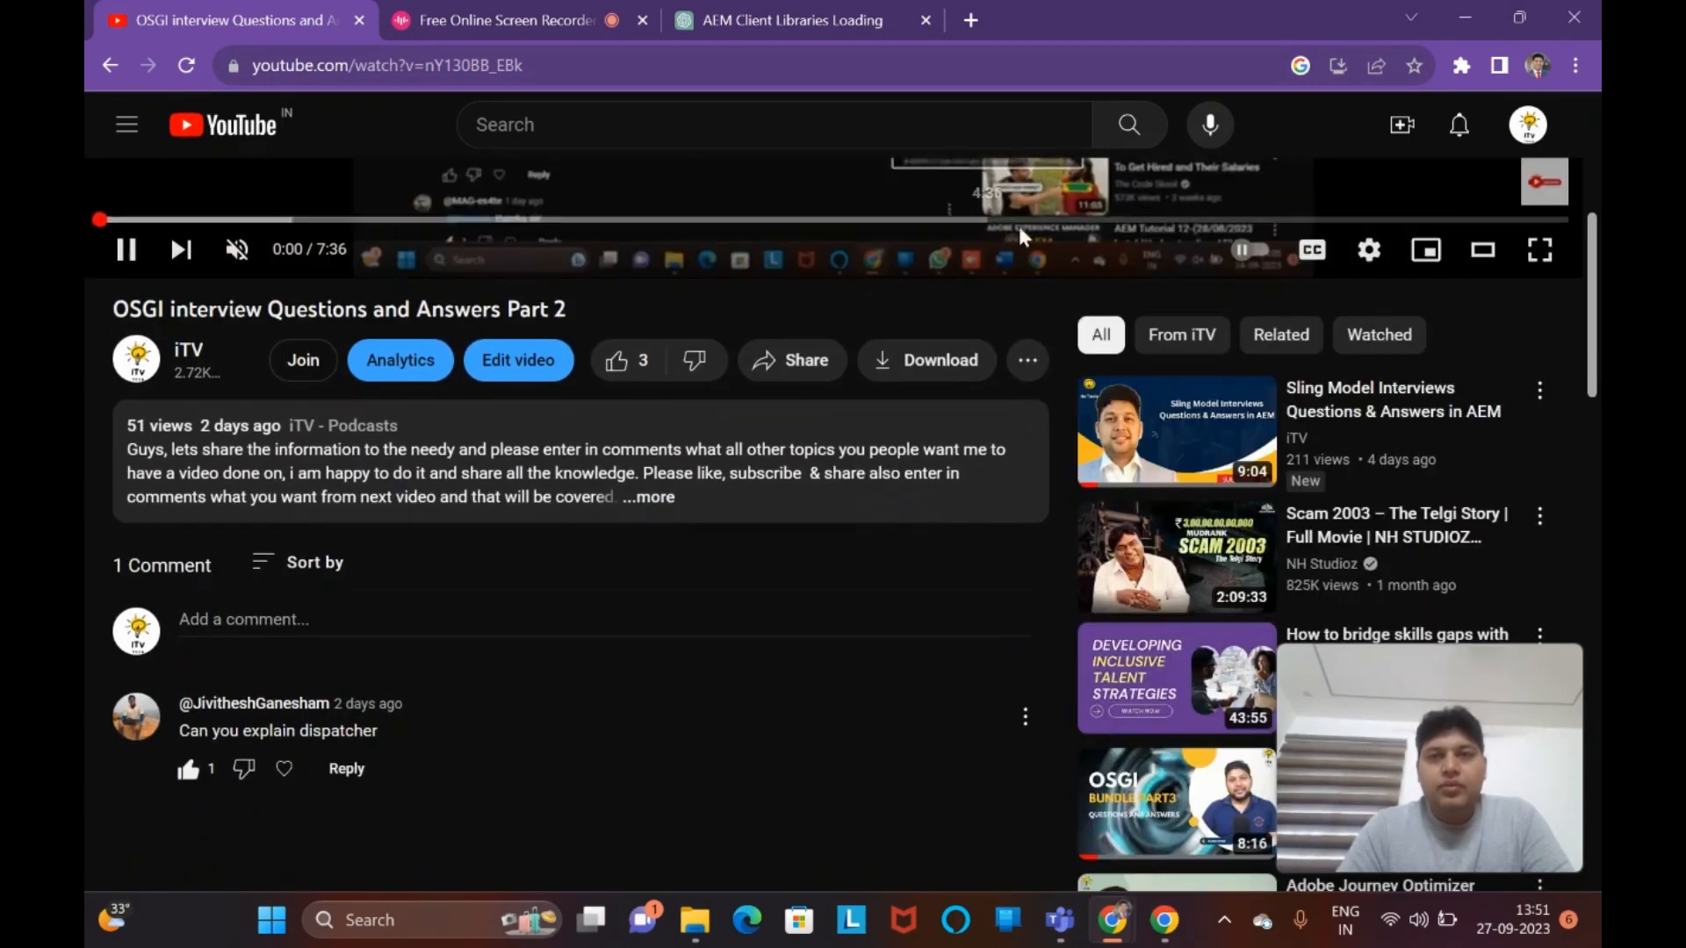
scroll(down, 3)
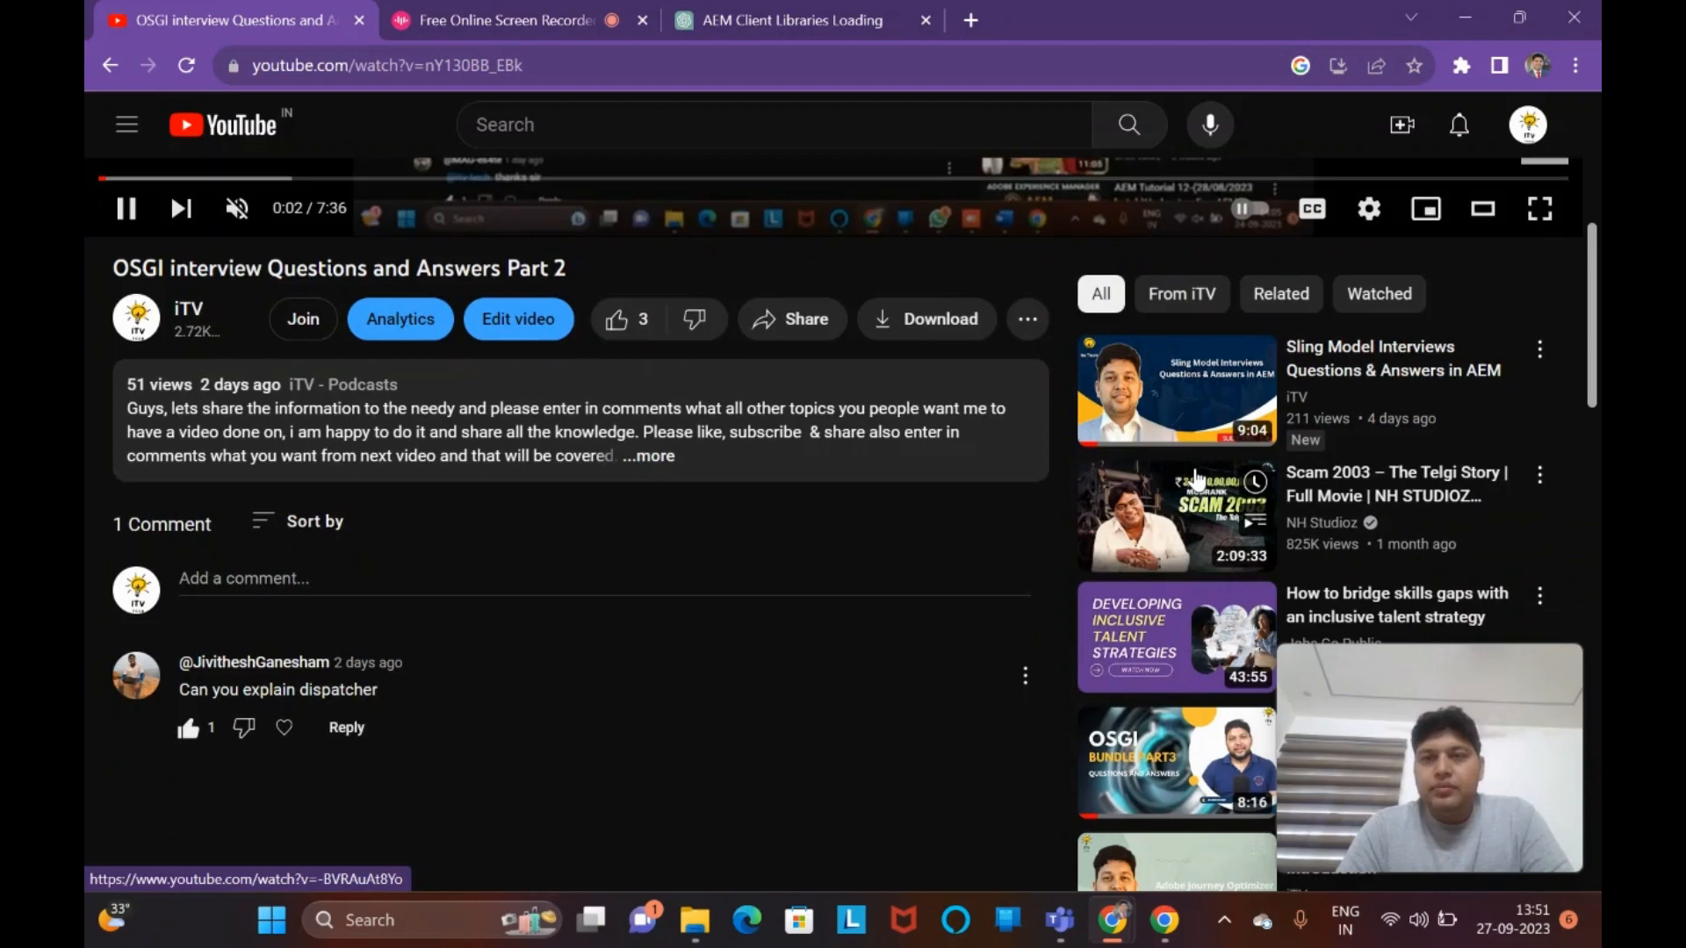
scroll(down, 3)
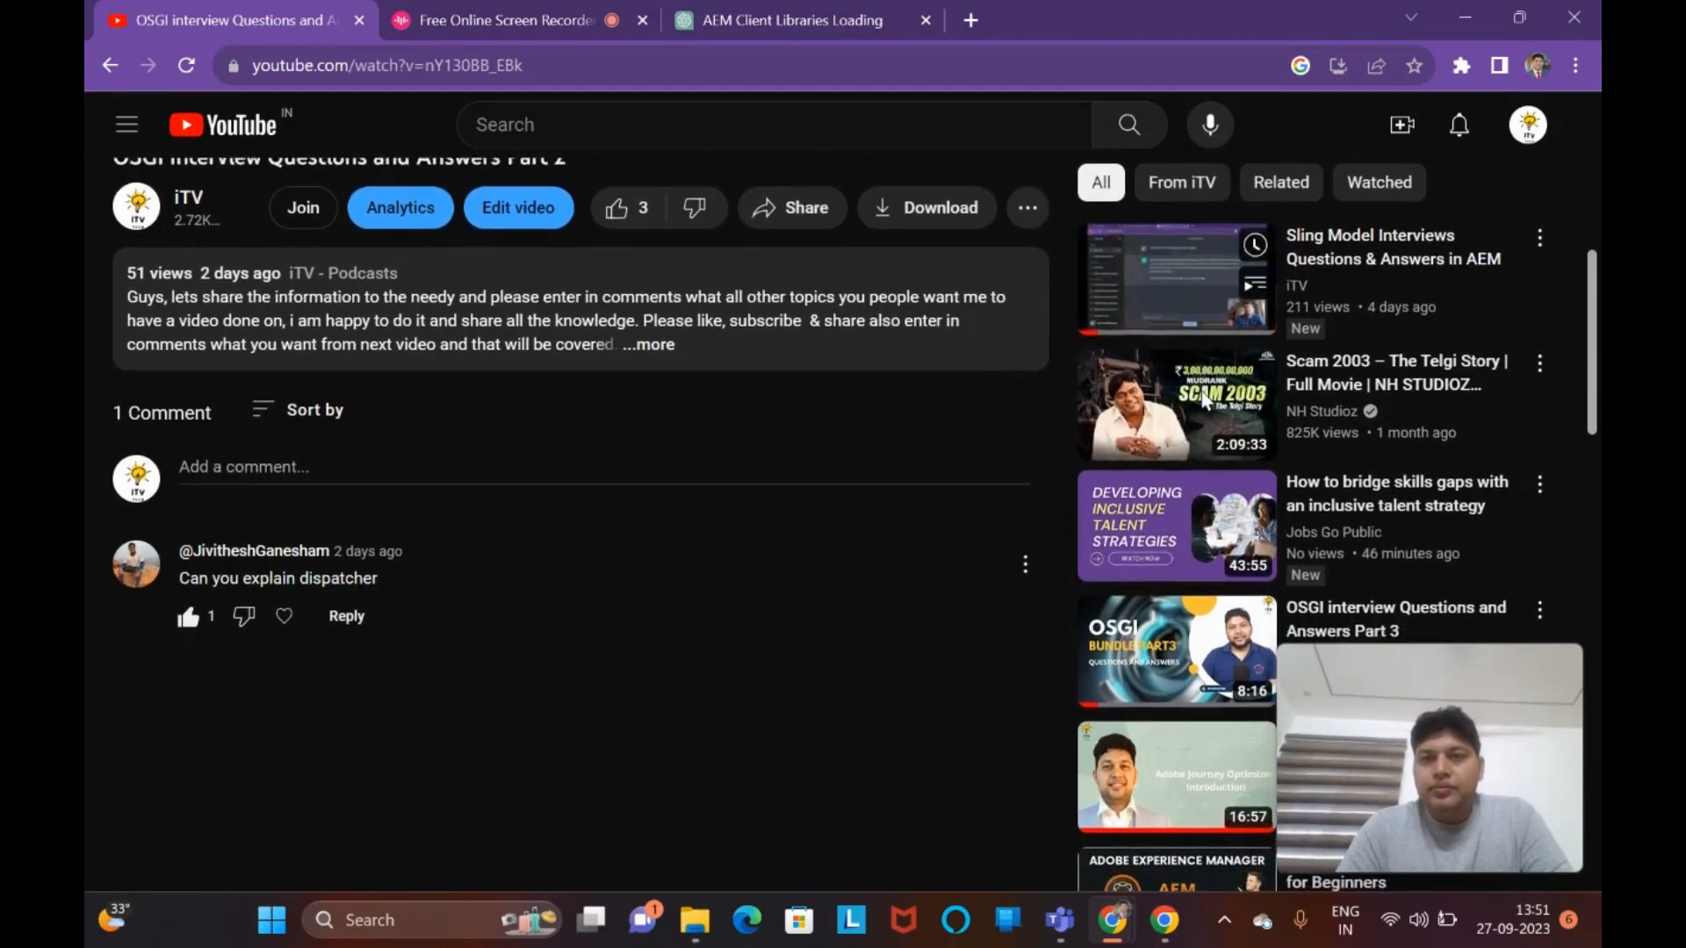
scroll(down, 3)
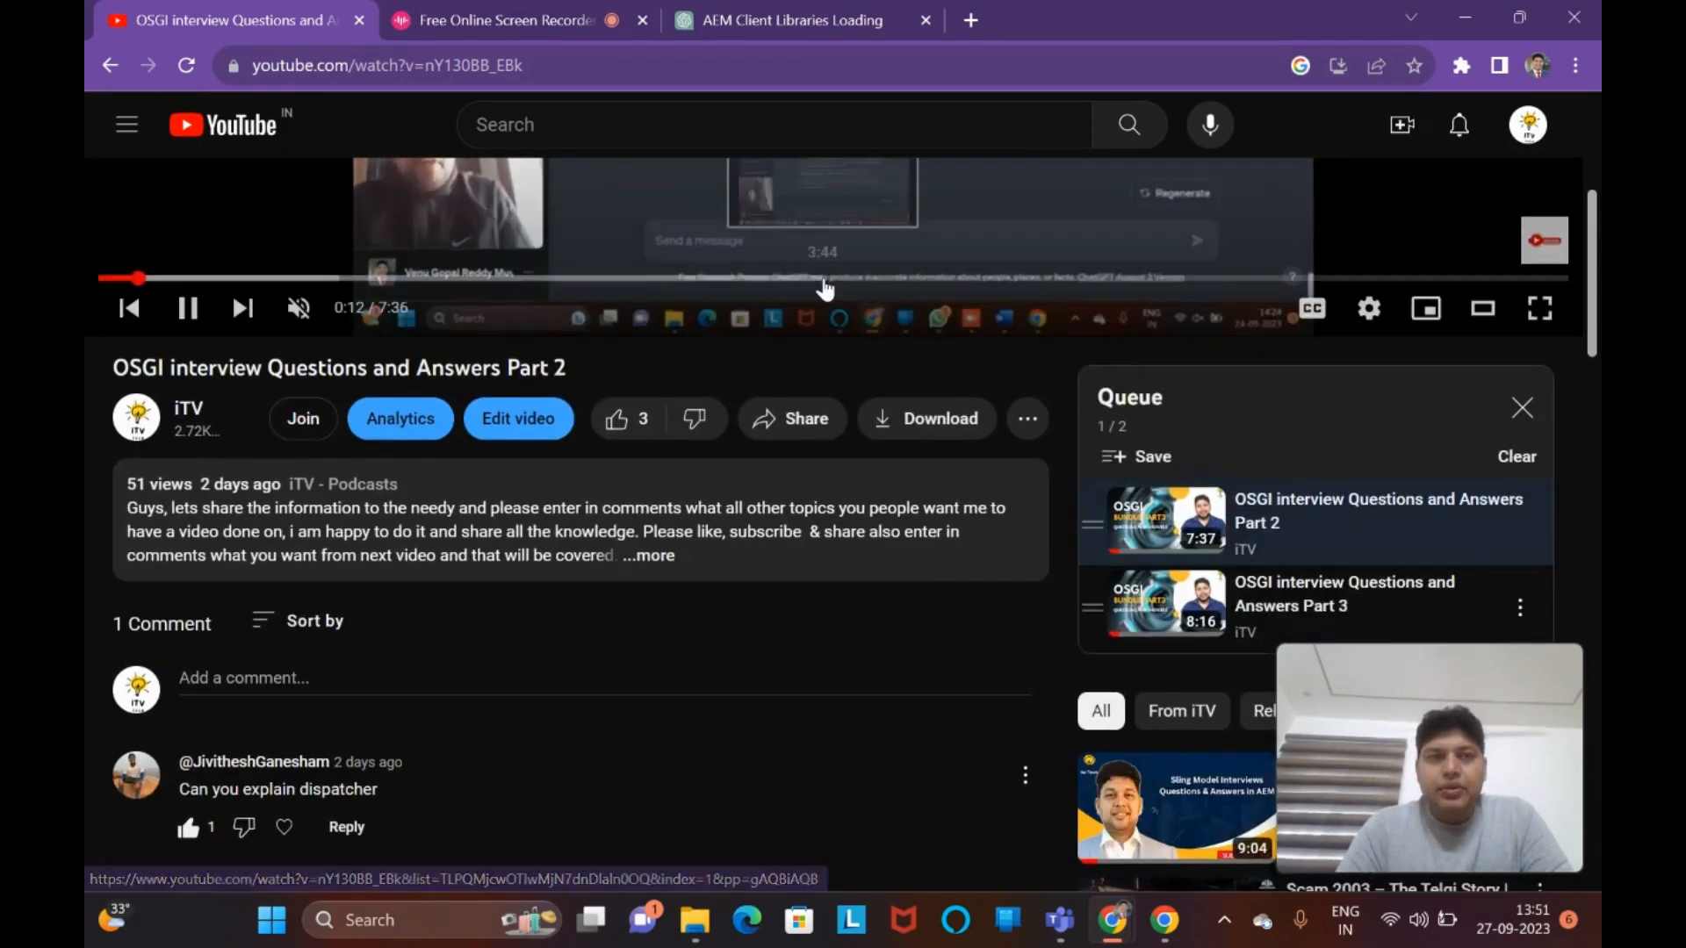
scroll(down, 3)
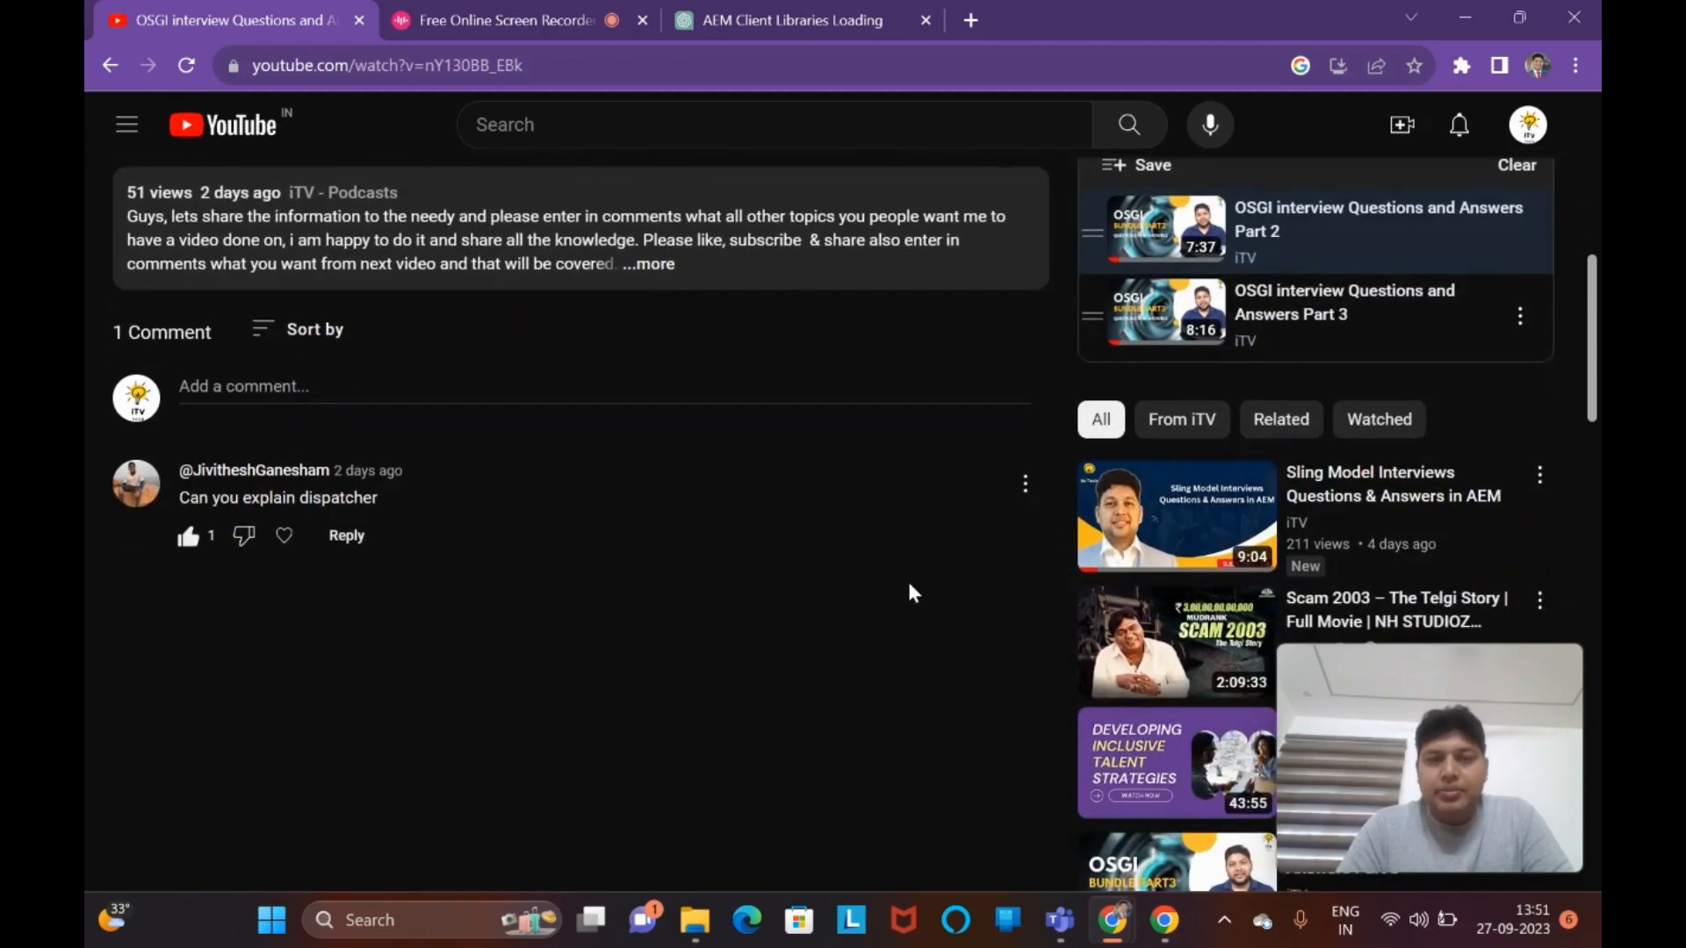
scroll(down, 3)
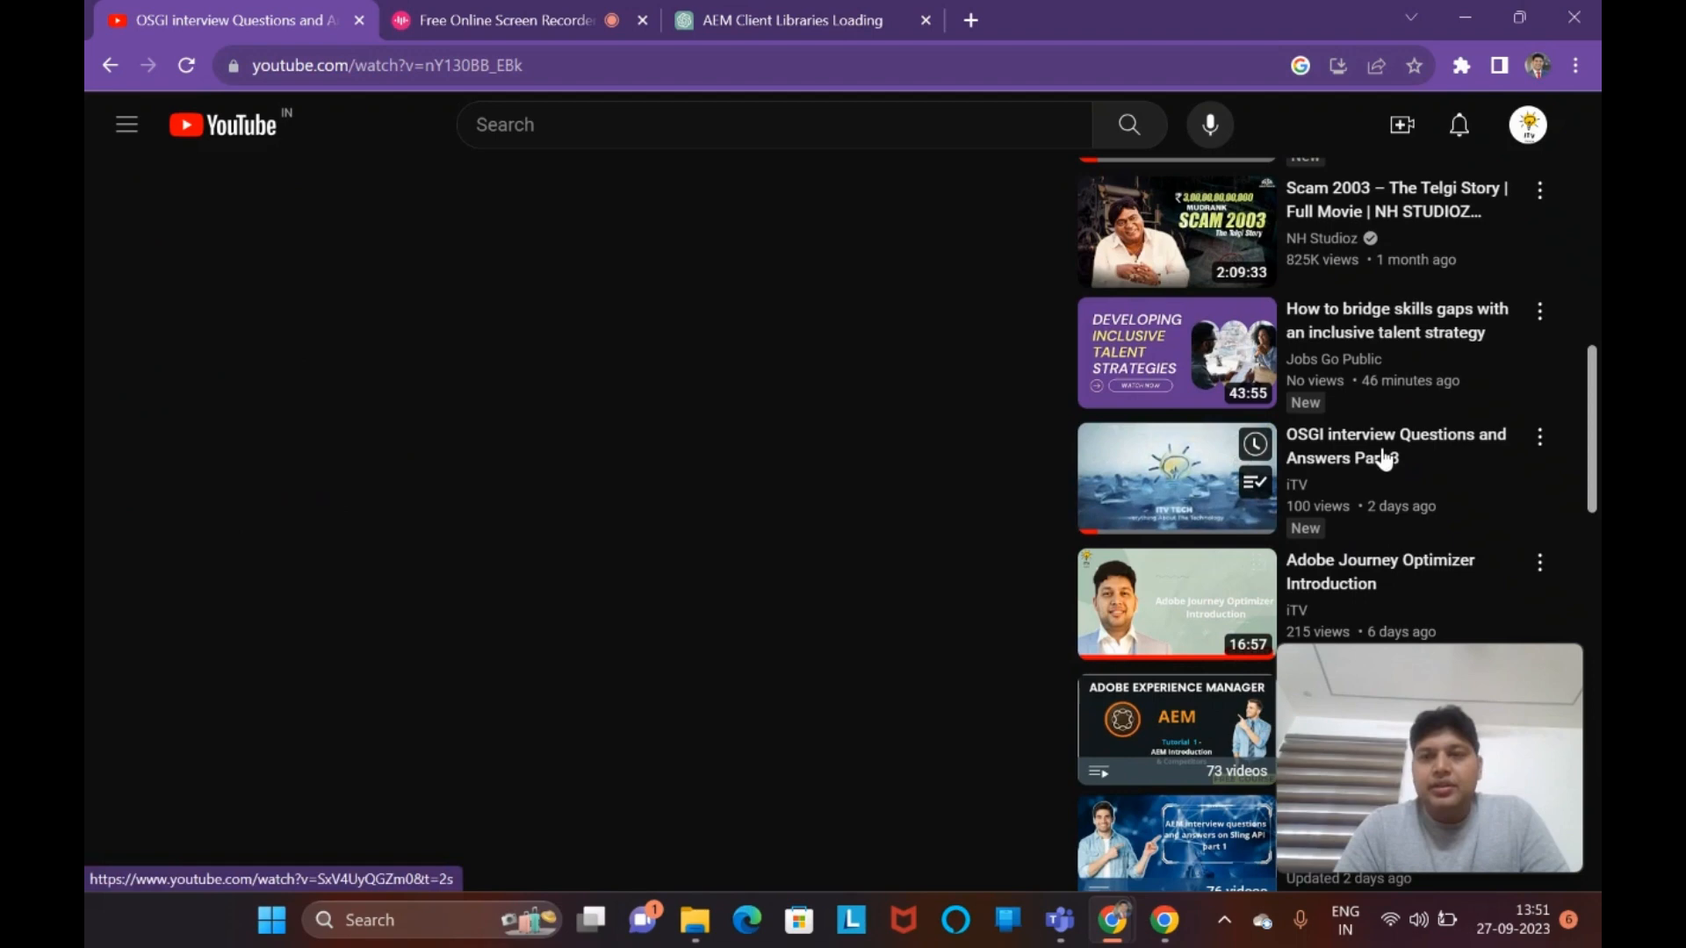
click(1176, 478)
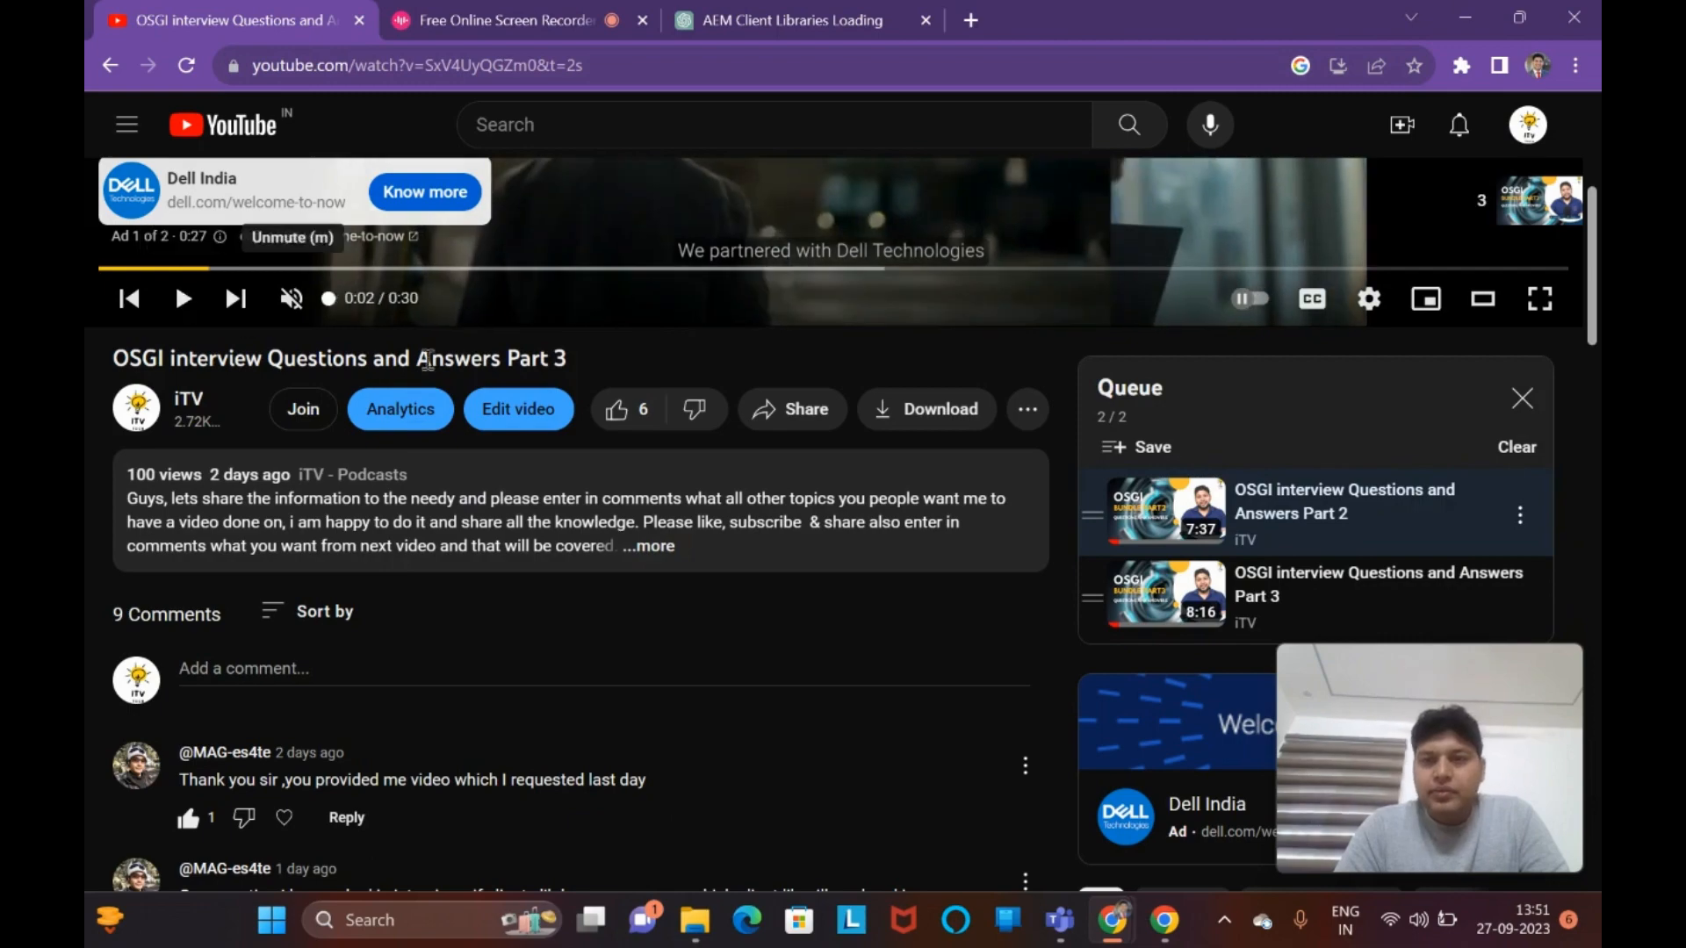
scroll(down, 3)
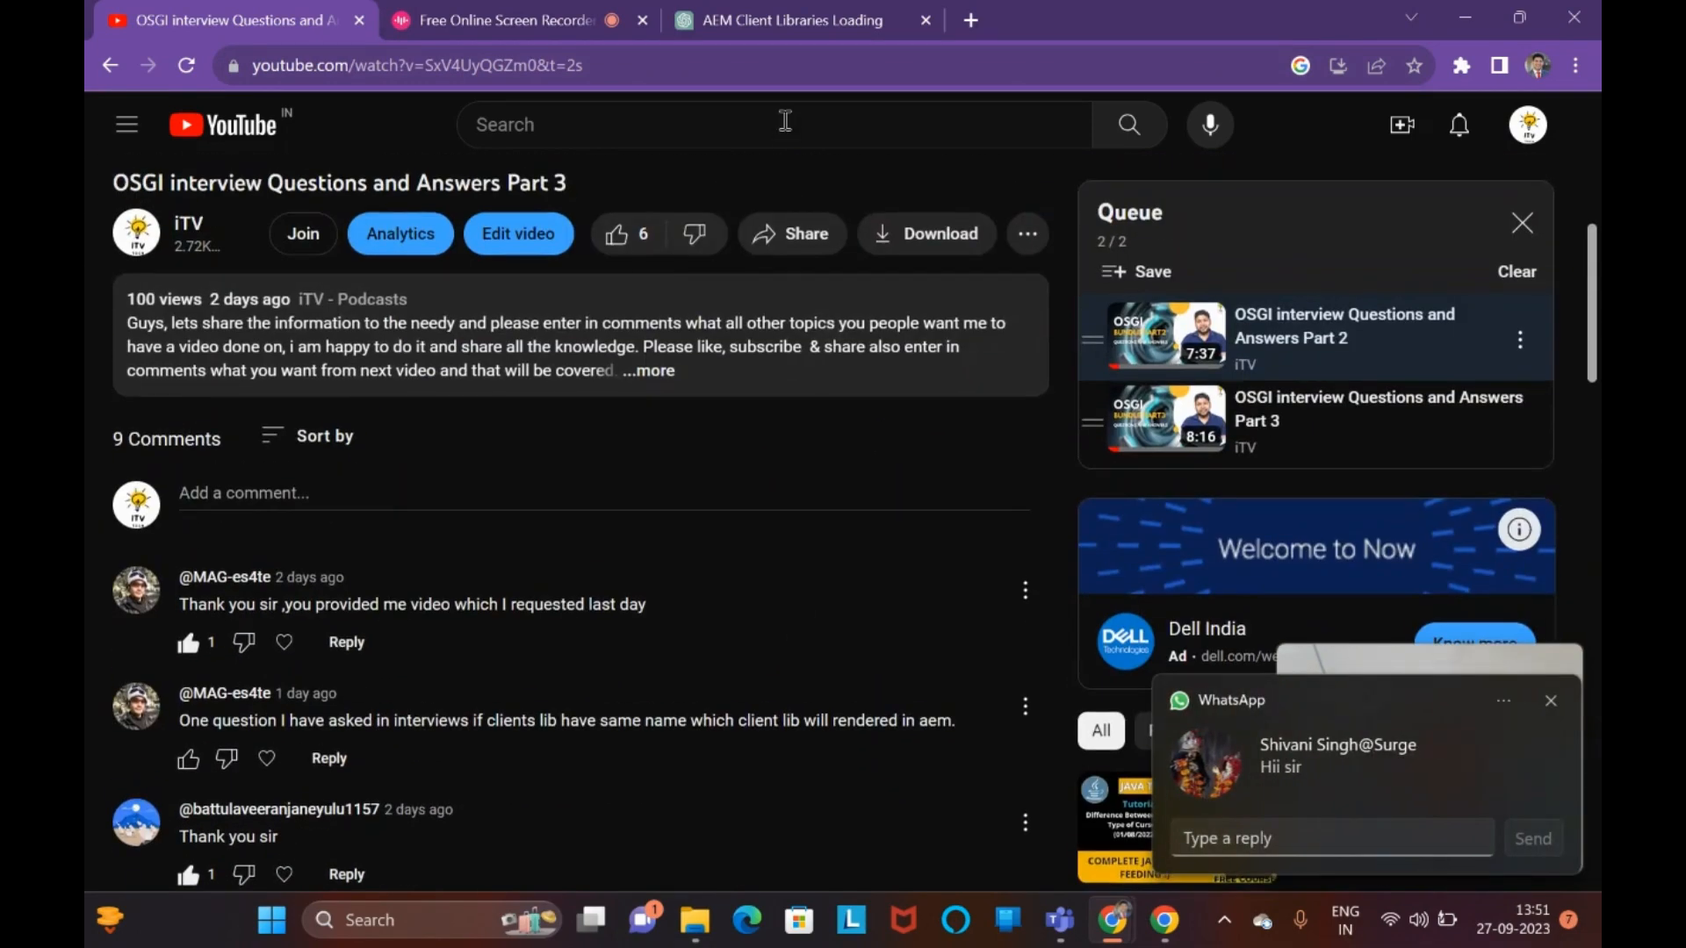
- Search 'osgi interview questions and answers' and queue and open the Part 1 video
text(OSGI)
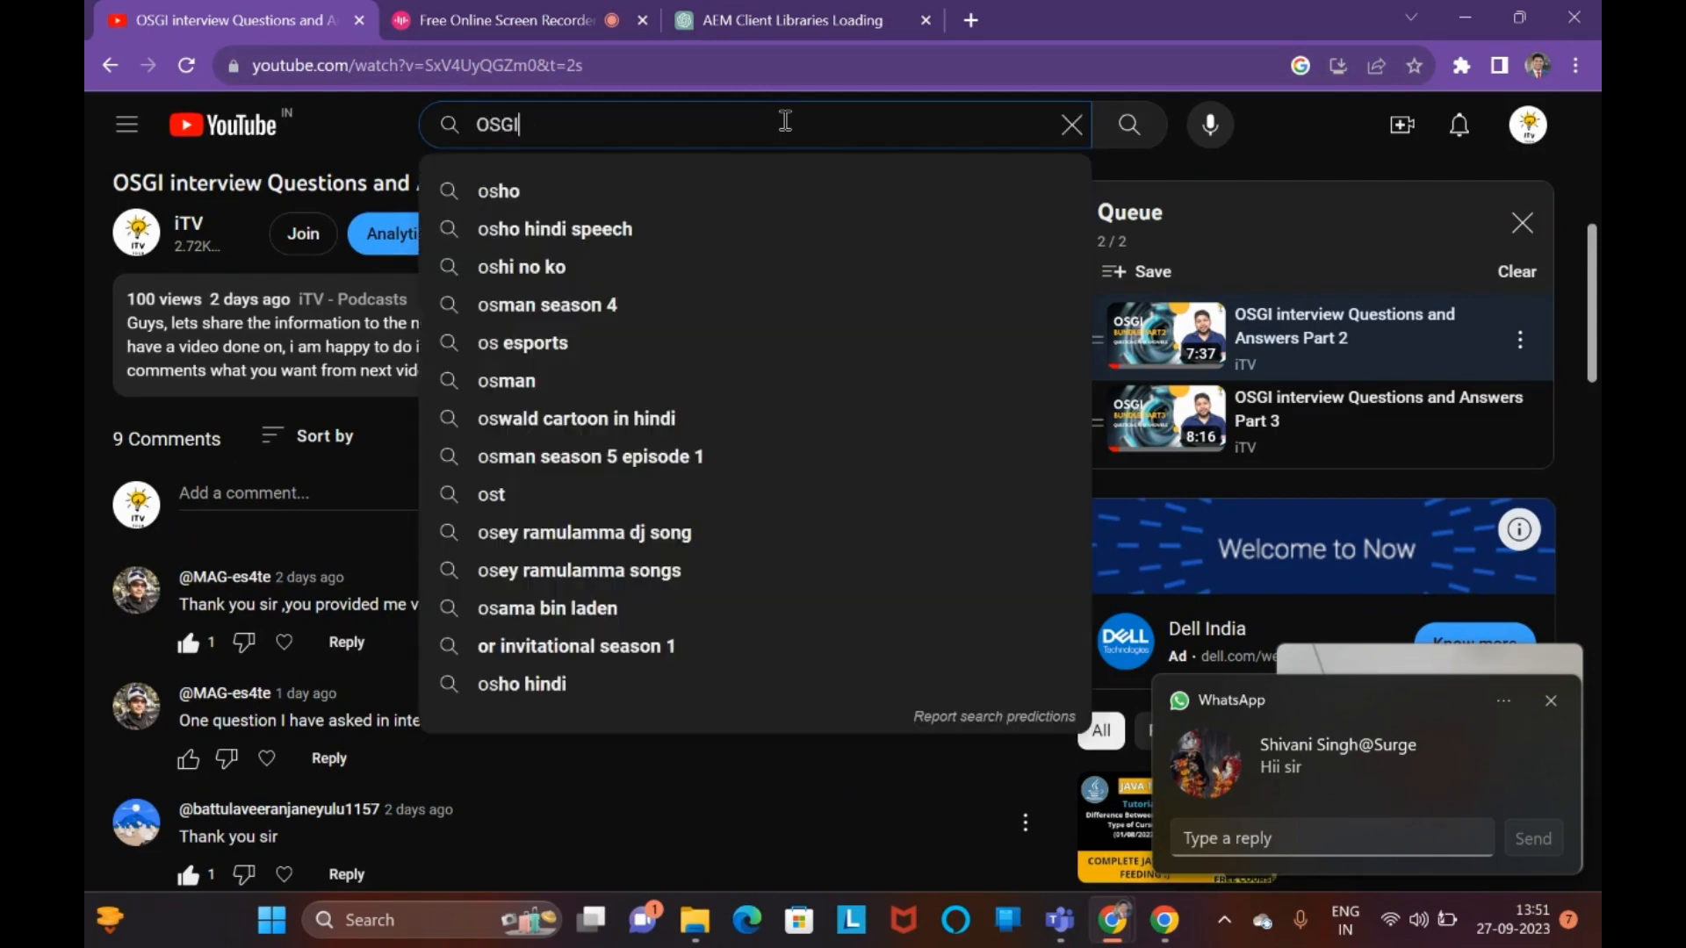
text(interview questions and answers)
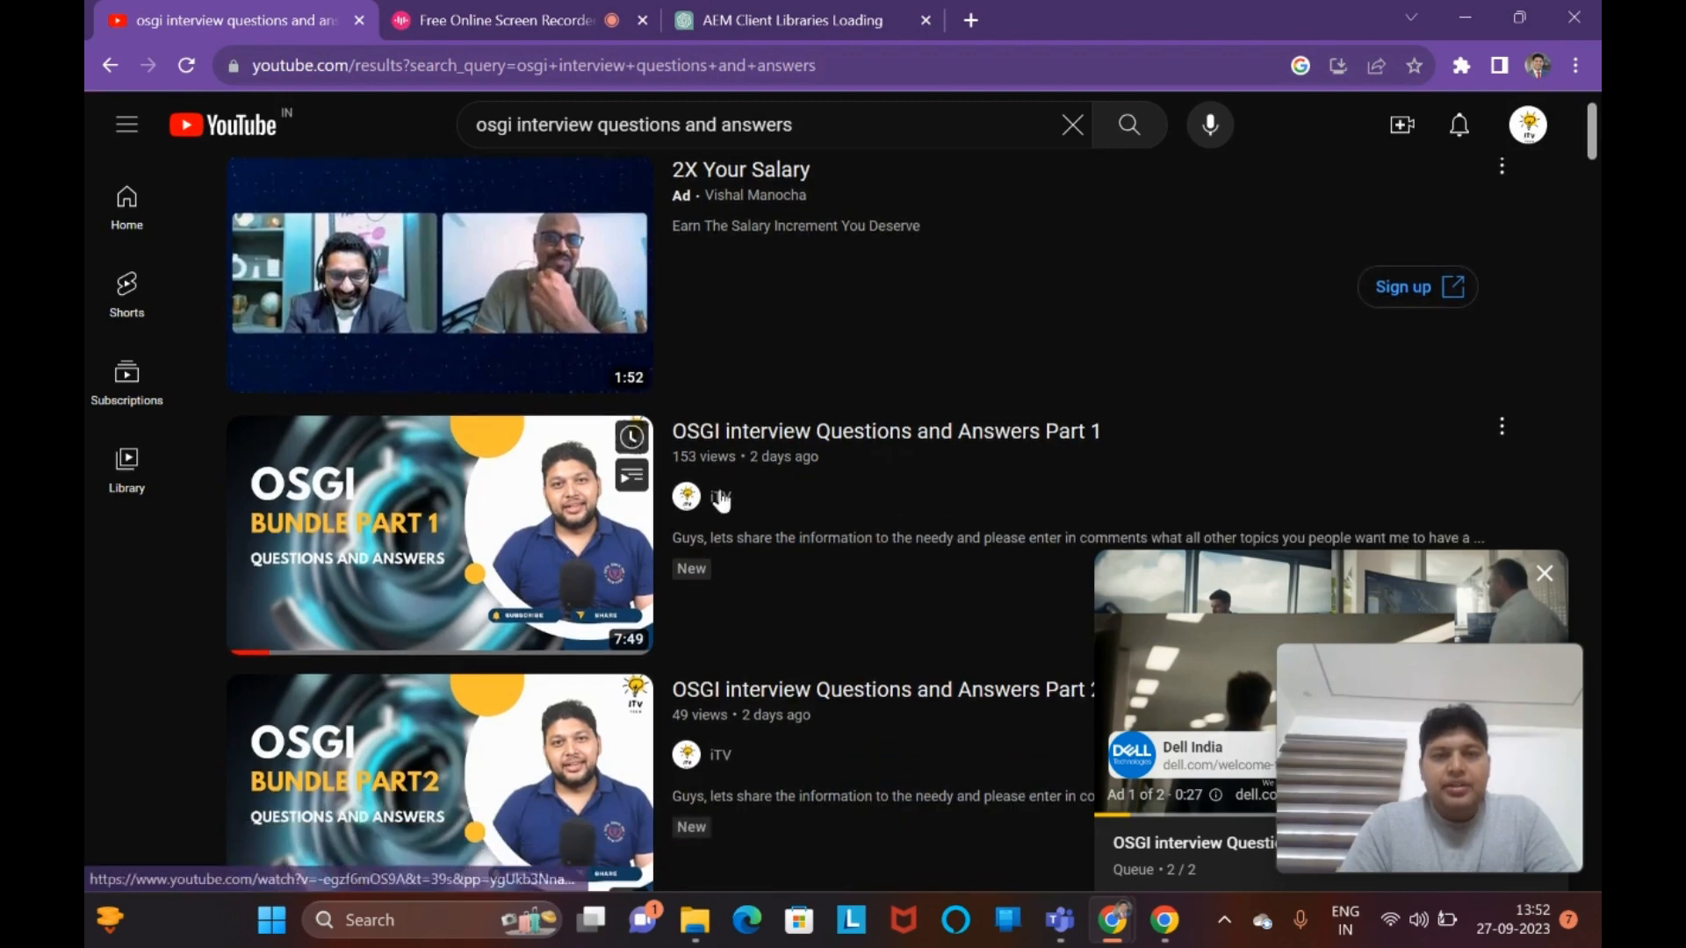
click(439, 534)
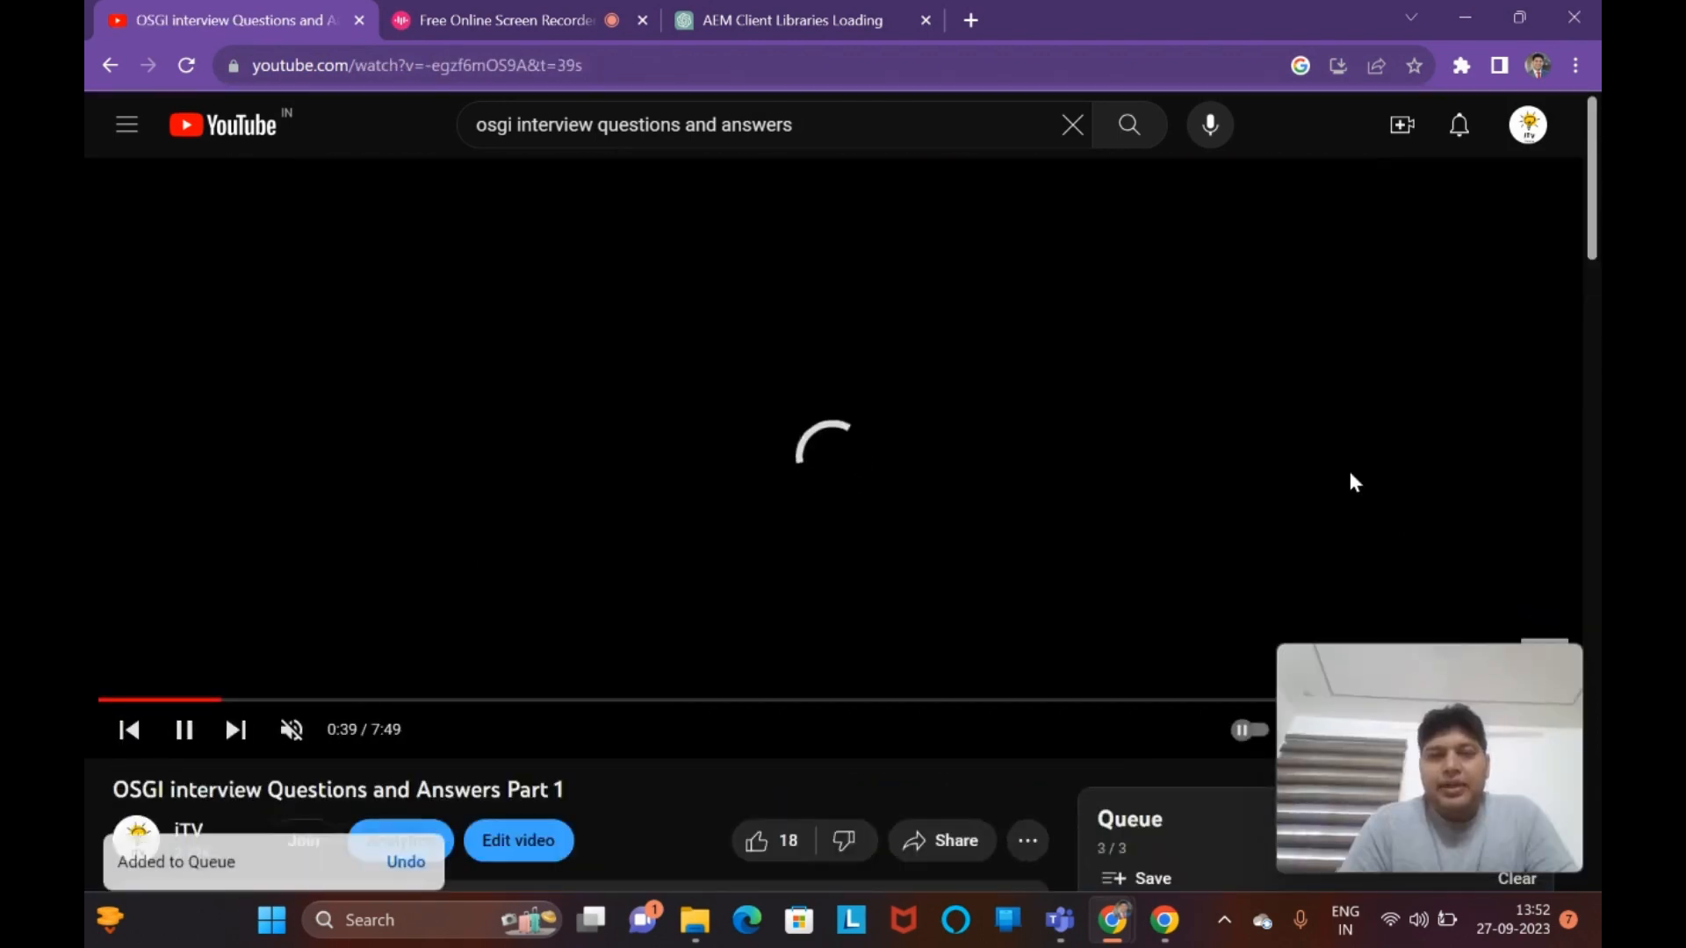
scroll(down, 3)
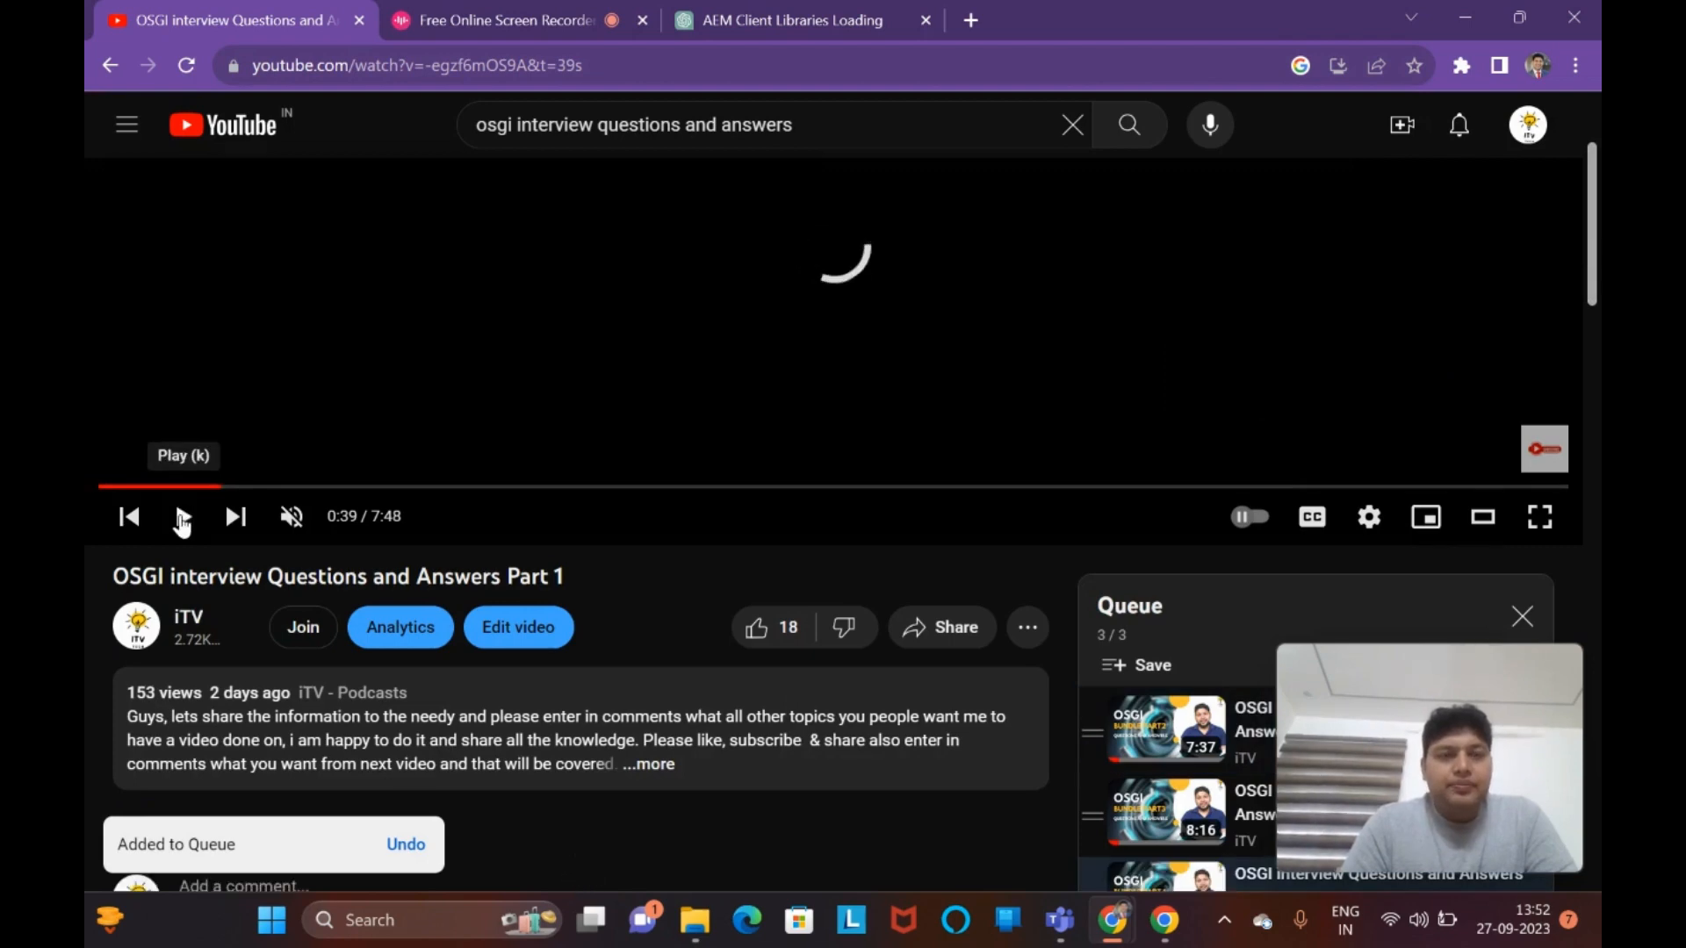
scroll(down, 3)
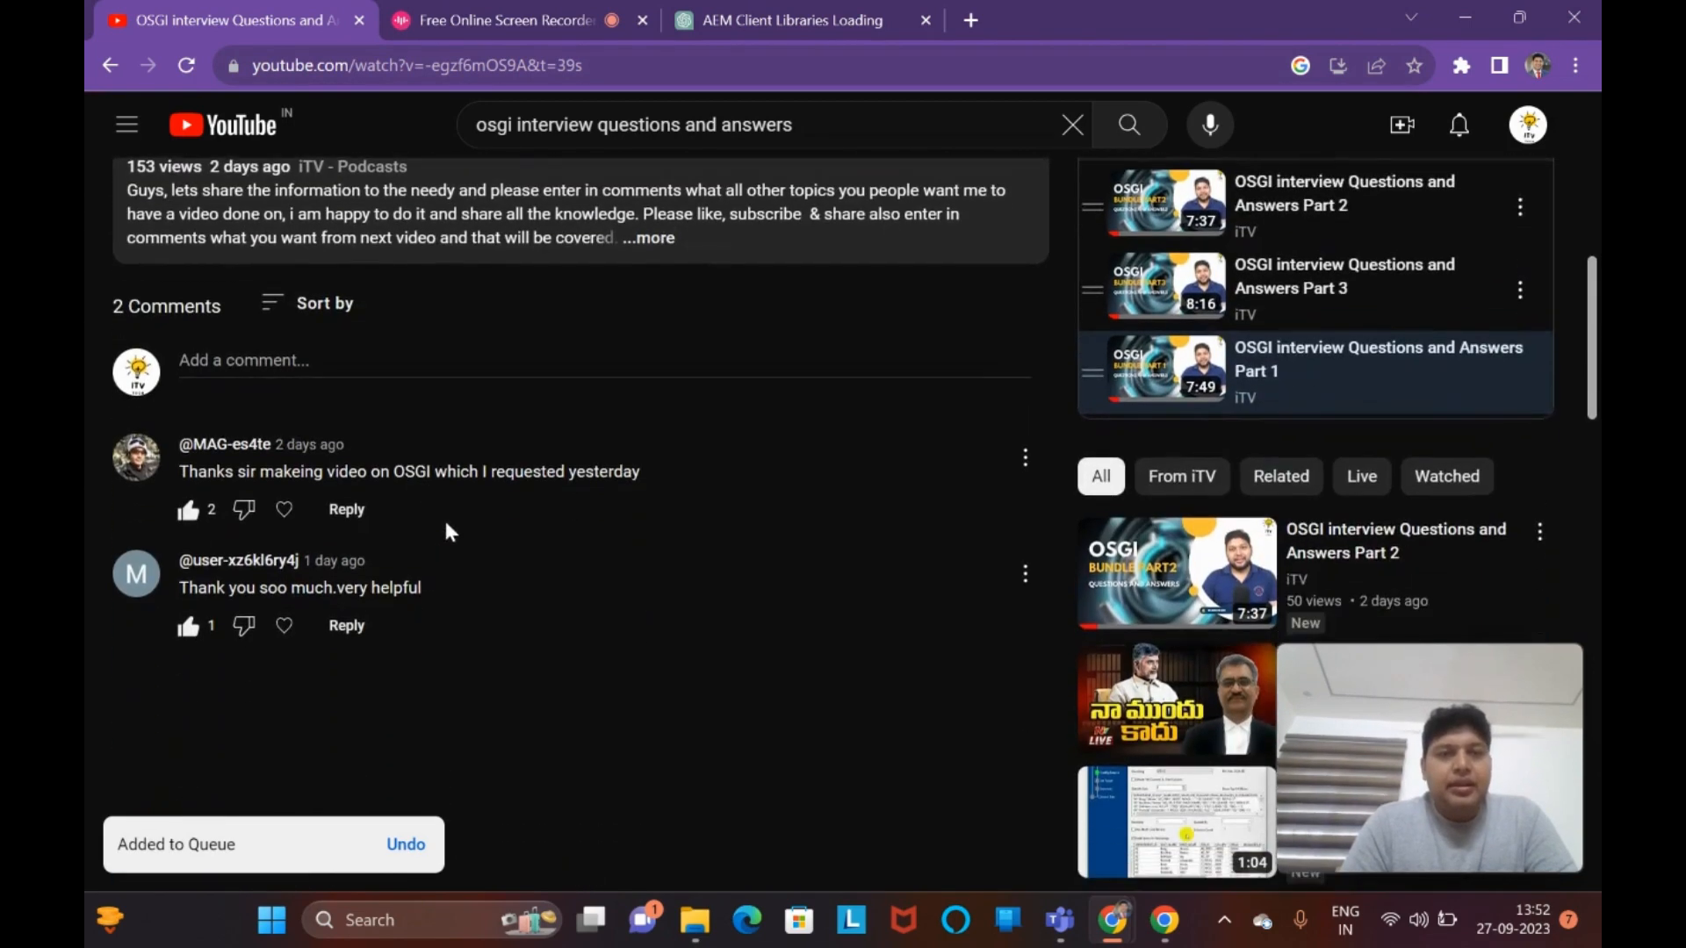
mouse_move(365, 478)
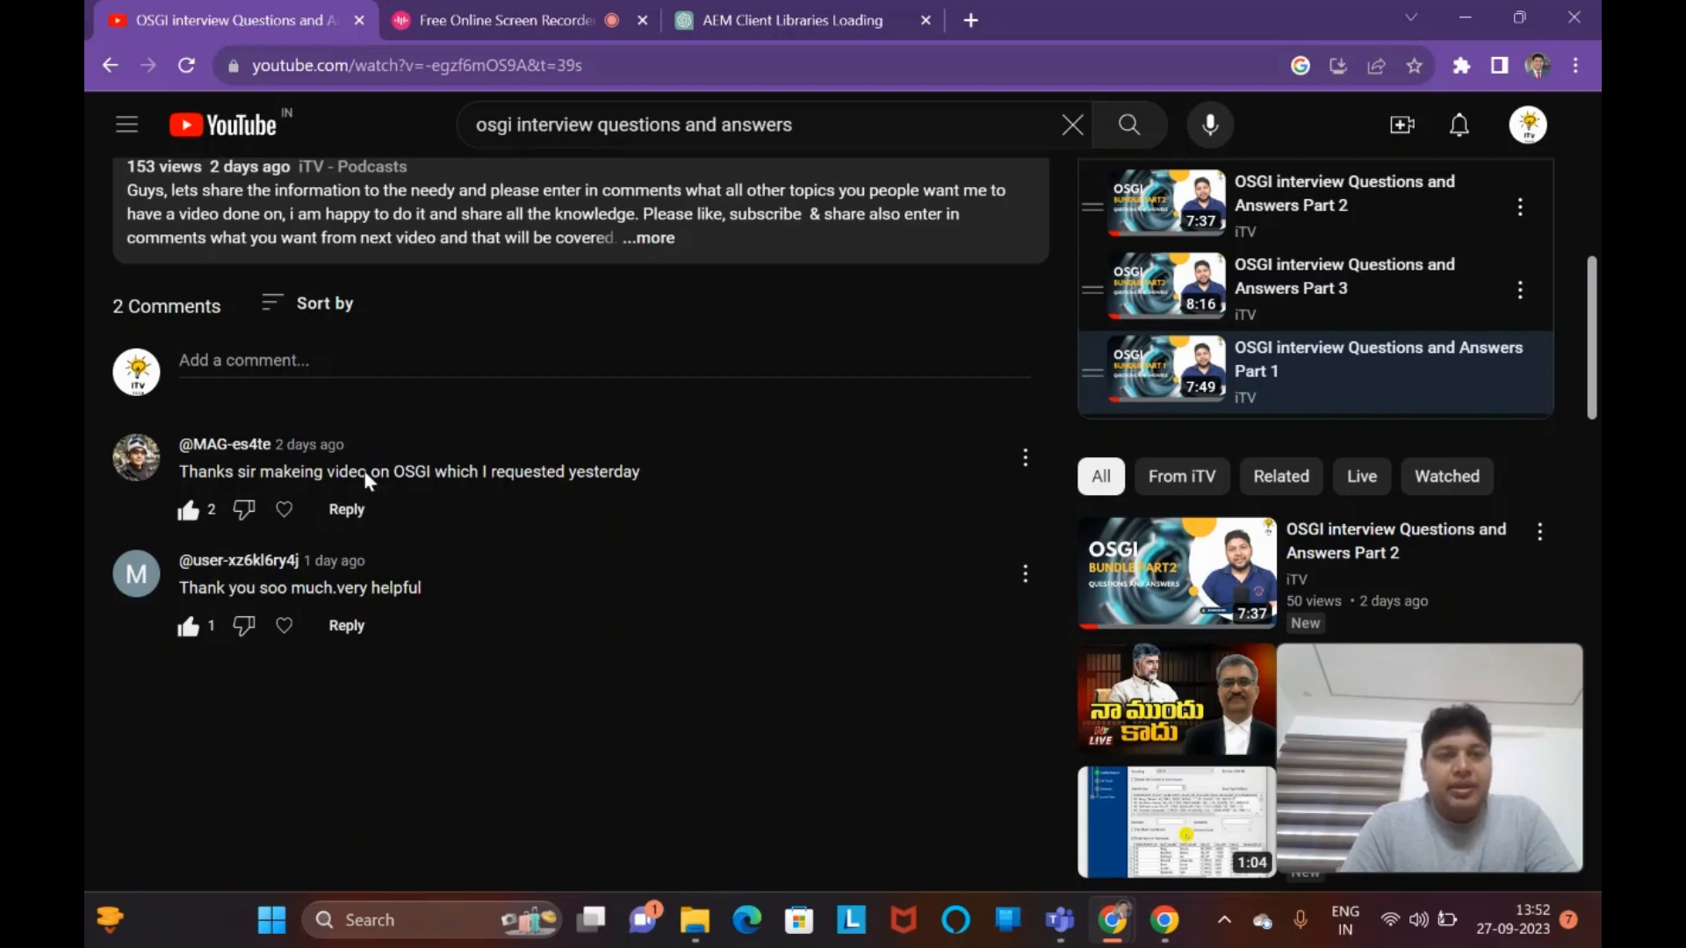
scroll(up, 3)
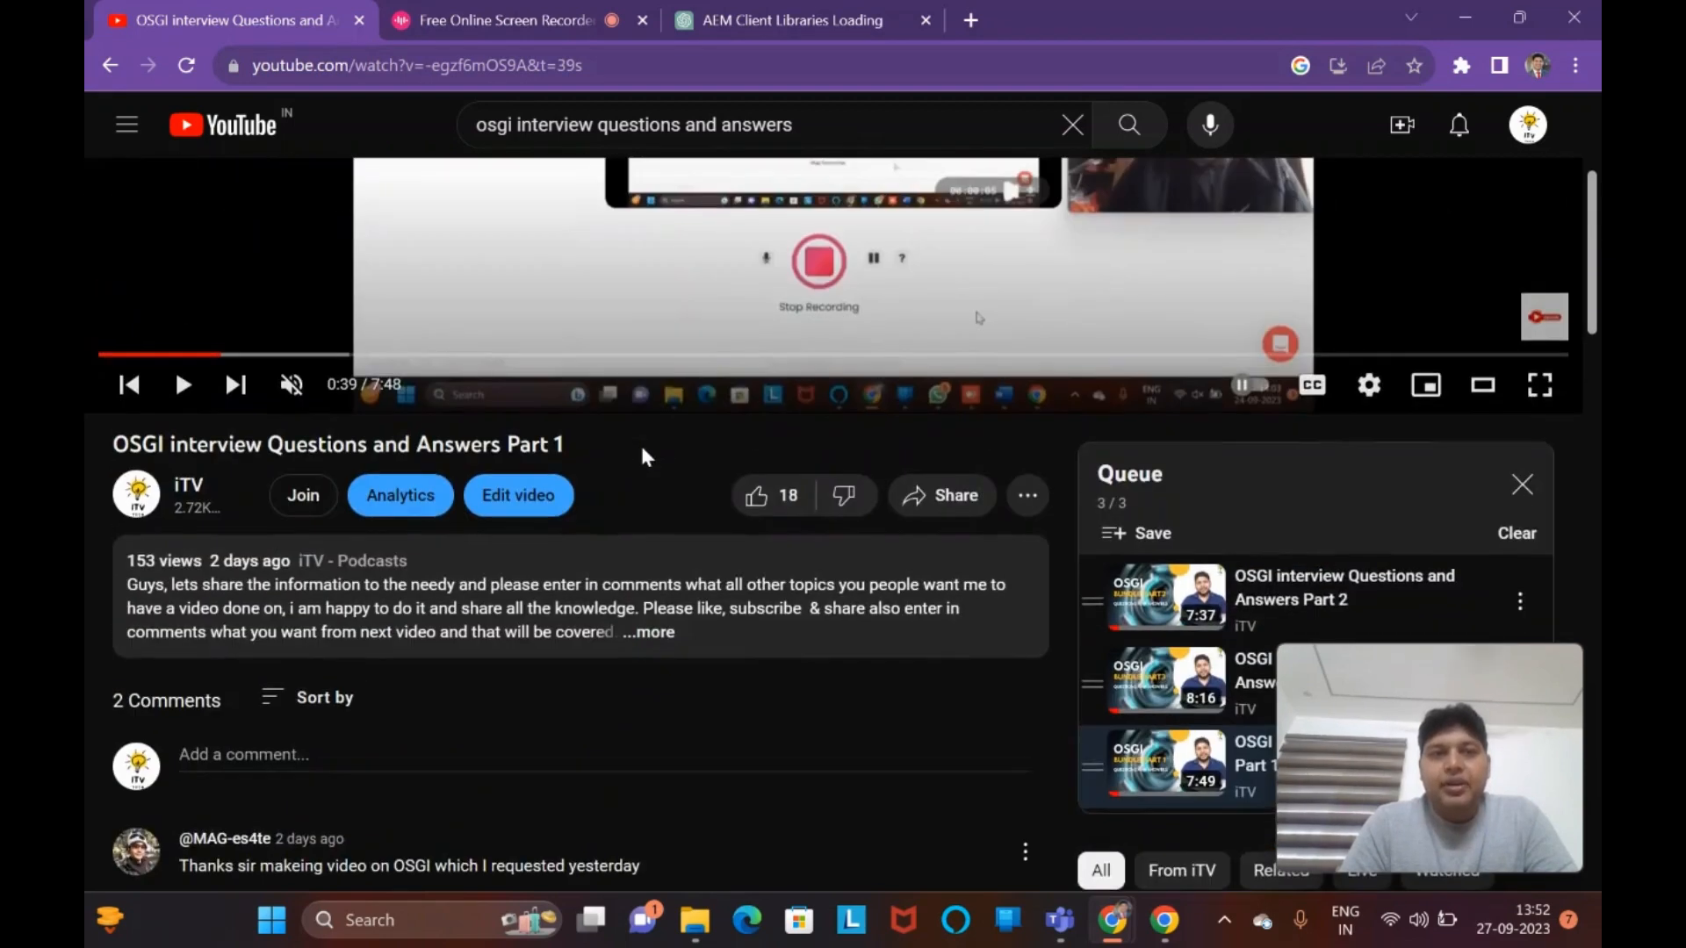
scroll(down, 3)
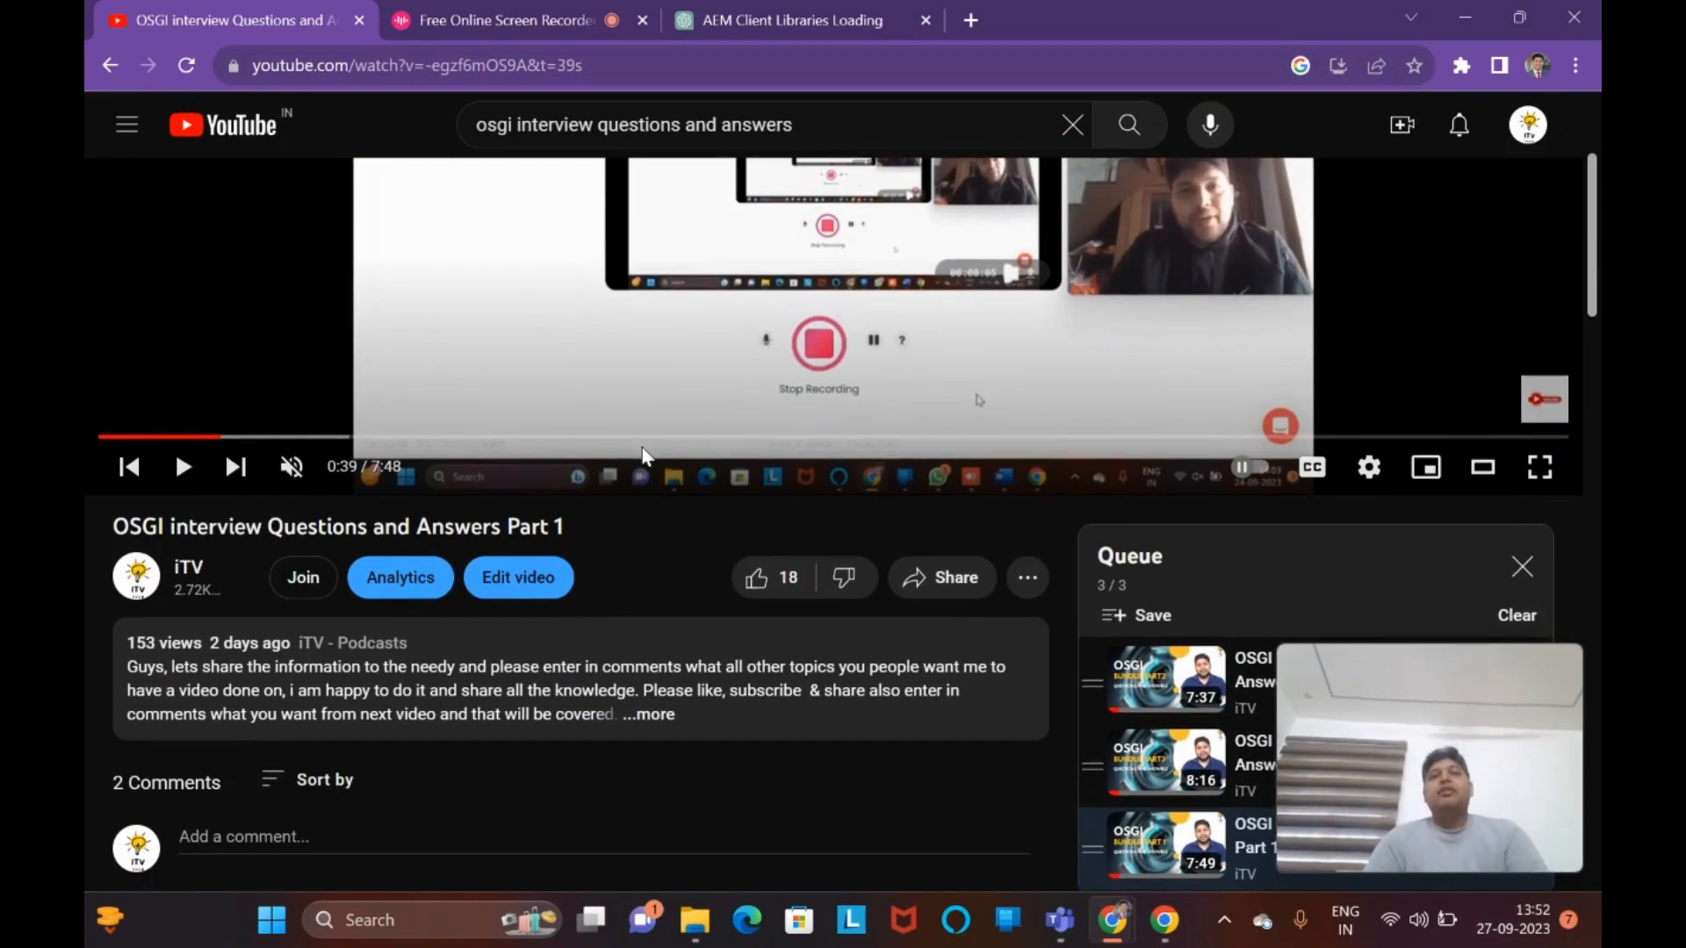